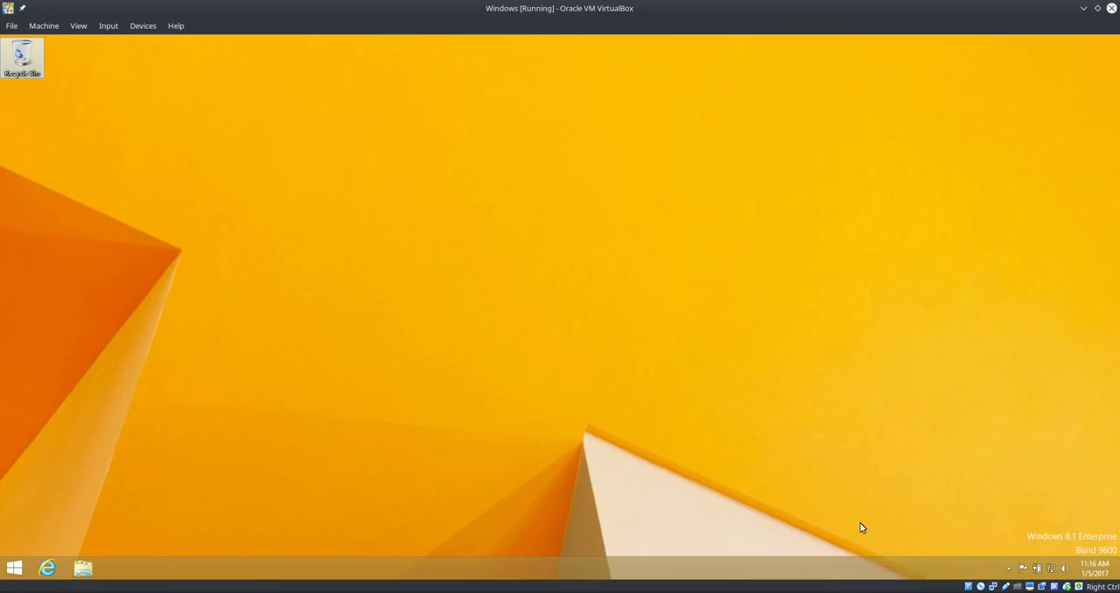
pyautogui.moveTo(855, 515)
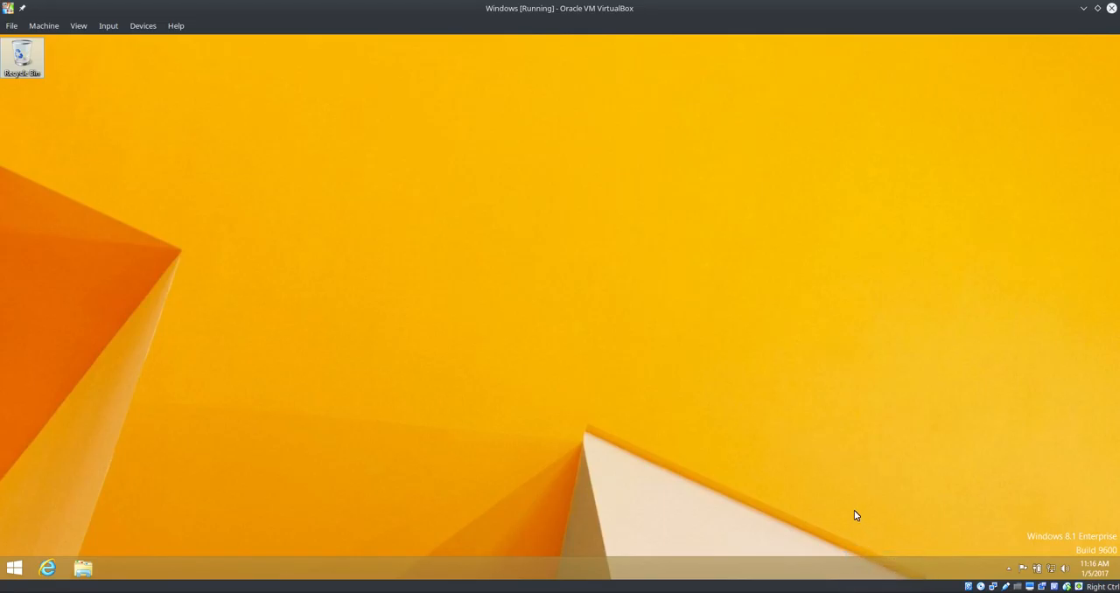
pyautogui.moveTo(845, 499)
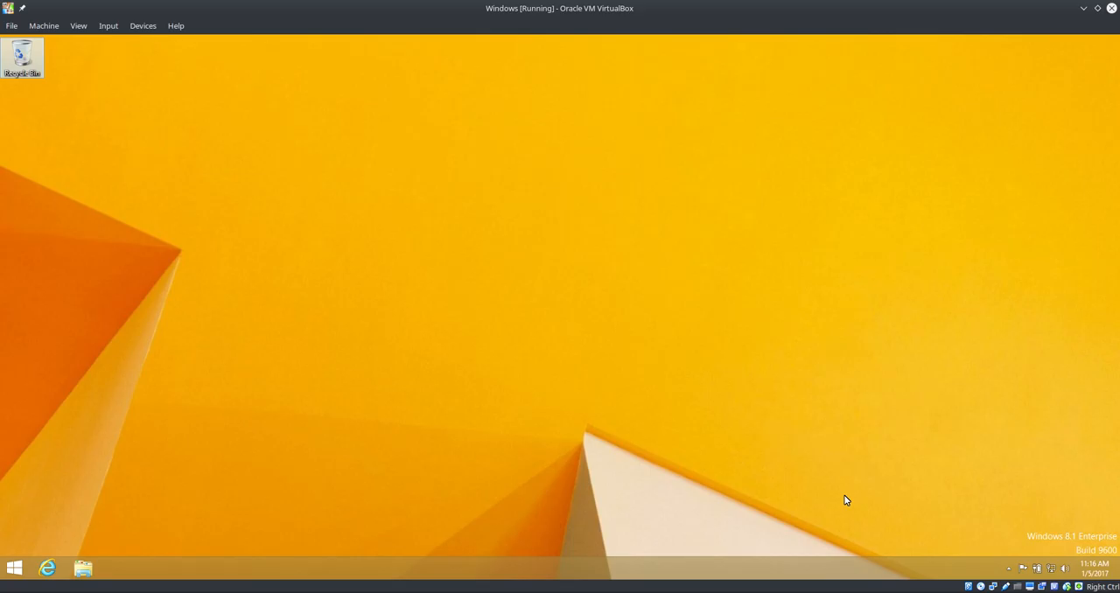
pyautogui.moveTo(735, 461)
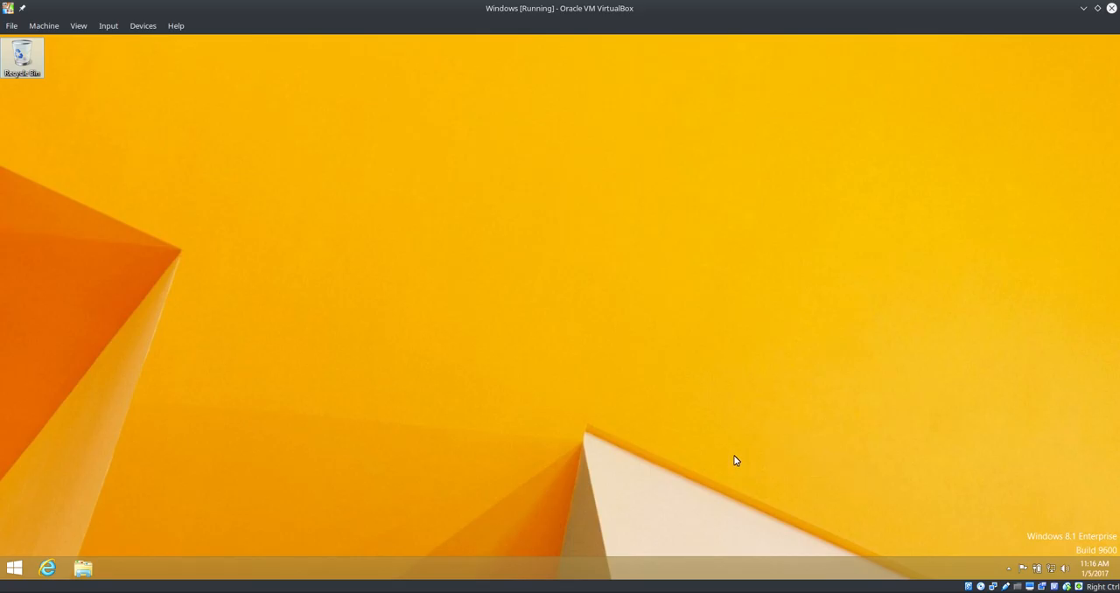
pyautogui.moveTo(674, 455)
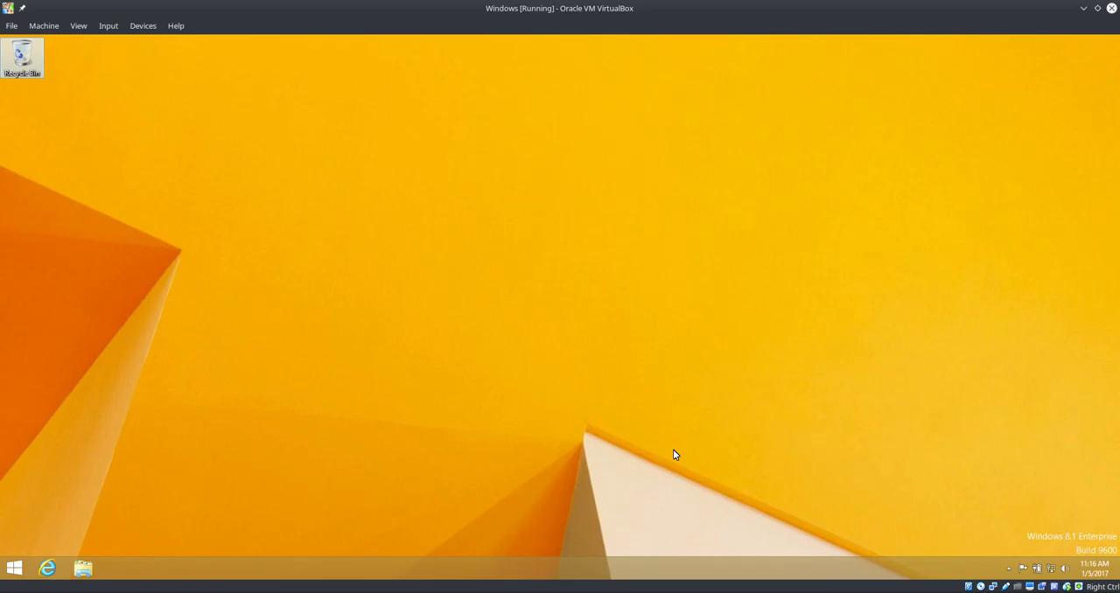
pyautogui.moveTo(659, 469)
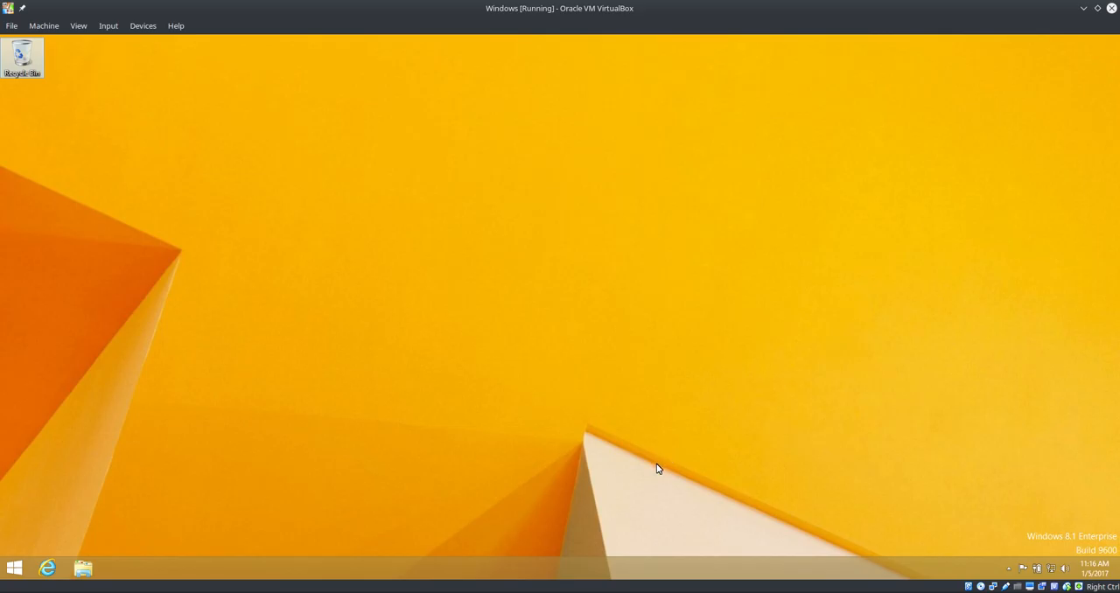
pyautogui.moveTo(668, 475)
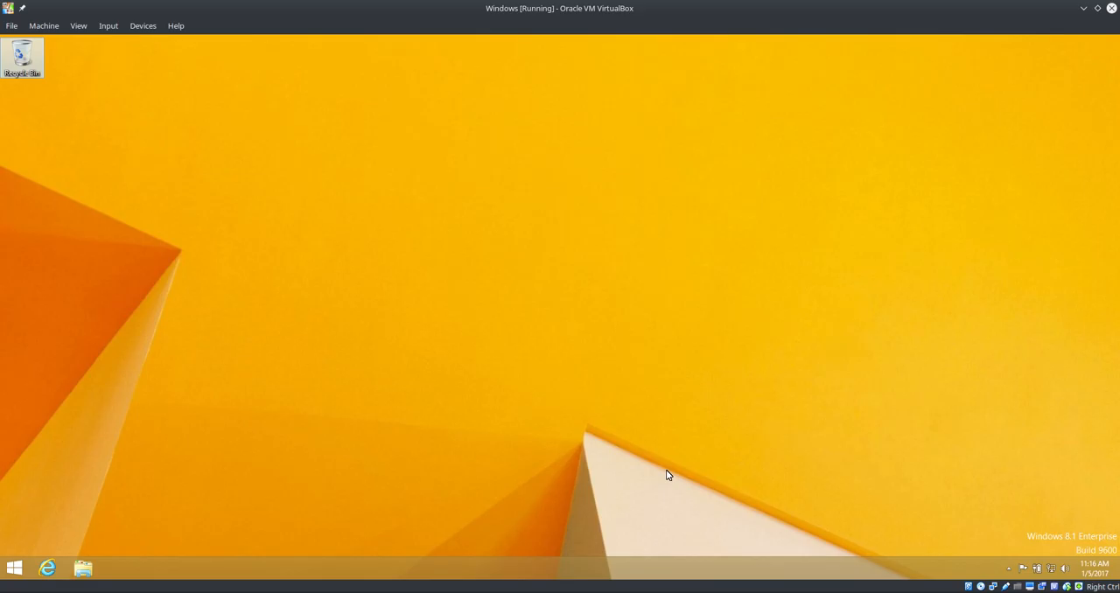
pyautogui.moveTo(681, 481)
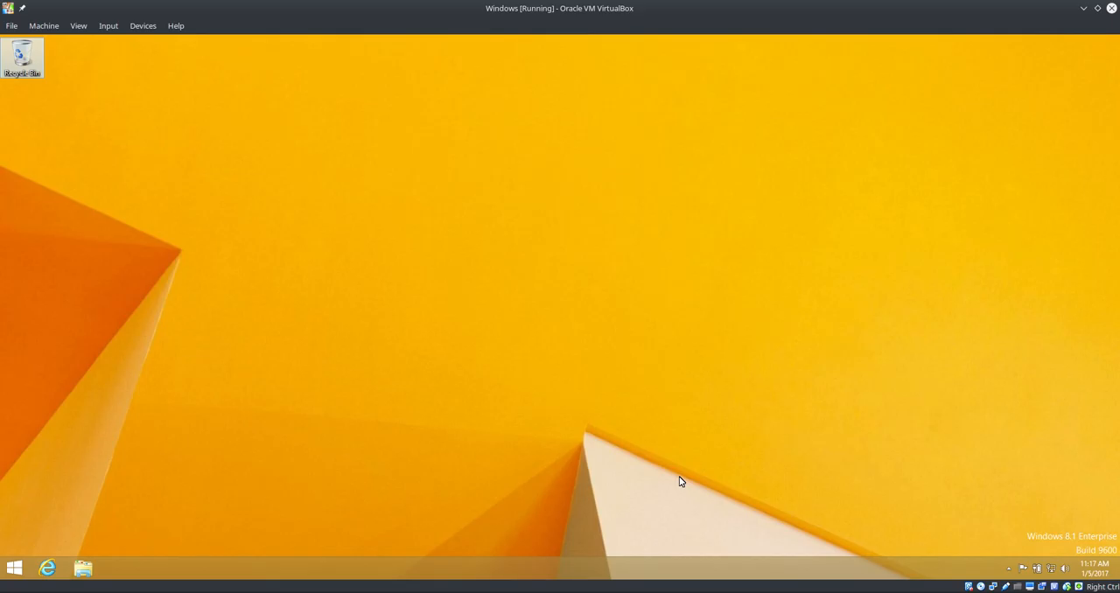
pyautogui.moveTo(660, 452)
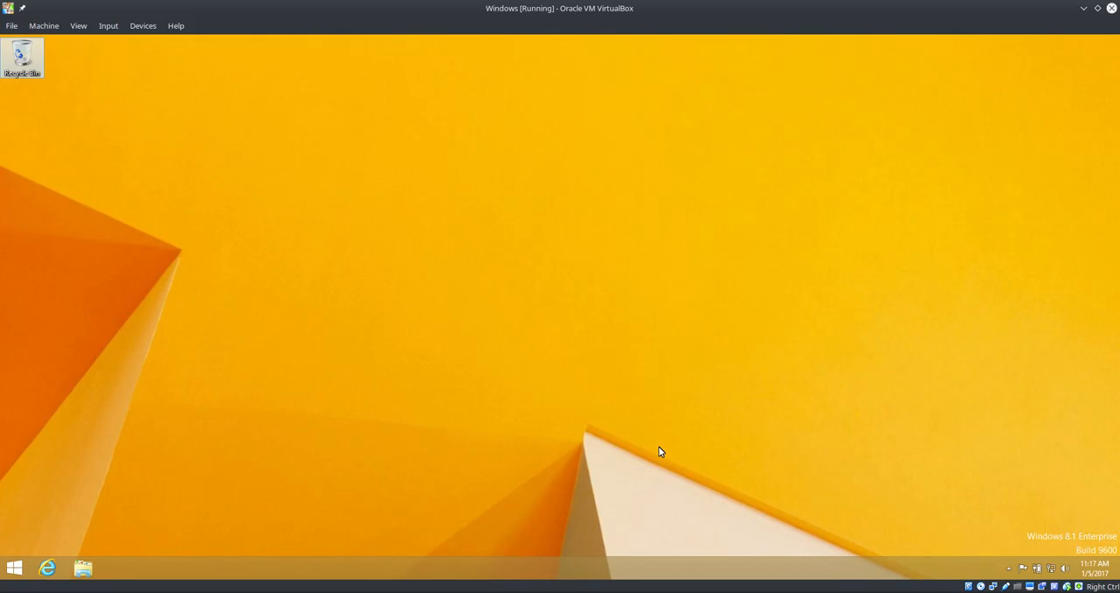
pyautogui.moveTo(122, 514)
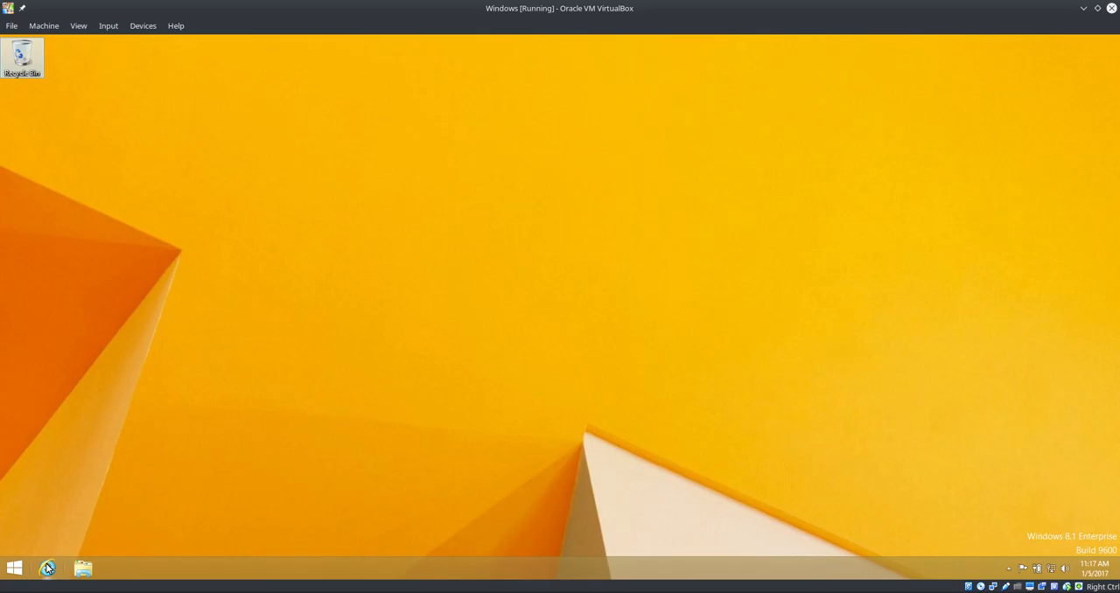
# Search Bing for 'opencats documentation' in Internet Explorer and scroll the results
pyautogui.click(47, 568)
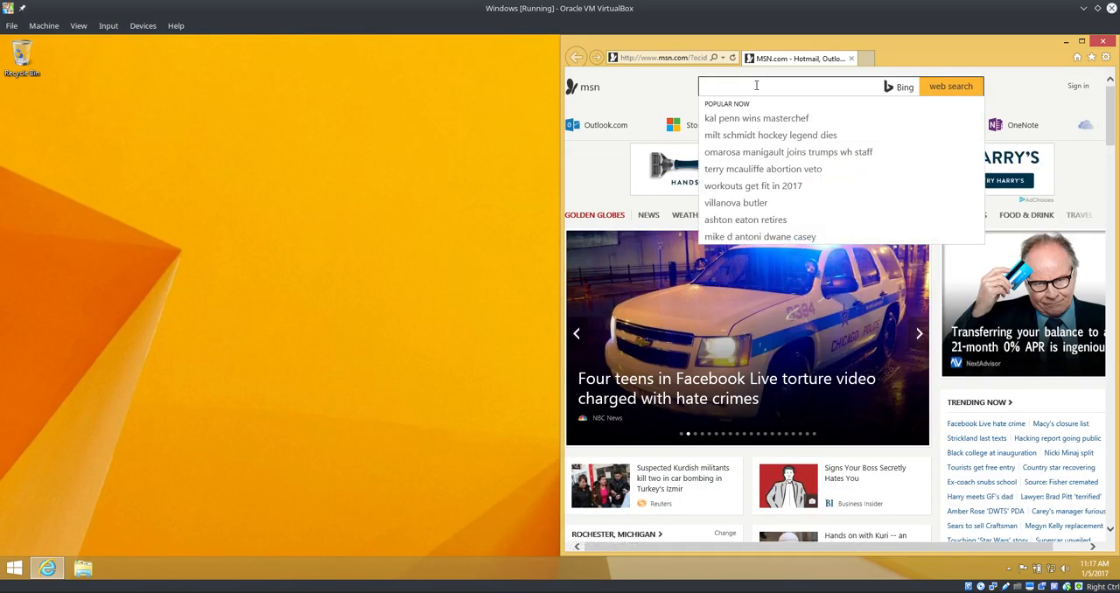
pyautogui.write('opencat doc')
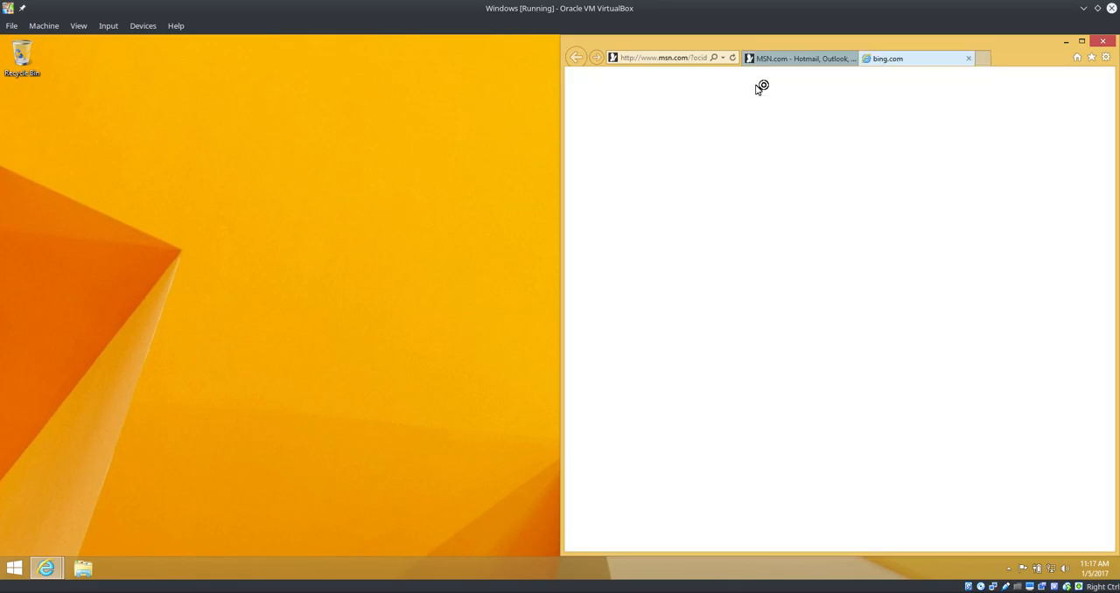
pyautogui.write('opencat documentation')
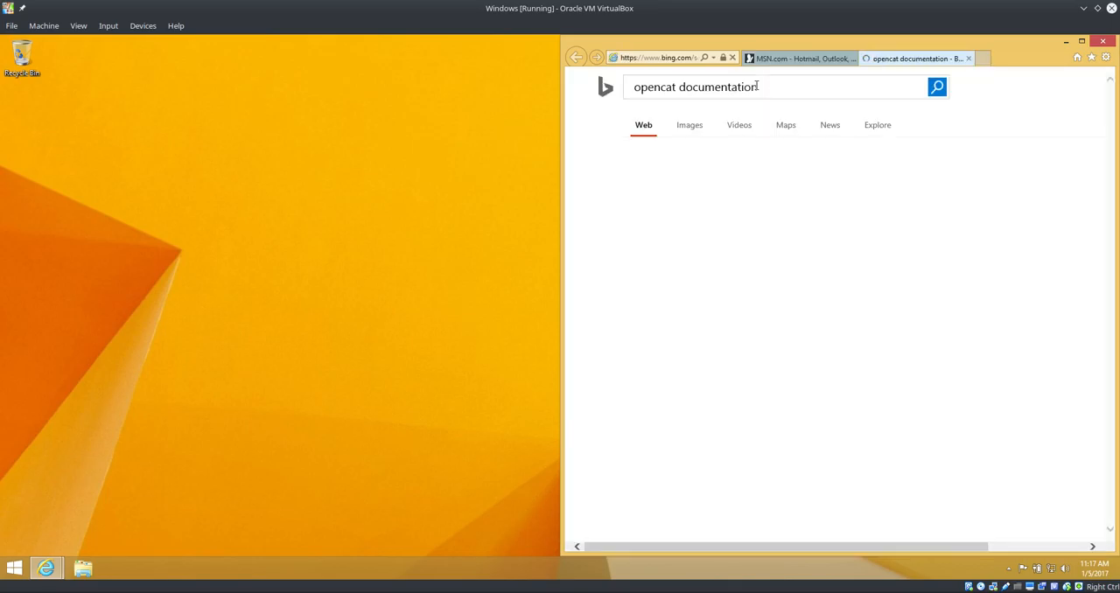
pyautogui.click(937, 87)
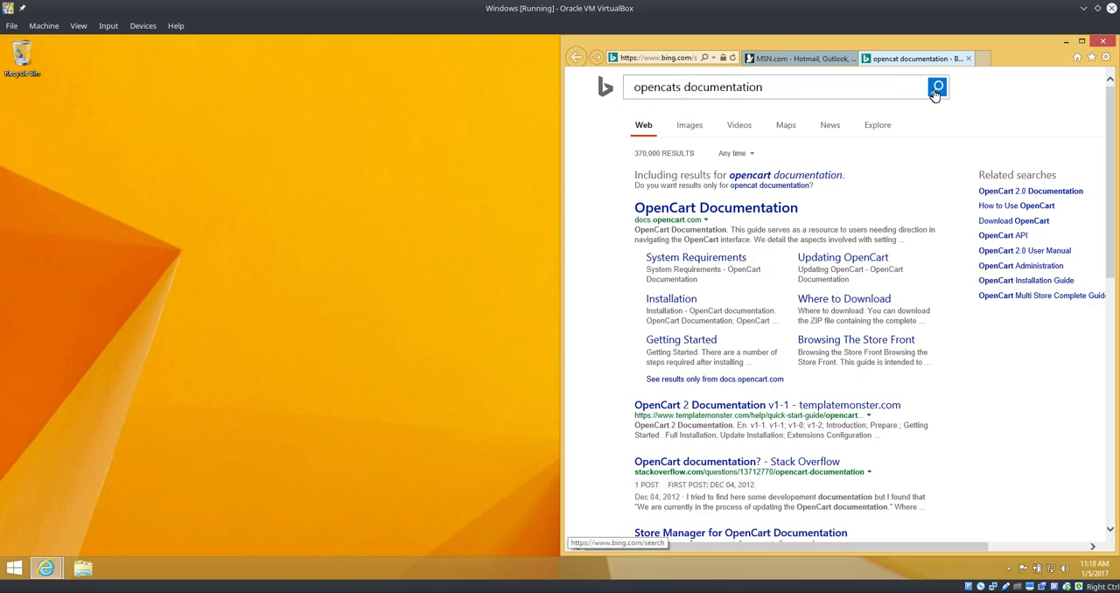
pyautogui.click(937, 87)
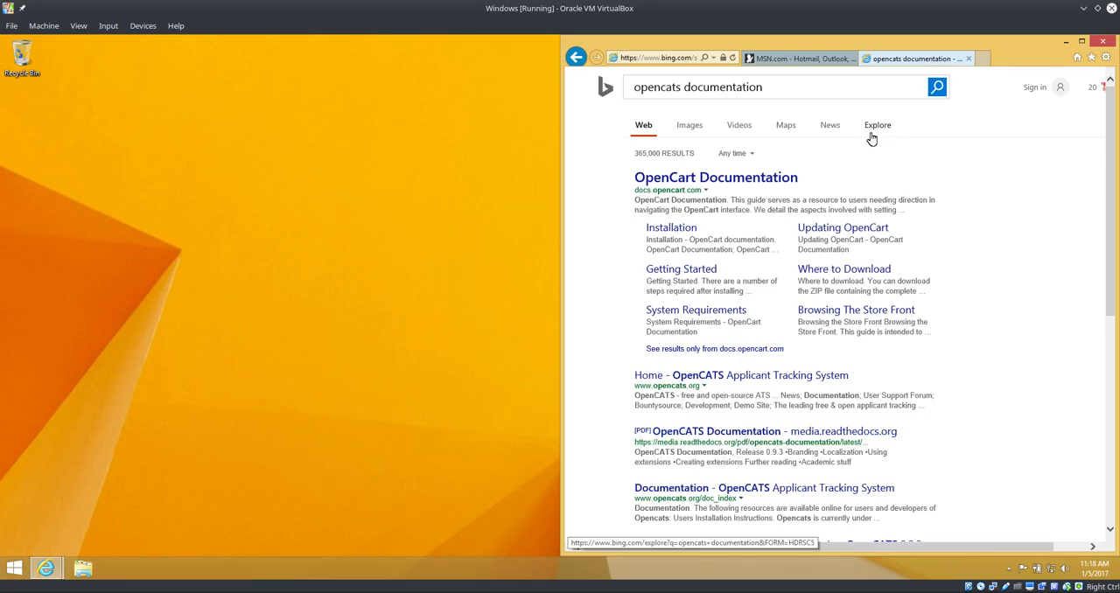
pyautogui.moveTo(869, 180)
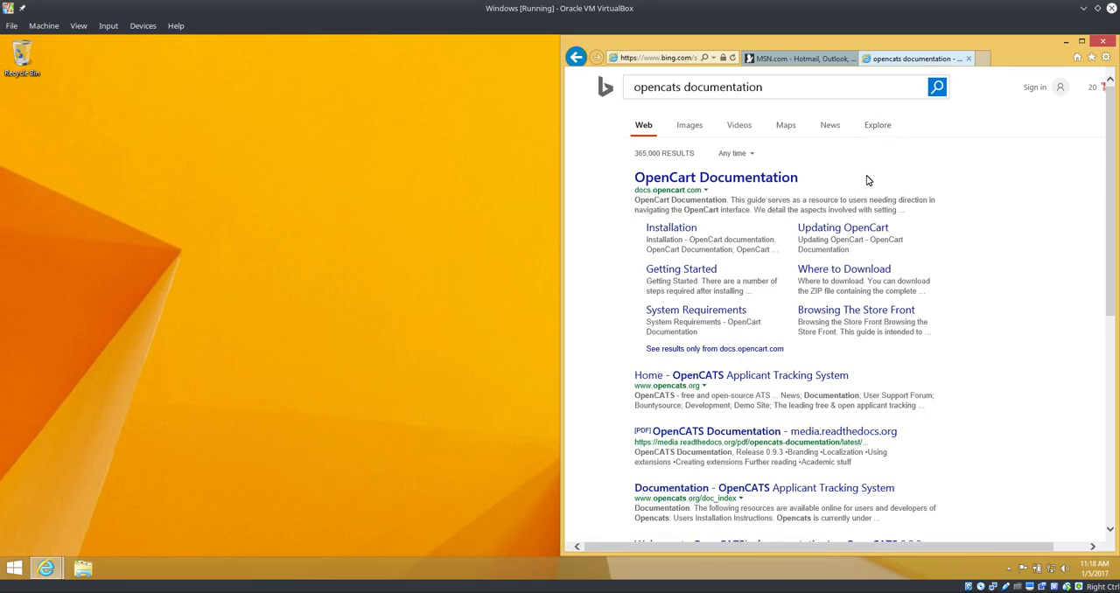
pyautogui.moveTo(985, 231)
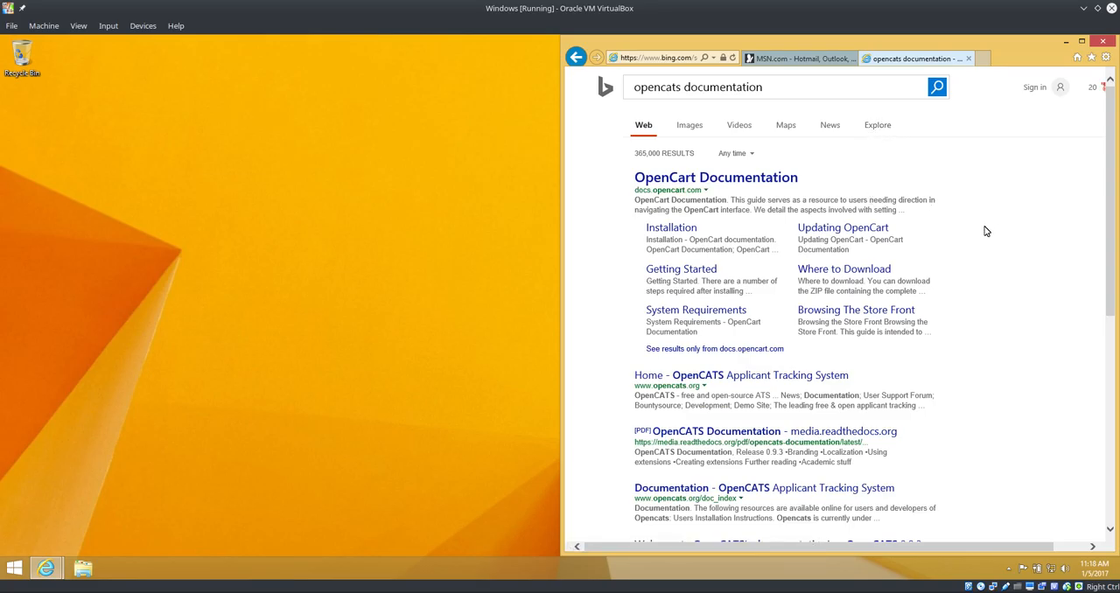
pyautogui.scroll(-3)
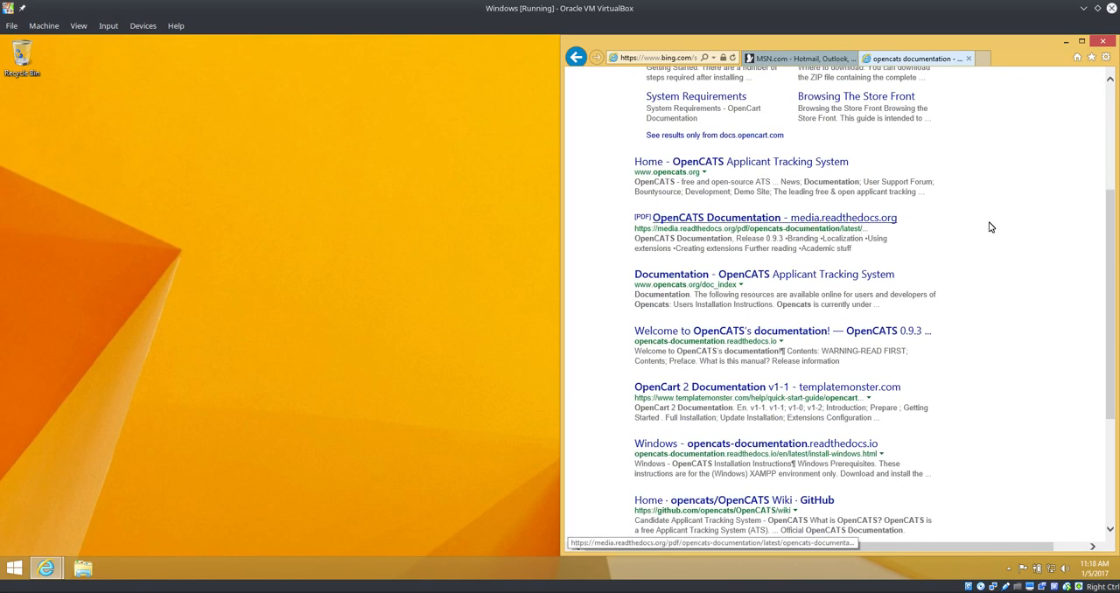
pyautogui.moveTo(650, 330)
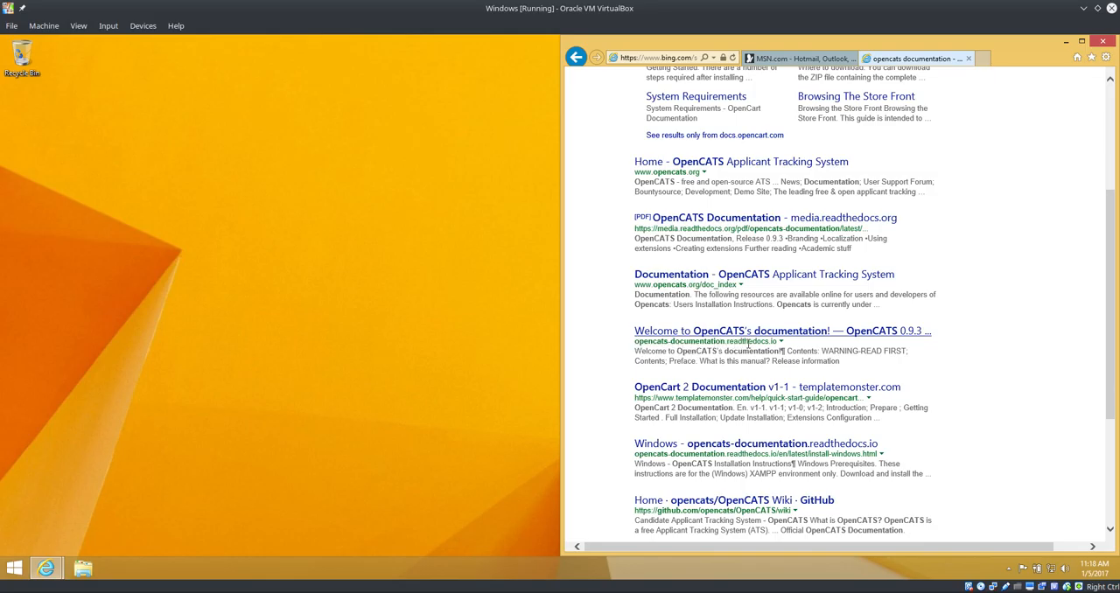
pyautogui.moveTo(763, 331)
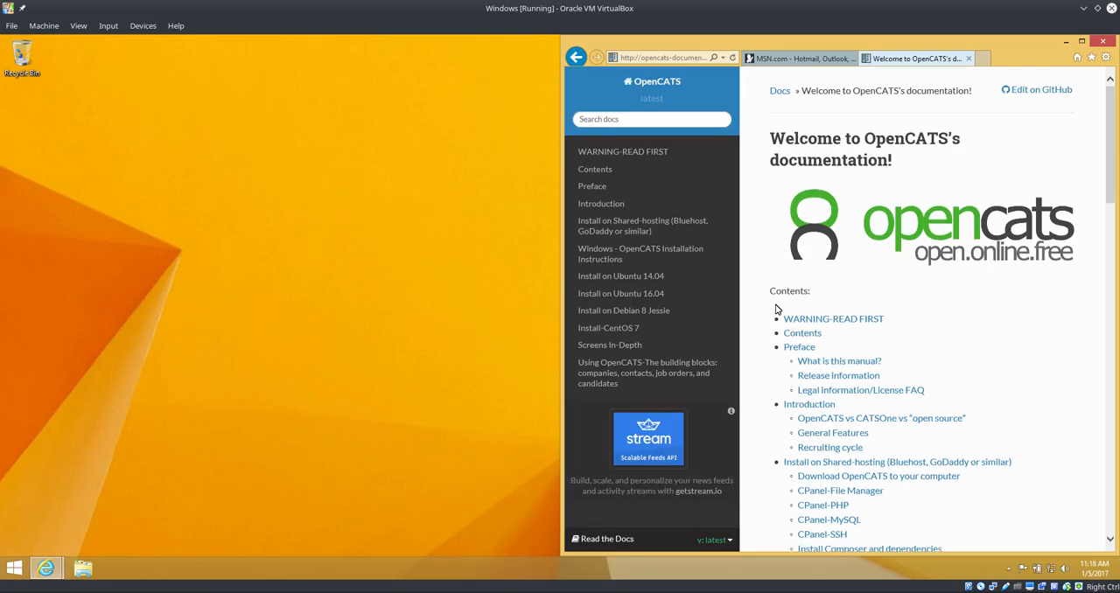
pyautogui.moveTo(883, 213)
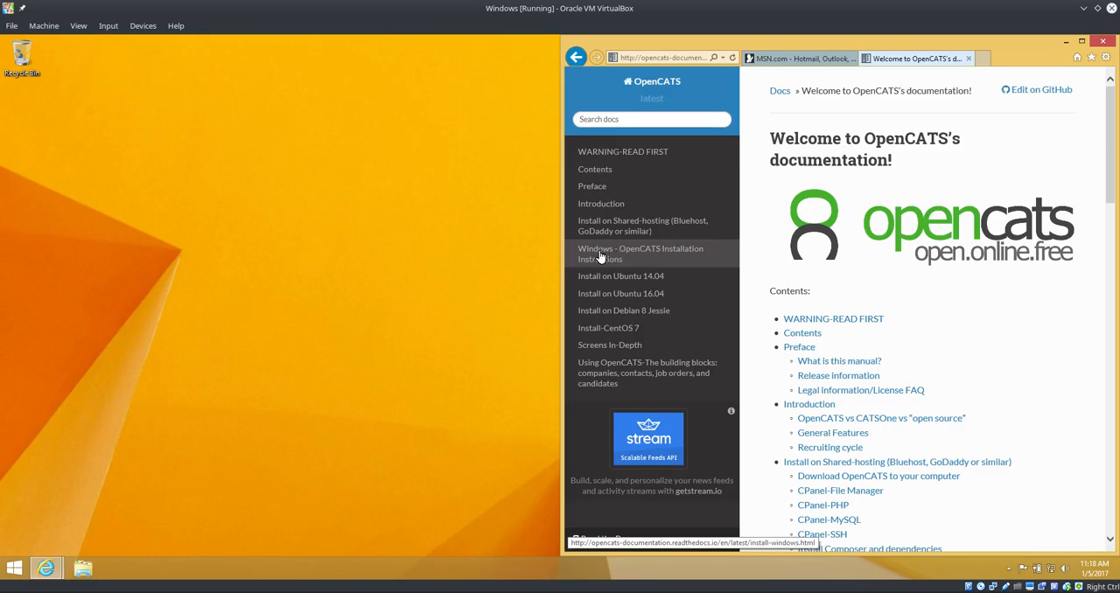
# Open the Windows OpenCATS installation instructions and follow the Composer download link
pyautogui.click(640, 254)
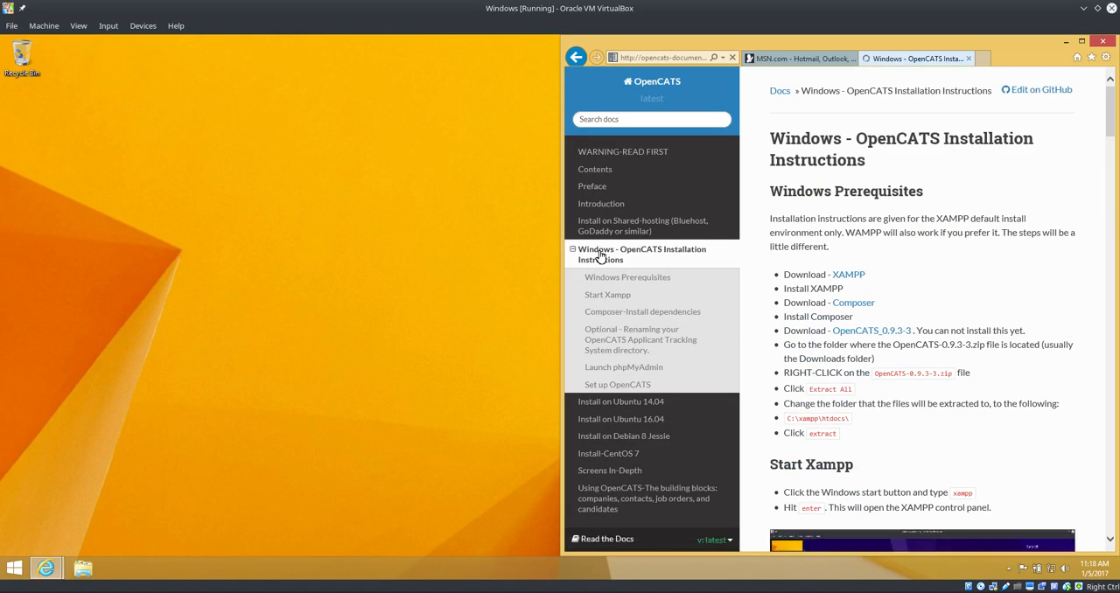
pyautogui.moveTo(634, 253)
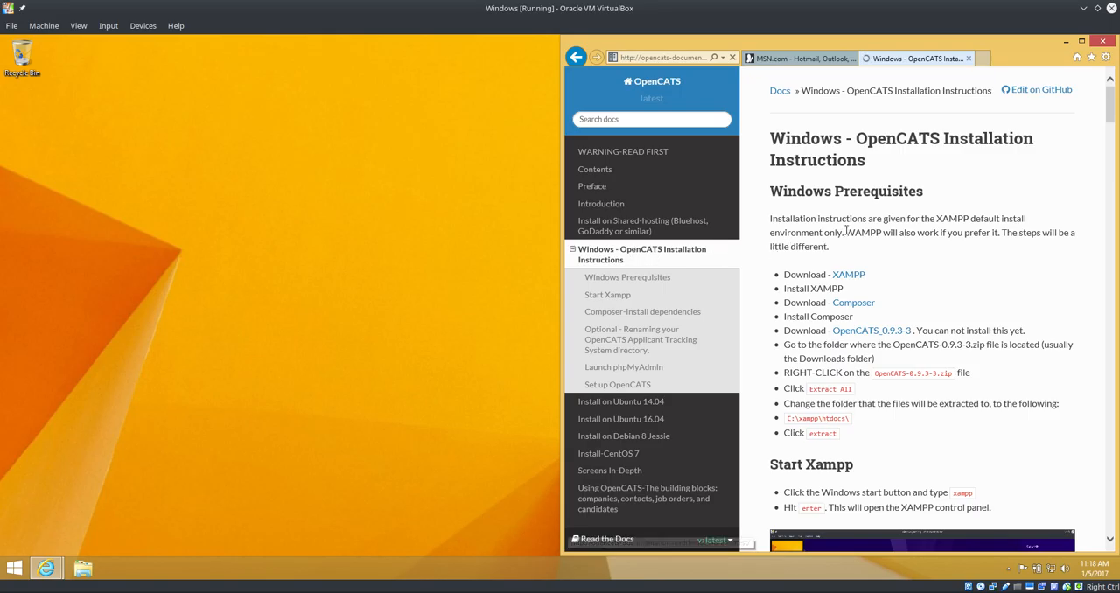
pyautogui.scroll(-3)
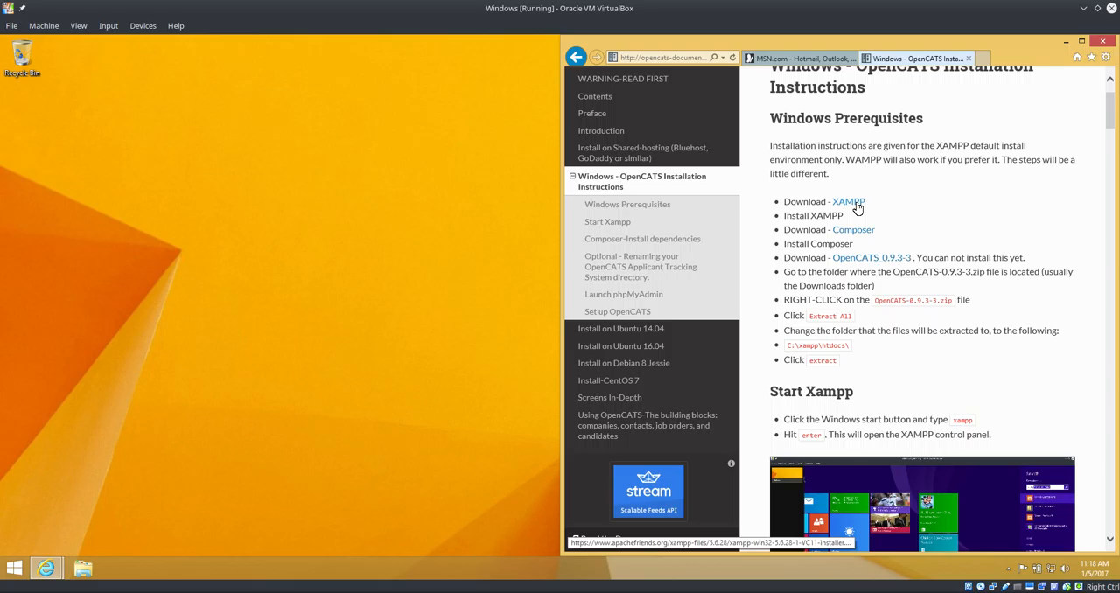
pyautogui.moveTo(857, 209)
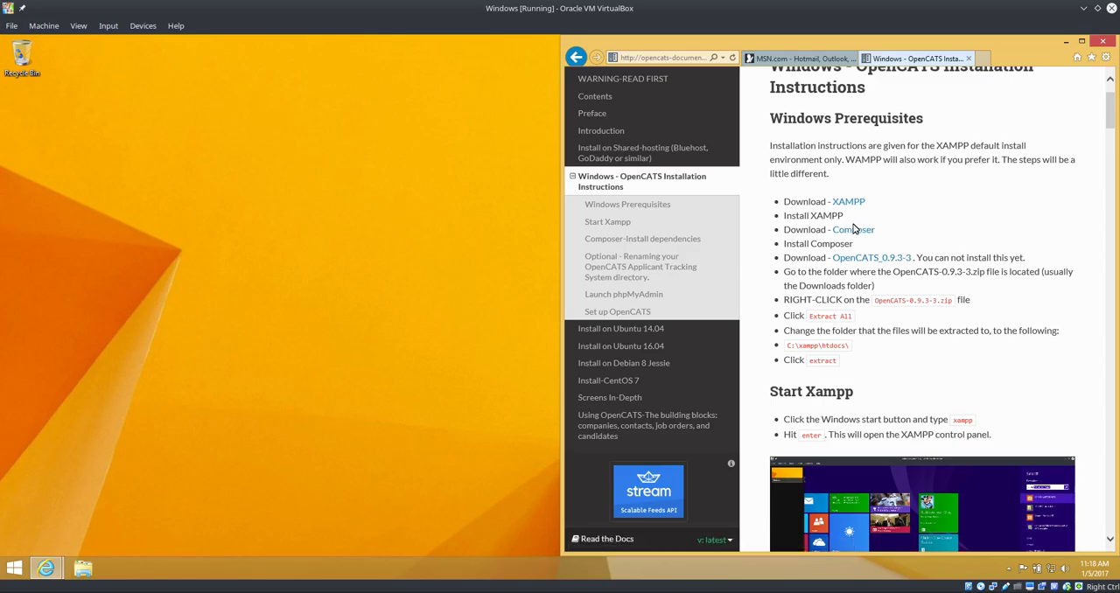
pyautogui.click(847, 201)
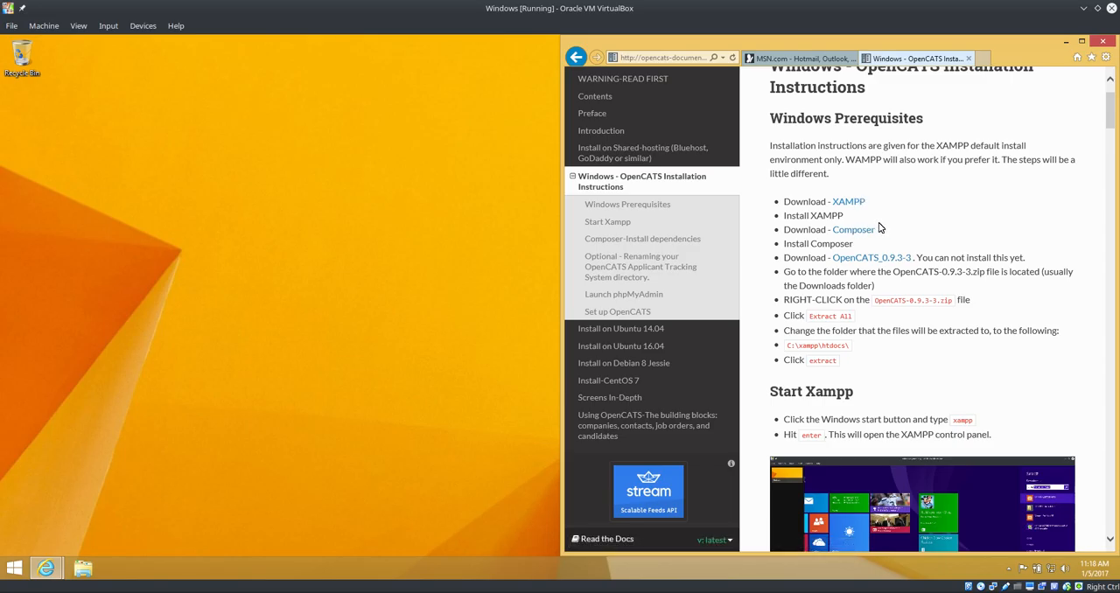
pyautogui.moveTo(876, 220)
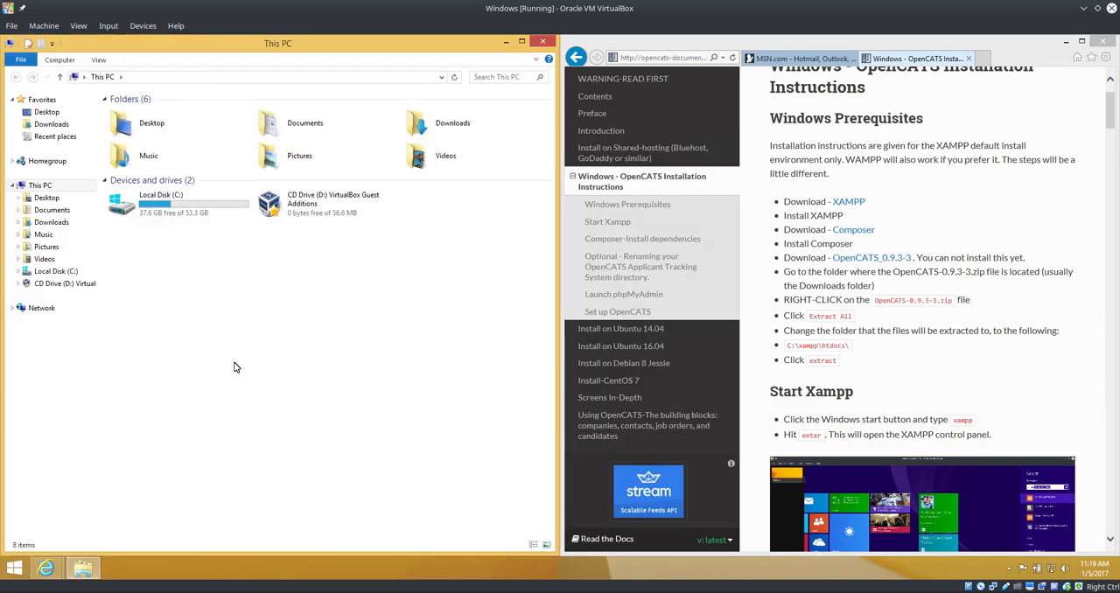
# Launch the xampp-portable installer from Downloads and approve the User Account Control prompt
pyautogui.click(453, 122)
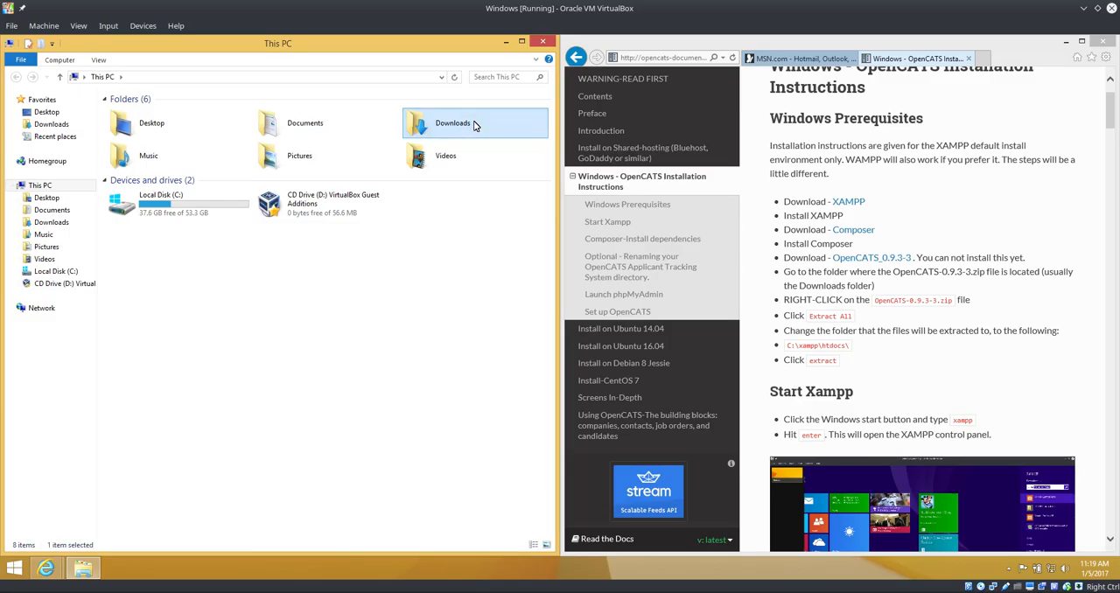
pyautogui.doubleClick(452, 123)
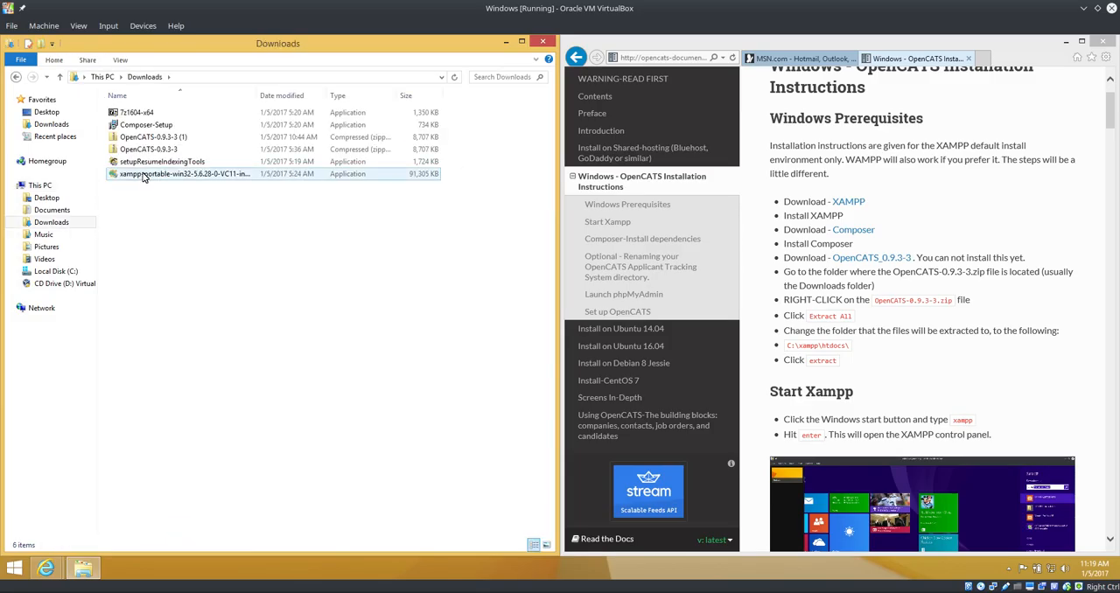
pyautogui.doubleClick(183, 173)
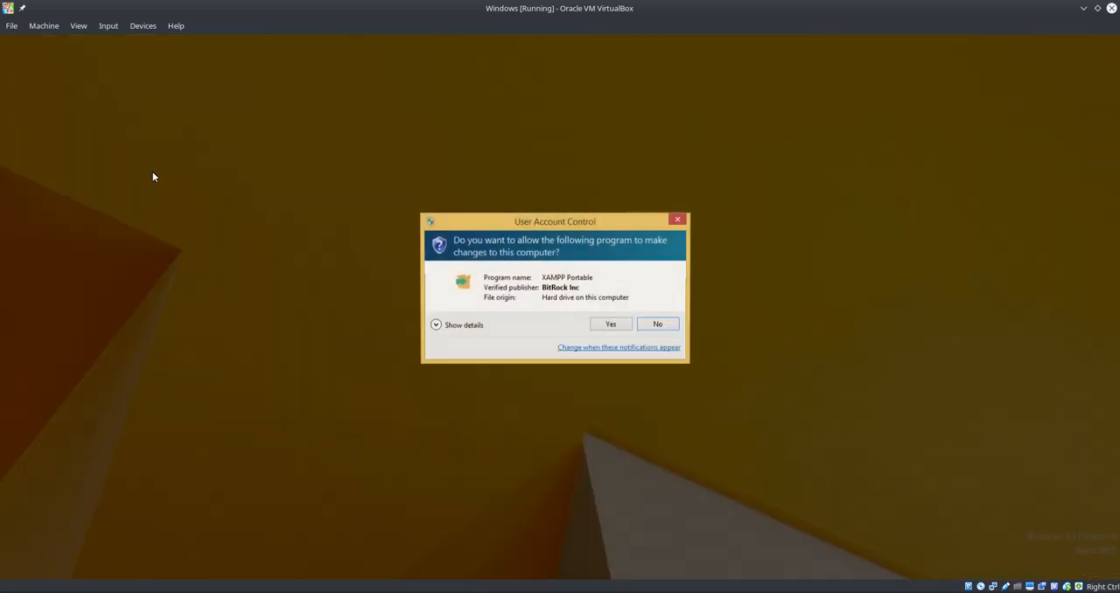
pyautogui.click(610, 324)
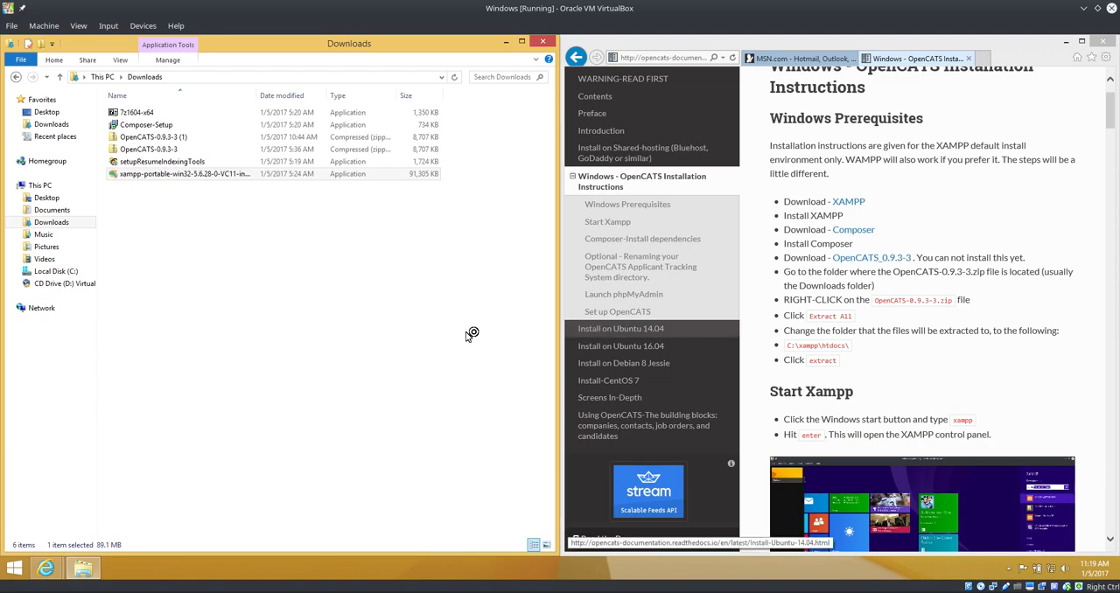
pyautogui.moveTo(392, 336)
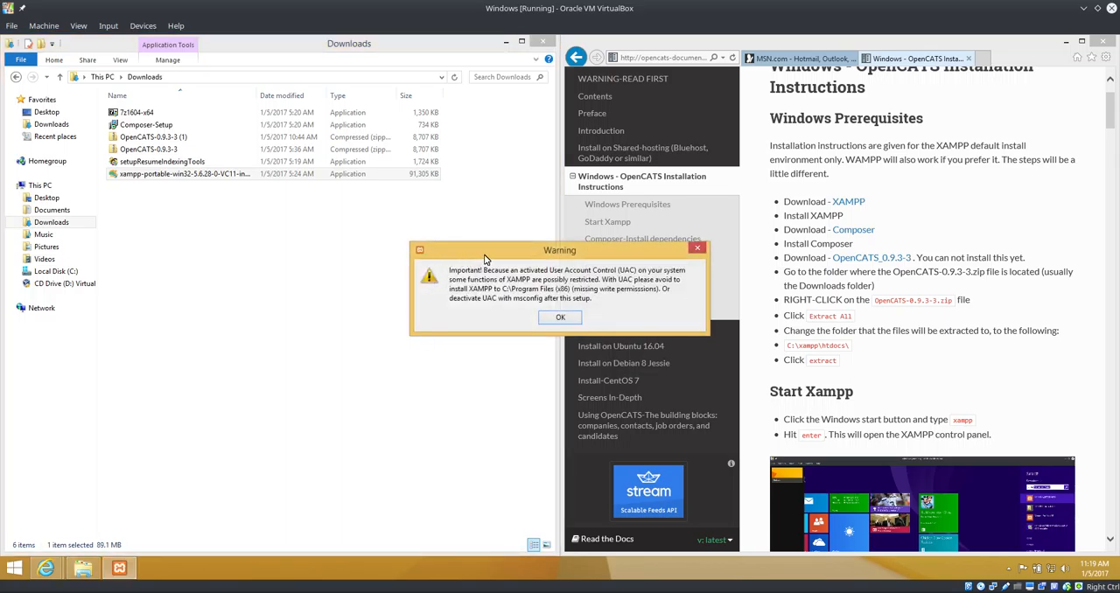
# Dismiss the UAC warning and accept defaults through the welcome, components and Bitnami pages
pyautogui.click(560, 317)
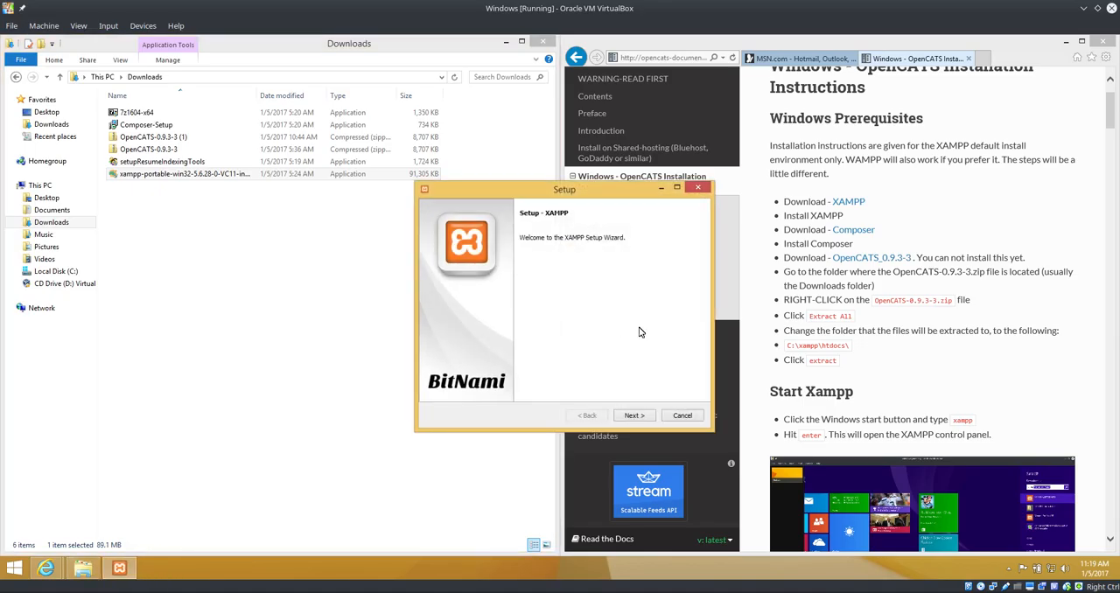
pyautogui.click(633, 415)
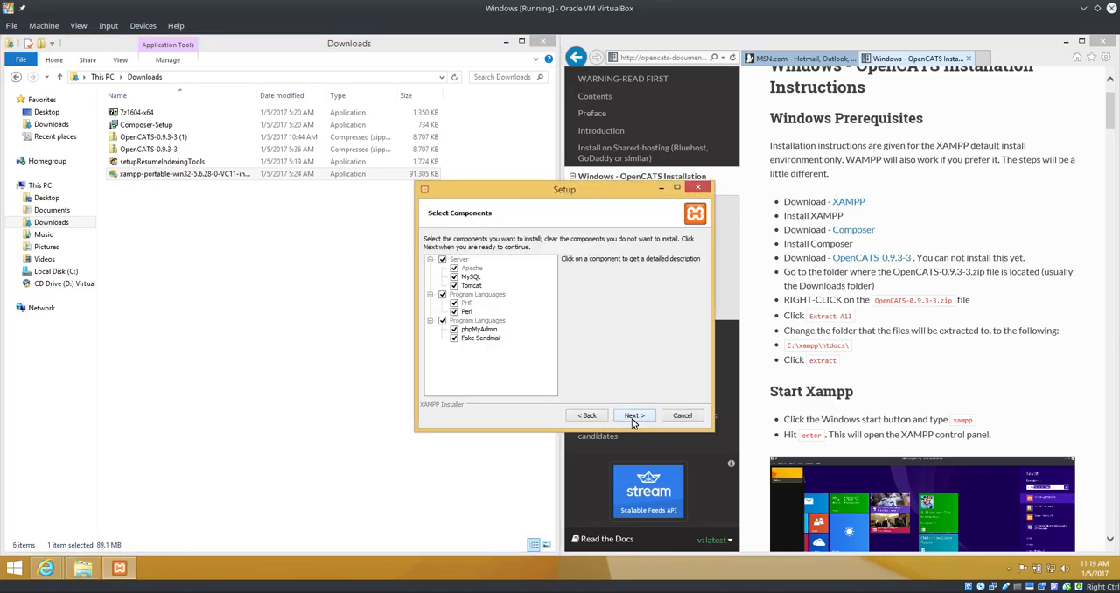
pyautogui.click(633, 415)
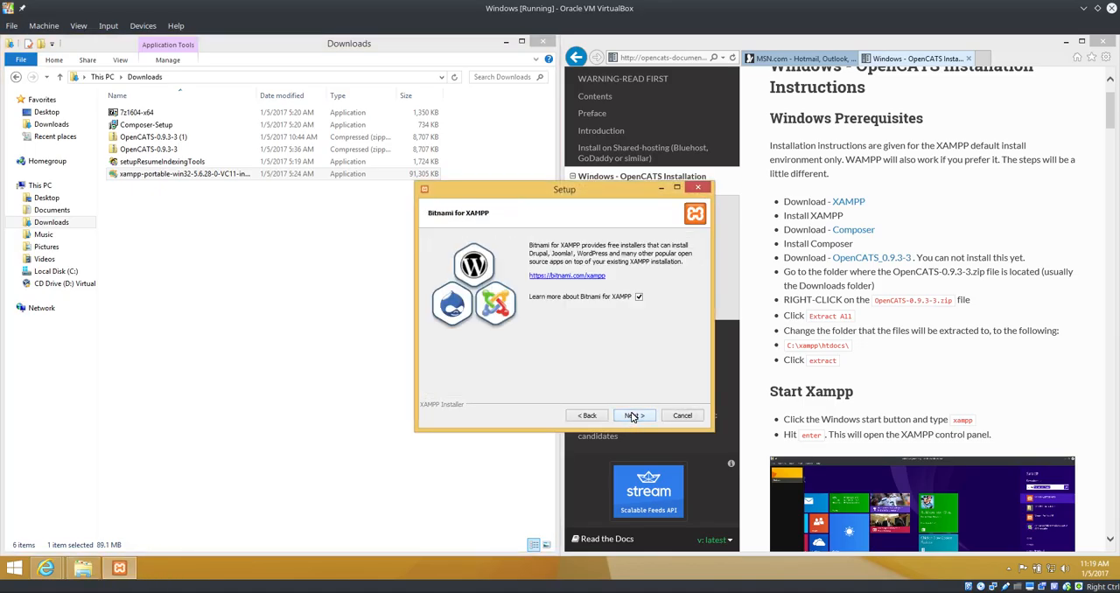
pyautogui.click(633, 415)
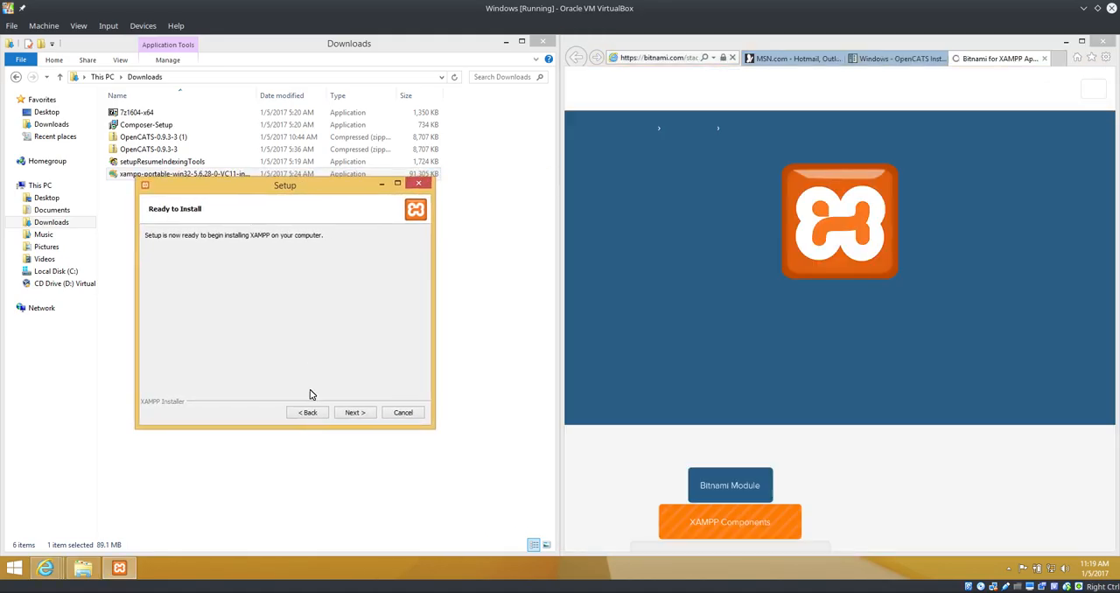
# Start the XAMPP install and browse the Bitnami modules page while files unpack
pyautogui.click(353, 412)
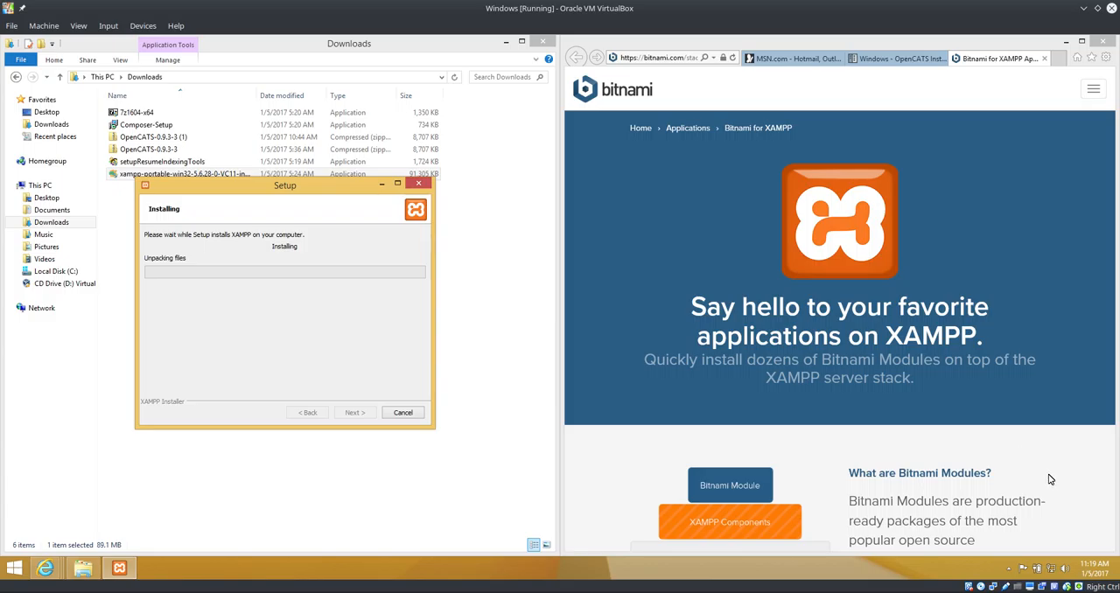
pyautogui.moveTo(1039, 482)
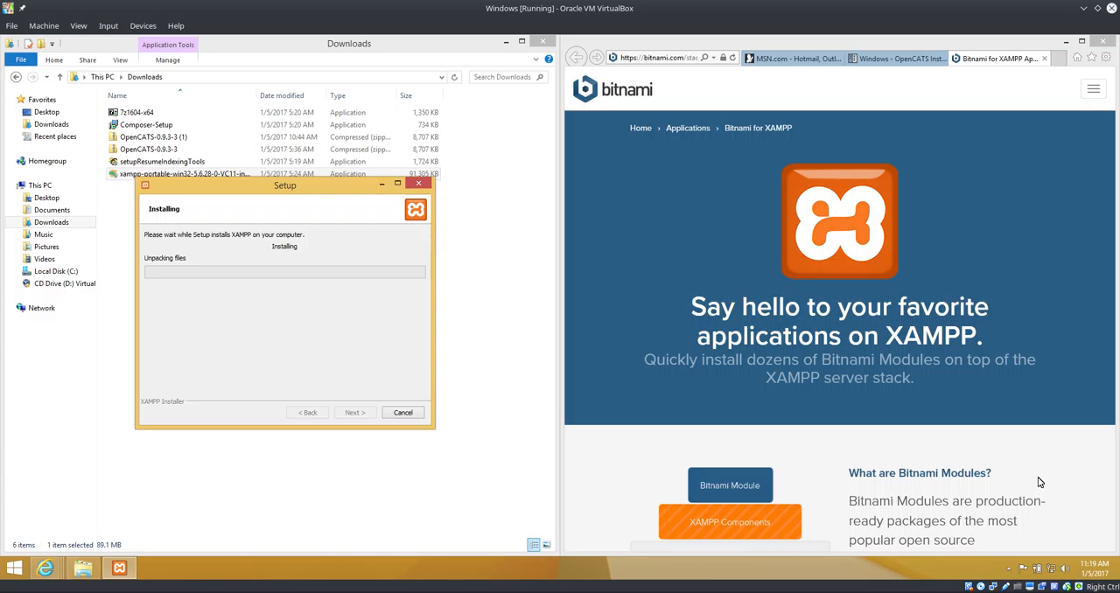
pyautogui.scroll(-3)
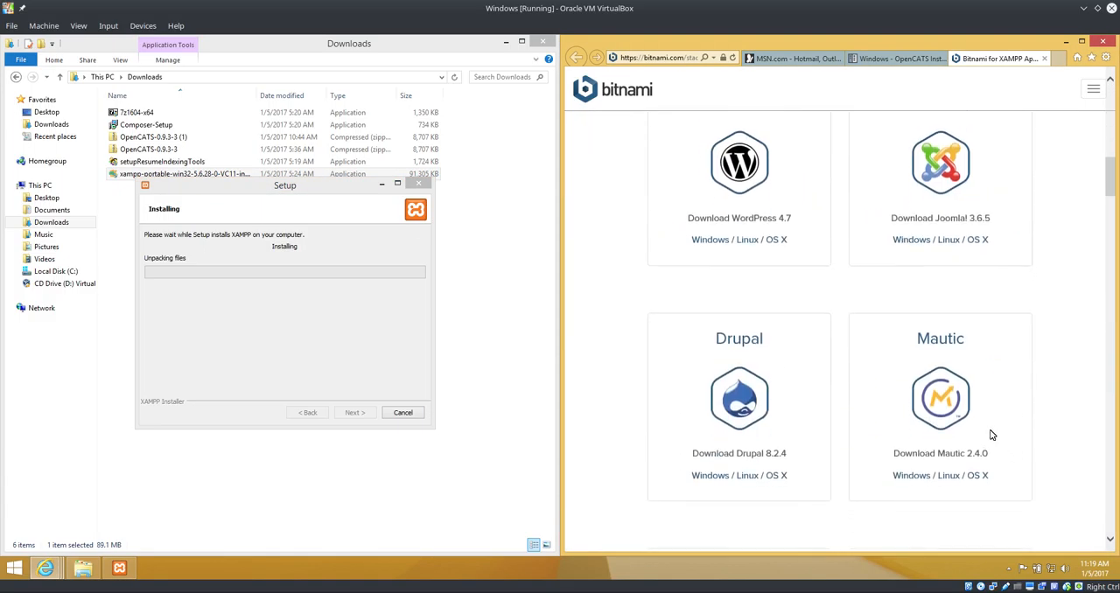
pyautogui.scroll(-3)
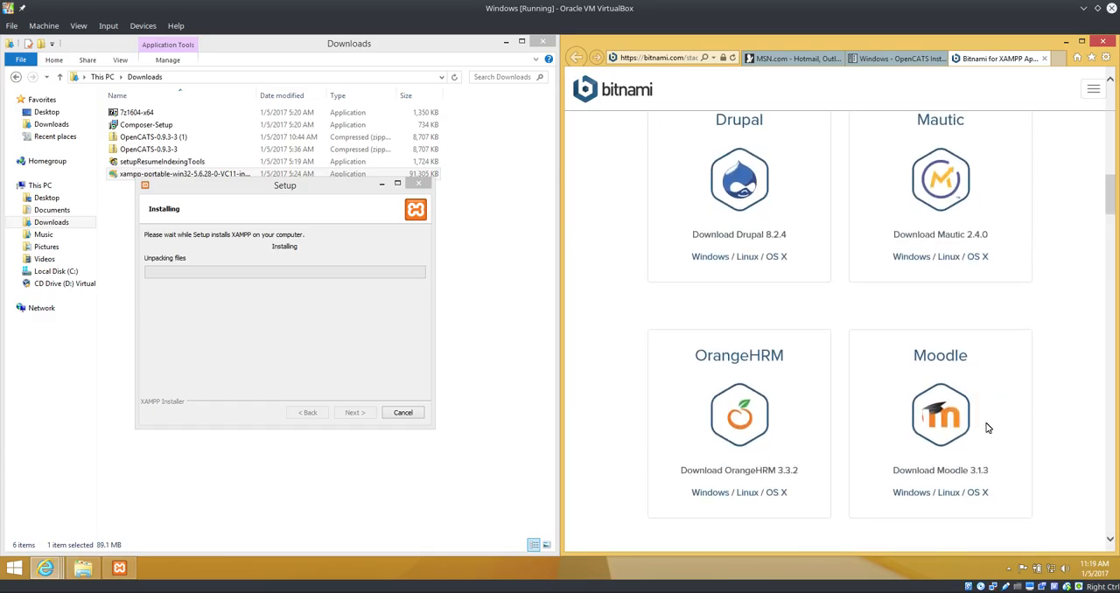
pyautogui.moveTo(1017, 391)
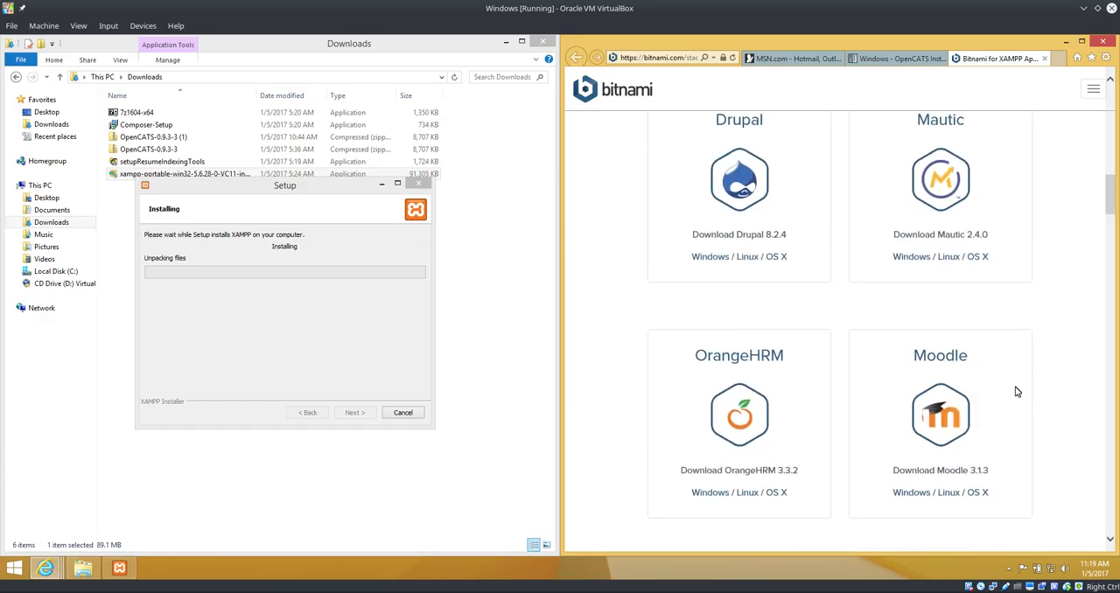
pyautogui.scroll(-3)
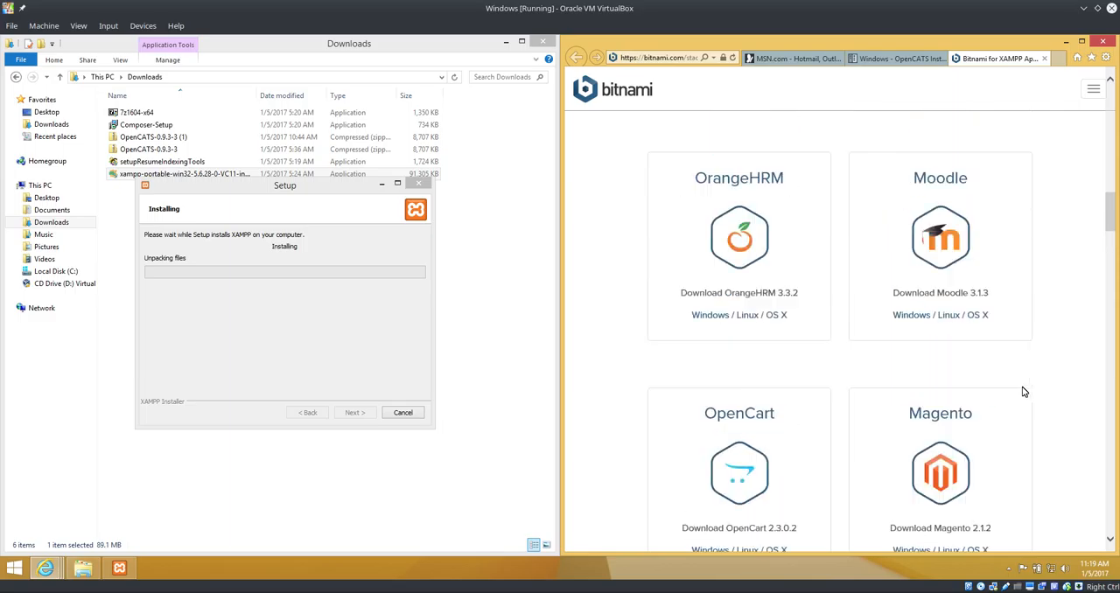
pyautogui.scroll(-3)
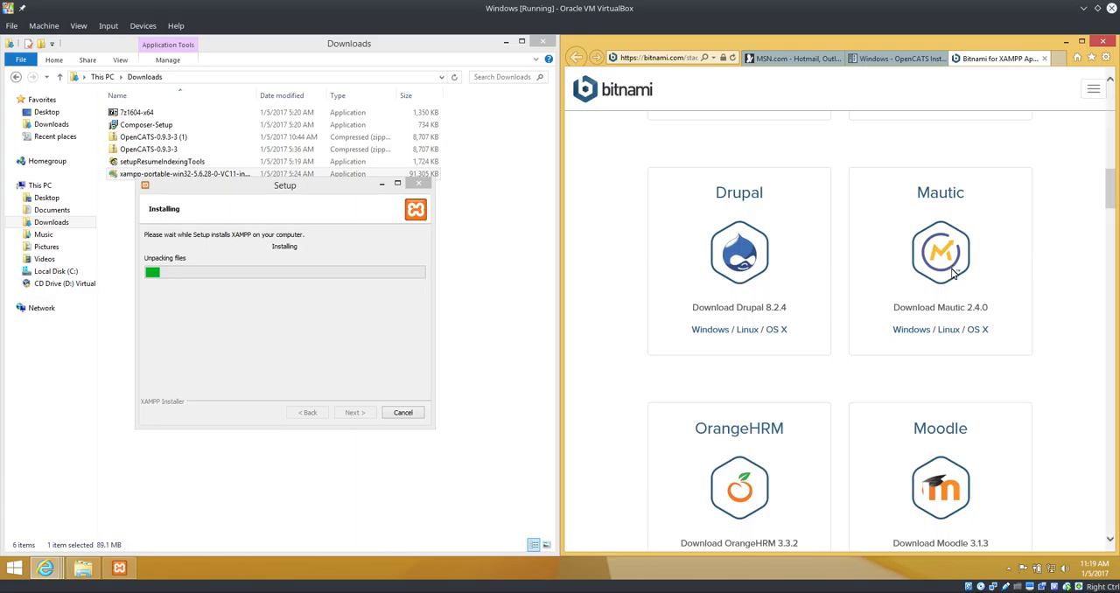
pyautogui.moveTo(967, 238)
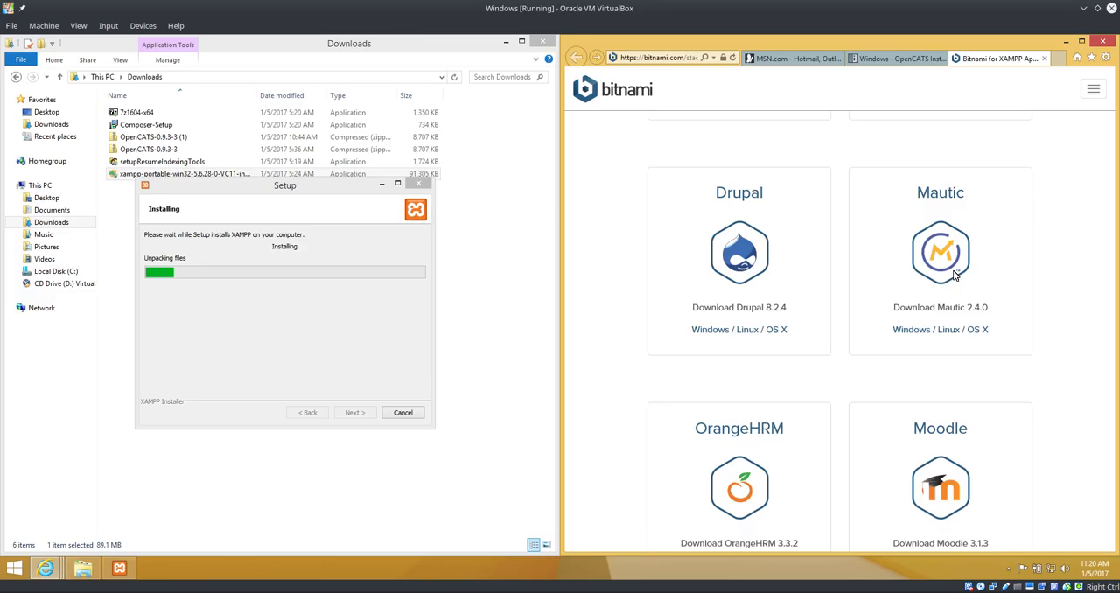
pyautogui.moveTo(957, 278)
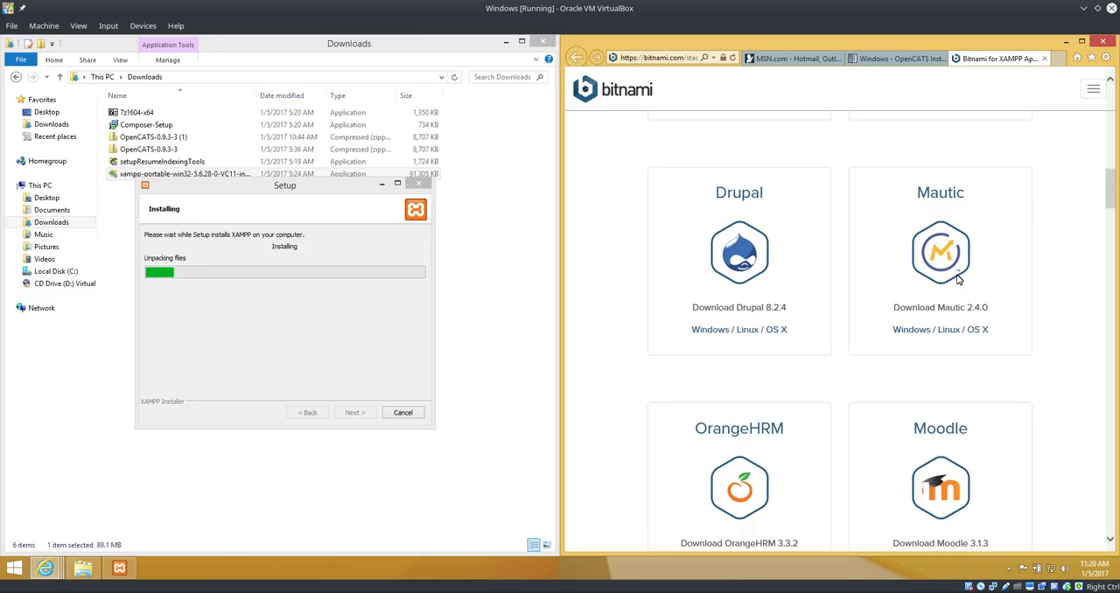
pyautogui.scroll(-3)
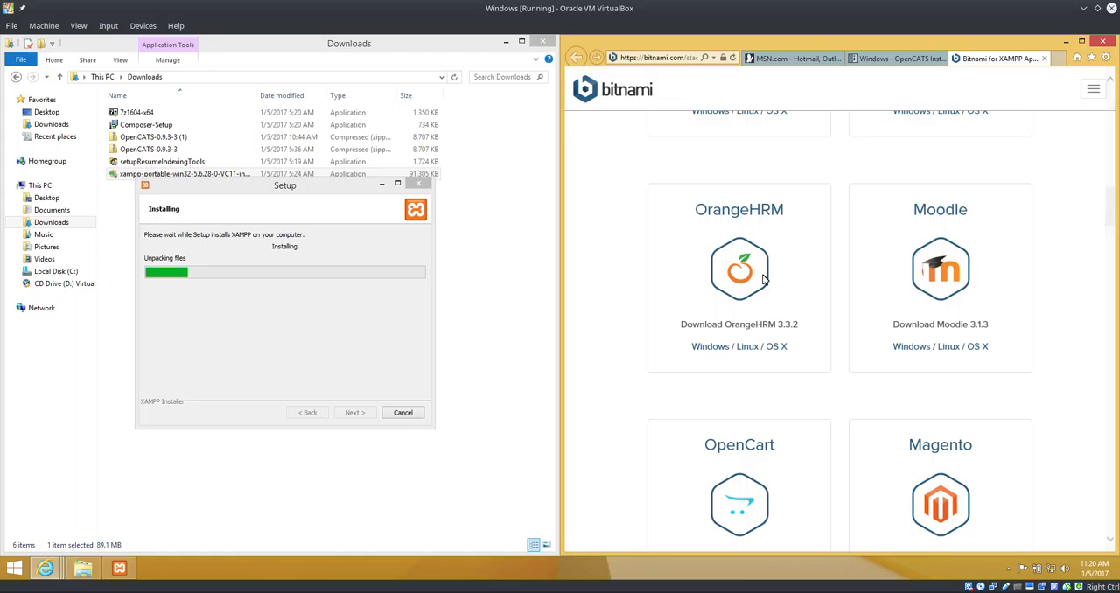
pyautogui.moveTo(1067, 251)
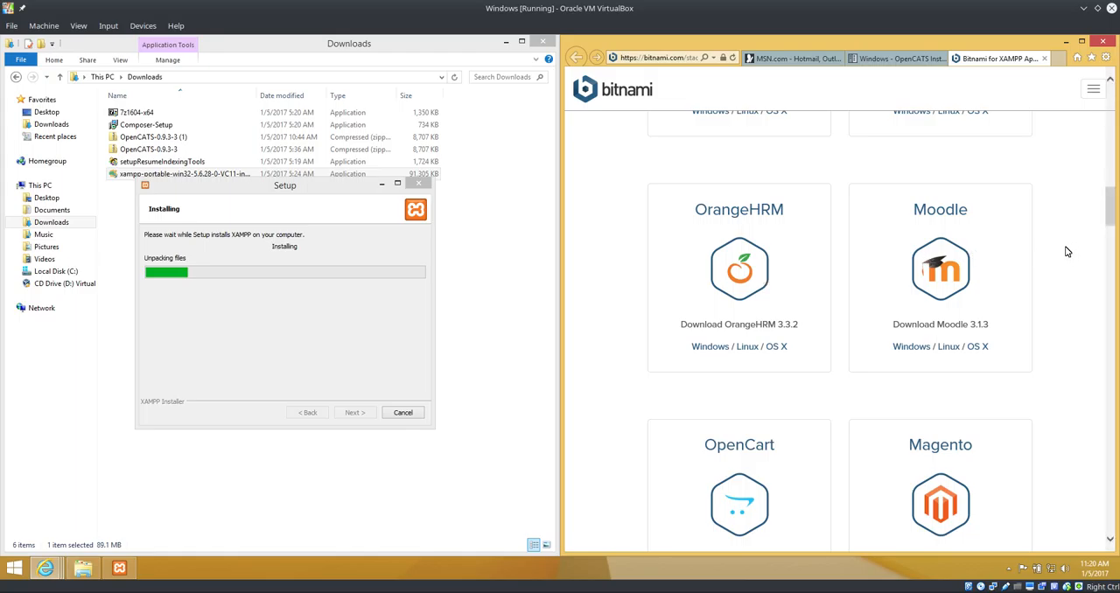
pyautogui.scroll(-3)
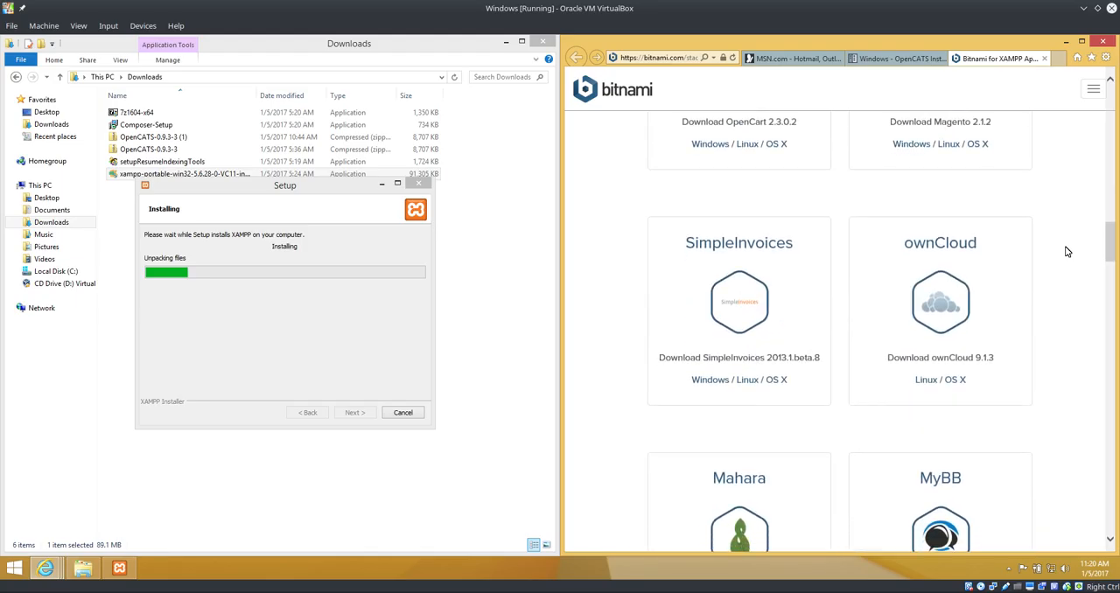
pyautogui.moveTo(989, 311)
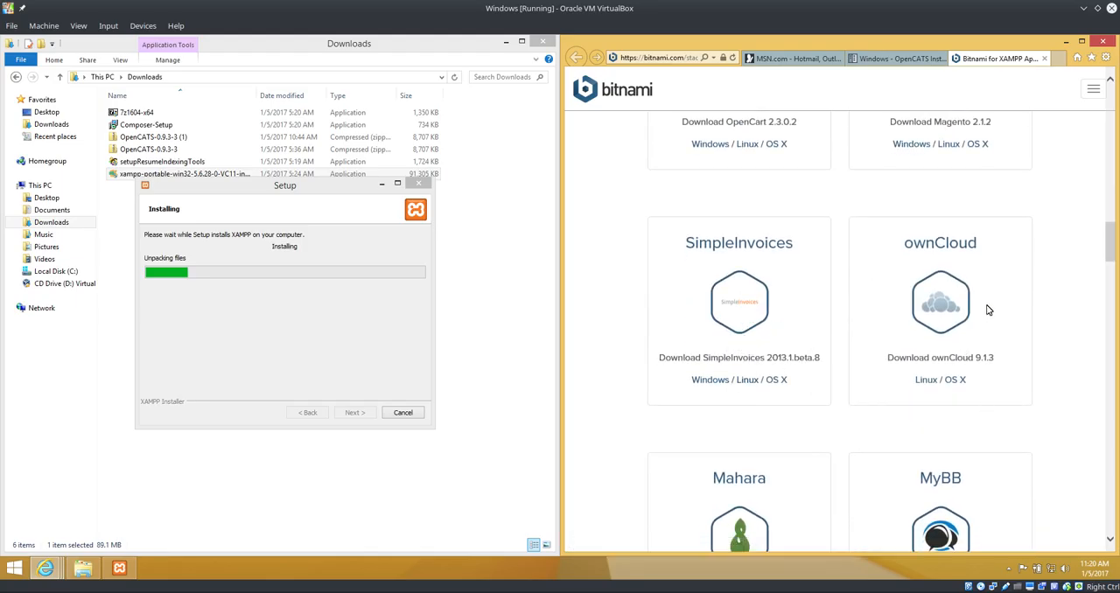
pyautogui.moveTo(952, 314)
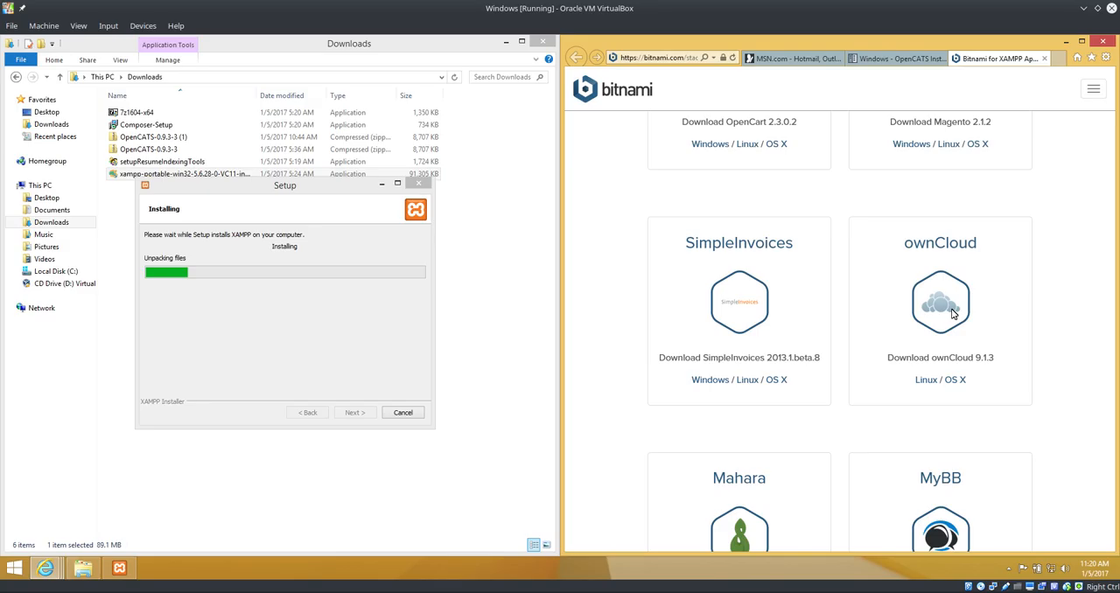
pyautogui.scroll(-3)
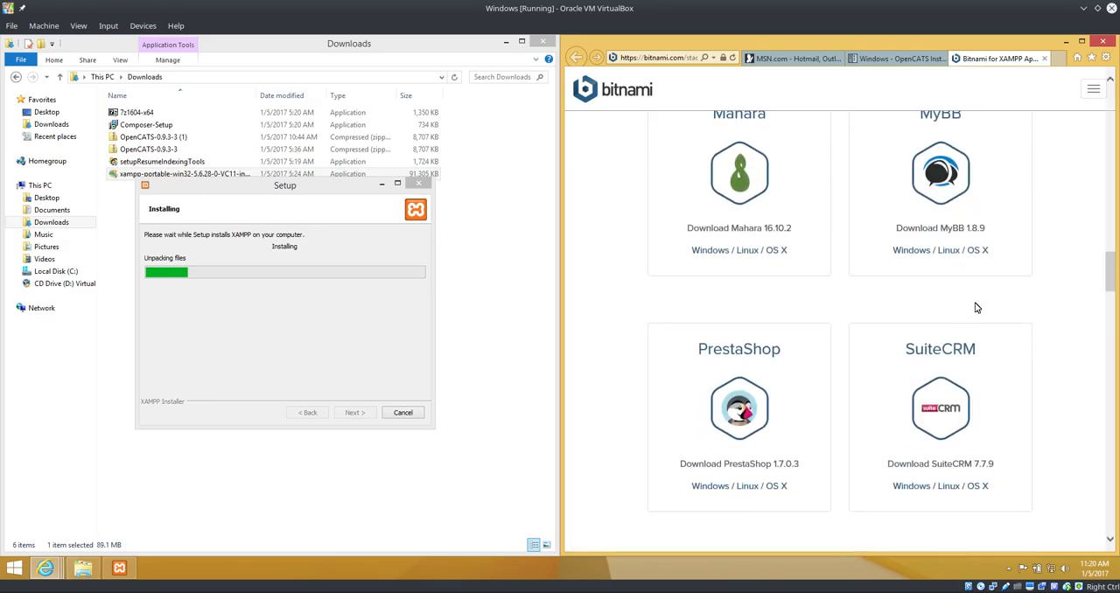
pyautogui.moveTo(493, 335)
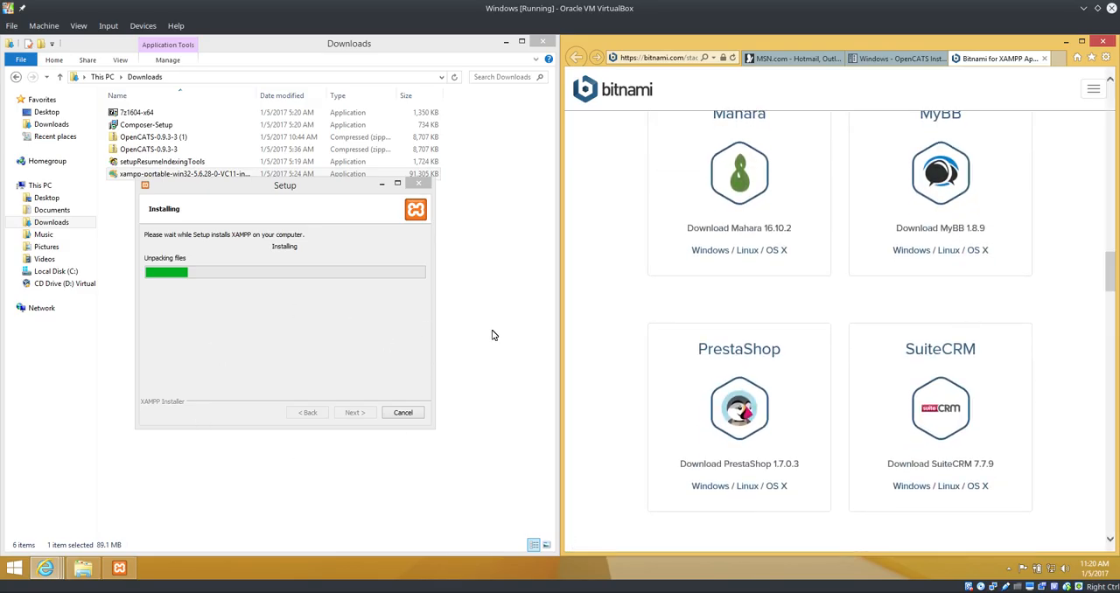
pyautogui.scroll(-3)
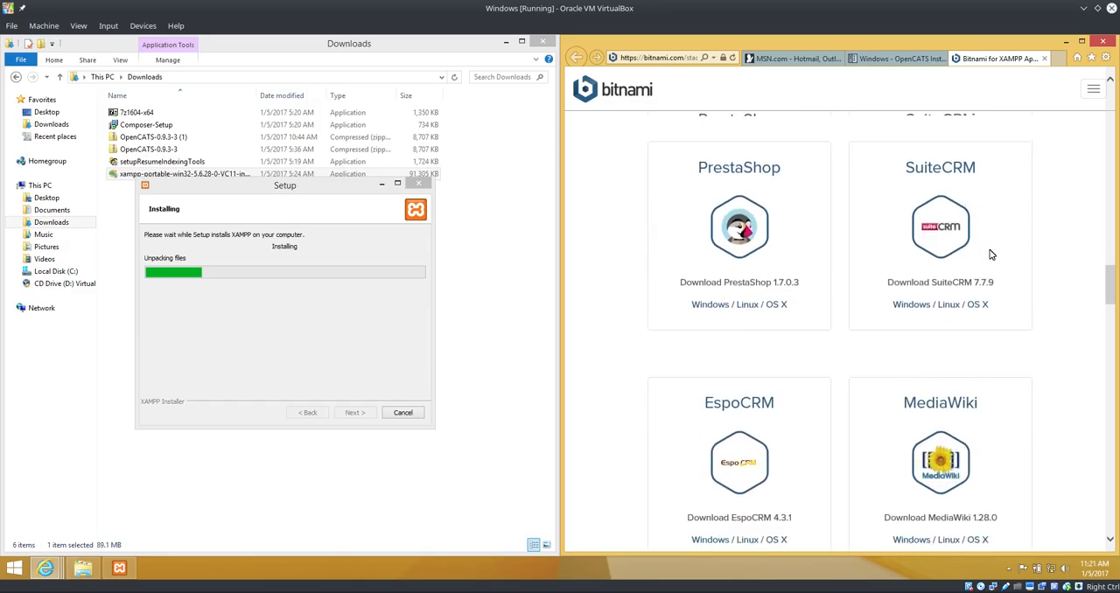
pyautogui.scroll(-3)
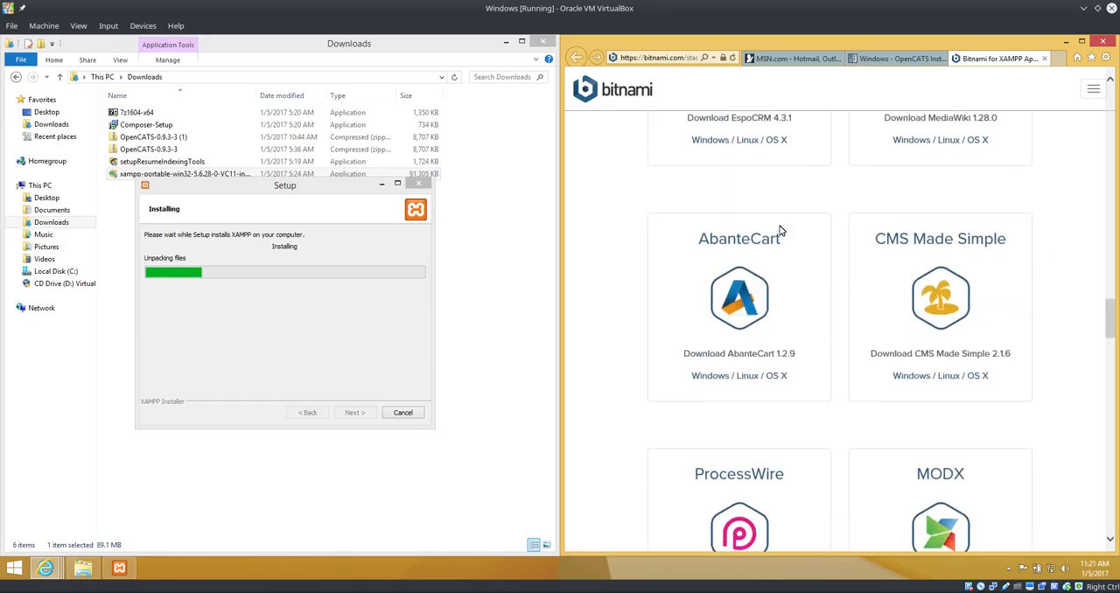
pyautogui.scroll(-3)
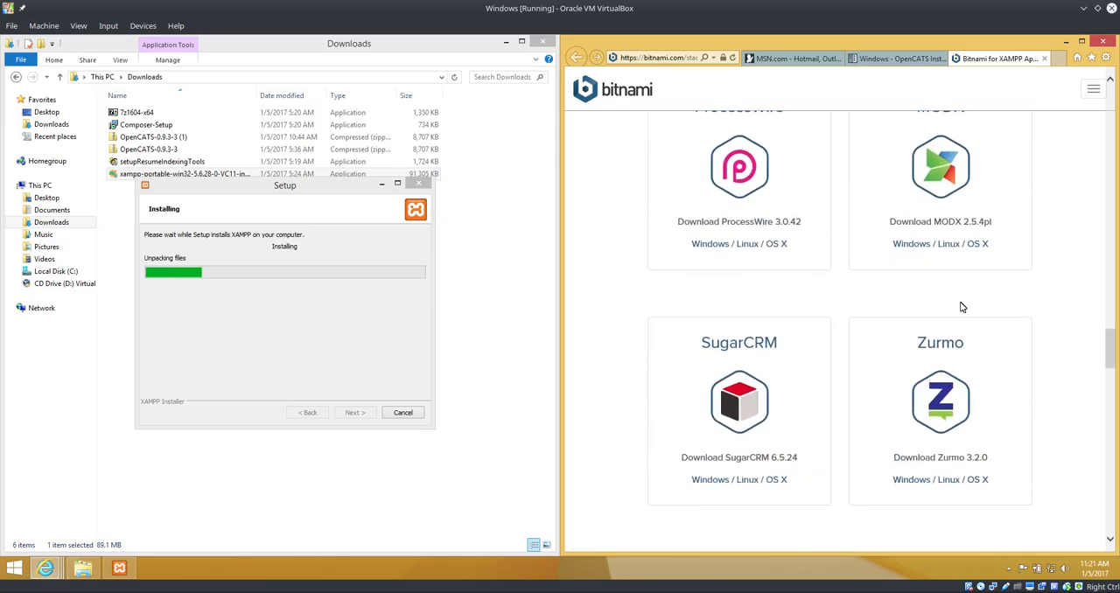
pyautogui.scroll(-3)
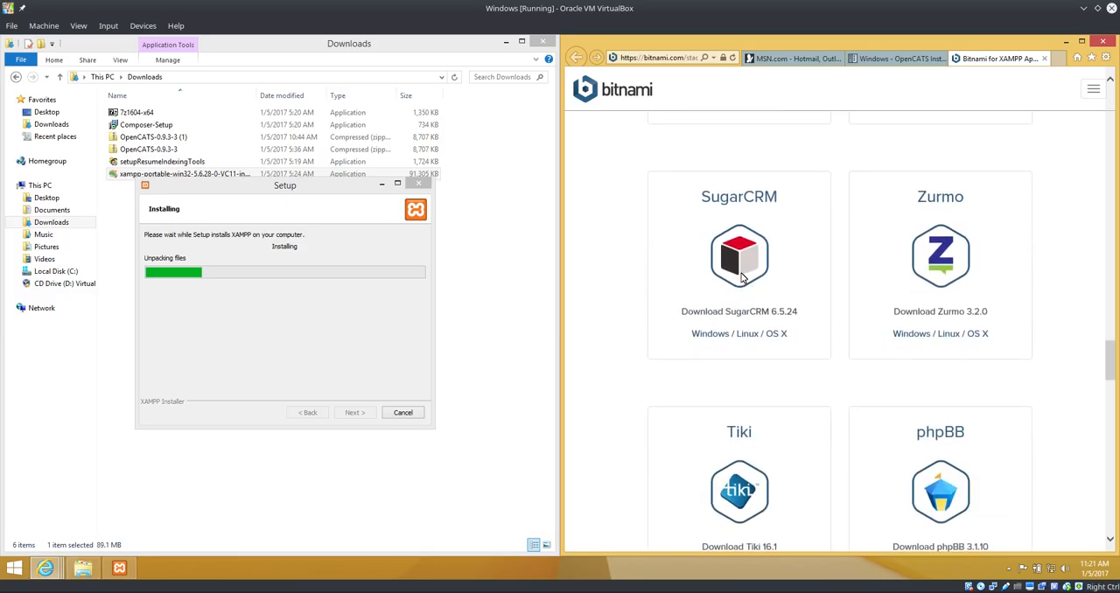
pyautogui.moveTo(804, 253)
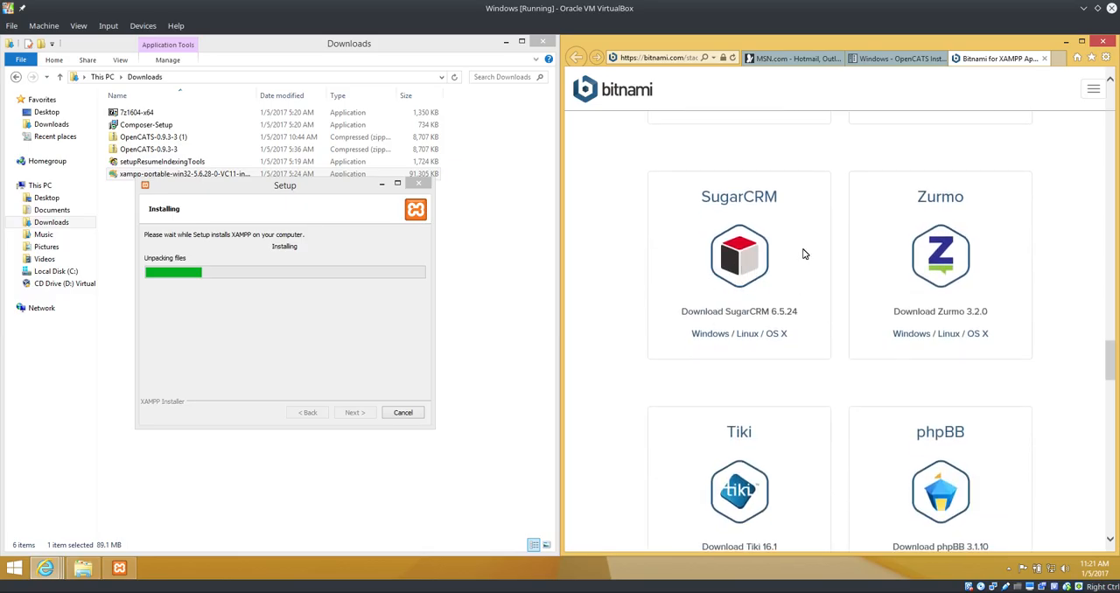
pyautogui.moveTo(726, 282)
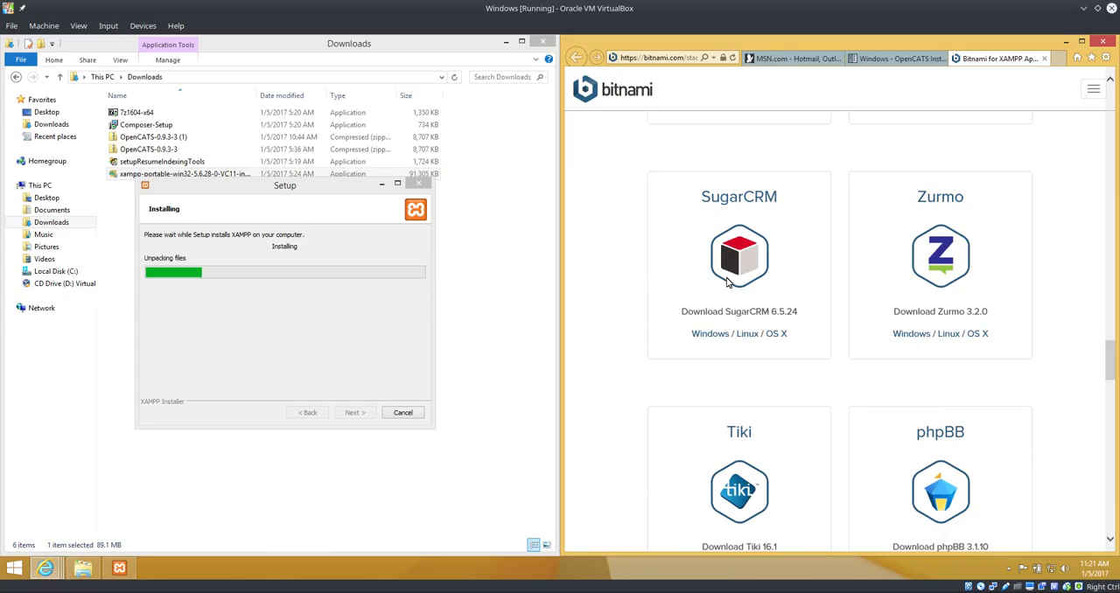
pyautogui.scroll(-3)
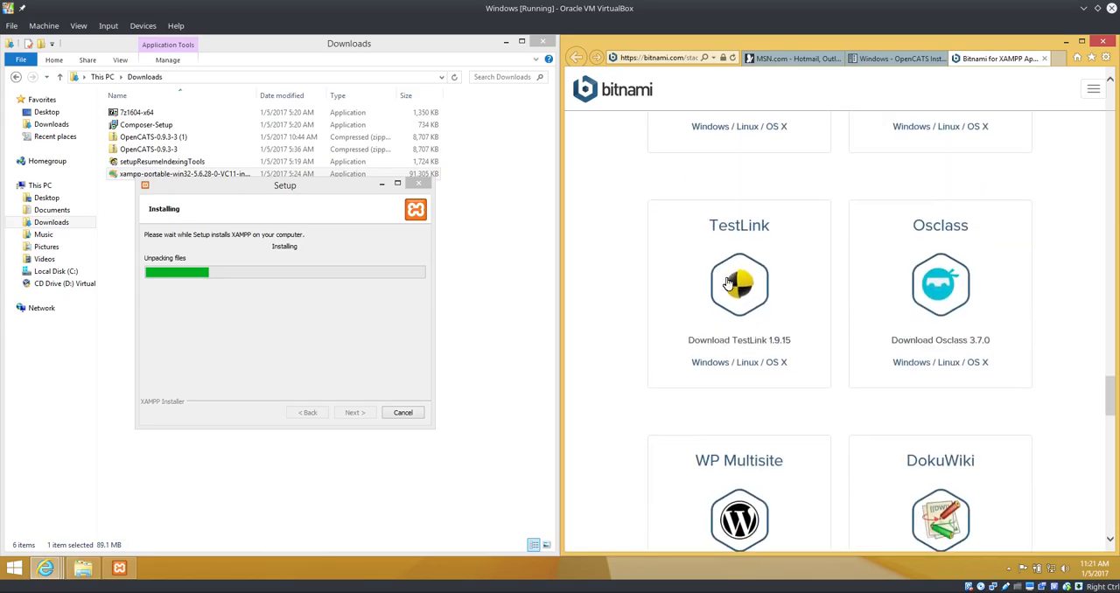
pyautogui.scroll(-3)
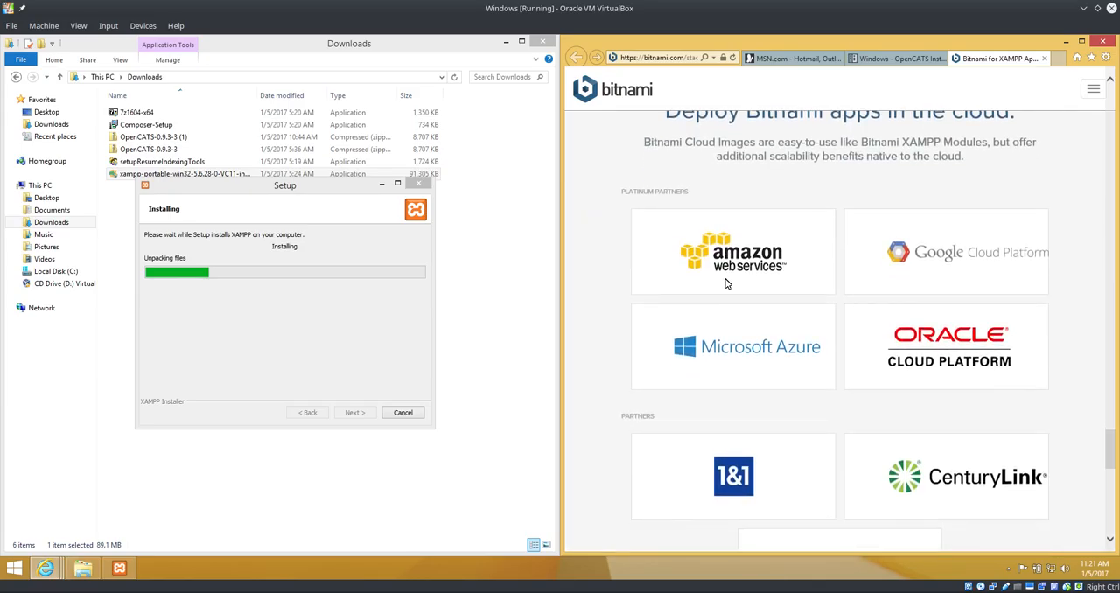
pyautogui.moveTo(838, 301)
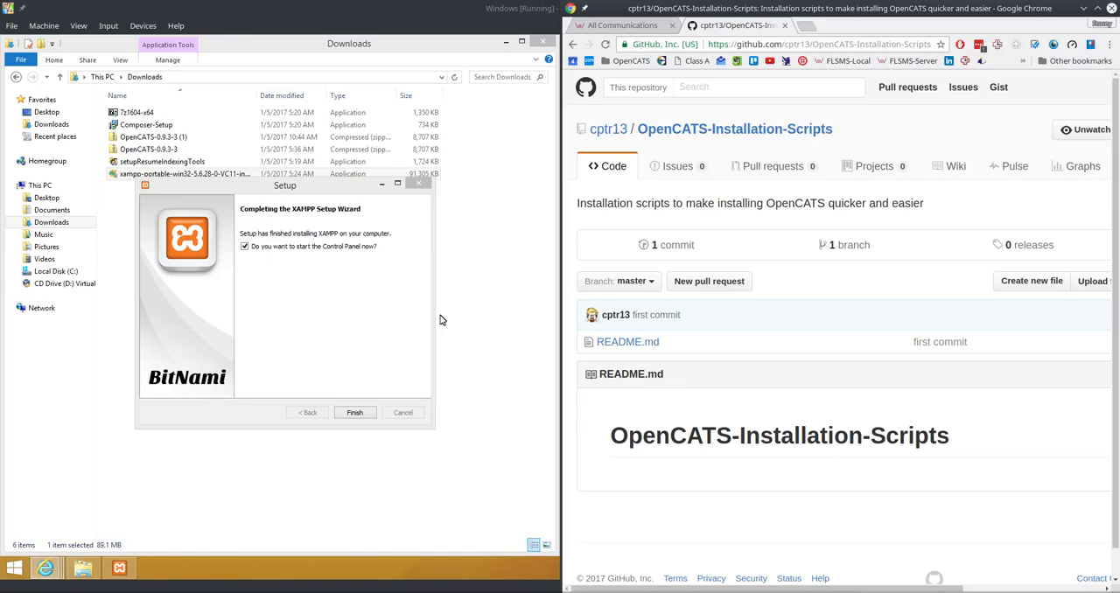
pyautogui.moveTo(645, 44)
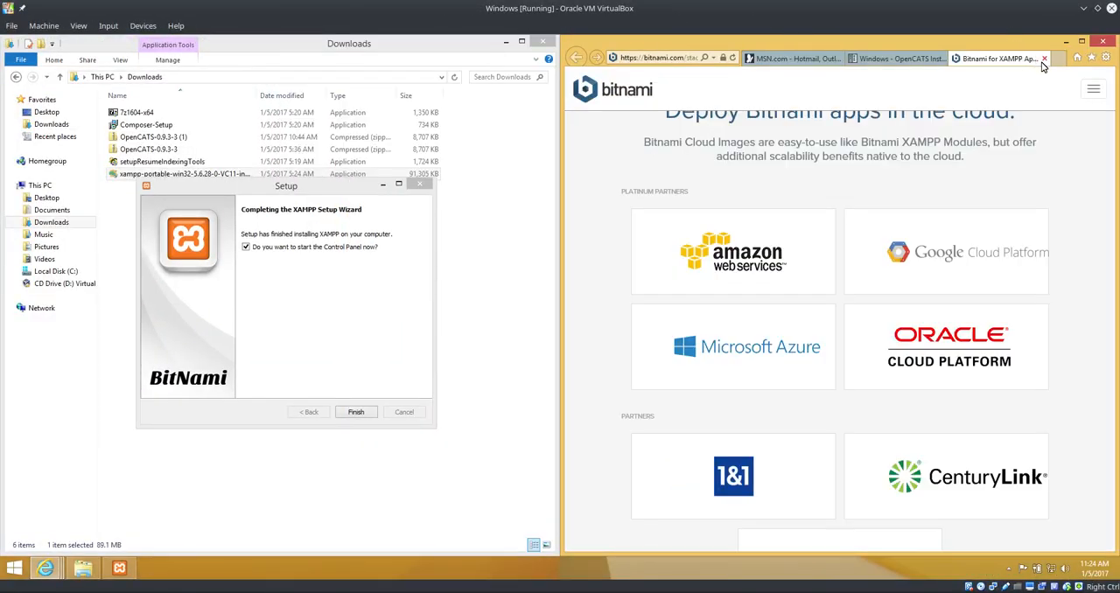
# Close the Bitnami tab and finish XAMPP setup with 'start the Control Panel' unchecked
pyautogui.click(896, 59)
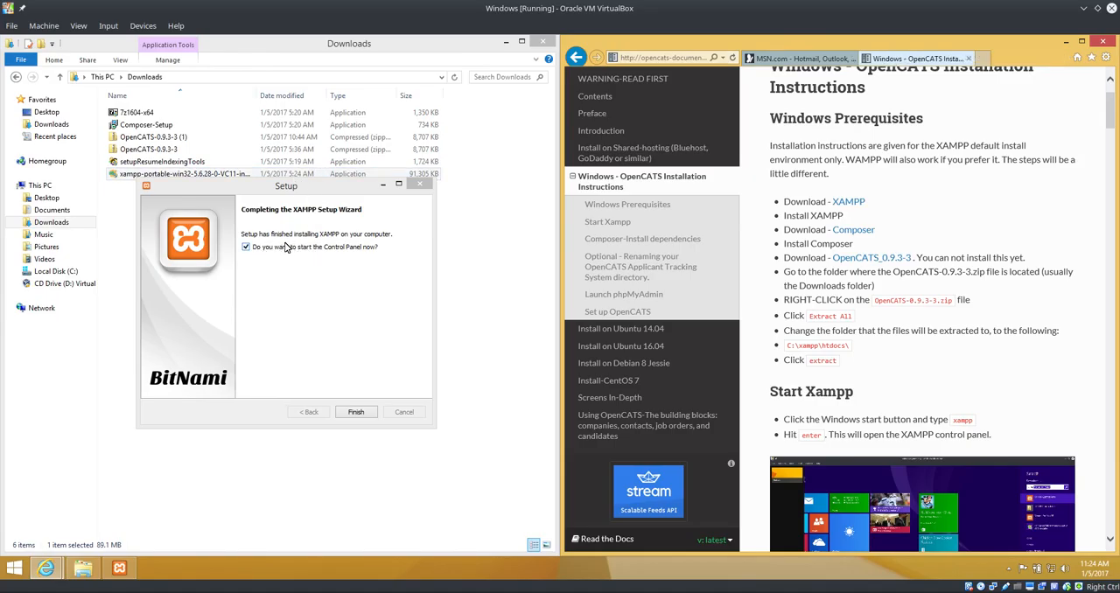
pyautogui.click(246, 247)
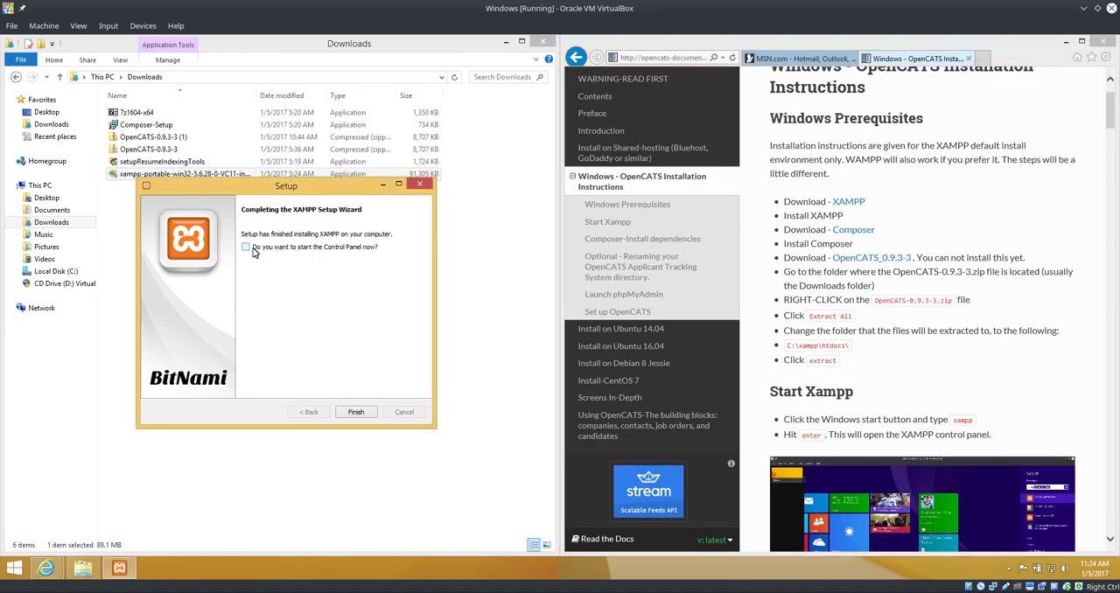
pyautogui.click(355, 411)
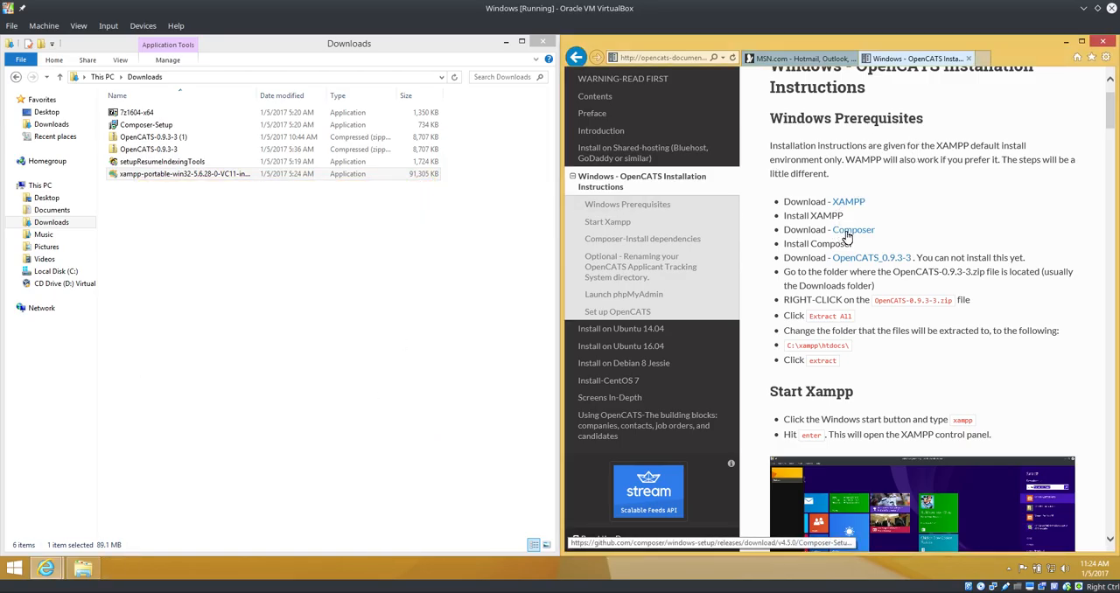
pyautogui.moveTo(849, 238)
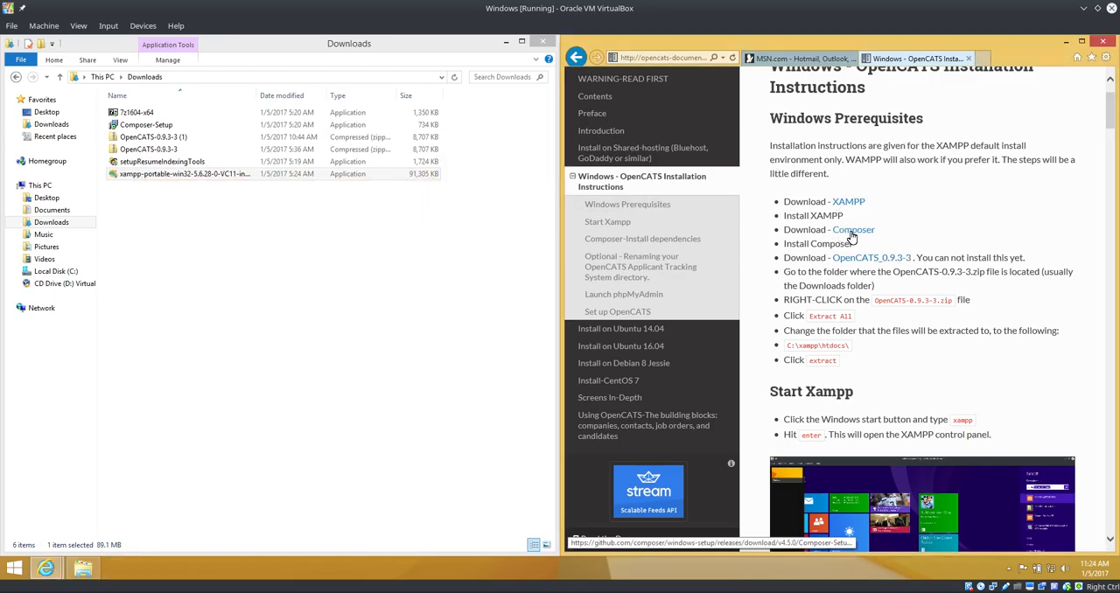
# Install Composer from Downloads using C:\xampp\php\php.exe, accepting each default wizard page
pyautogui.click(147, 149)
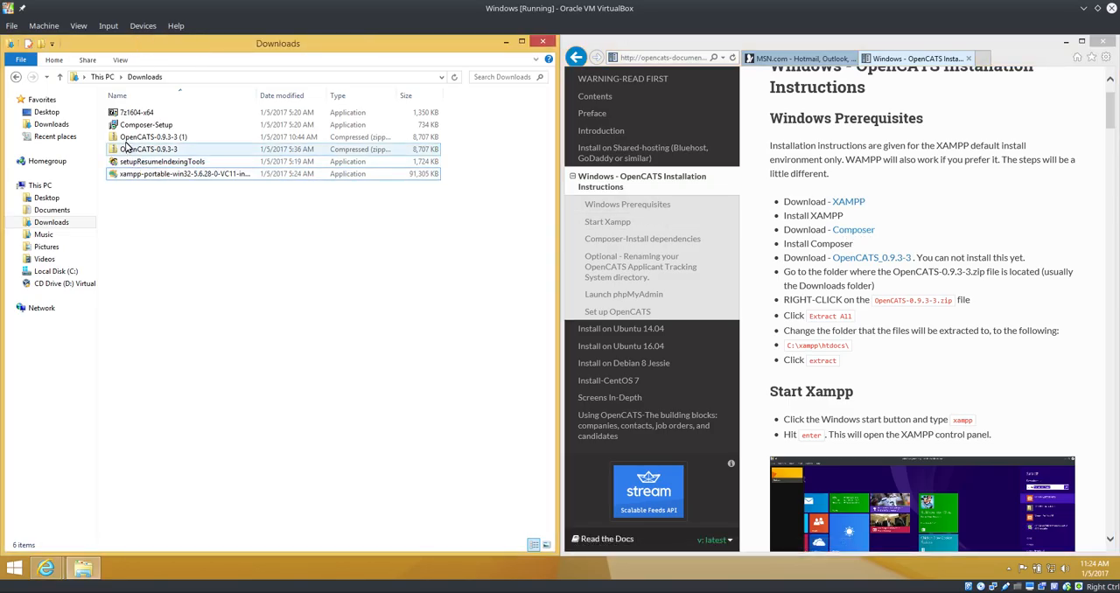
pyautogui.doubleClick(145, 124)
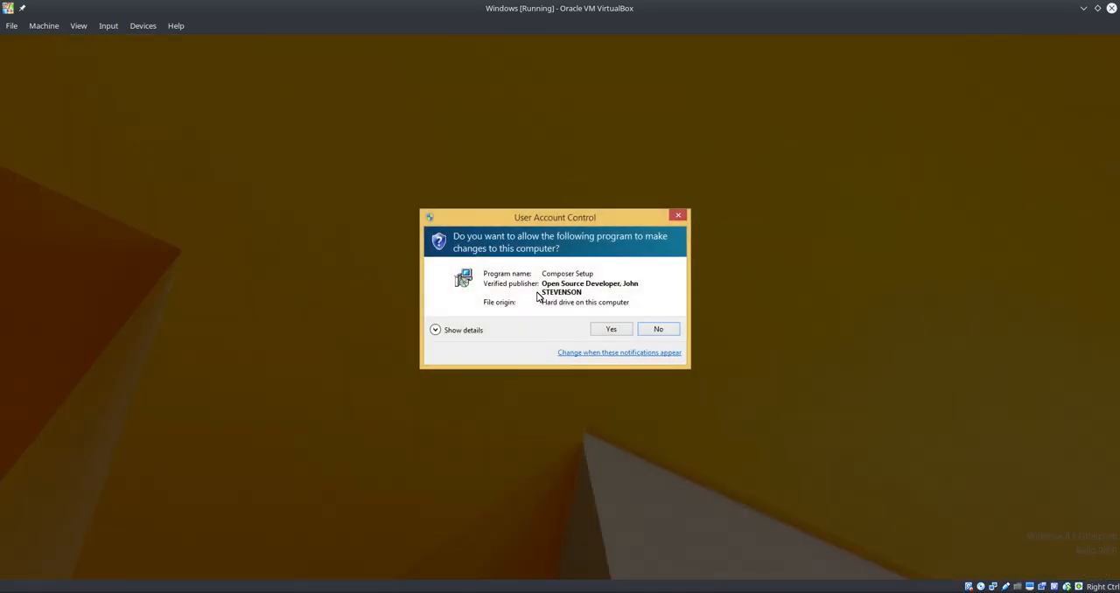
pyautogui.click(610, 329)
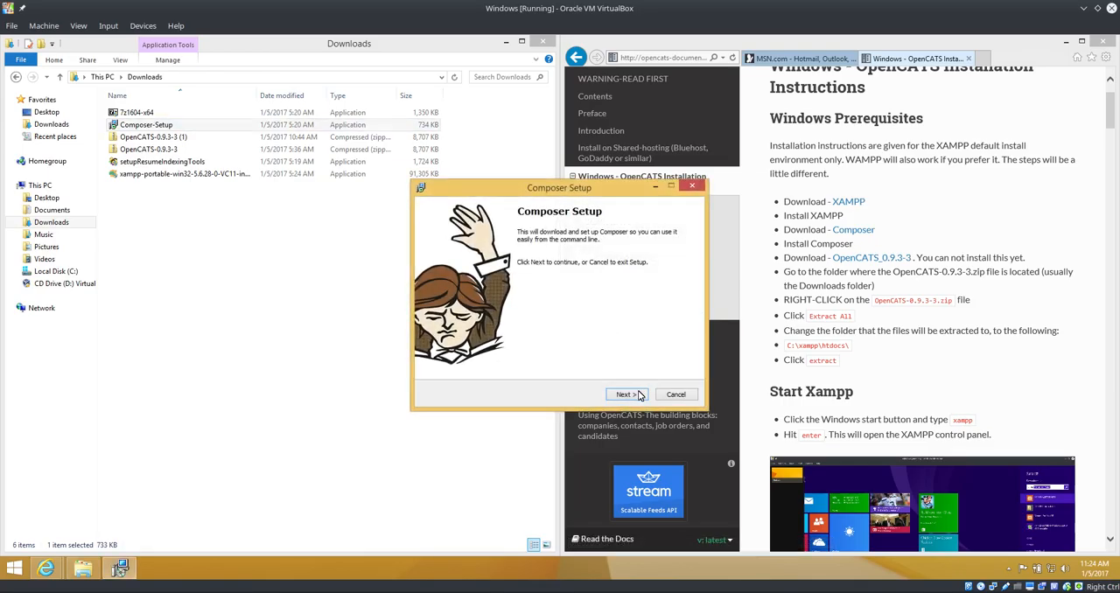
pyautogui.click(625, 394)
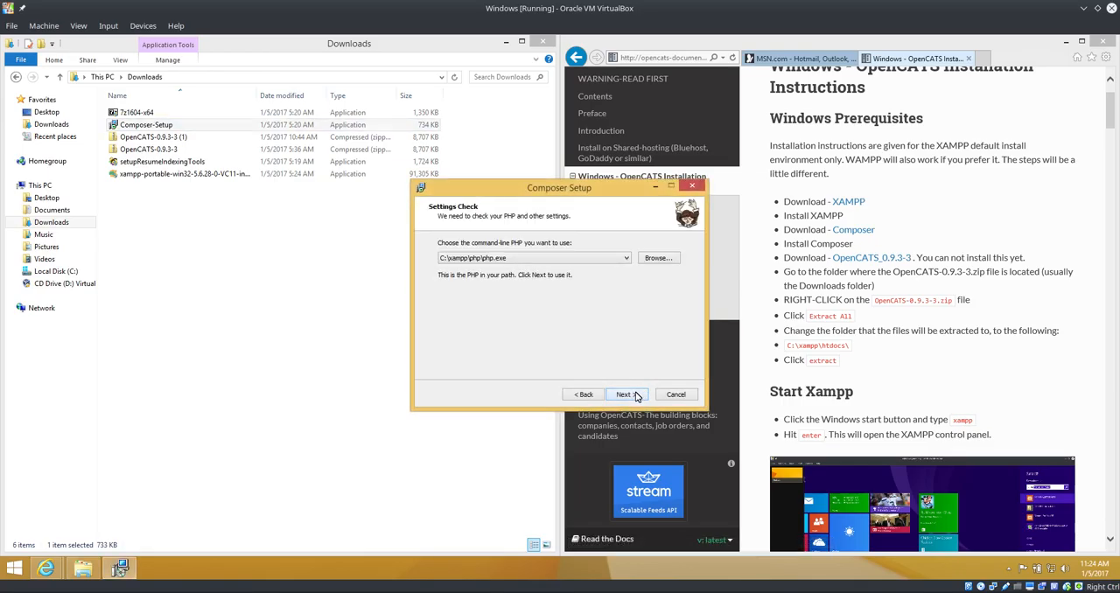
pyautogui.click(624, 394)
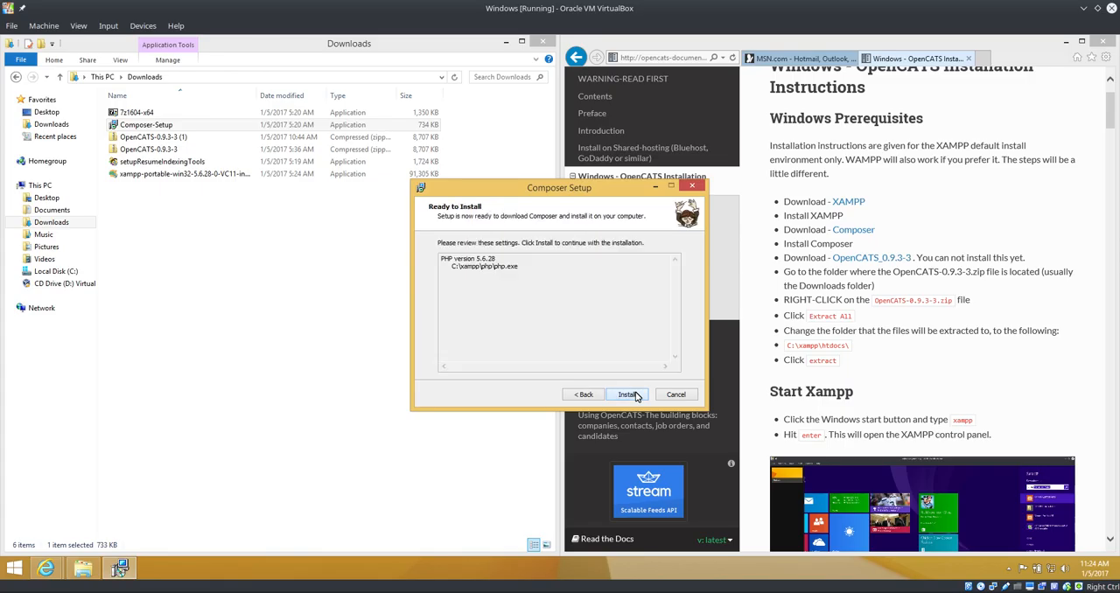
pyautogui.click(626, 394)
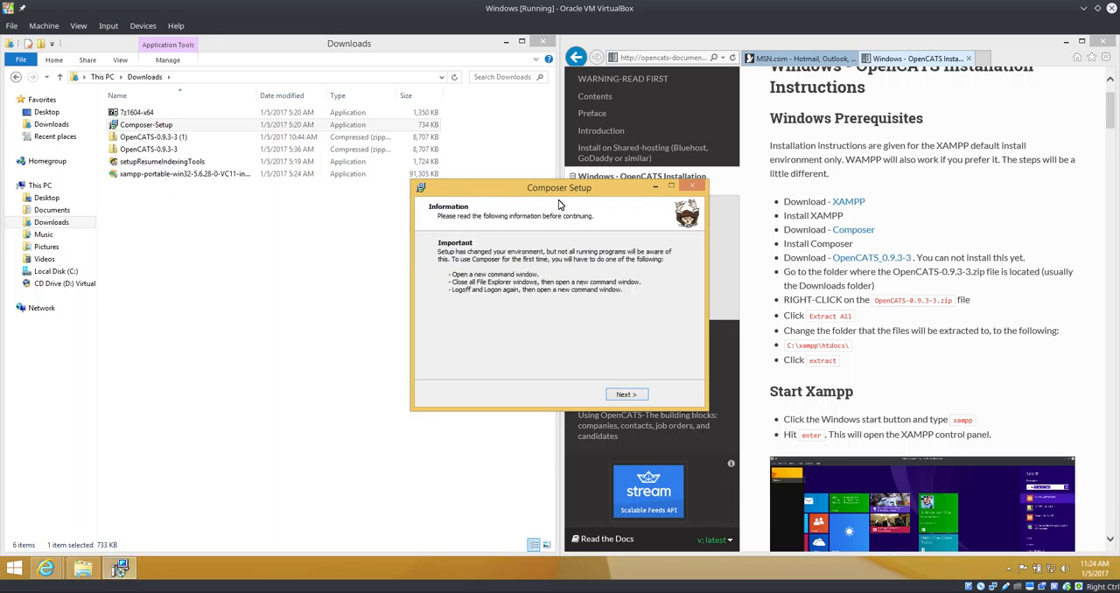
pyautogui.click(625, 394)
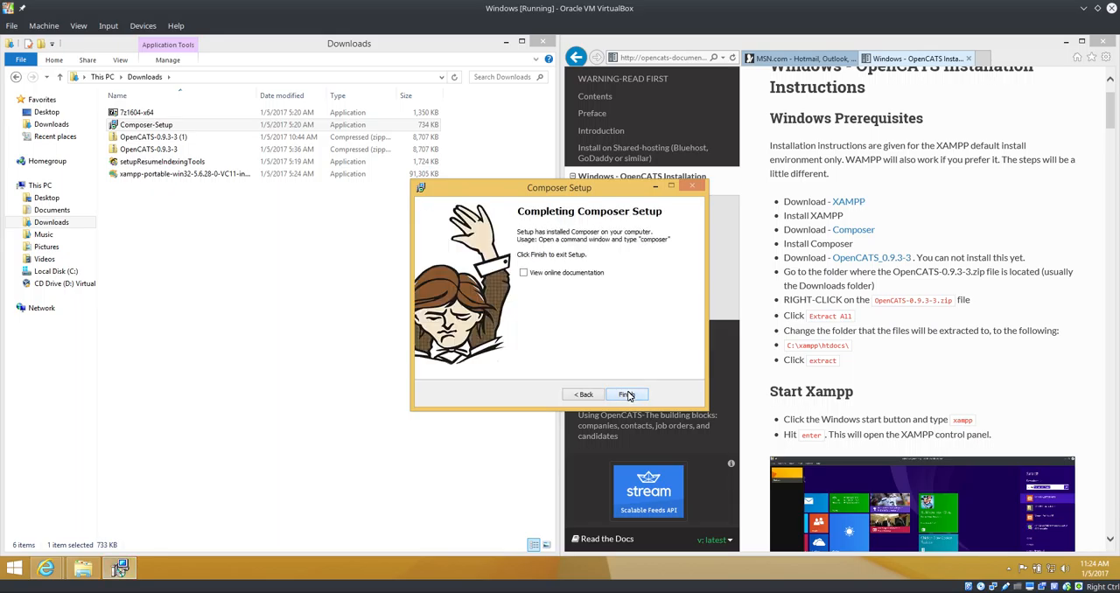
pyautogui.click(626, 395)
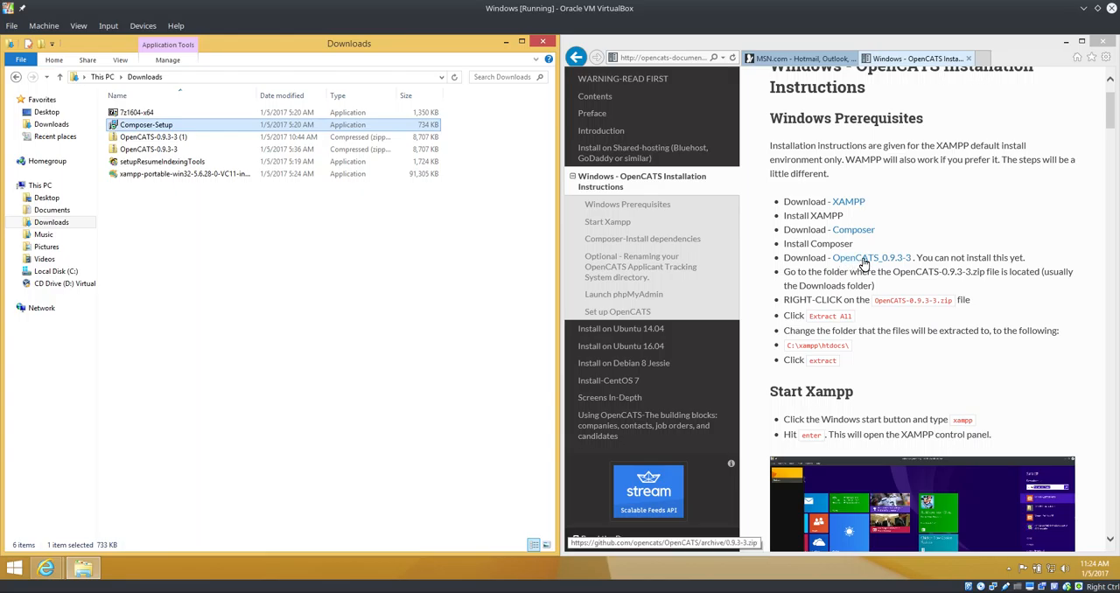
pyautogui.moveTo(866, 262)
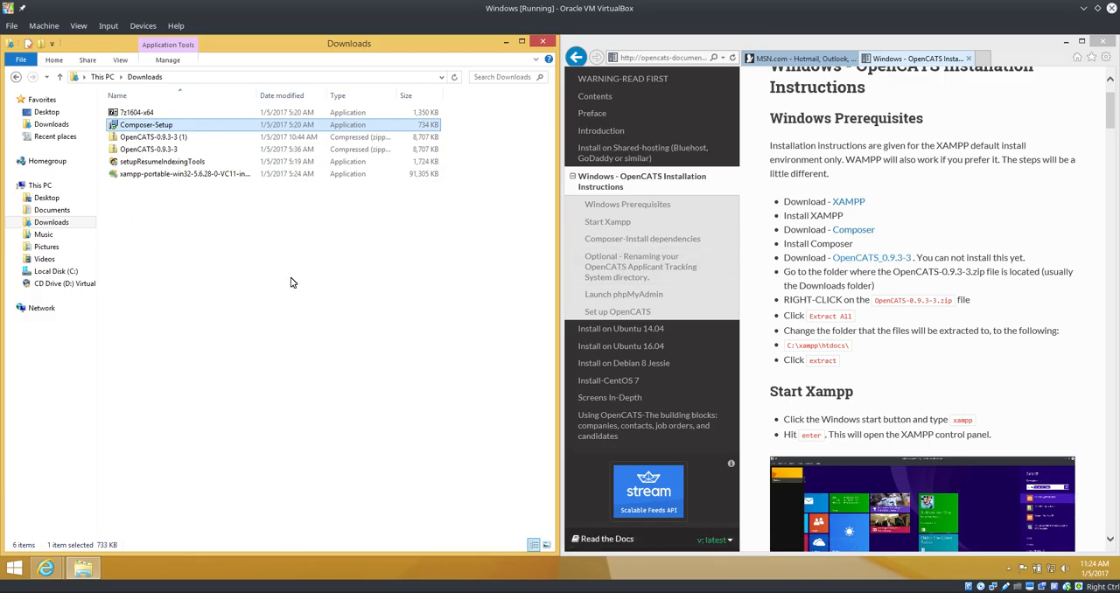
# Delete the duplicate archive 'OpenCATS-0.9.3-3 (1)' from Downloads
pyautogui.click(145, 77)
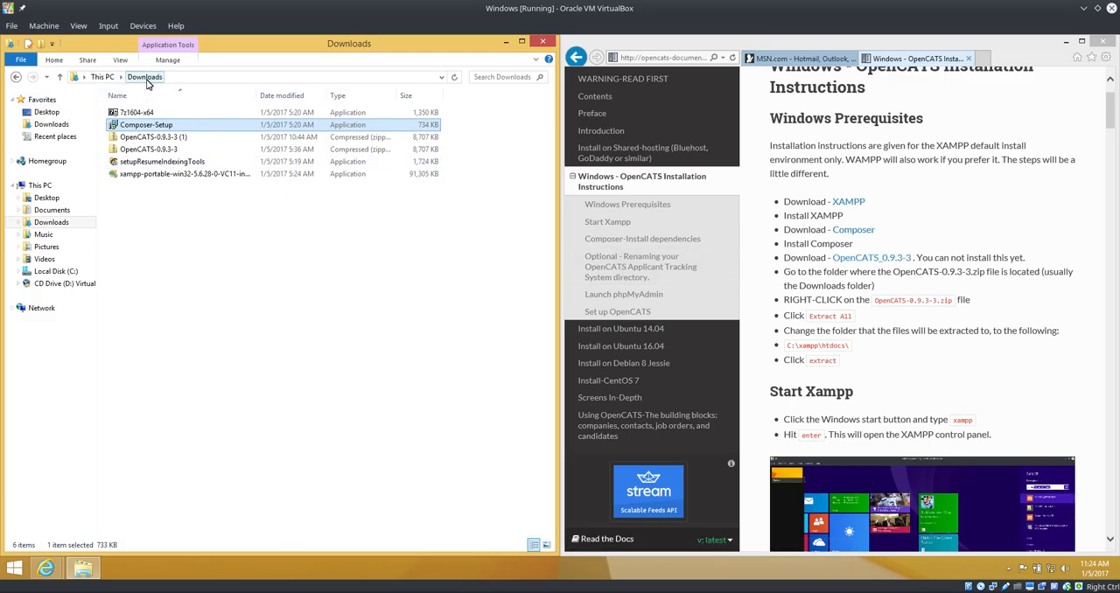
pyautogui.click(153, 136)
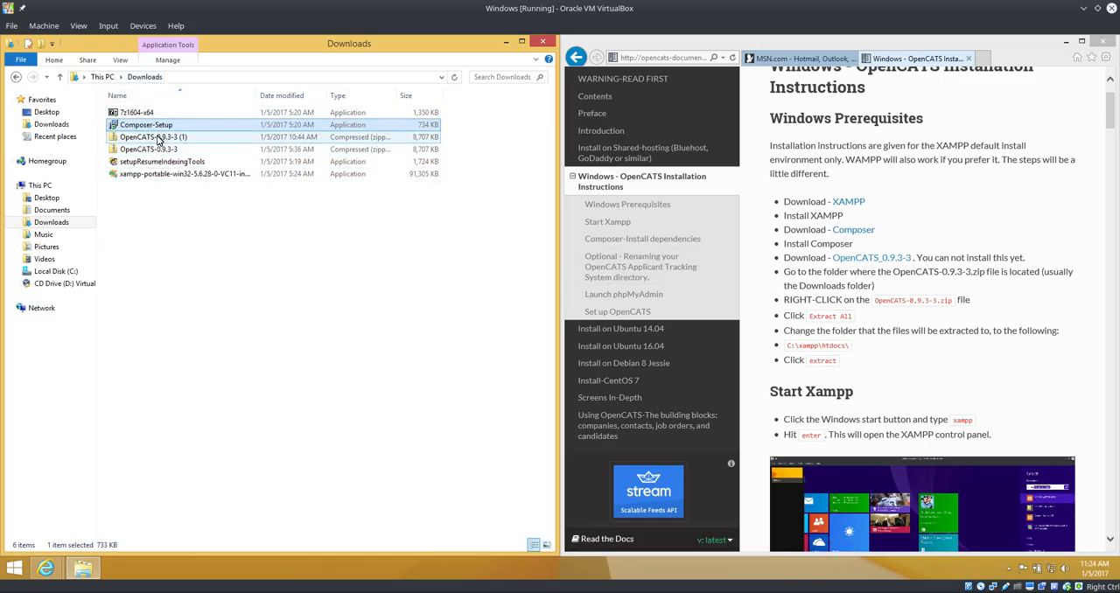
pyautogui.rightClick(153, 137)
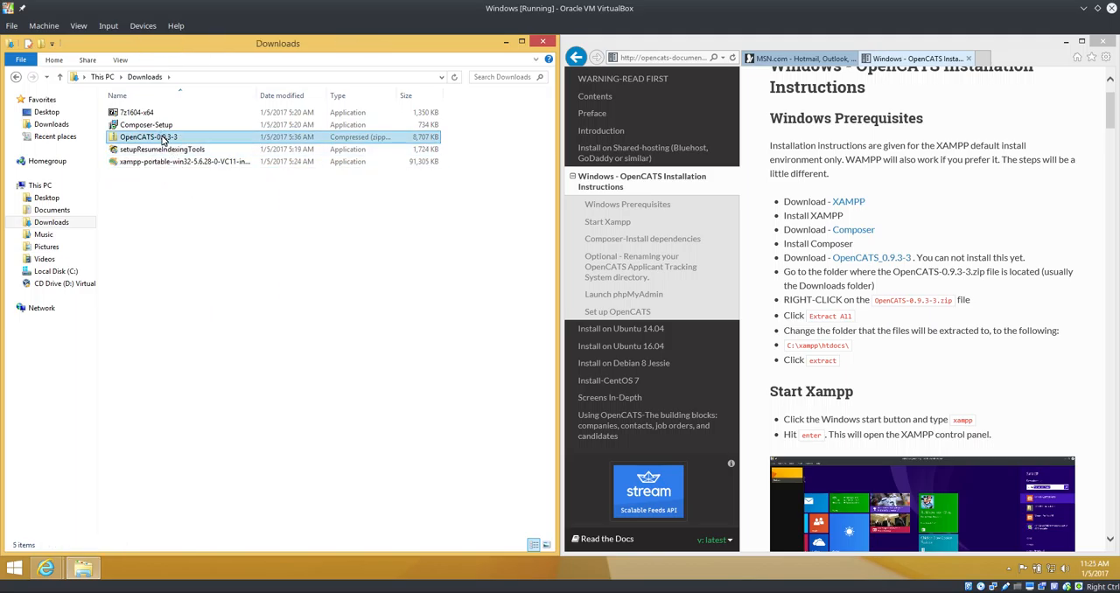
# Begin extracting OpenCATS-0.9.3-3 with the destination set to C:\xampp\htdocs\
pyautogui.rightClick(147, 137)
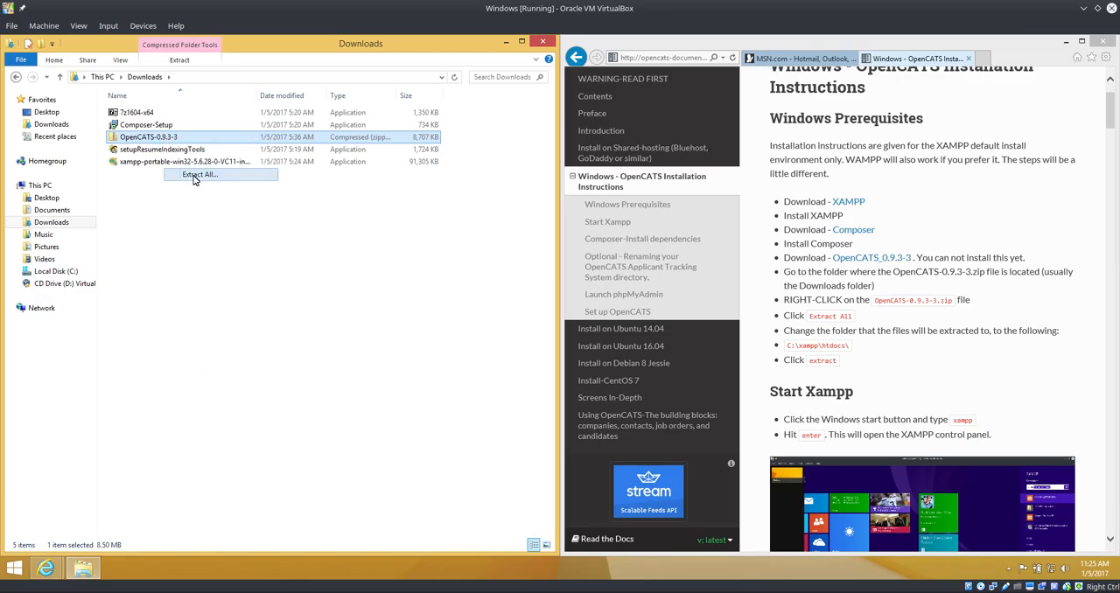
pyautogui.click(196, 174)
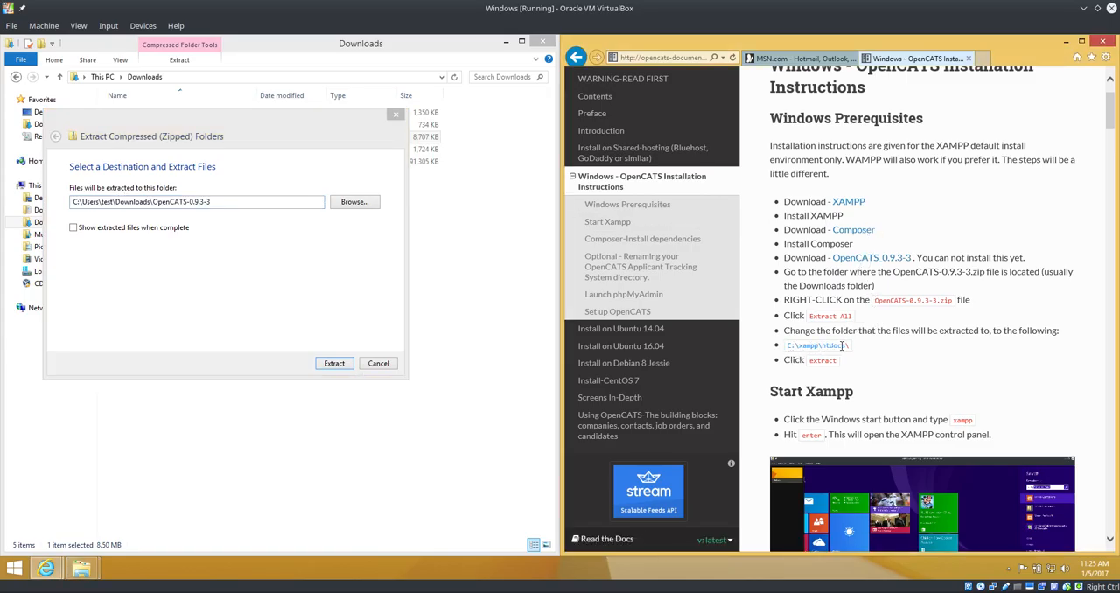
pyautogui.rightClick(849, 354)
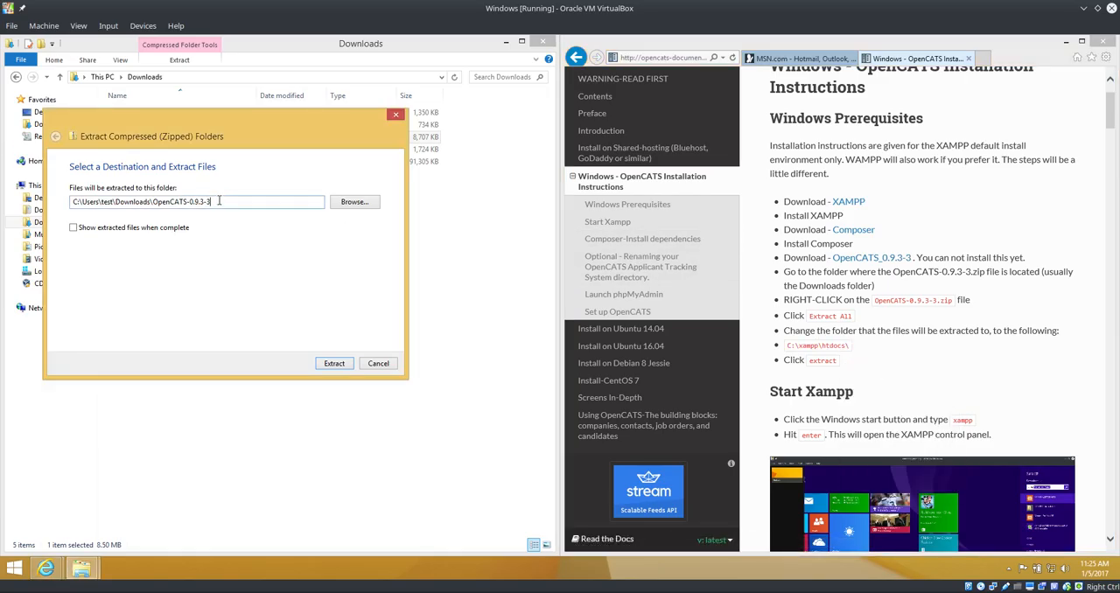
pyautogui.tripleClick(140, 202)
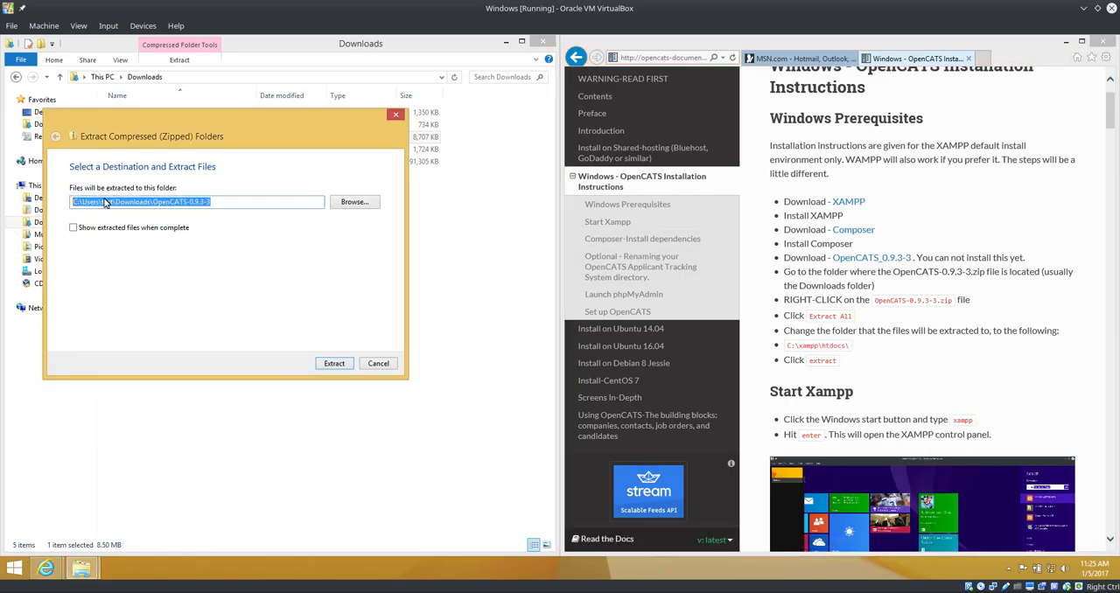
pyautogui.write('C:\\xampp\\htdocs\\')
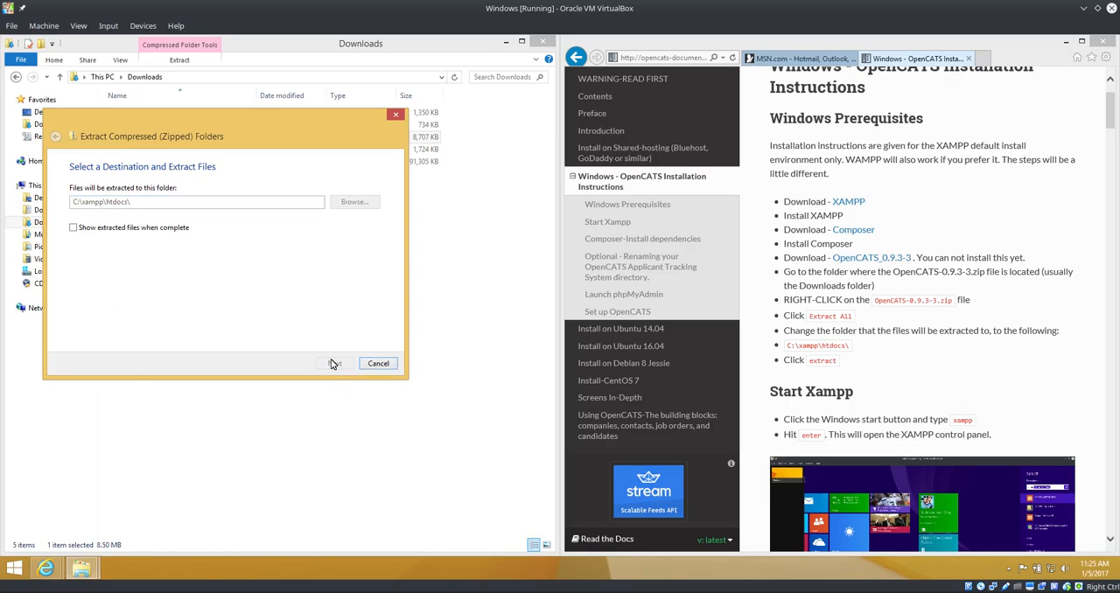
# Run the OpenCATS-0.9.3-3 extraction into C:\xampp\htdocs\ and wait for completion
pyautogui.click(334, 363)
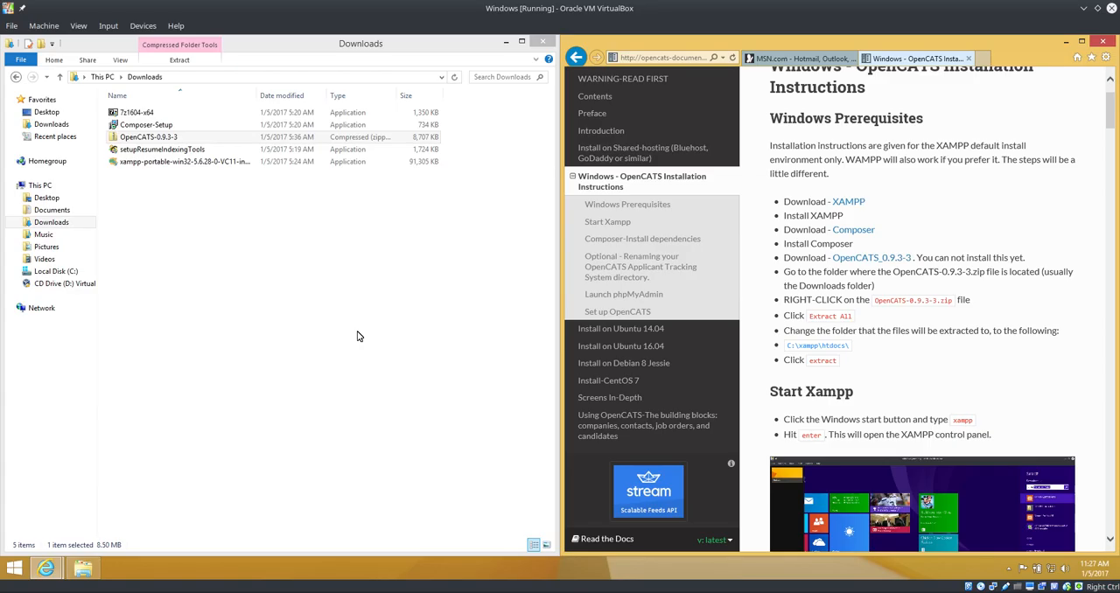
pyautogui.moveTo(510, 292)
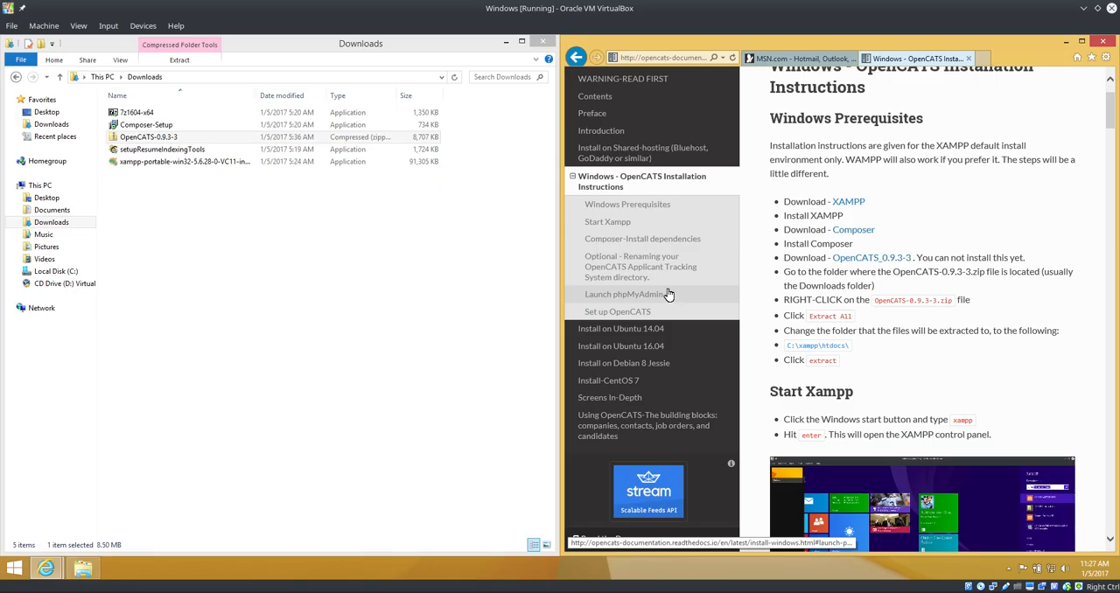
pyautogui.moveTo(1059, 243)
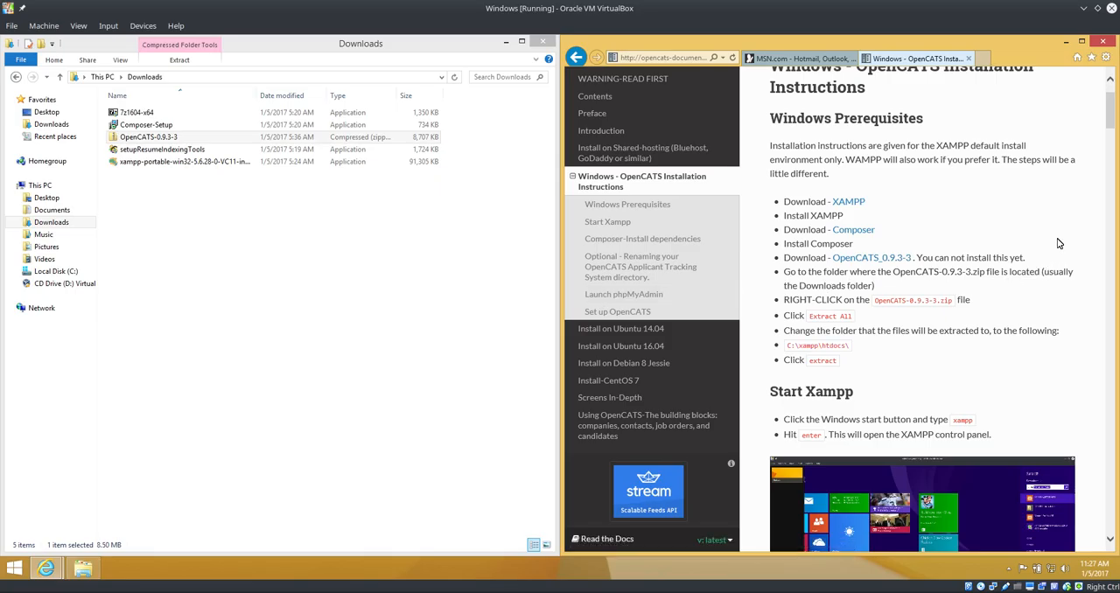
# Start the Apache web server and then MySQL in the XAMPP Control Panel
pyautogui.scroll(-3)
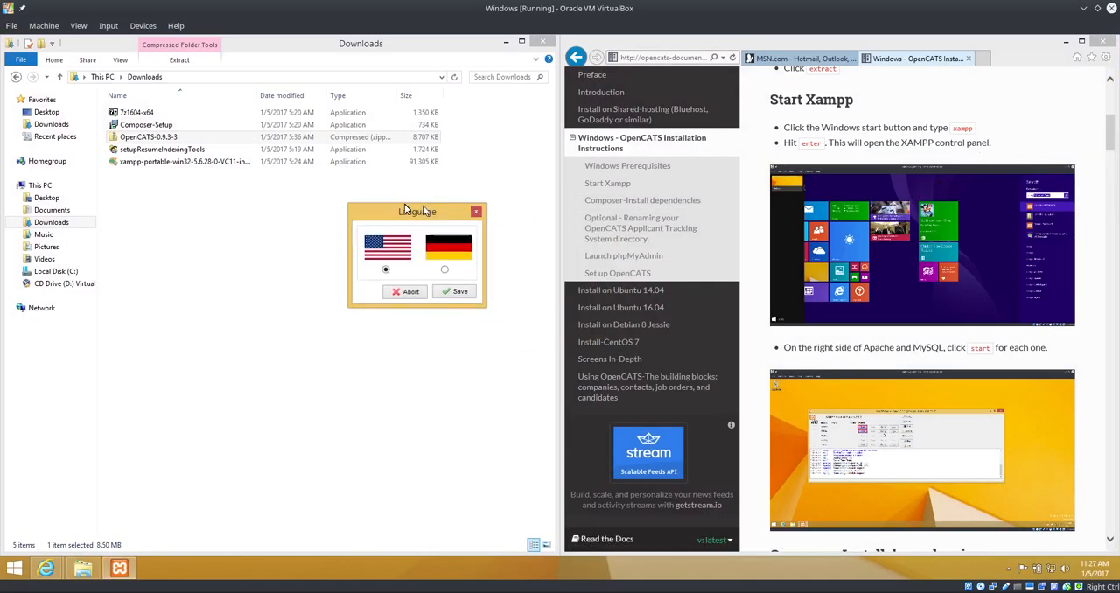
pyautogui.click(454, 292)
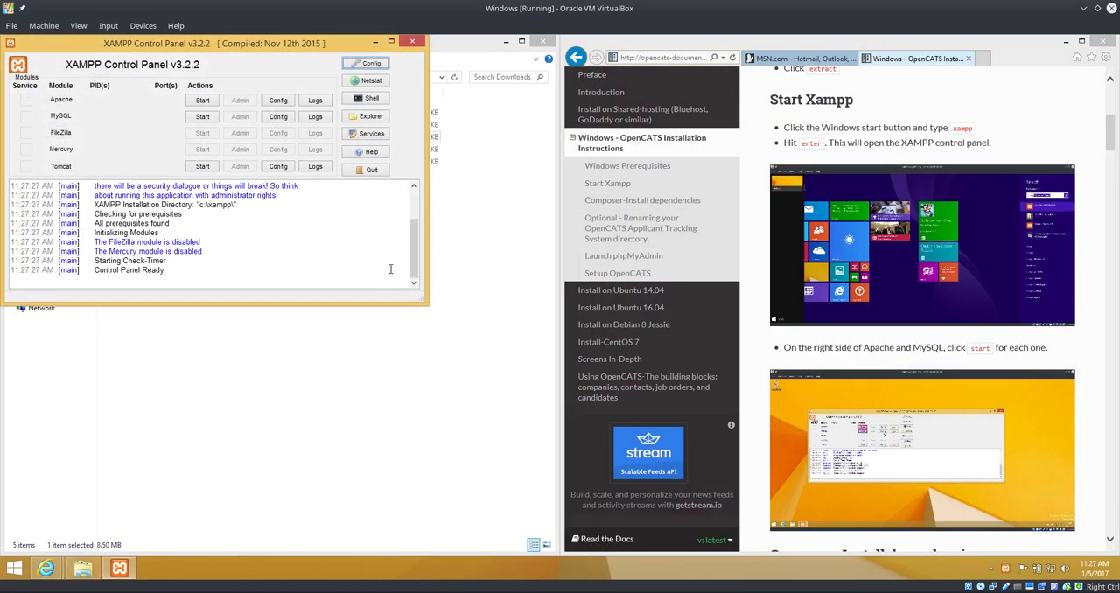
pyautogui.moveTo(1112, 189)
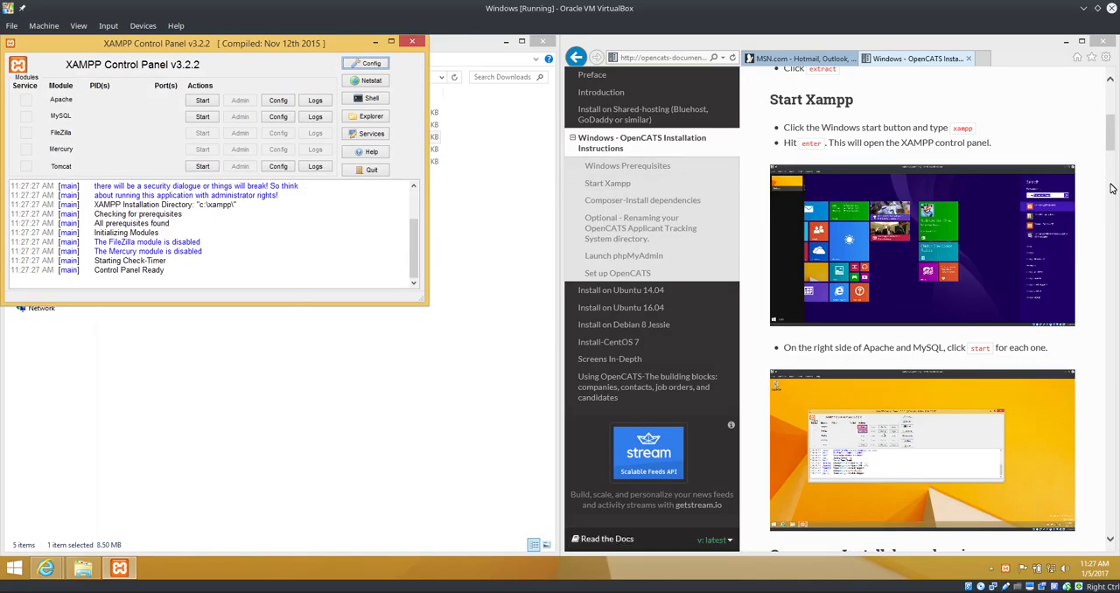
pyautogui.scroll(-3)
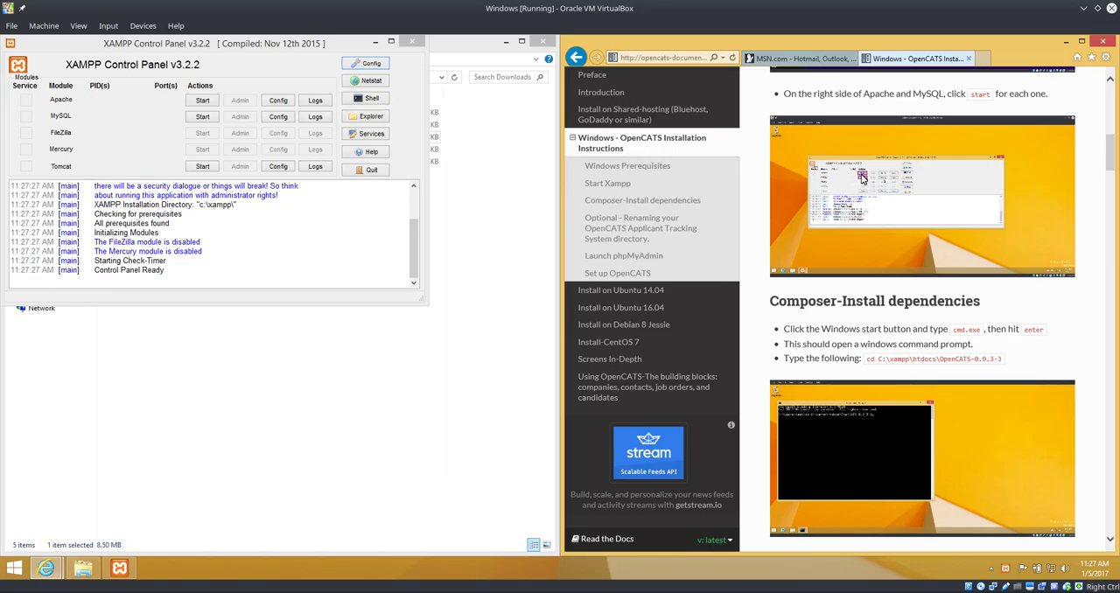
pyautogui.moveTo(66, 132)
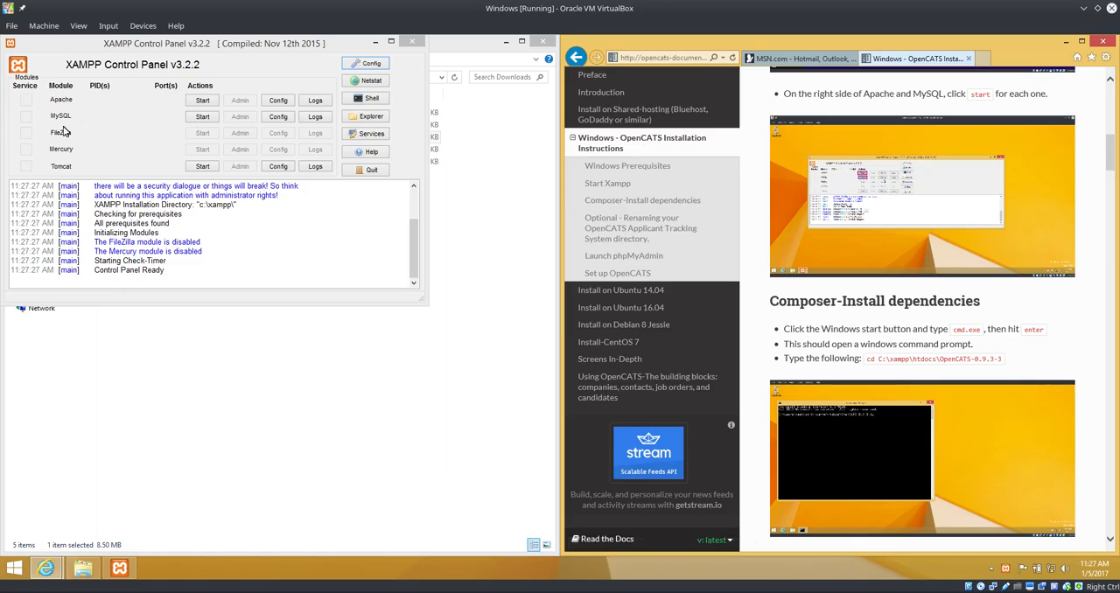
pyautogui.click(203, 99)
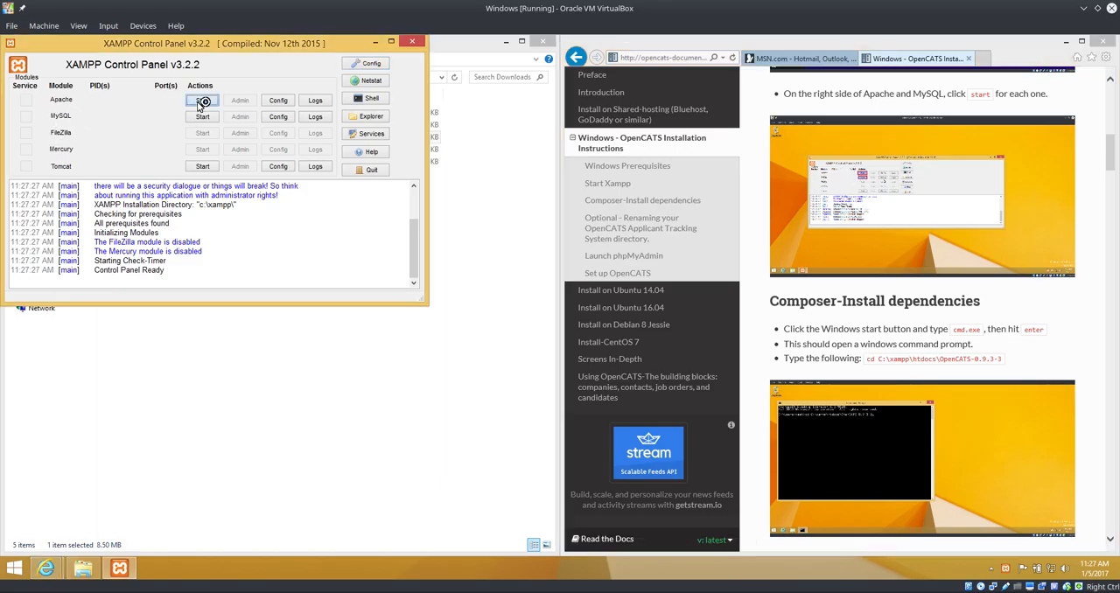
pyautogui.click(202, 116)
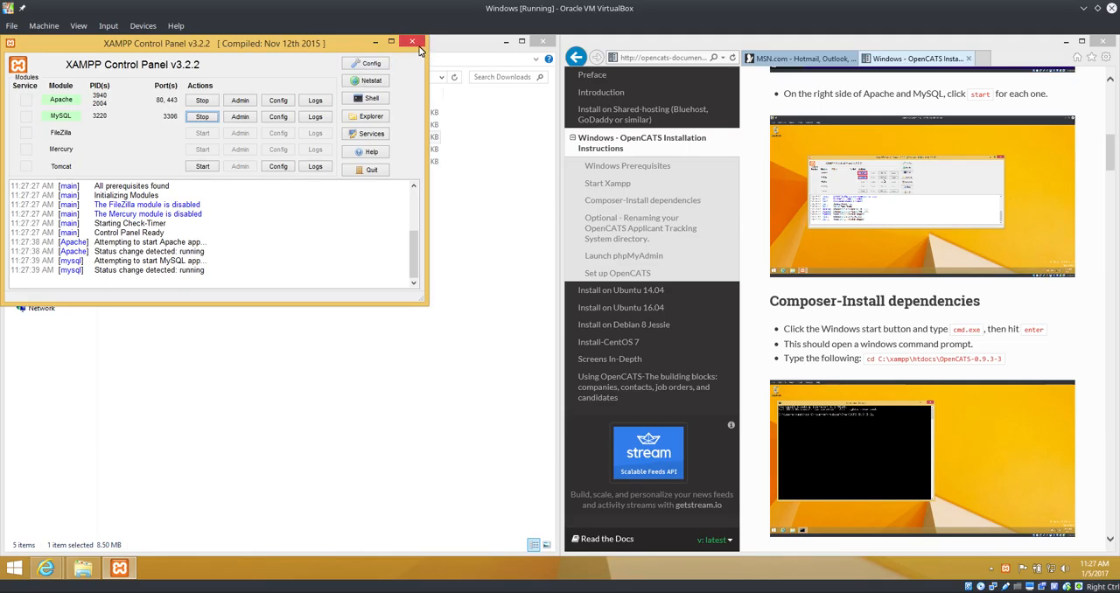
# Close the XAMPP Control Panel window, leaving Apache and MySQL running
pyautogui.click(412, 41)
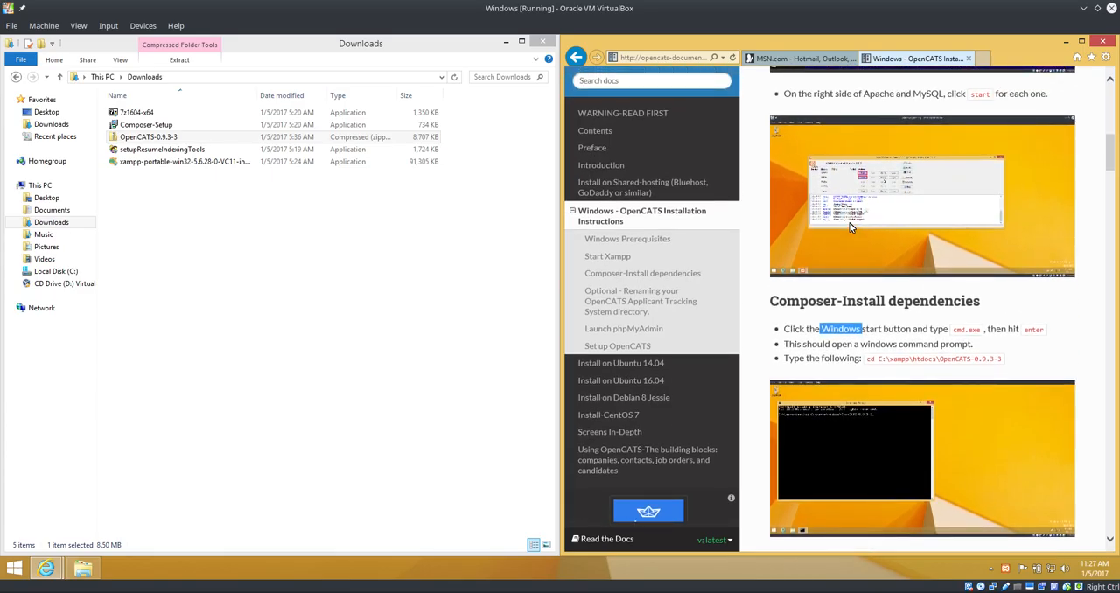
pyautogui.moveTo(182, 414)
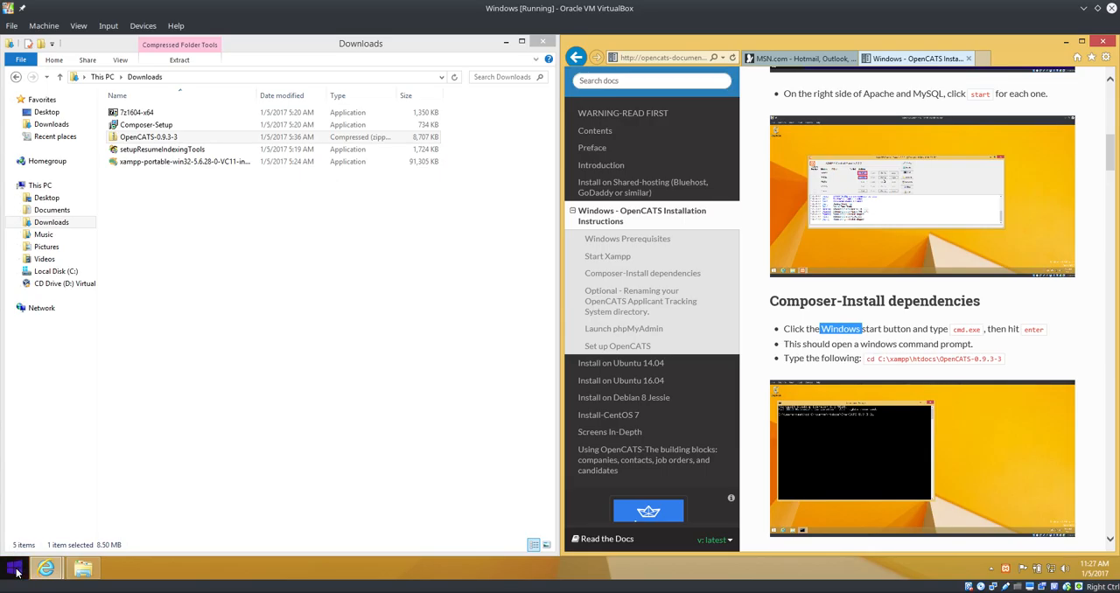
# Search the Start screen for 'cmd' and launch Command Prompt
pyautogui.click(14, 568)
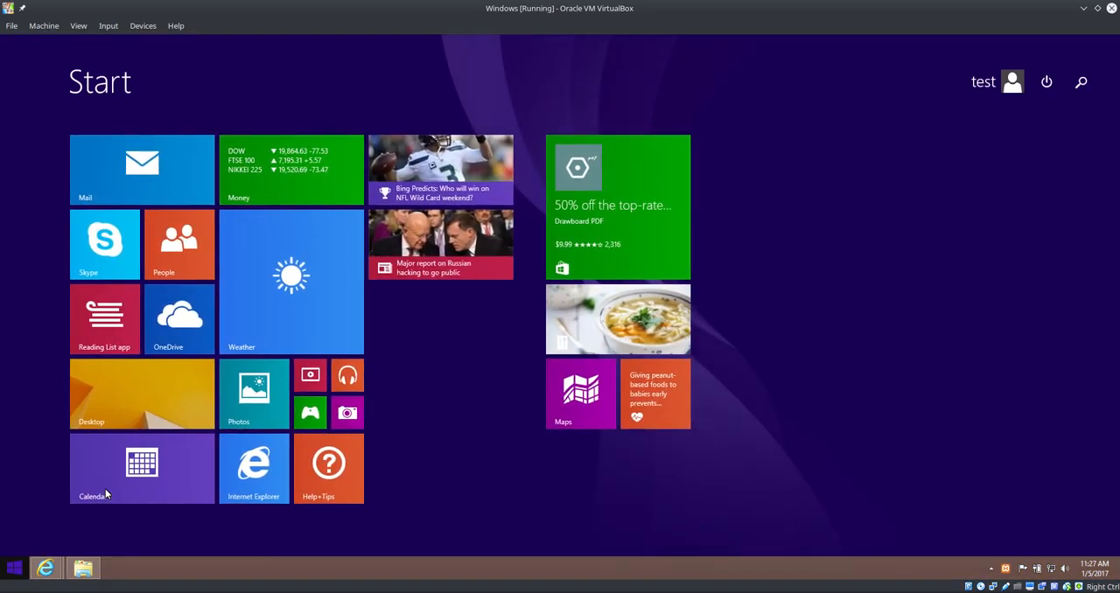
pyautogui.write('c')
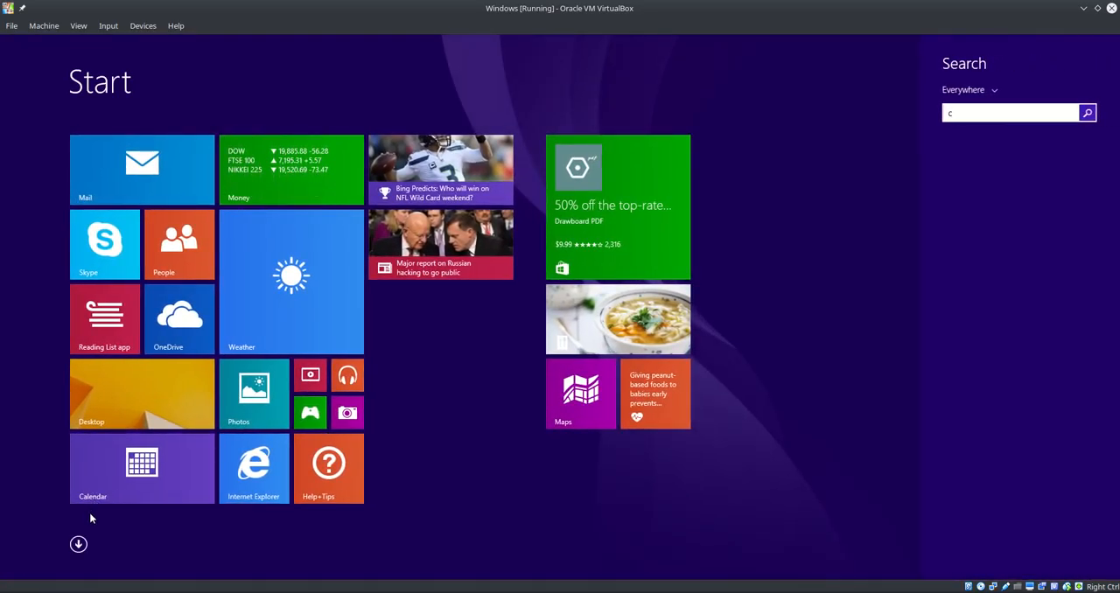
pyautogui.write('md')
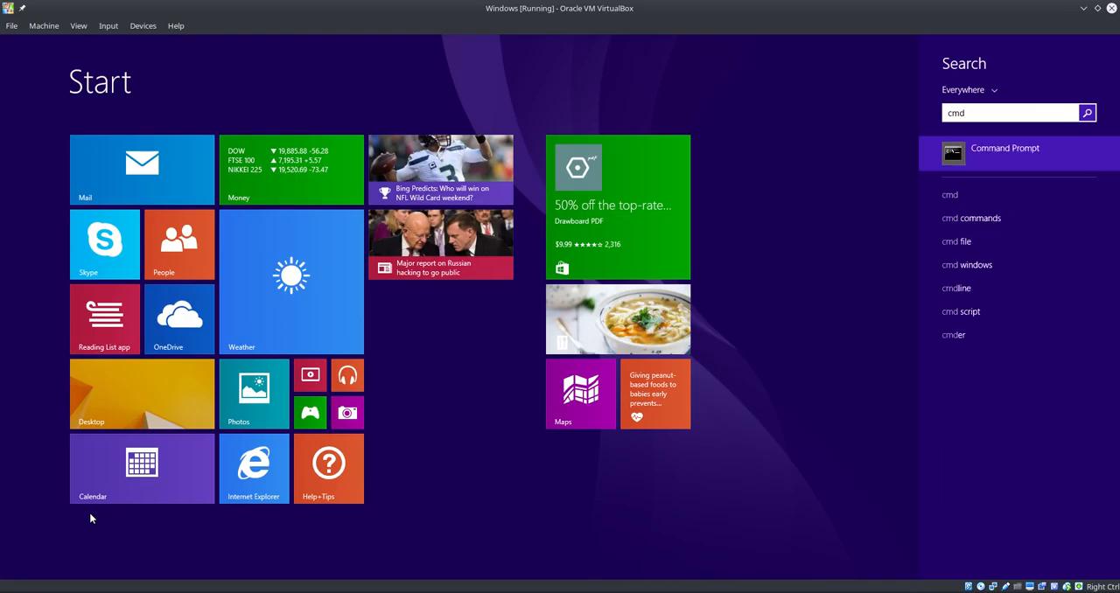
pyautogui.moveTo(1008, 154)
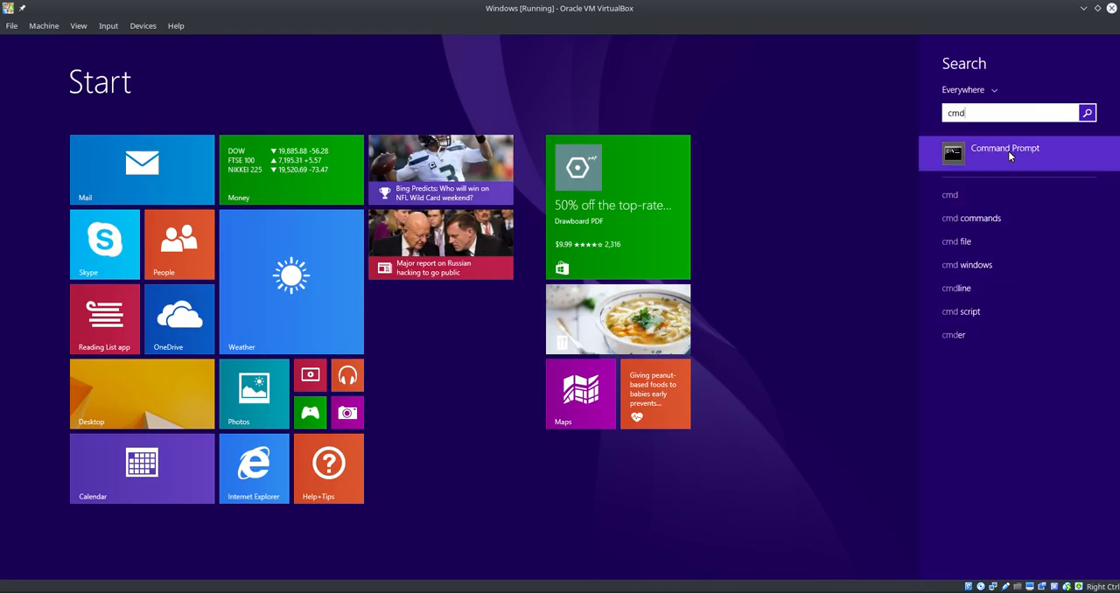
pyautogui.click(1004, 153)
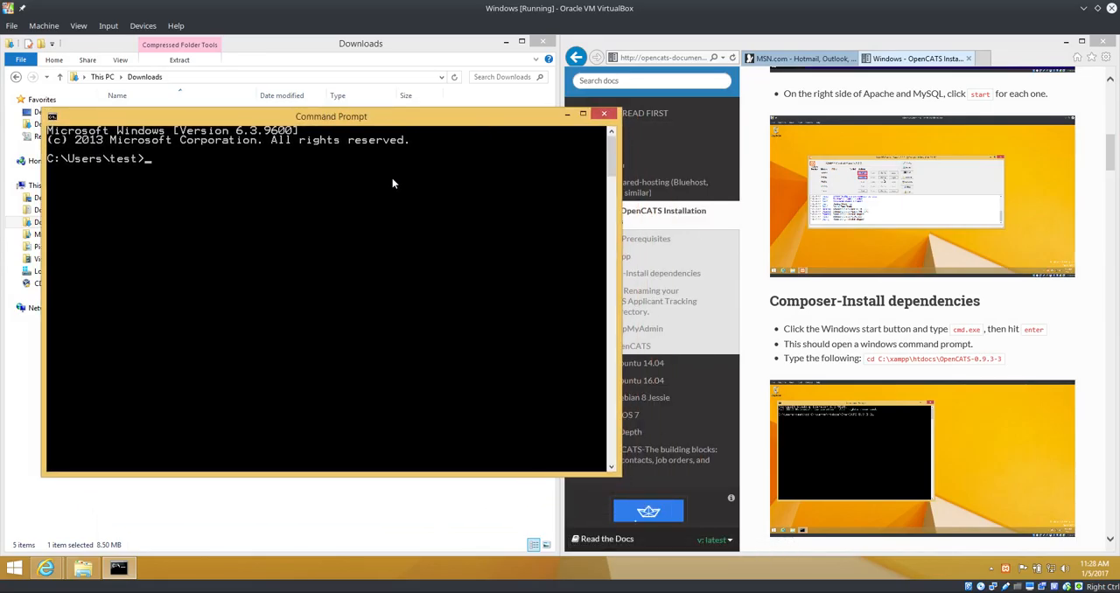
pyautogui.moveTo(886, 319)
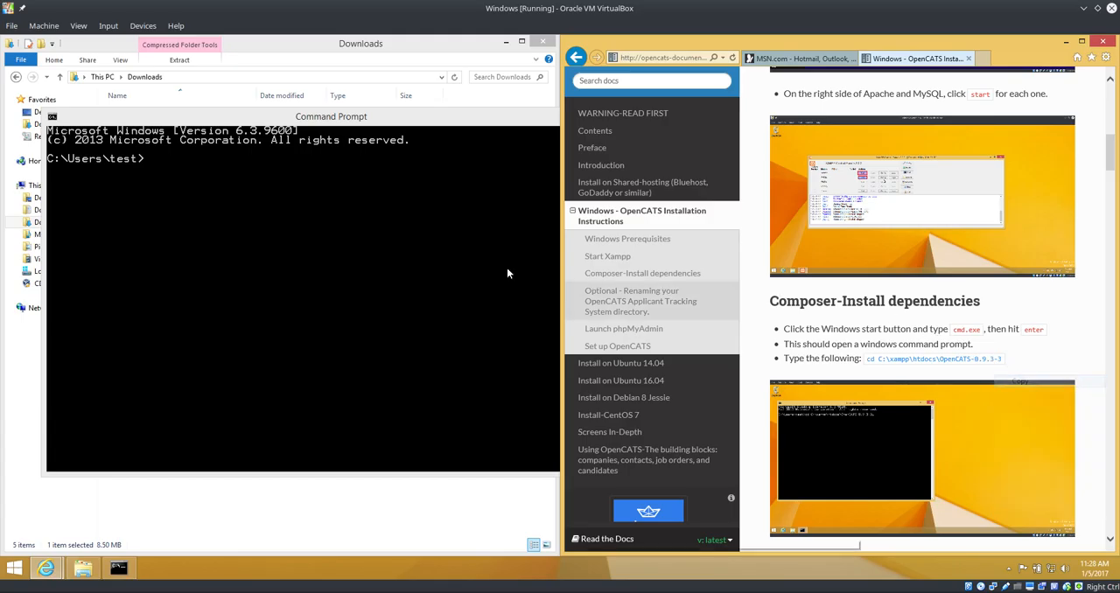
# Change to C:\xampp\htdocs\OpenCATS-0.9.3-3 and run composer install
pyautogui.write('cd C:\\xampp\\htdocs\\OpenCATS-0.9.3-3')
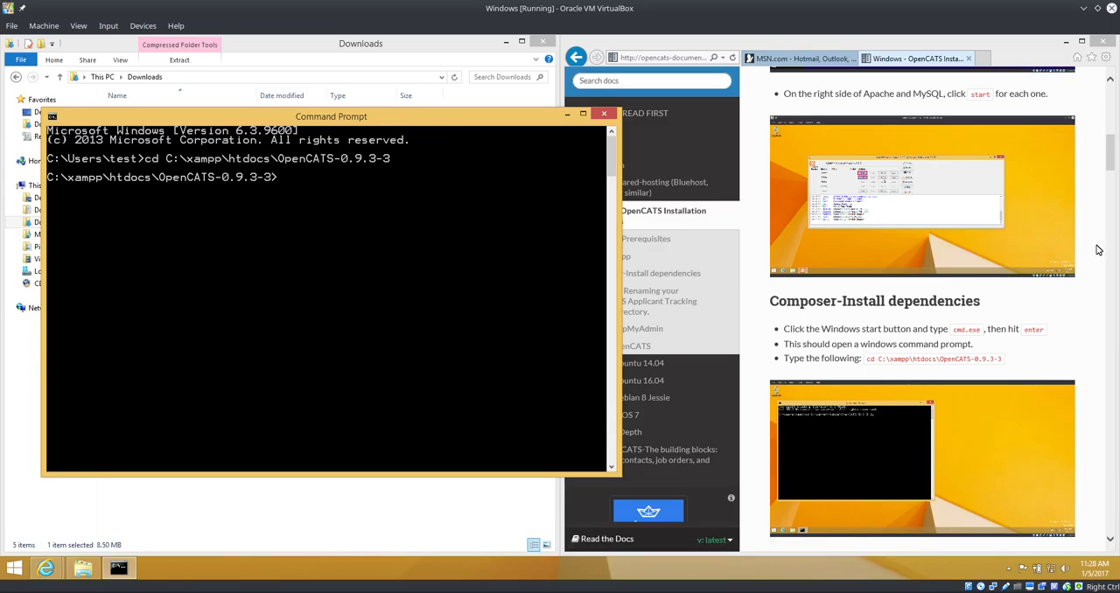
pyautogui.scroll(-3)
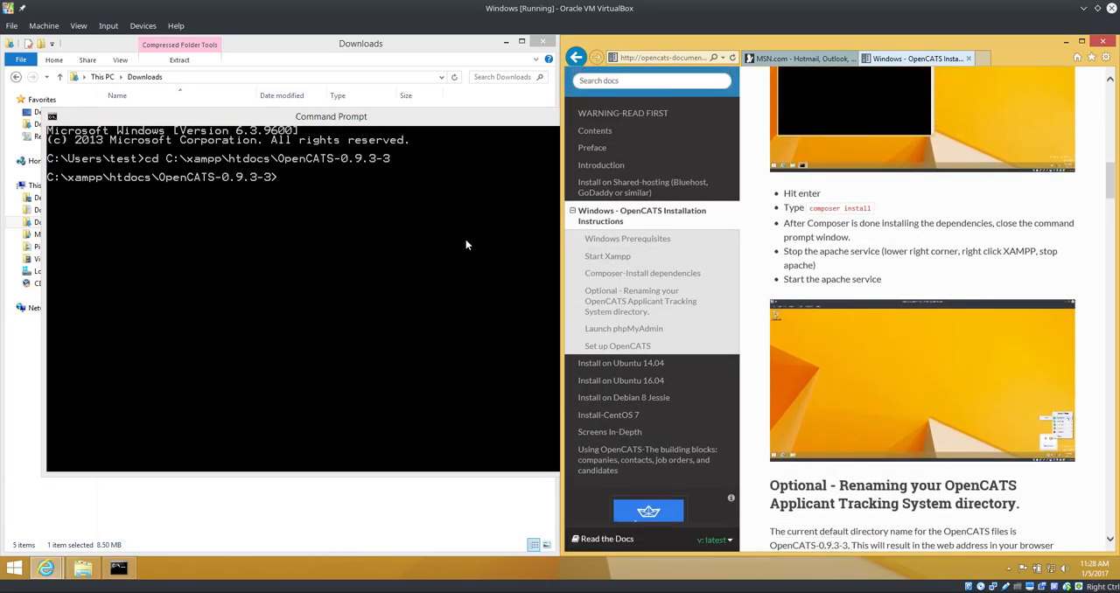
pyautogui.write('com')
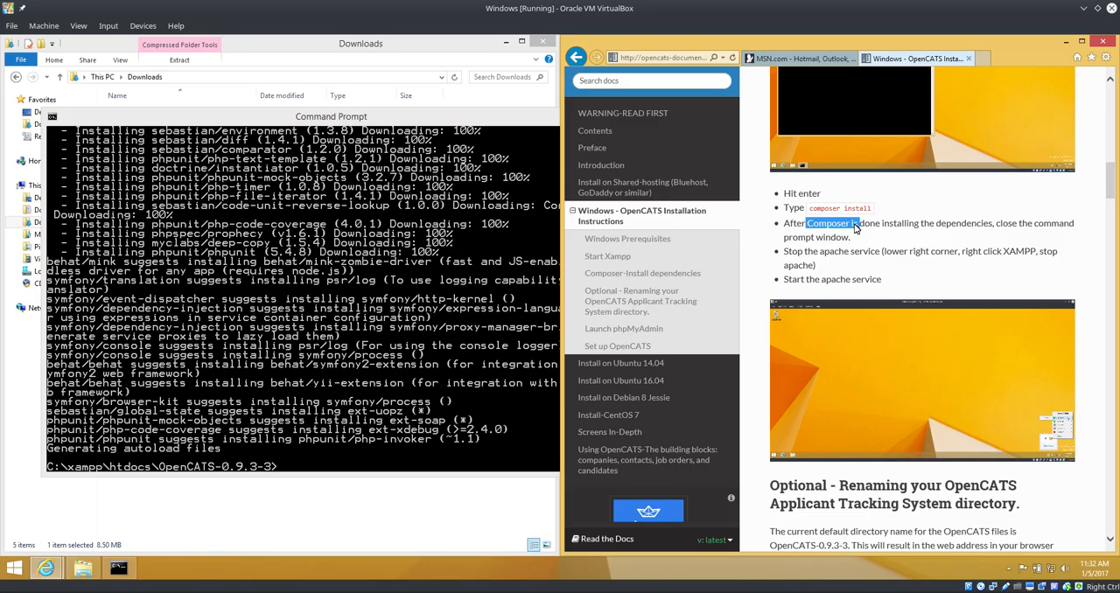
# Close Command Prompt, highlight the guide's stop-Apache step, and click the XAMPP tray icon
pyautogui.click(818, 223)
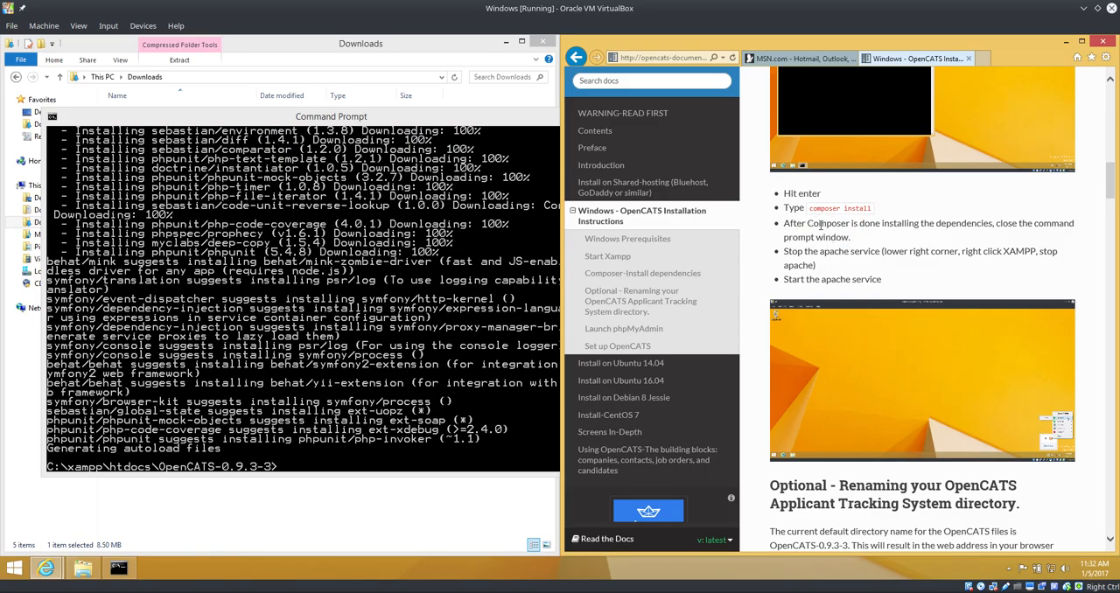
pyautogui.moveTo(785, 223); pyautogui.dragTo(993, 223)
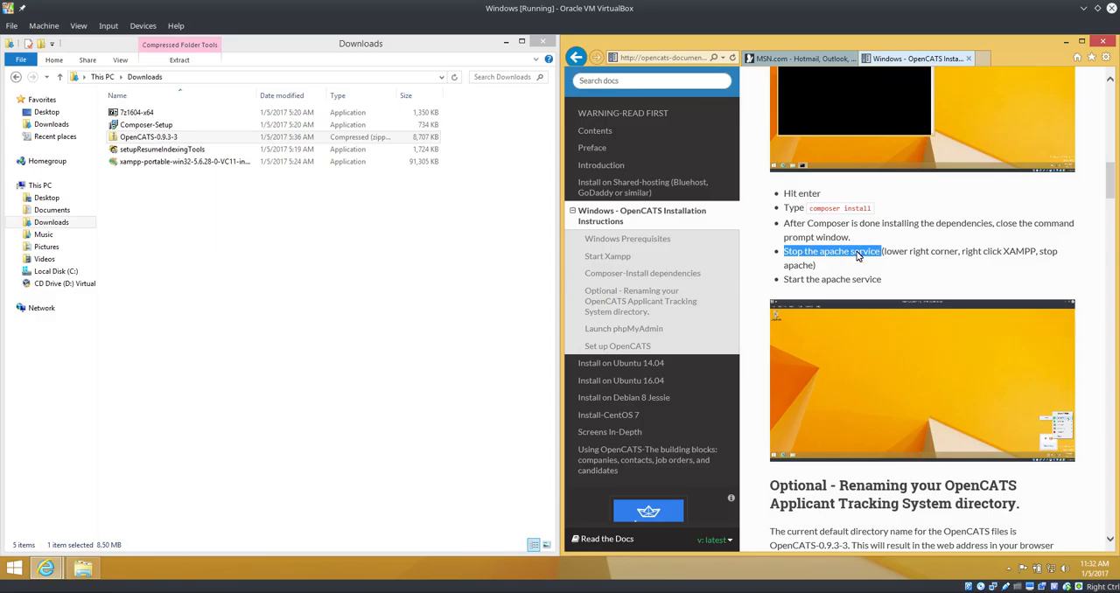
pyautogui.moveTo(896, 262)
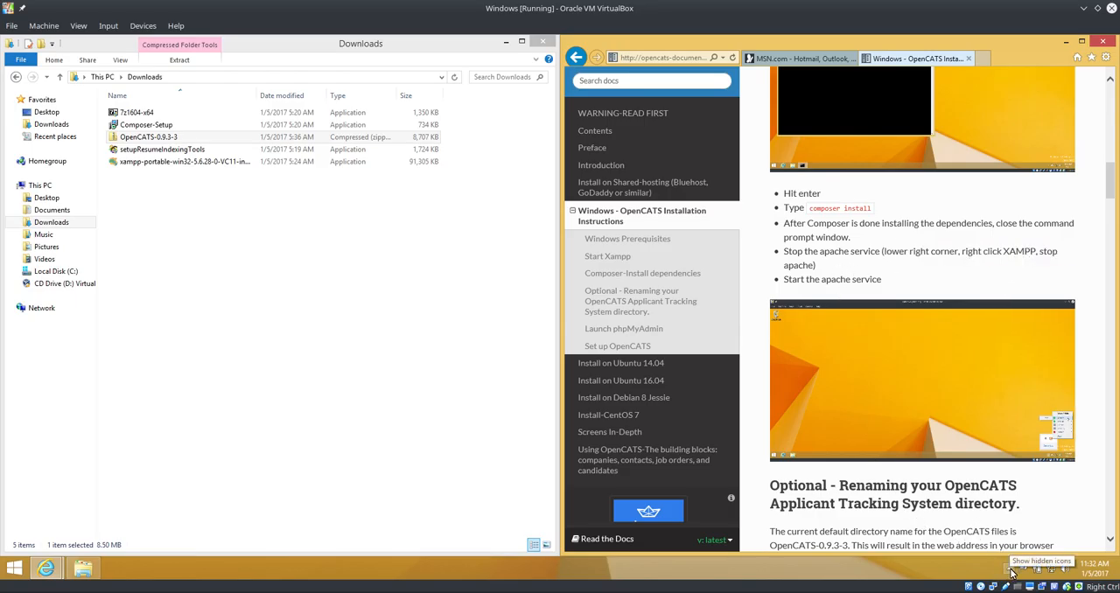
pyautogui.click(1012, 568)
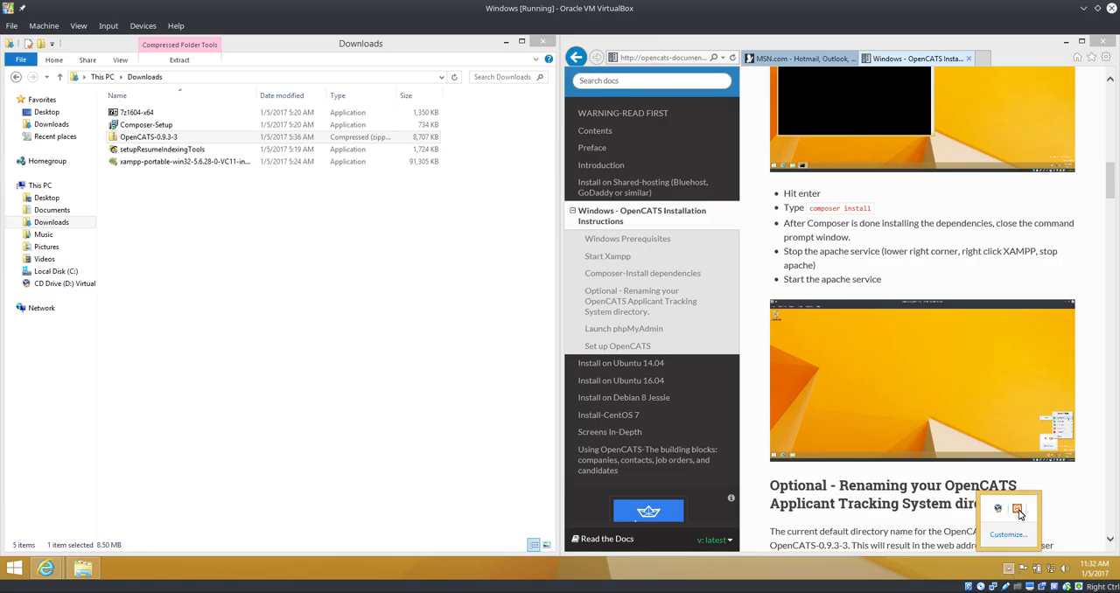
pyautogui.click(997, 508)
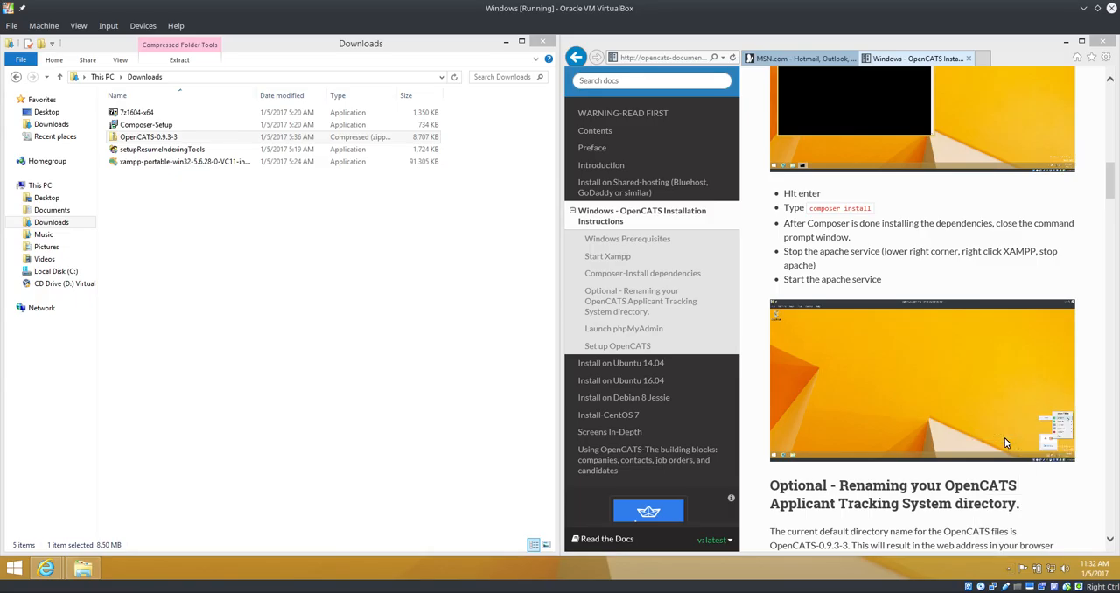
pyautogui.moveTo(1009, 573)
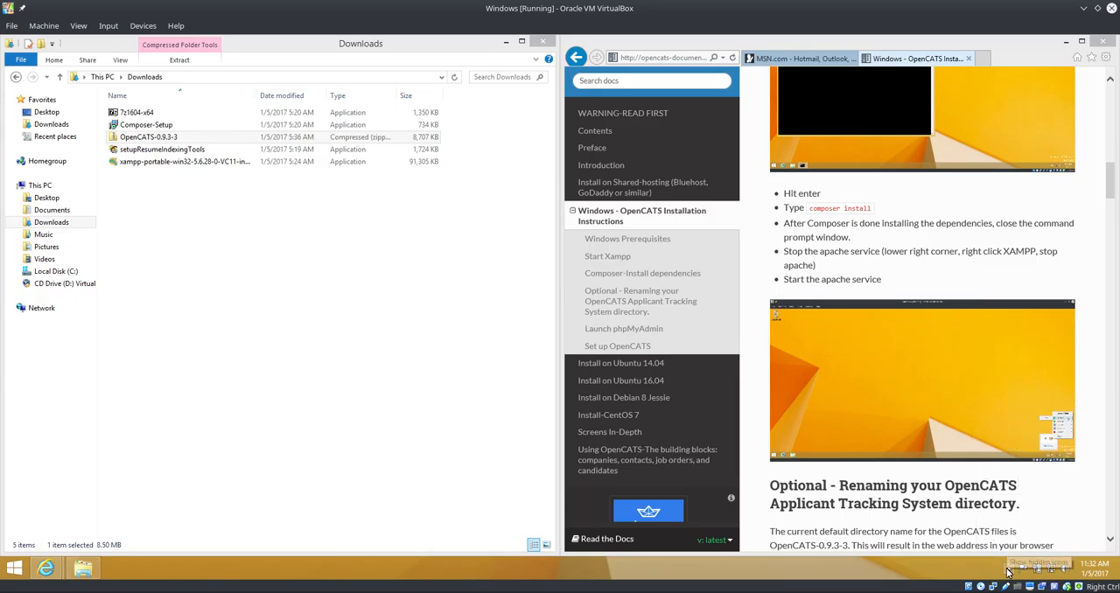
pyautogui.click(1015, 508)
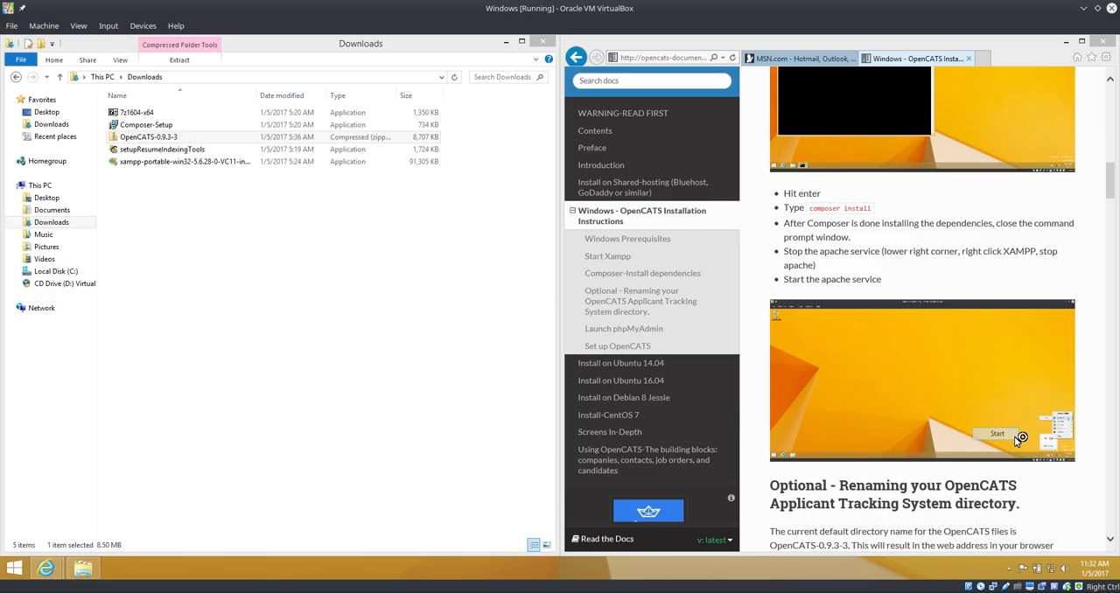
pyautogui.moveTo(1022, 439)
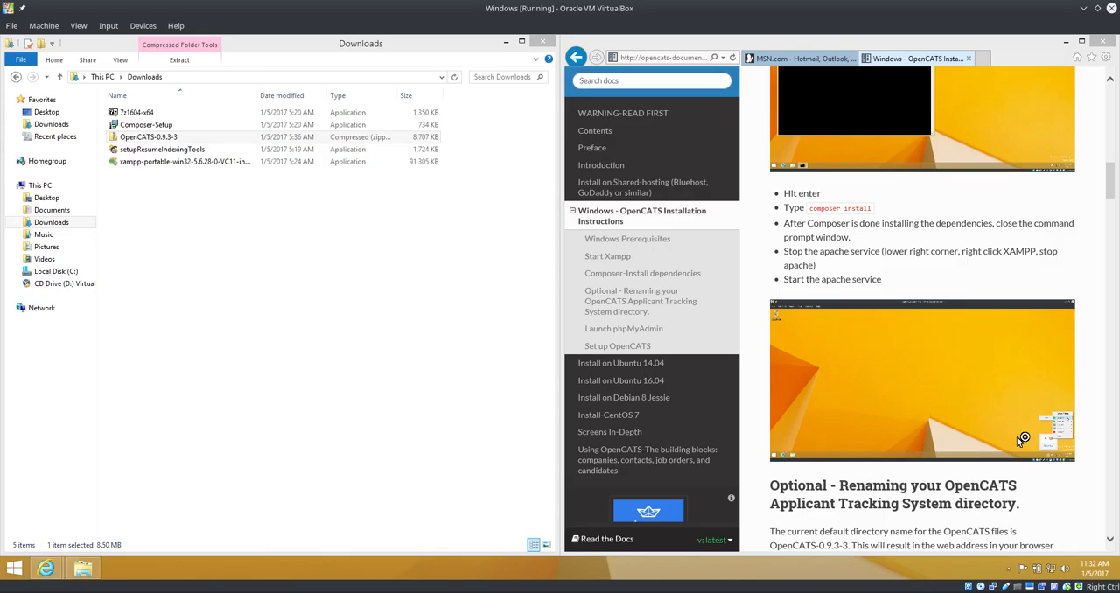
pyautogui.moveTo(1018, 440)
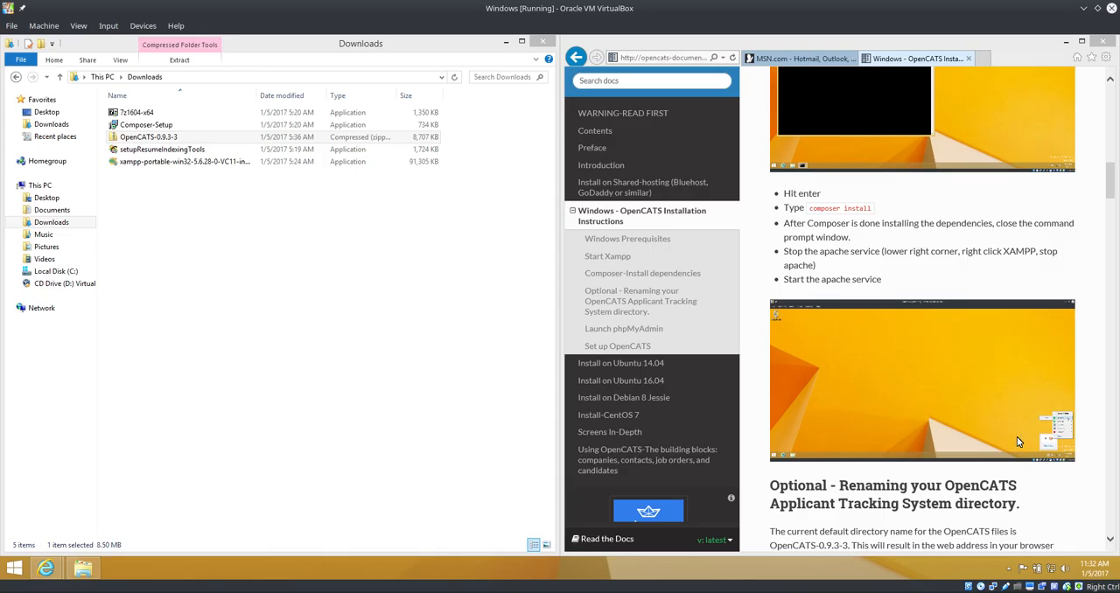
pyautogui.moveTo(979, 335)
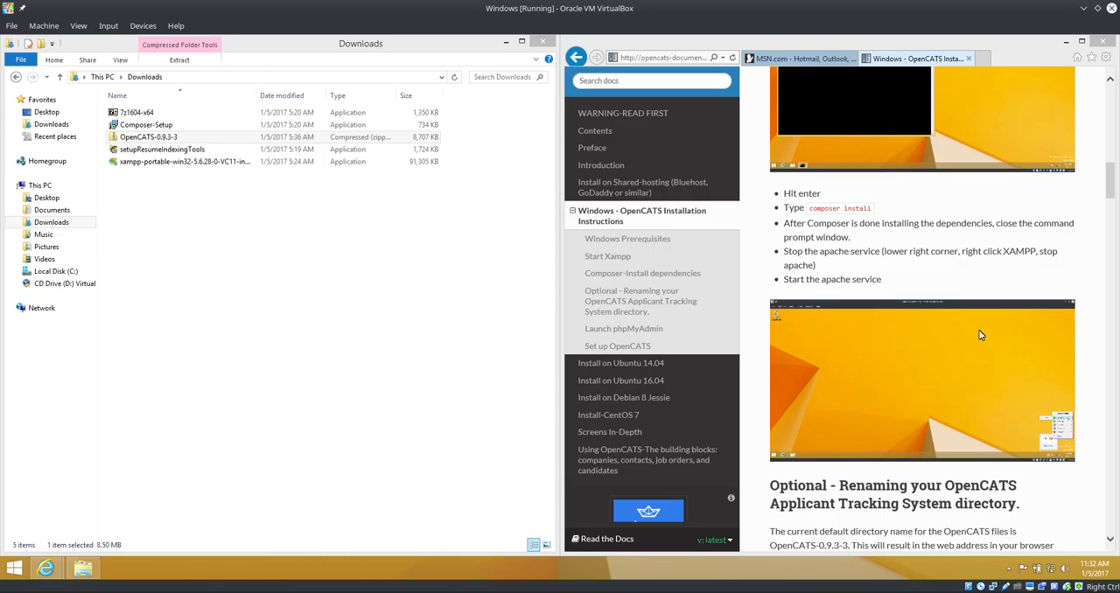
# Scroll the docs past the optional renaming step to 'Launch phpMyAdmin'
pyautogui.scroll(-3)
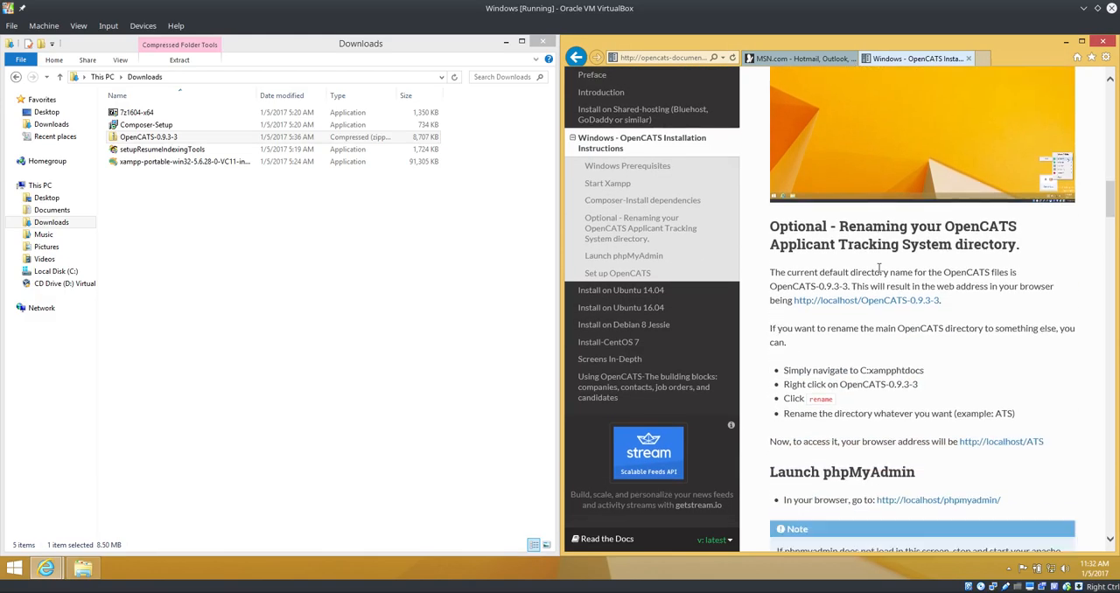
pyautogui.scroll(-3)
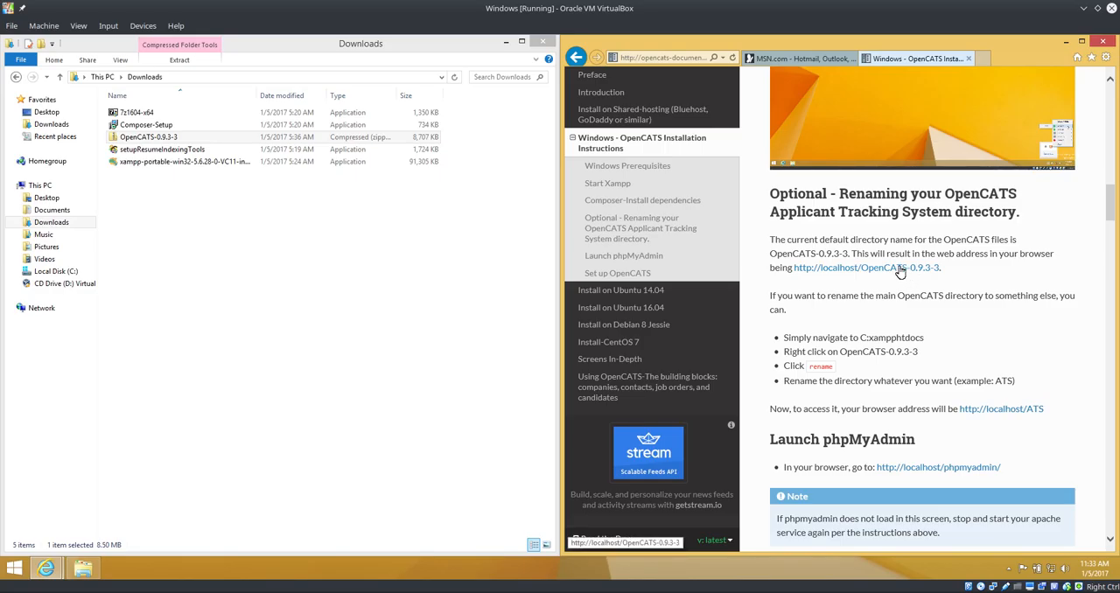
pyautogui.moveTo(897, 270)
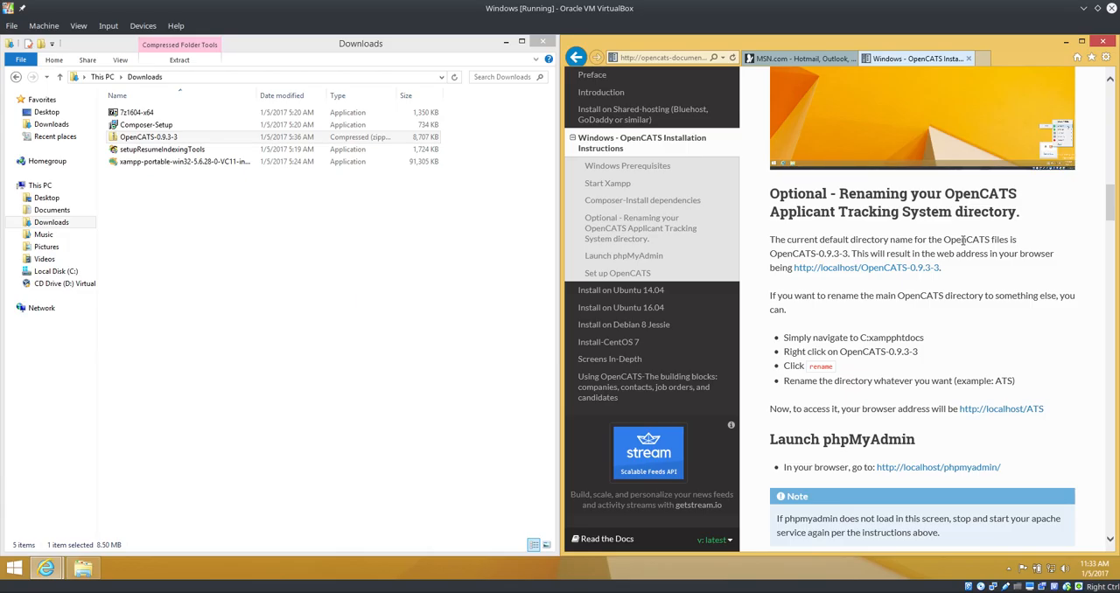
pyautogui.moveTo(1031, 411)
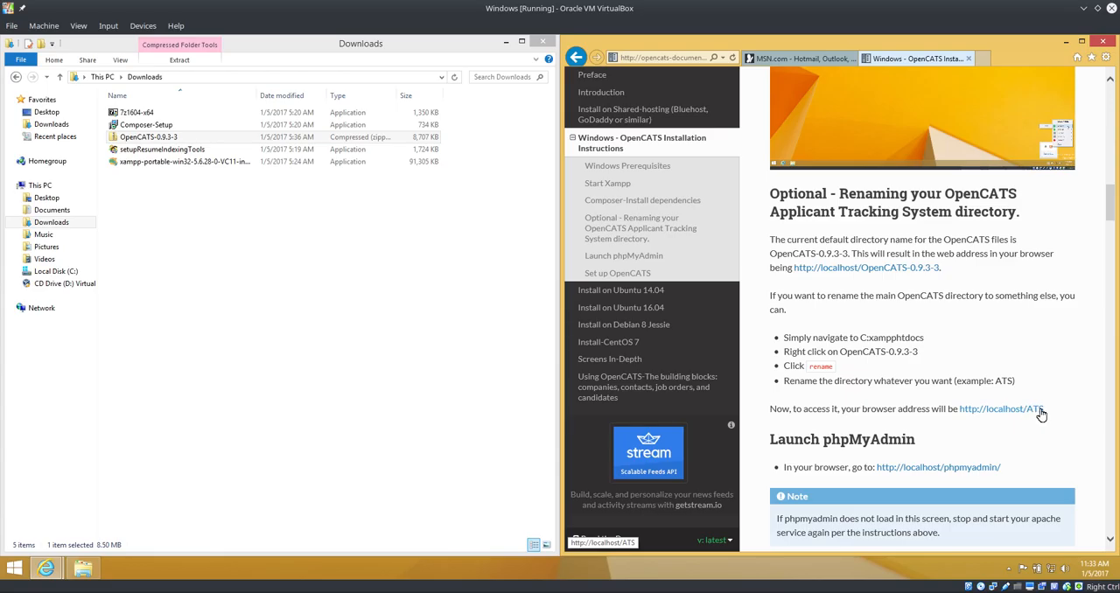
pyautogui.moveTo(1003, 427)
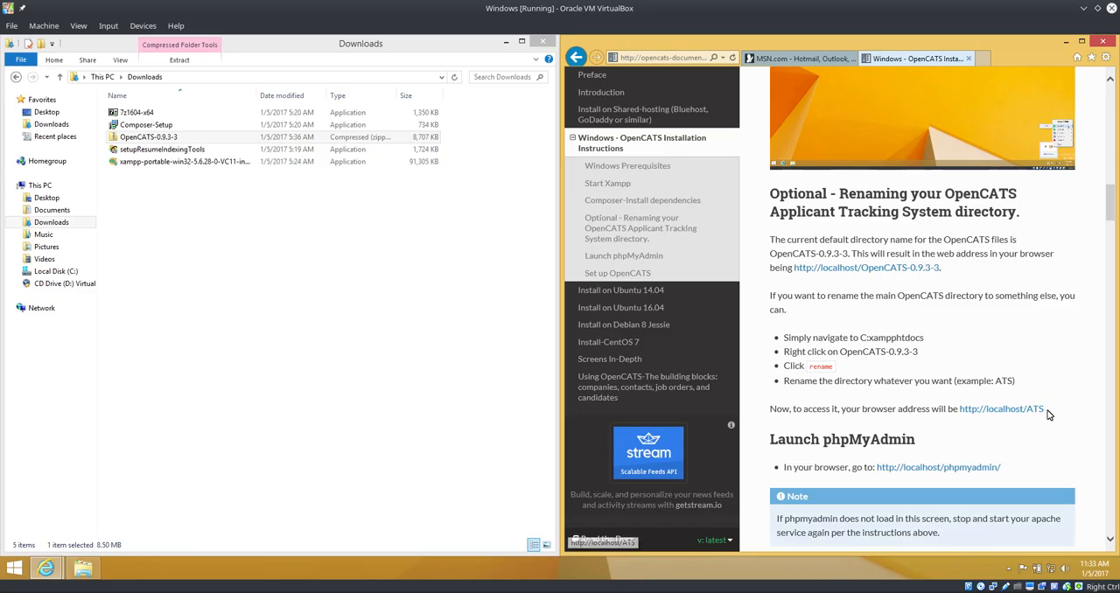
pyautogui.moveTo(1022, 384)
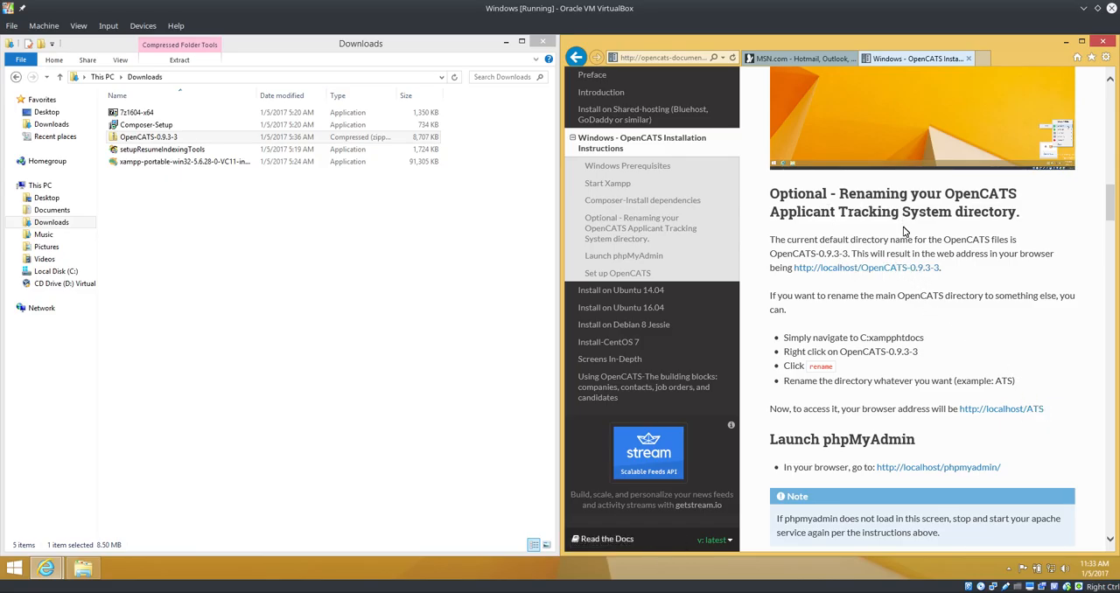
pyautogui.moveTo(890, 508)
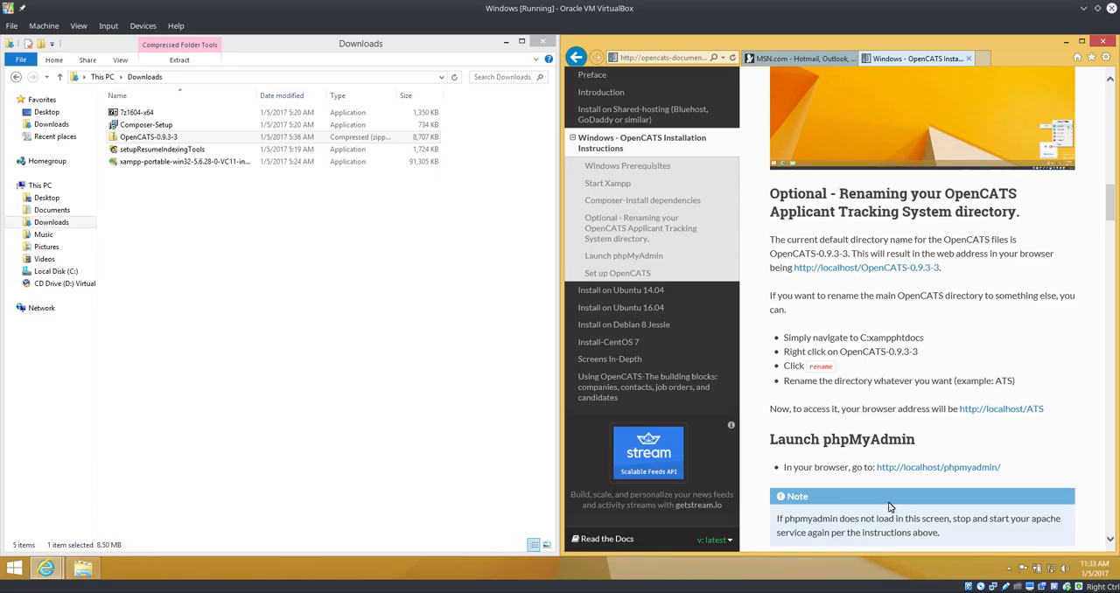
pyautogui.moveTo(936, 342)
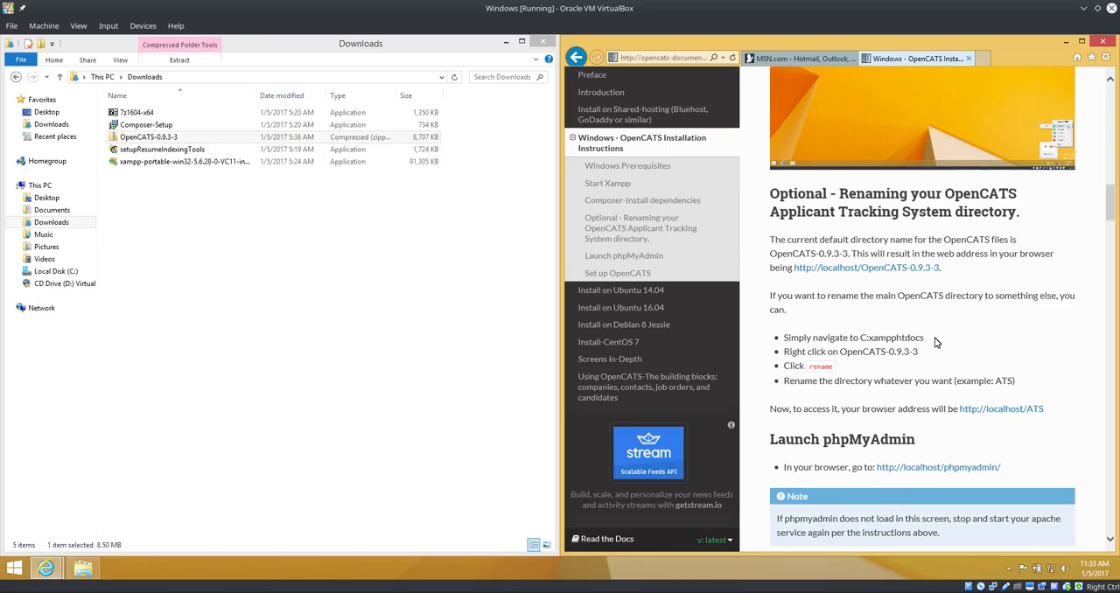
pyautogui.moveTo(792, 186)
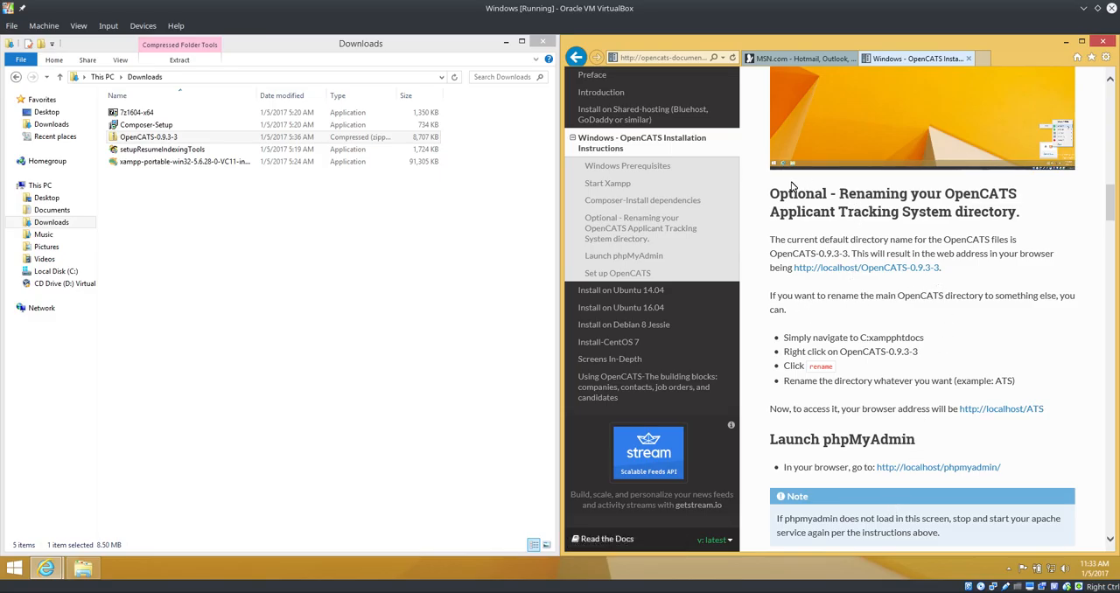
pyautogui.scroll(-3)
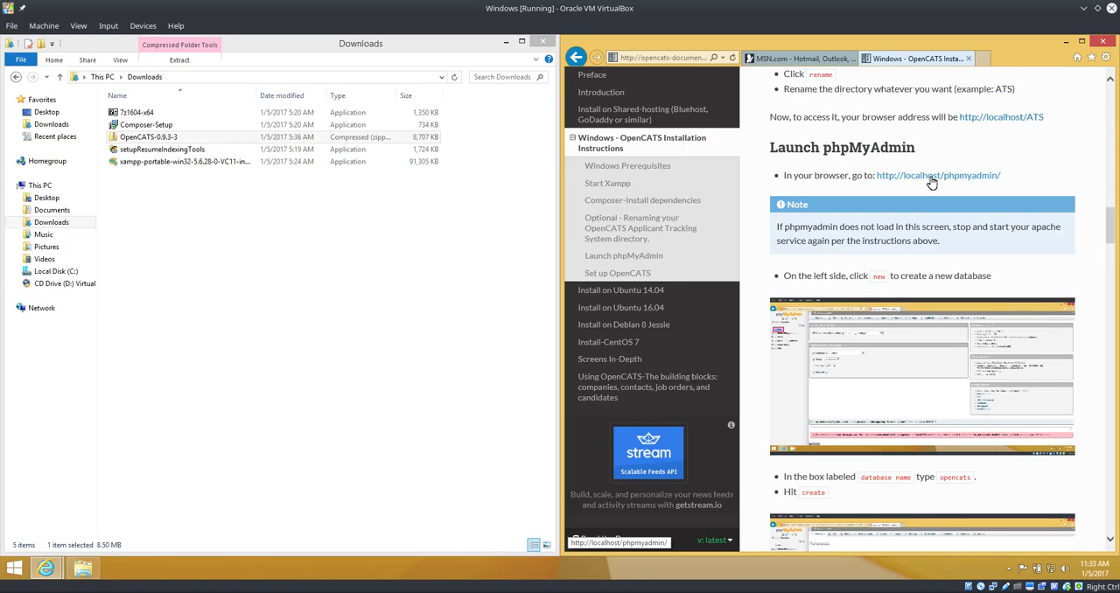
pyautogui.click(937, 175)
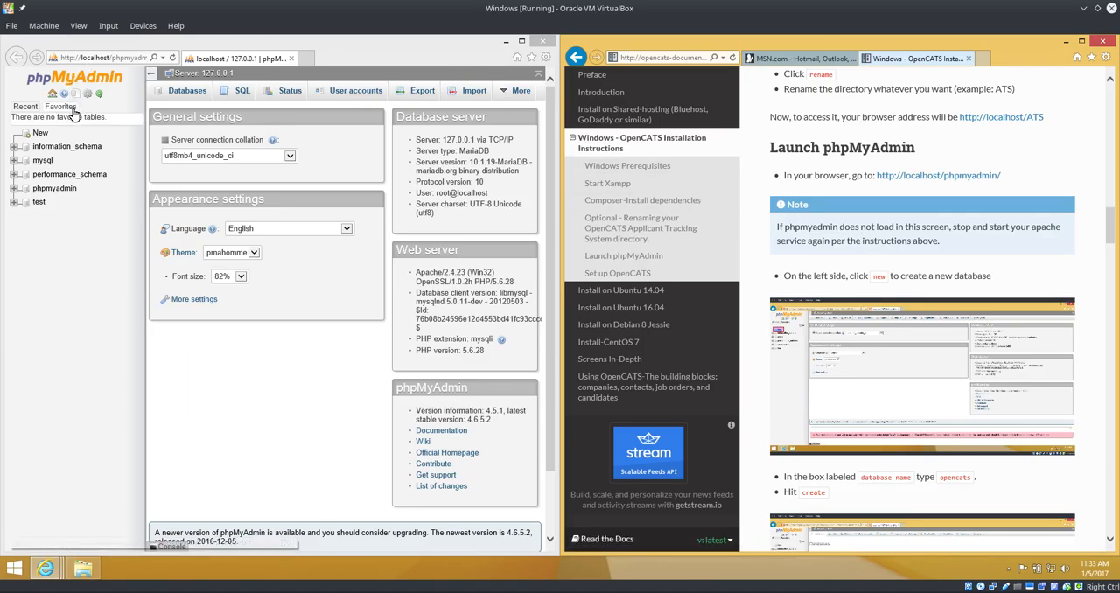
pyautogui.moveTo(77, 112)
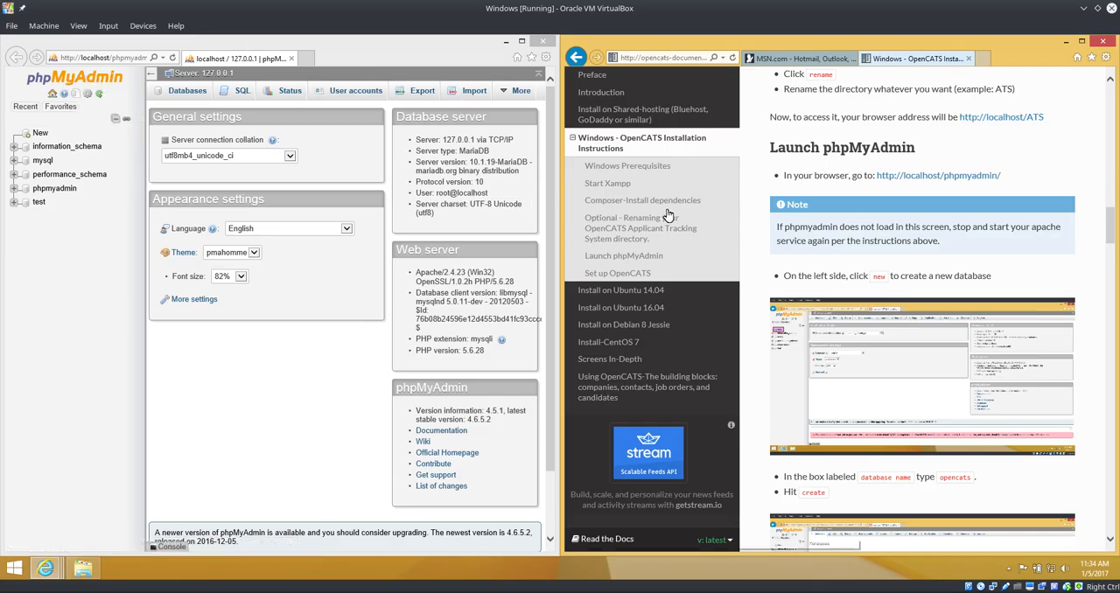
pyautogui.moveTo(864, 221)
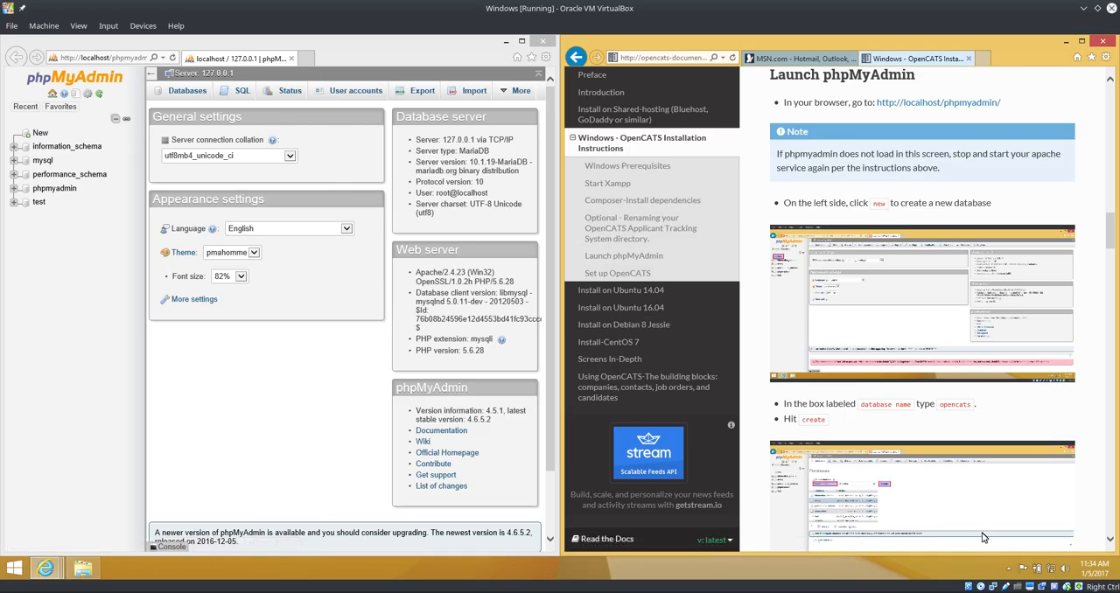
pyautogui.moveTo(1012, 574)
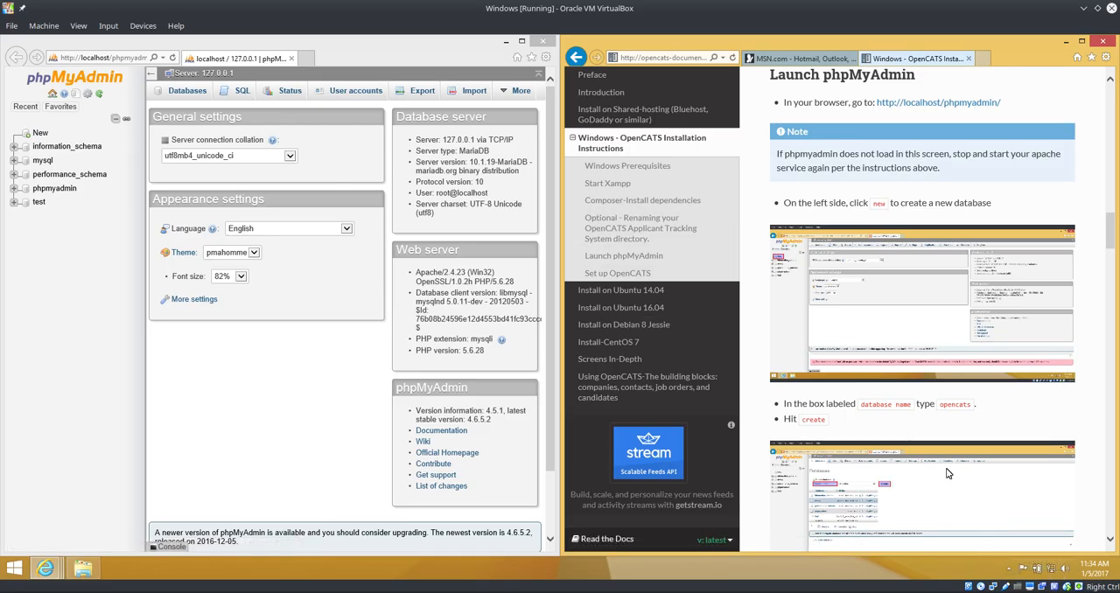
pyautogui.moveTo(847, 212)
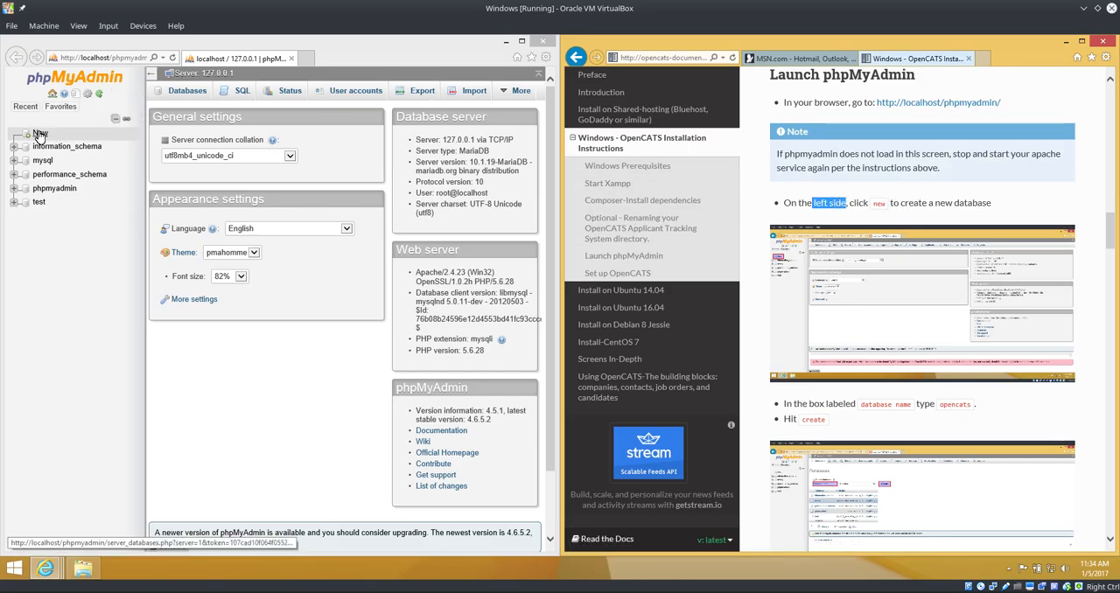
# Create a new database named 'opencats' in phpMyAdmin
pyautogui.click(187, 90)
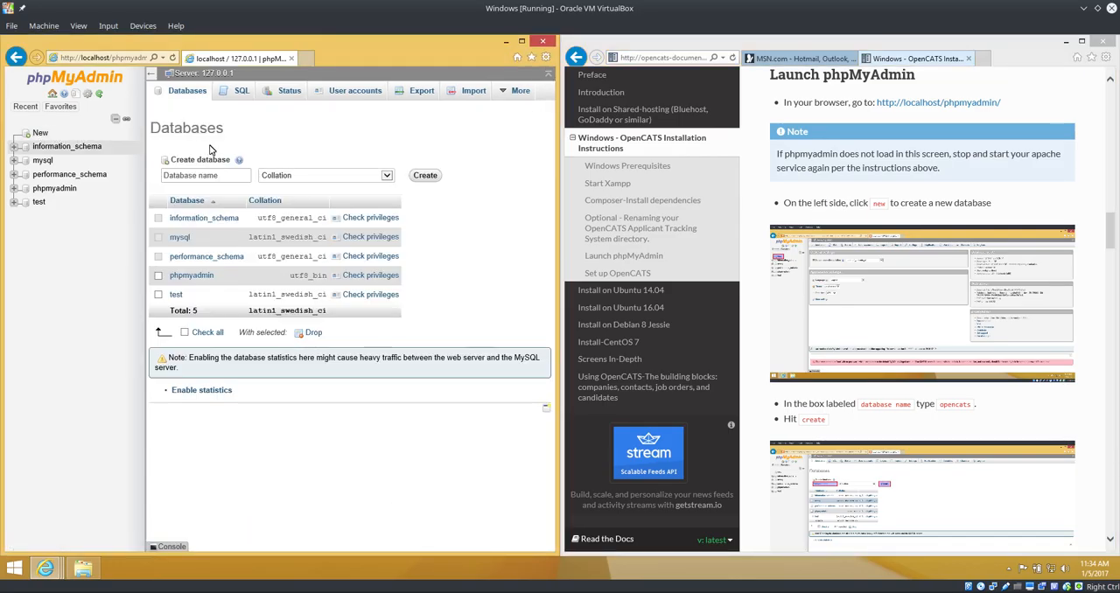
pyautogui.click(205, 175)
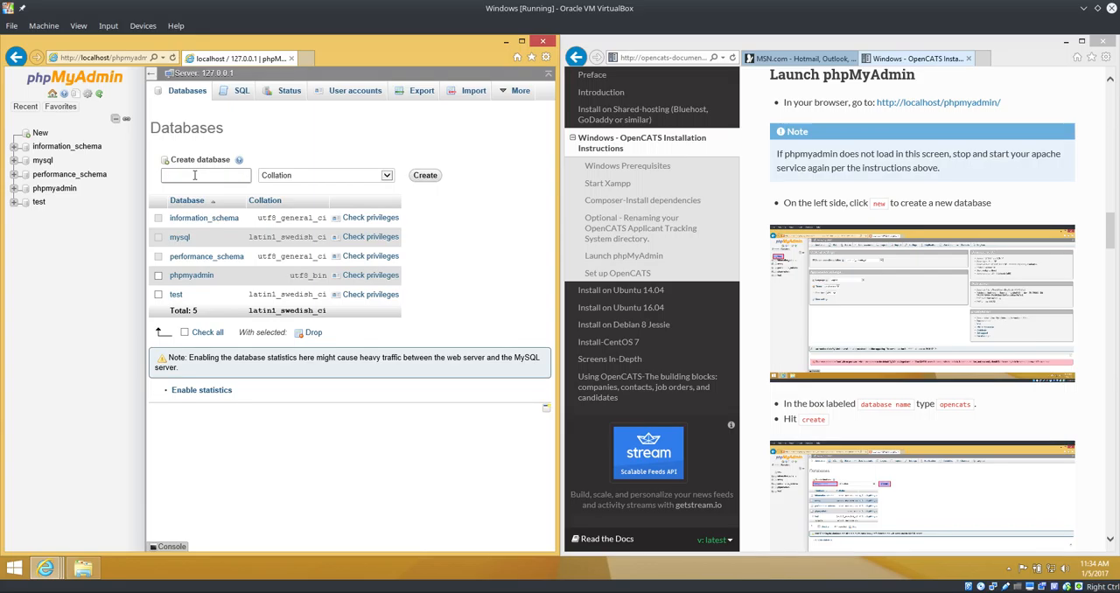
pyautogui.write('Openca')
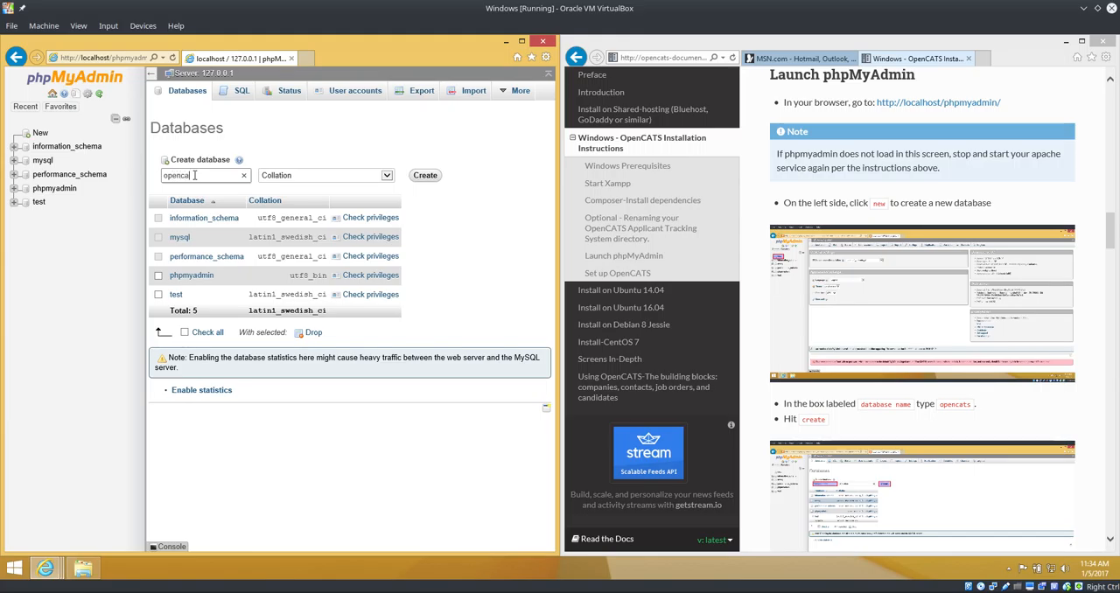
pyautogui.write('s')
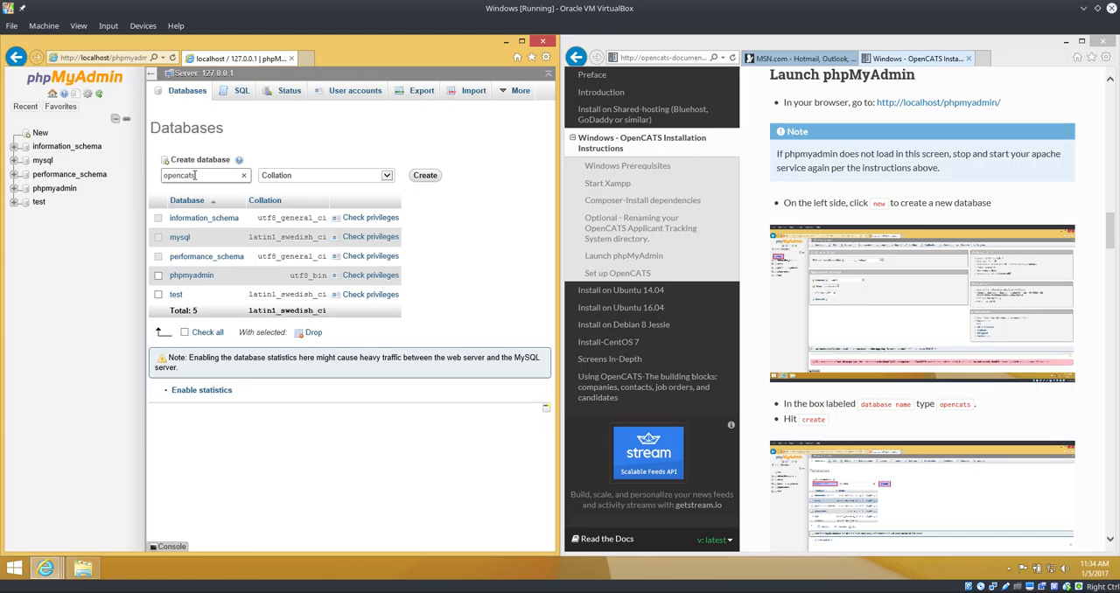
pyautogui.moveTo(179, 237)
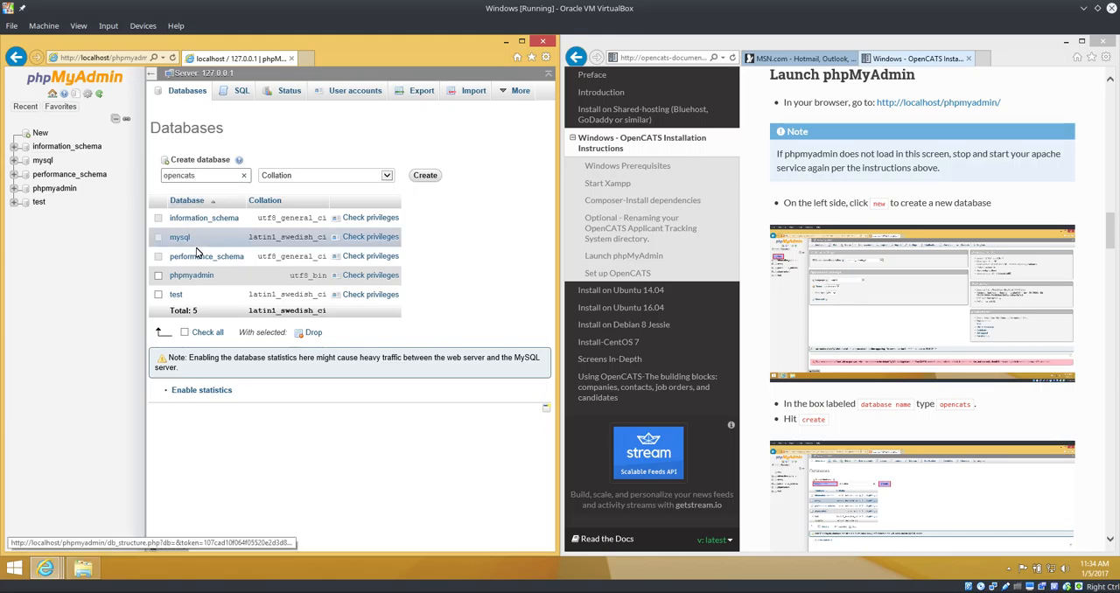
pyautogui.click(425, 174)
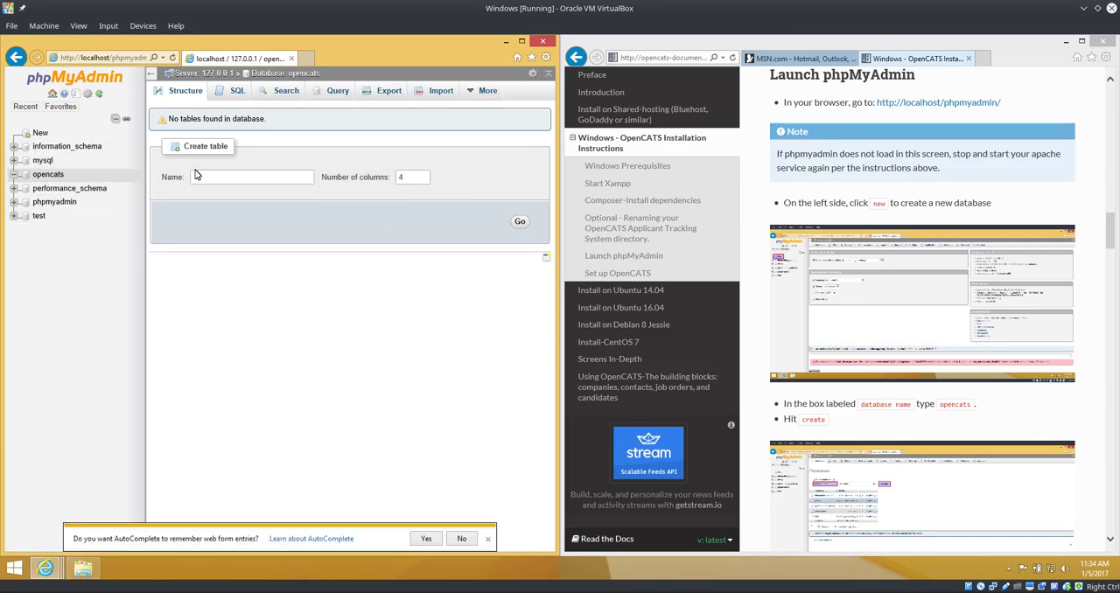
pyautogui.moveTo(1098, 241)
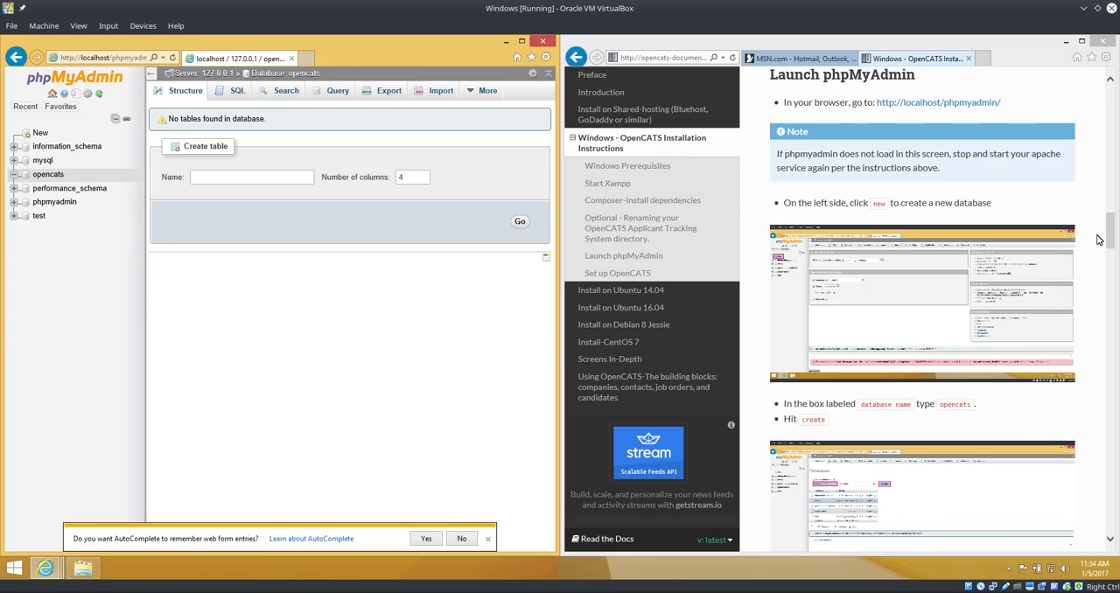
# Scroll the guide to the Privileges and Add user account instructions
pyautogui.scroll(-3)
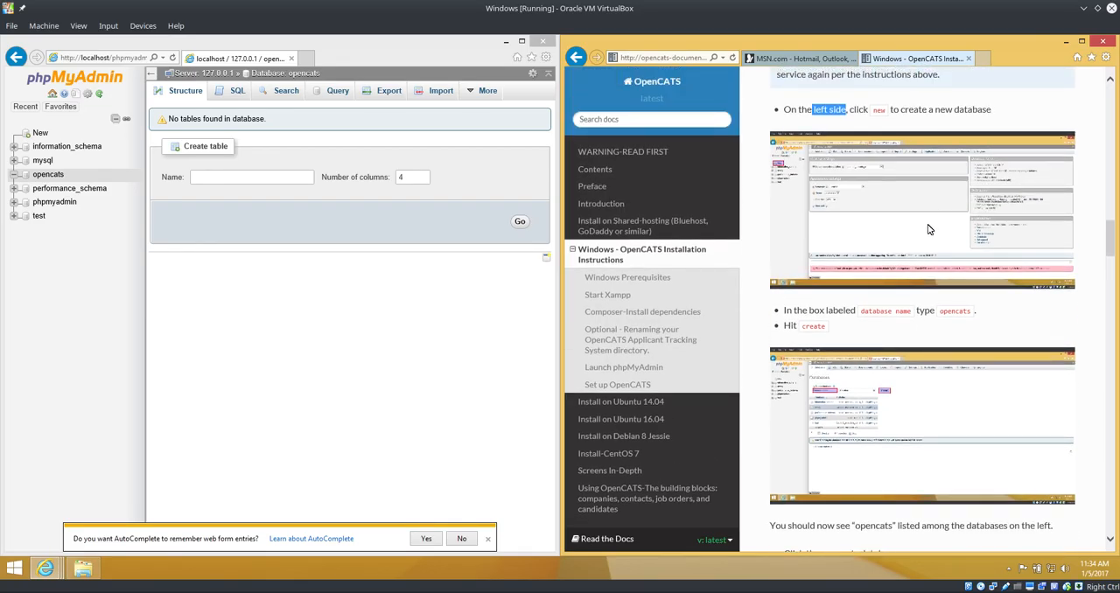
pyautogui.scroll(-3)
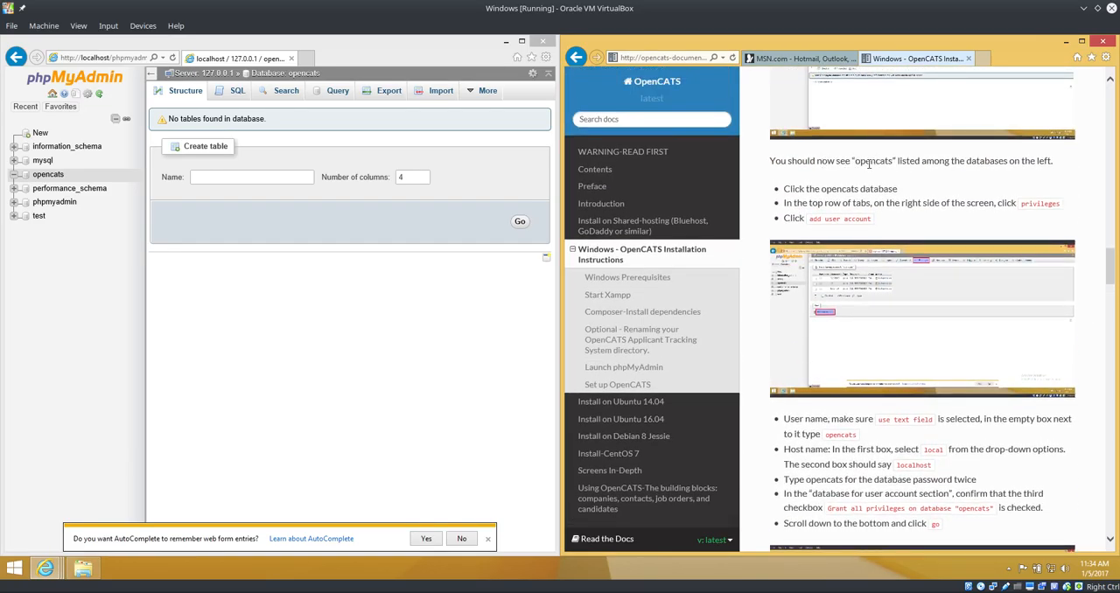
pyautogui.moveTo(810, 172)
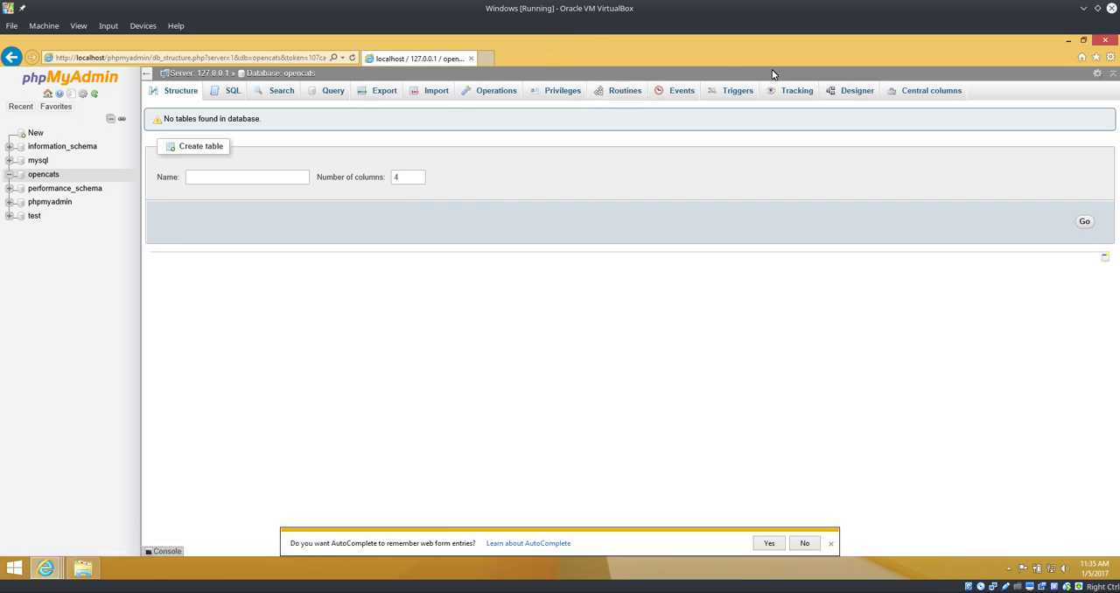
pyautogui.moveTo(1050, 33)
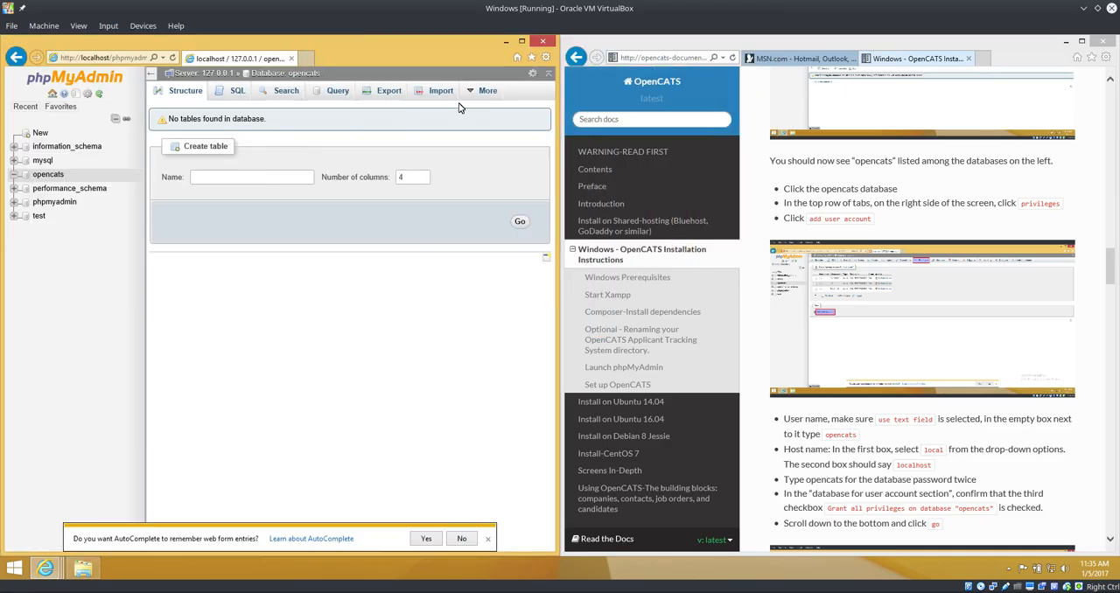
# Open the opencats database's Privileges page through the More menu
pyautogui.click(486, 90)
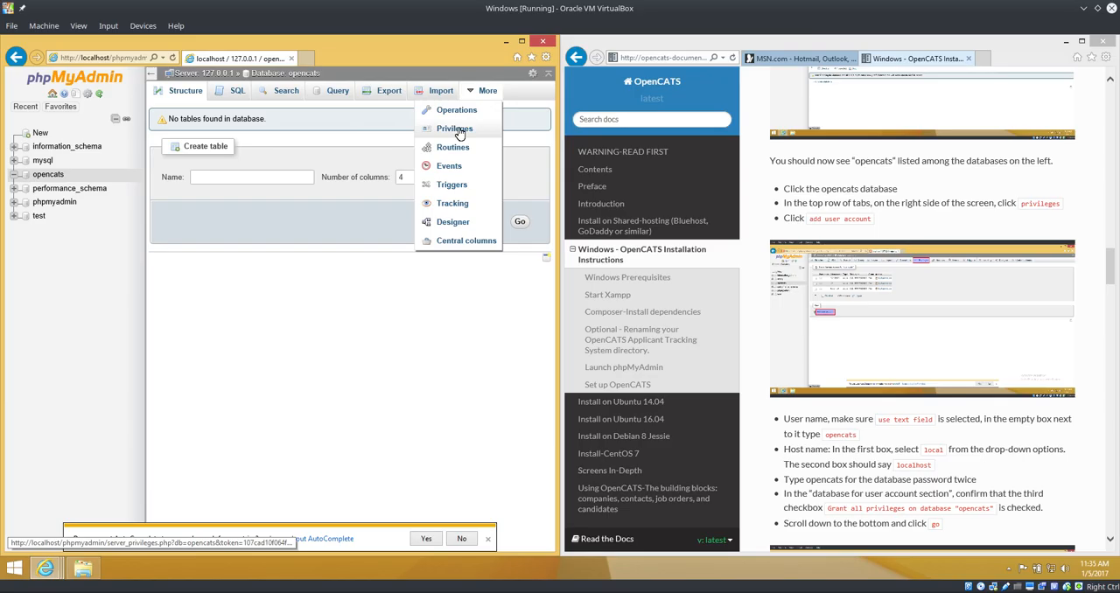
pyautogui.click(454, 129)
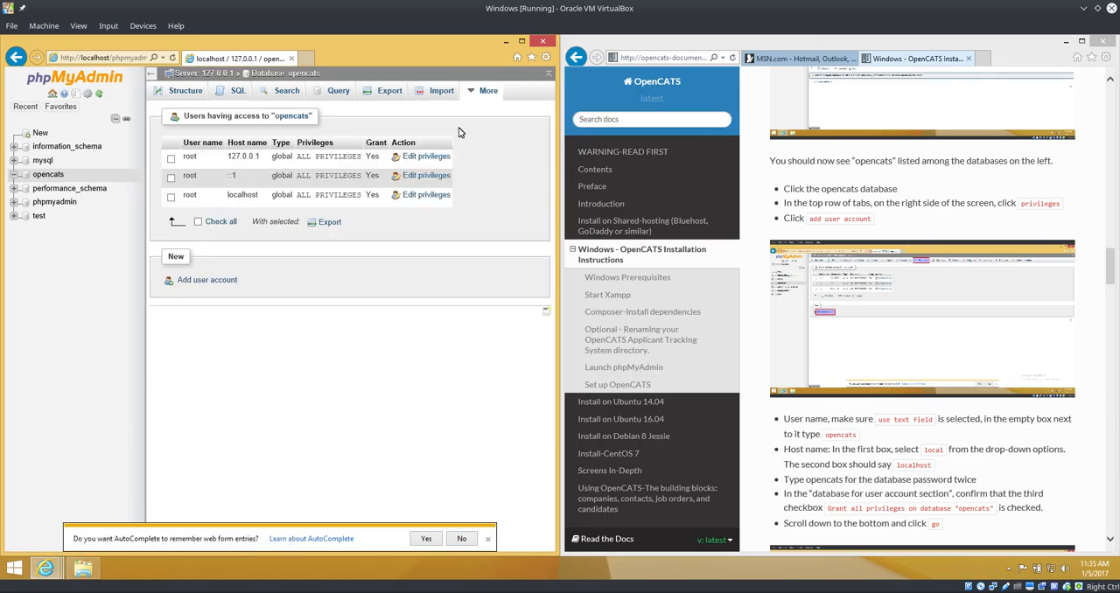
pyautogui.moveTo(219, 291)
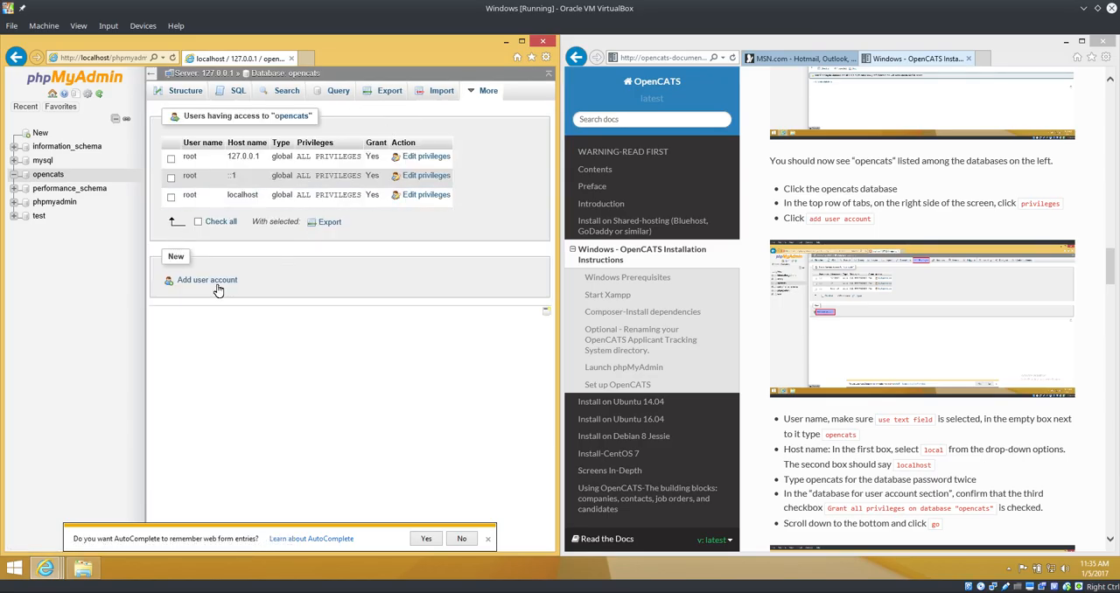
# Add user account 'opencats' on localhost, keeping all privileges on database opencats granted
pyautogui.click(208, 280)
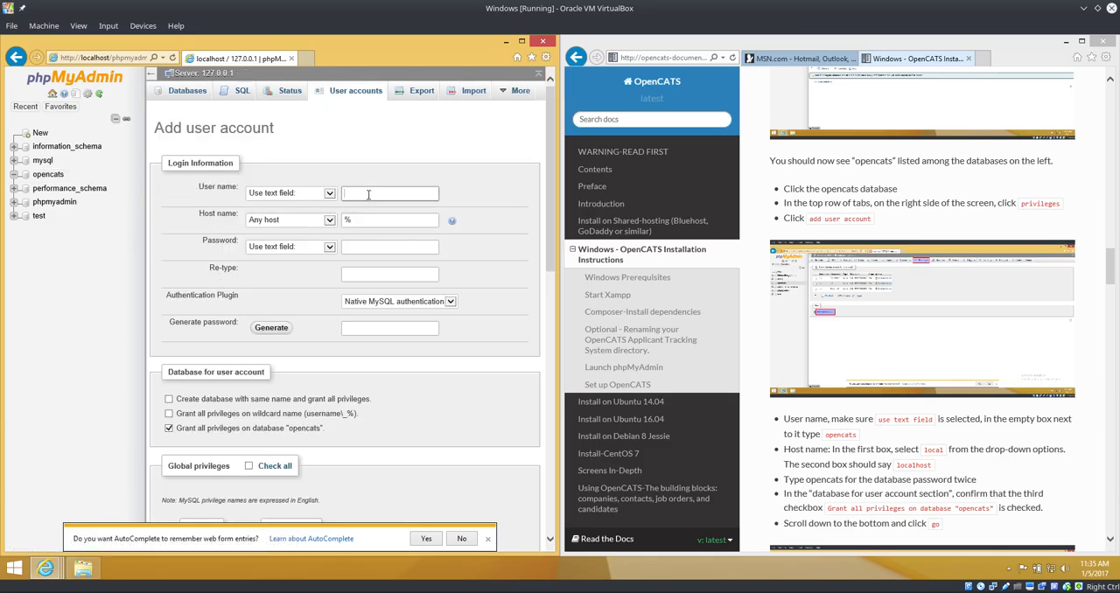
pyautogui.write('opencats')
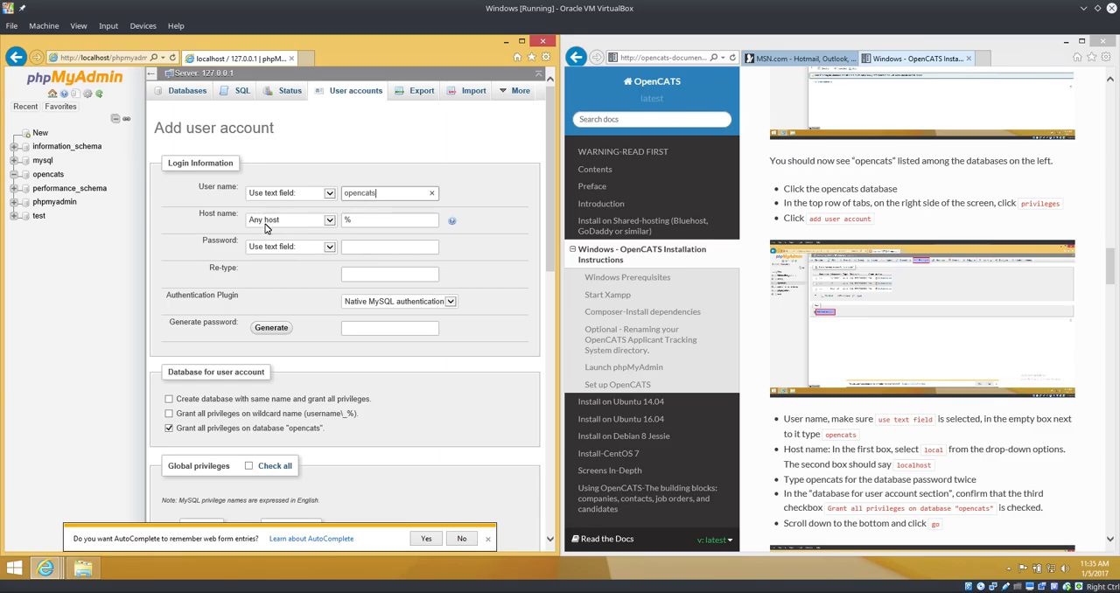
pyautogui.click(290, 219)
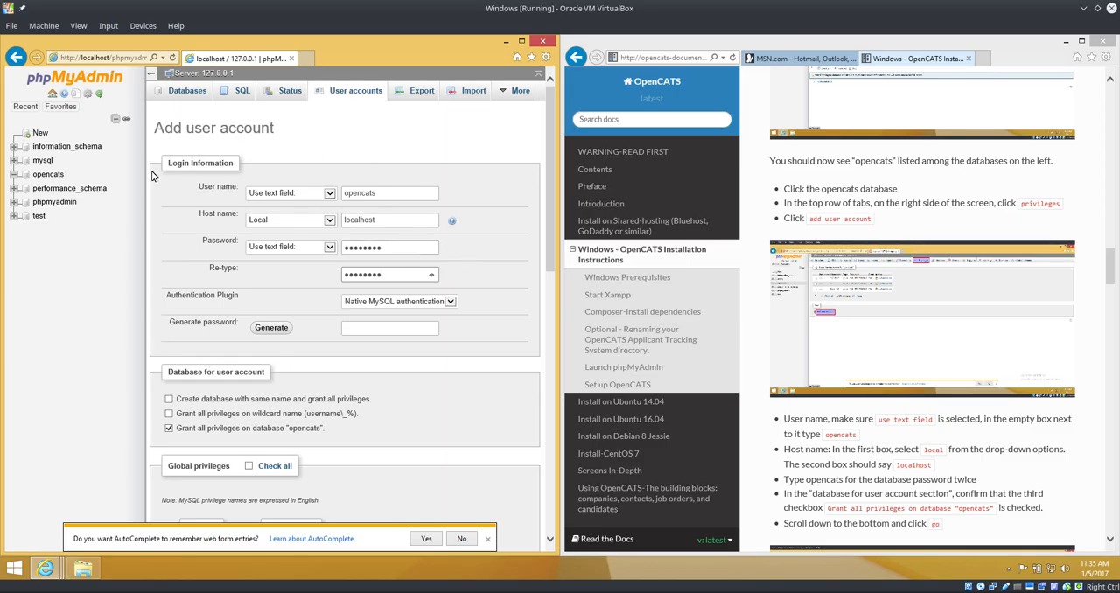
pyautogui.scroll(-3)
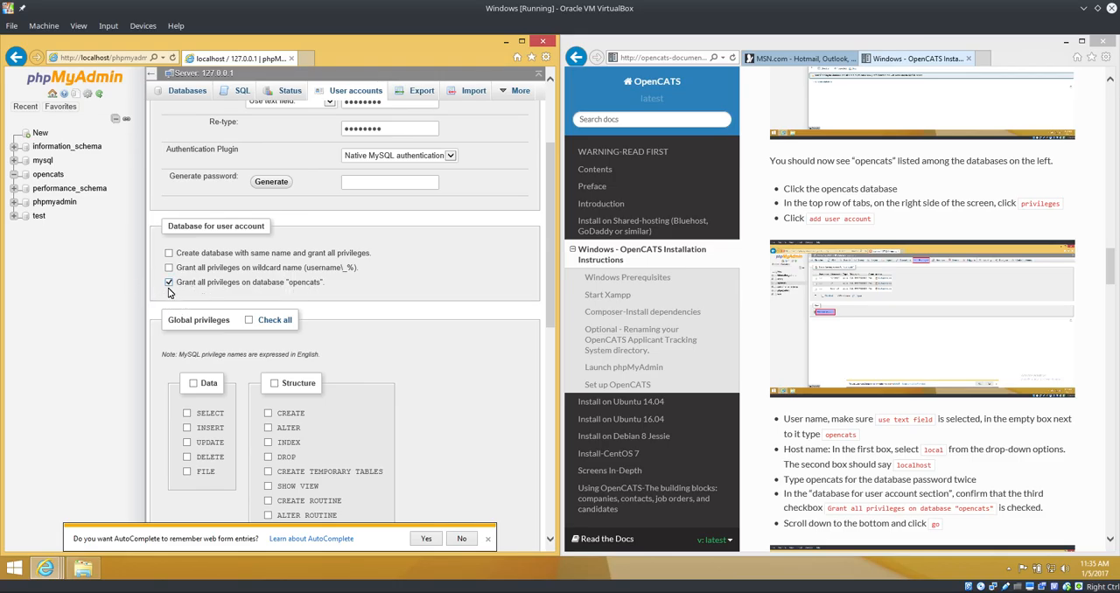
pyautogui.click(169, 282)
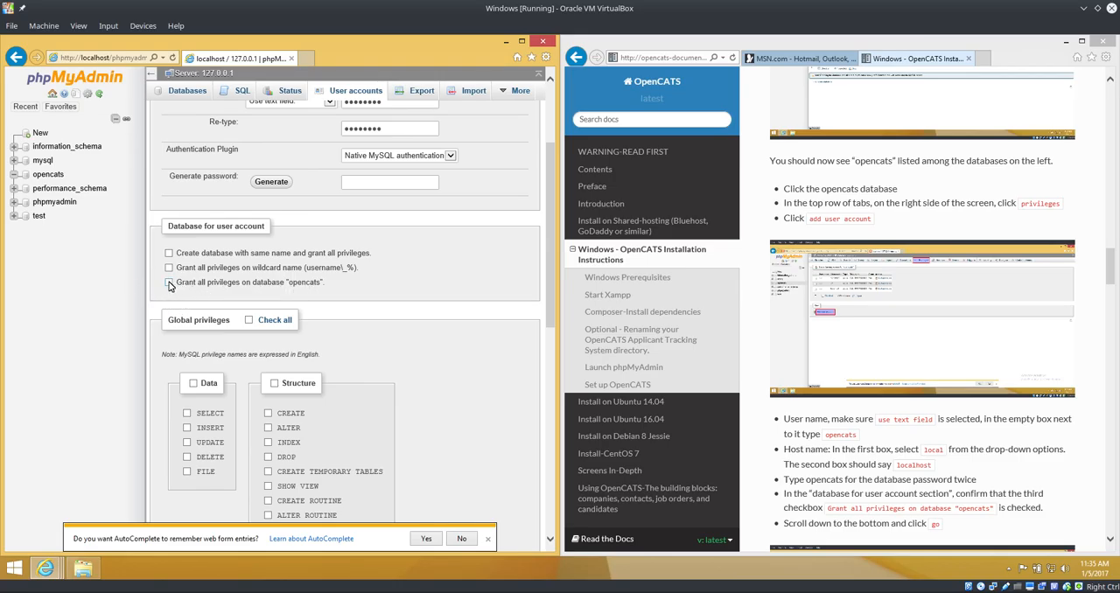
pyautogui.click(169, 282)
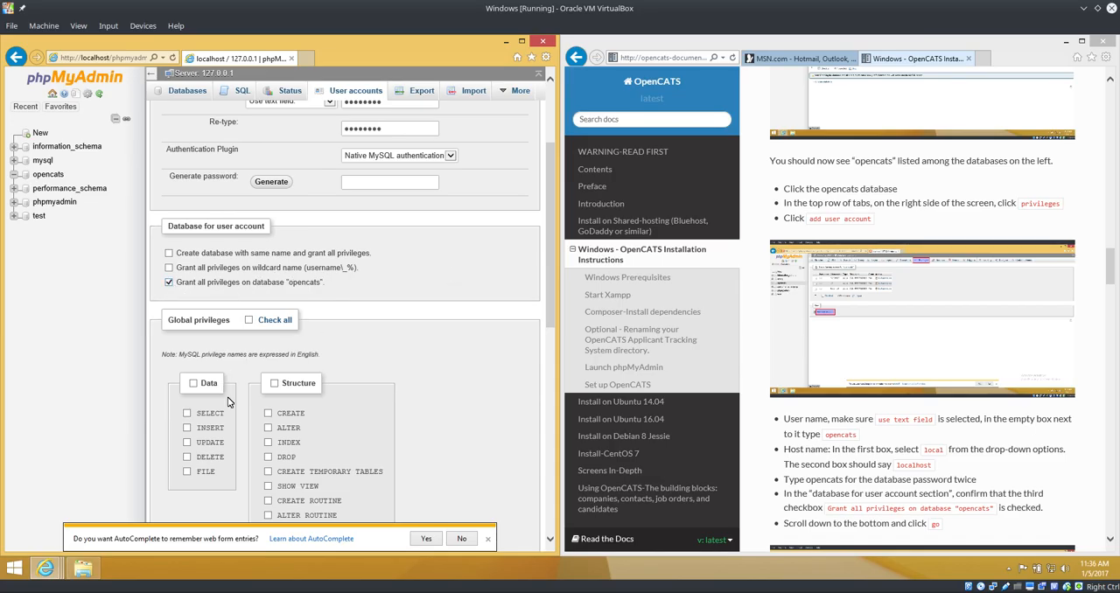
pyautogui.scroll(-3)
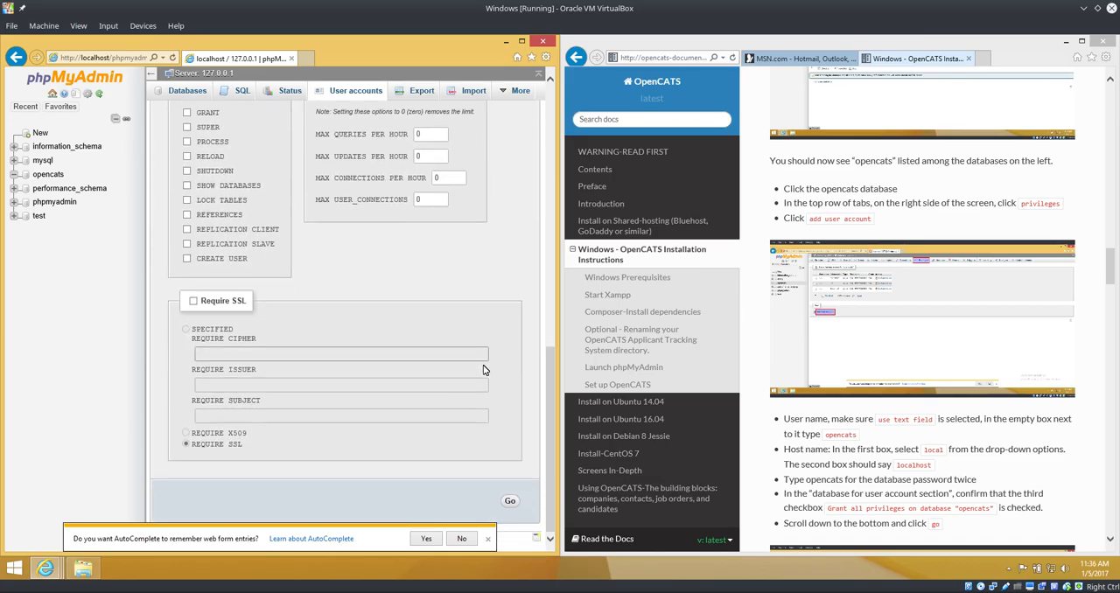
# Add the opencats@localhost account and review its privileges on the opencats database
pyautogui.click(509, 500)
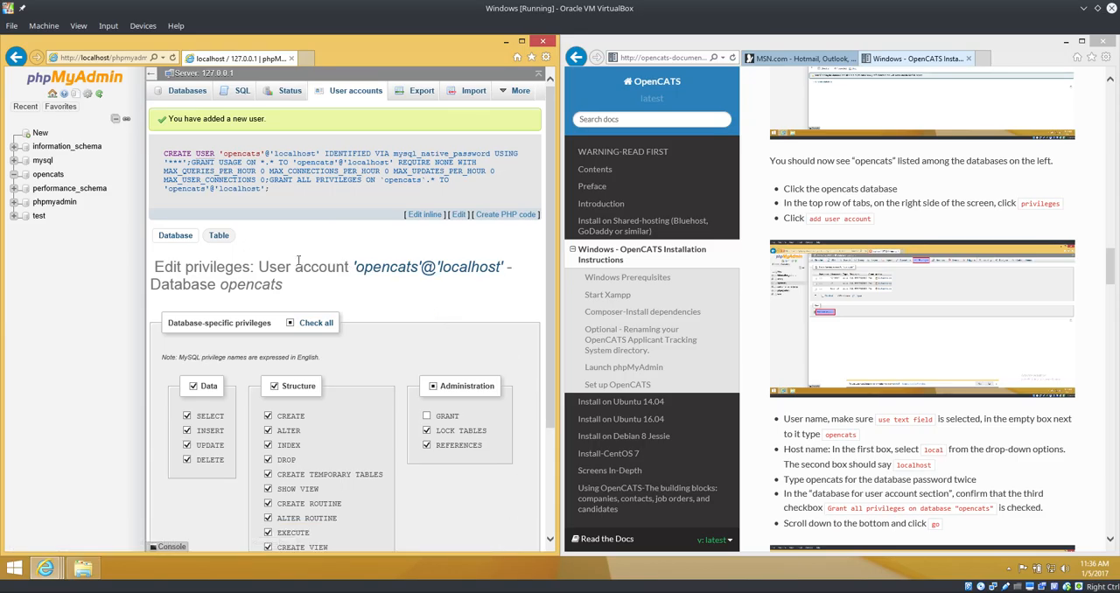
pyautogui.moveTo(298, 260)
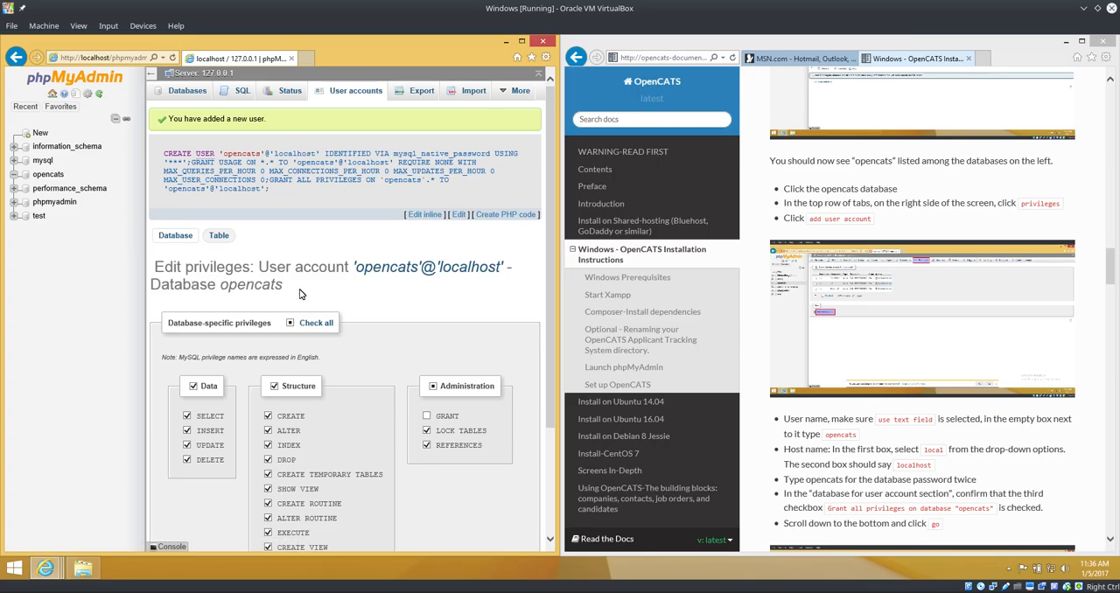
pyautogui.scroll(-3)
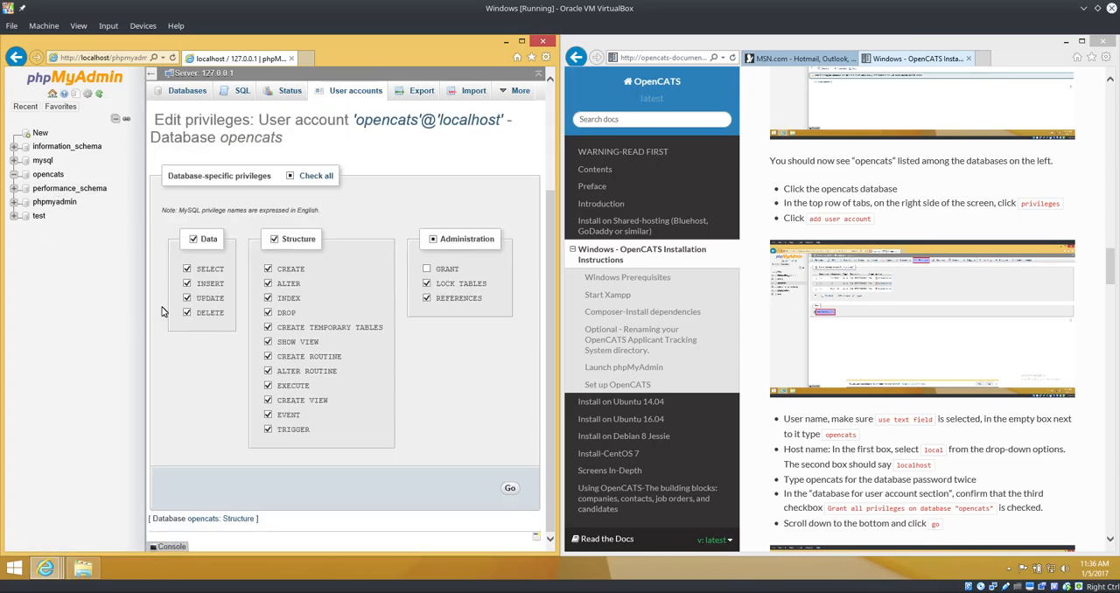
pyautogui.click(509, 488)
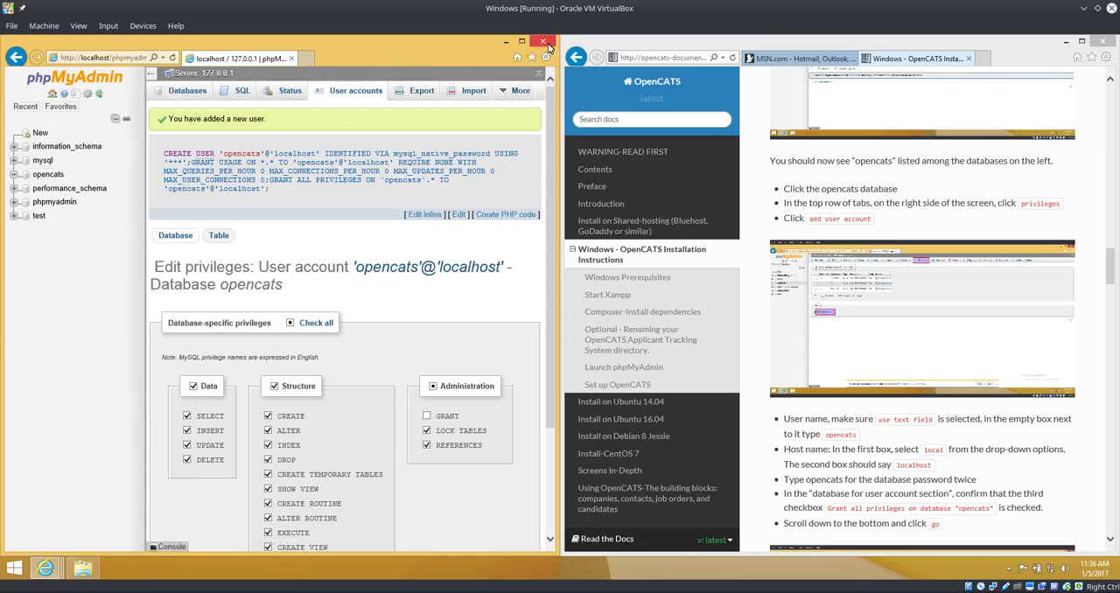
# Close phpMyAdmin, maximize the guide and scroll to its Set up OpenCATS section
pyautogui.click(522, 41)
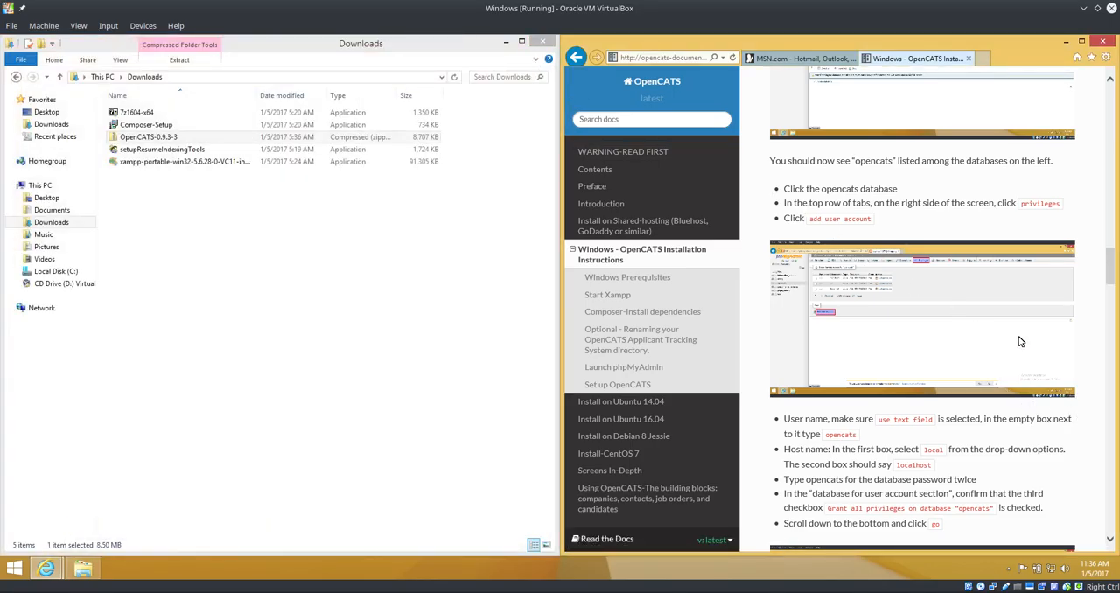
pyautogui.scroll(-3)
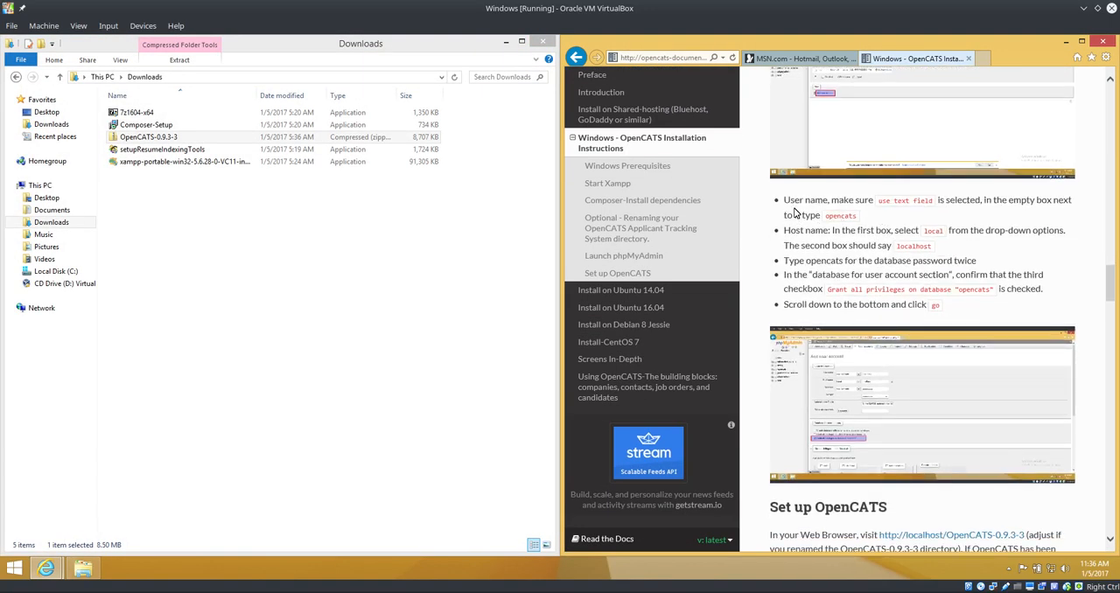
pyautogui.doubleClick(829, 275)
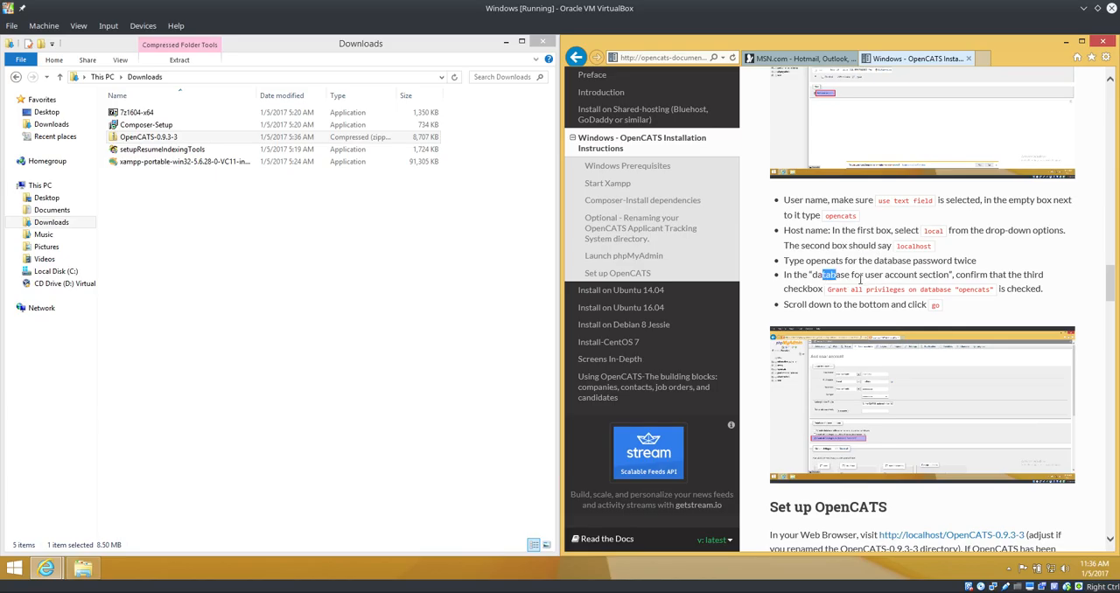
pyautogui.scroll(-3)
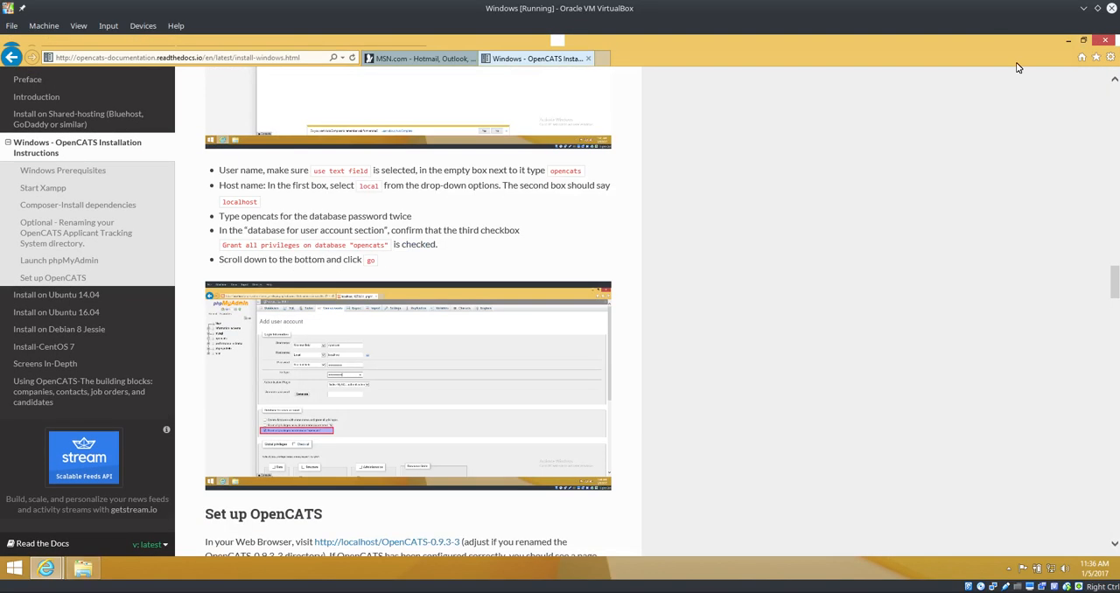
pyautogui.scroll(-3)
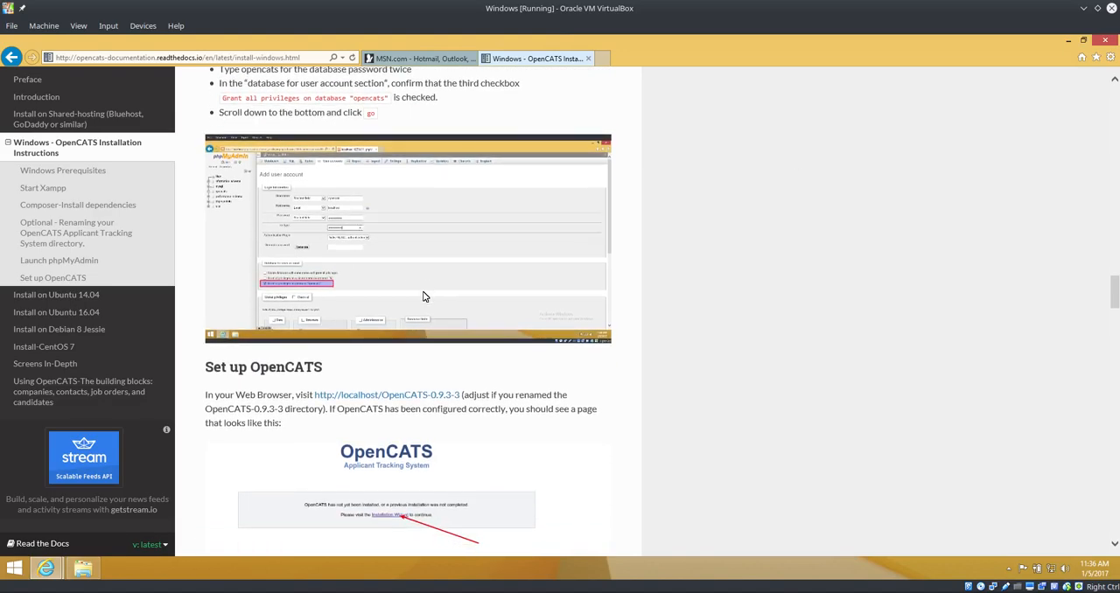
pyautogui.scroll(-3)
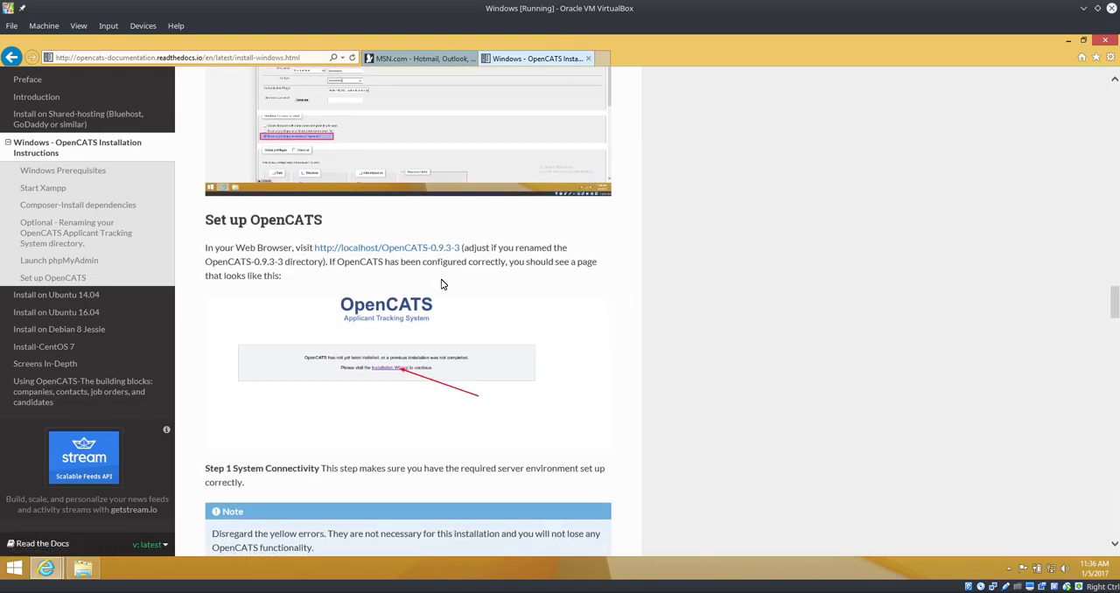
pyautogui.moveTo(423, 254)
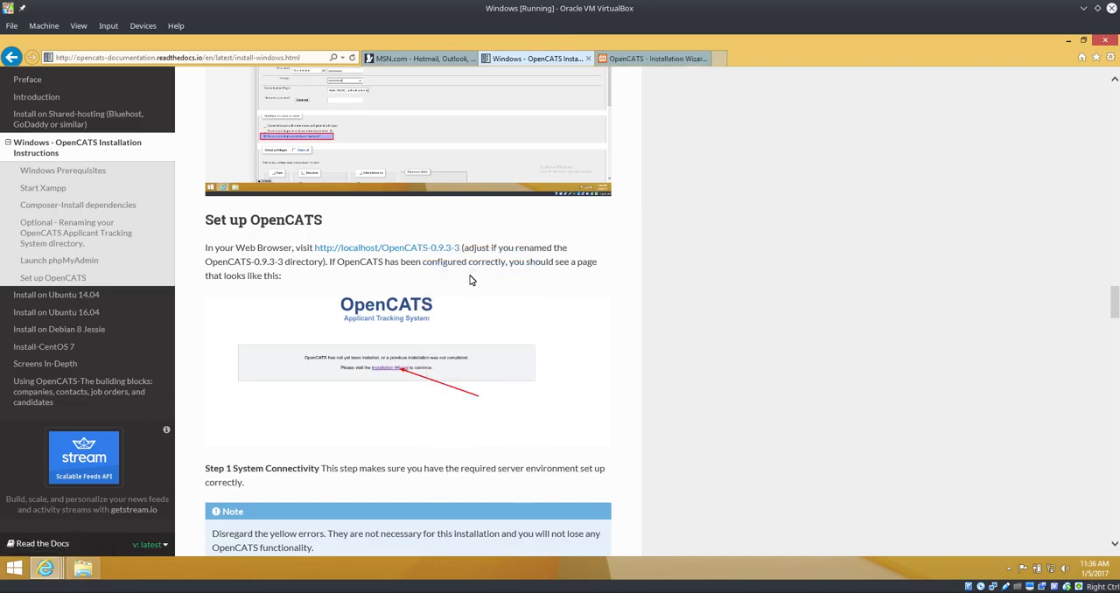
pyautogui.moveTo(651, 58)
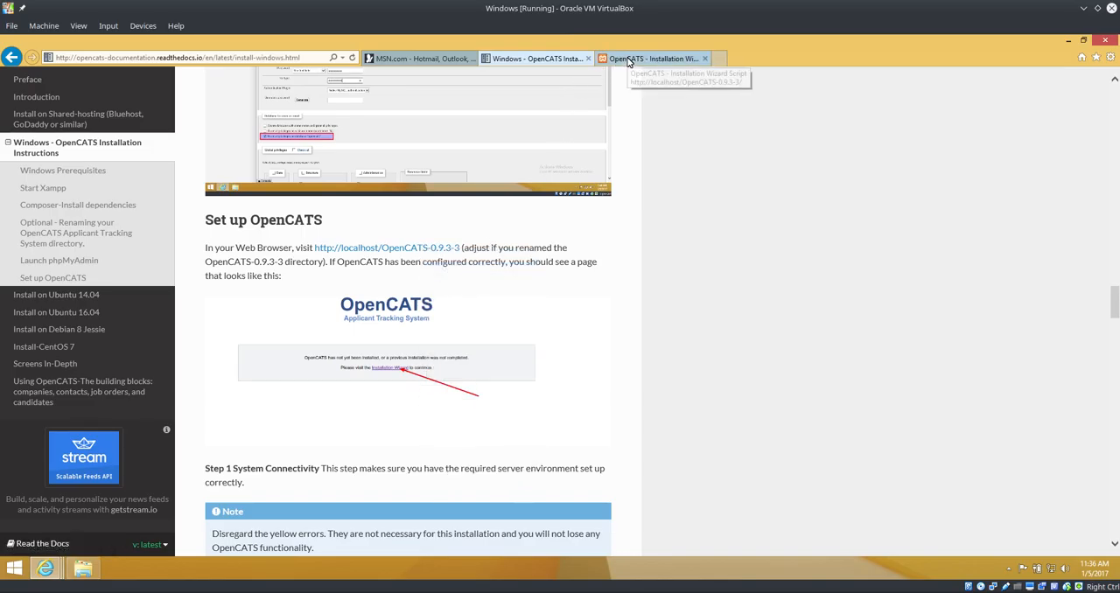
# Launch the Installation Wizard and review System Check results, highlighting the LDAP warnings
pyautogui.click(652, 58)
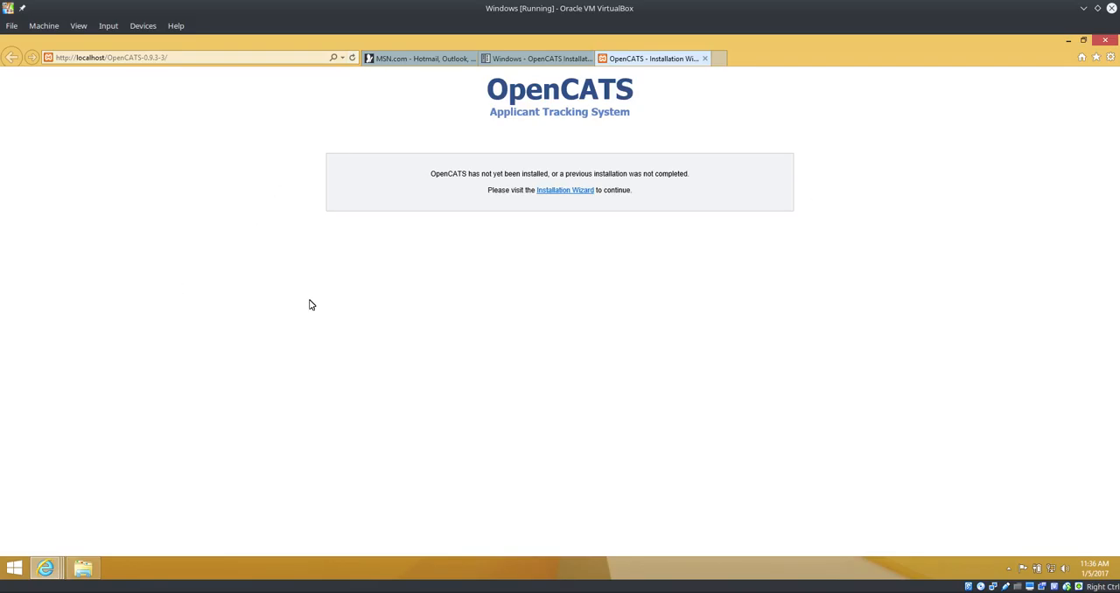
pyautogui.moveTo(616, 309)
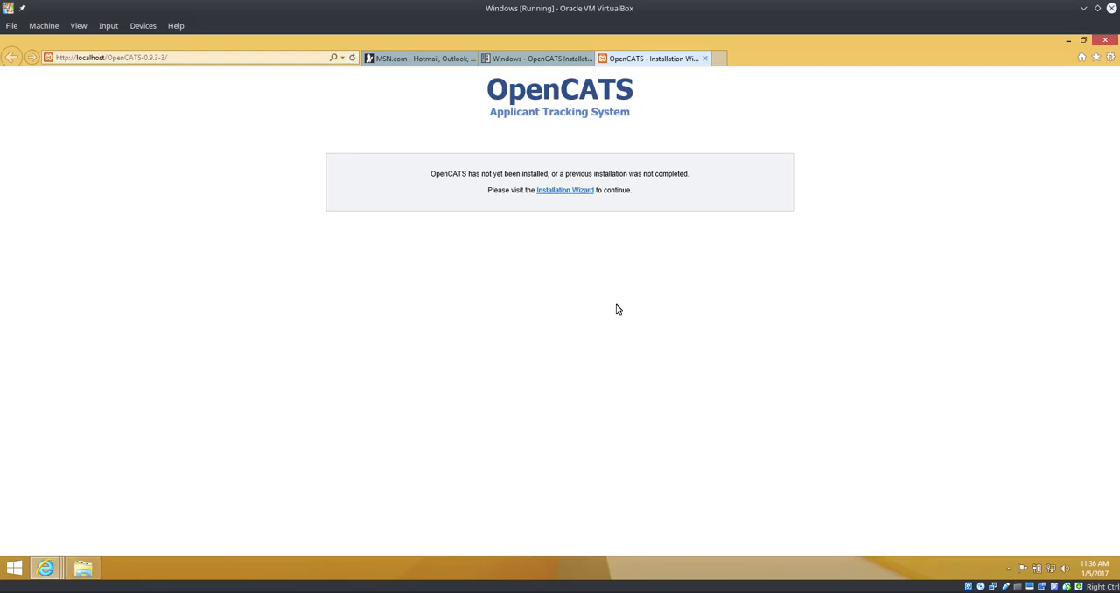
pyautogui.moveTo(567, 202)
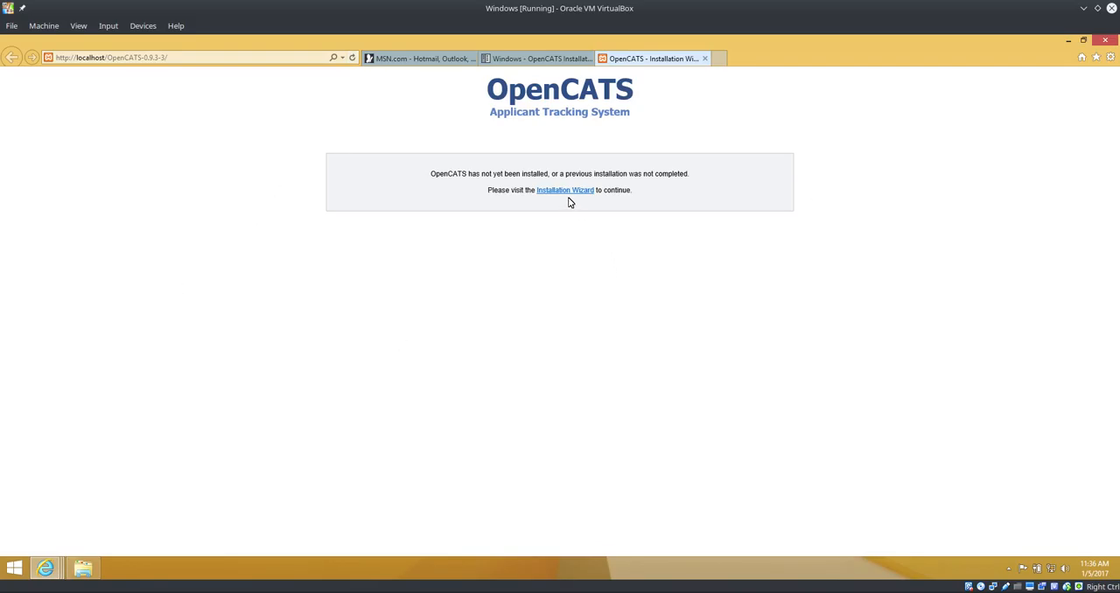
pyautogui.click(564, 190)
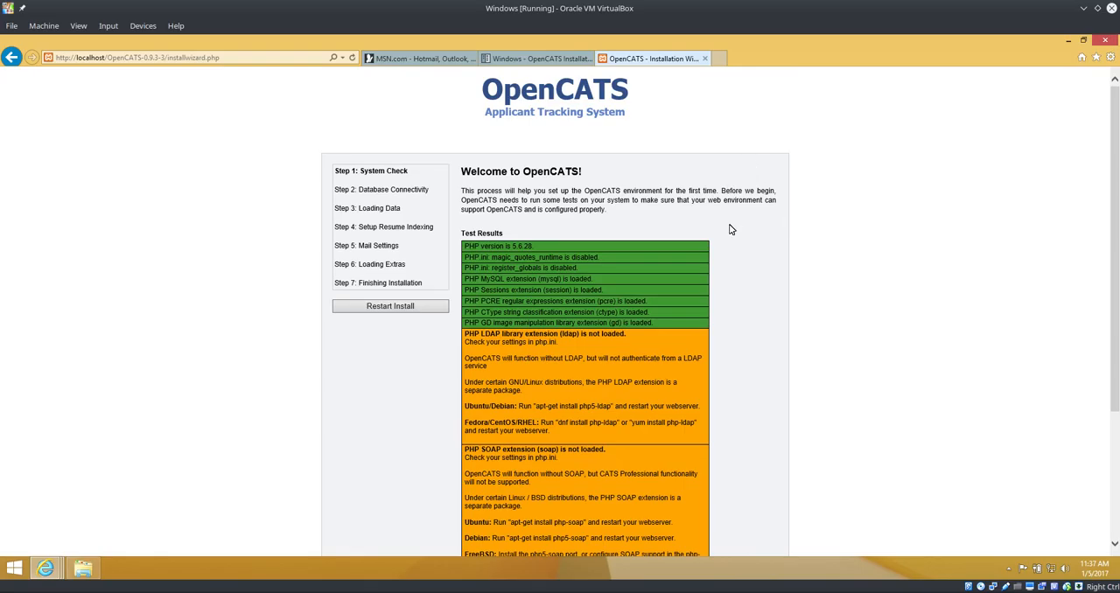
pyautogui.scroll(-3)
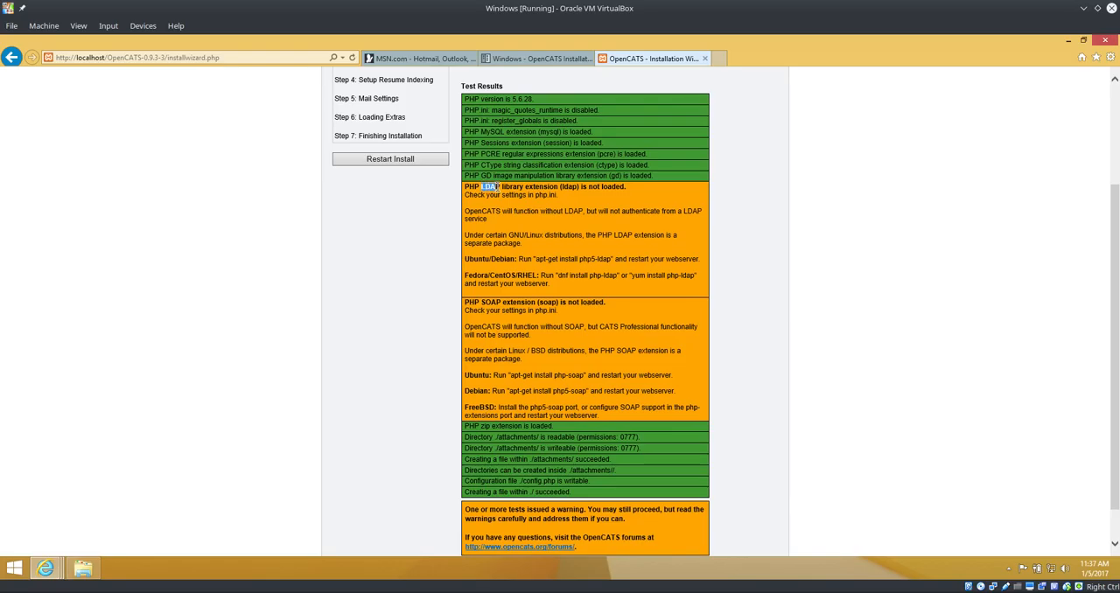
pyautogui.doubleClick(491, 186)
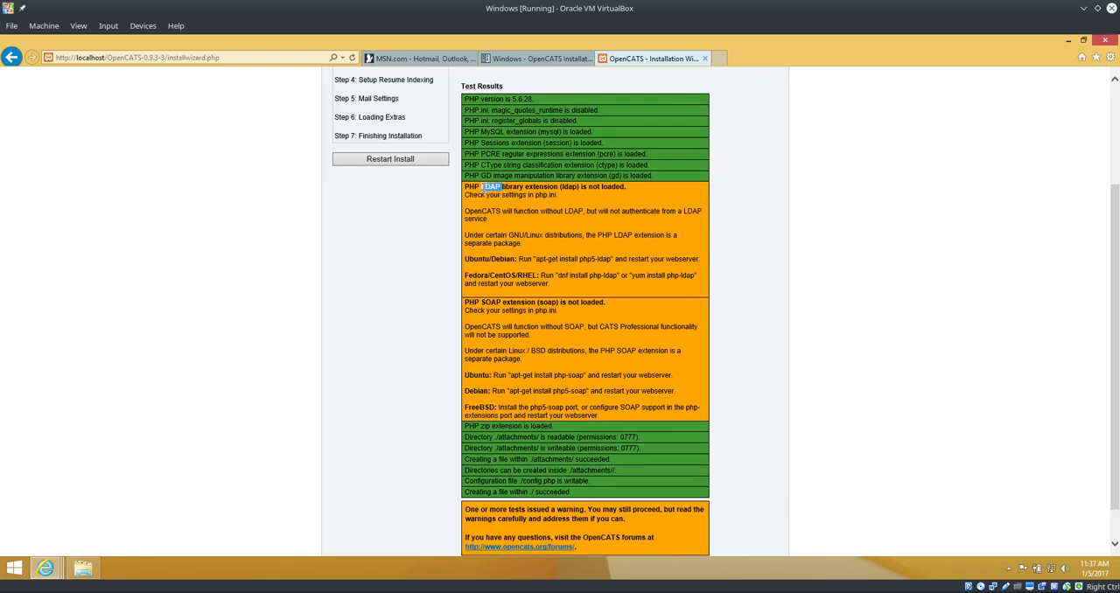
pyautogui.moveTo(501, 195)
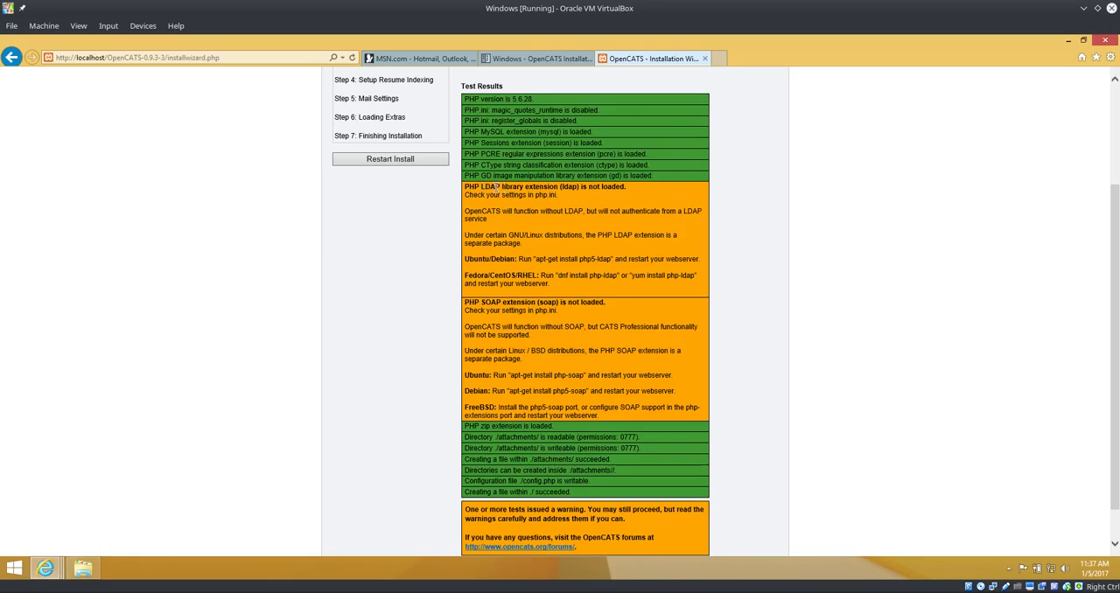
pyautogui.doubleClick(501, 187)
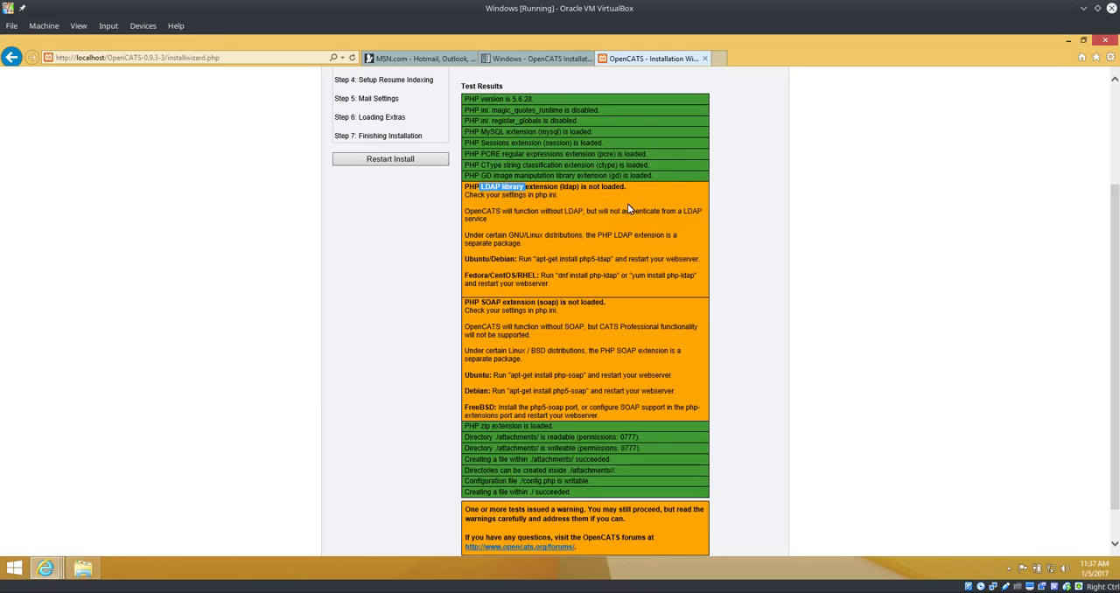
pyautogui.scroll(-3)
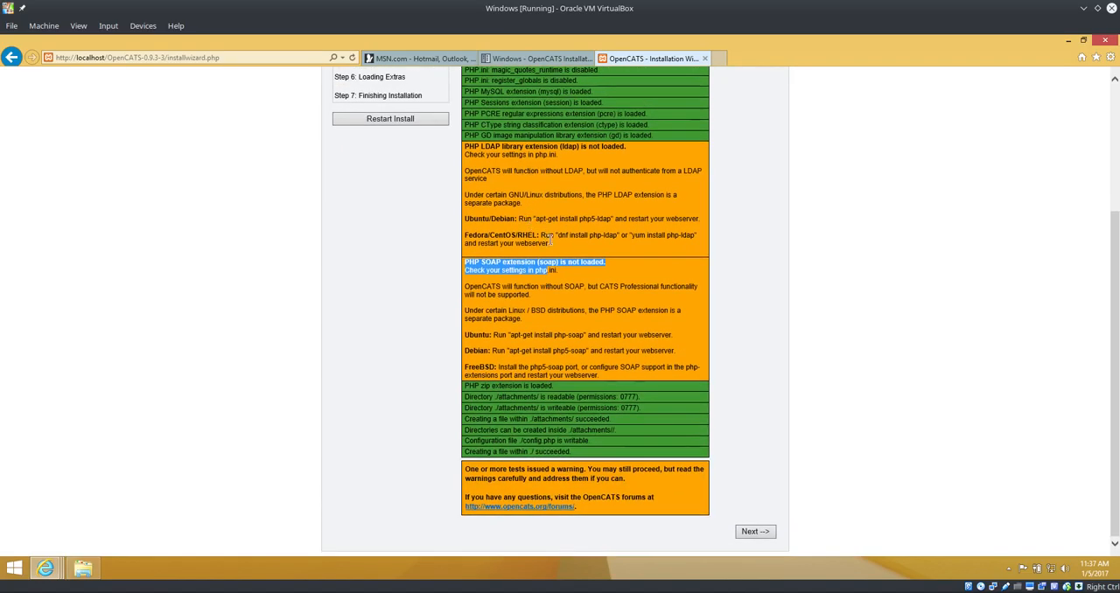
pyautogui.moveTo(628, 459)
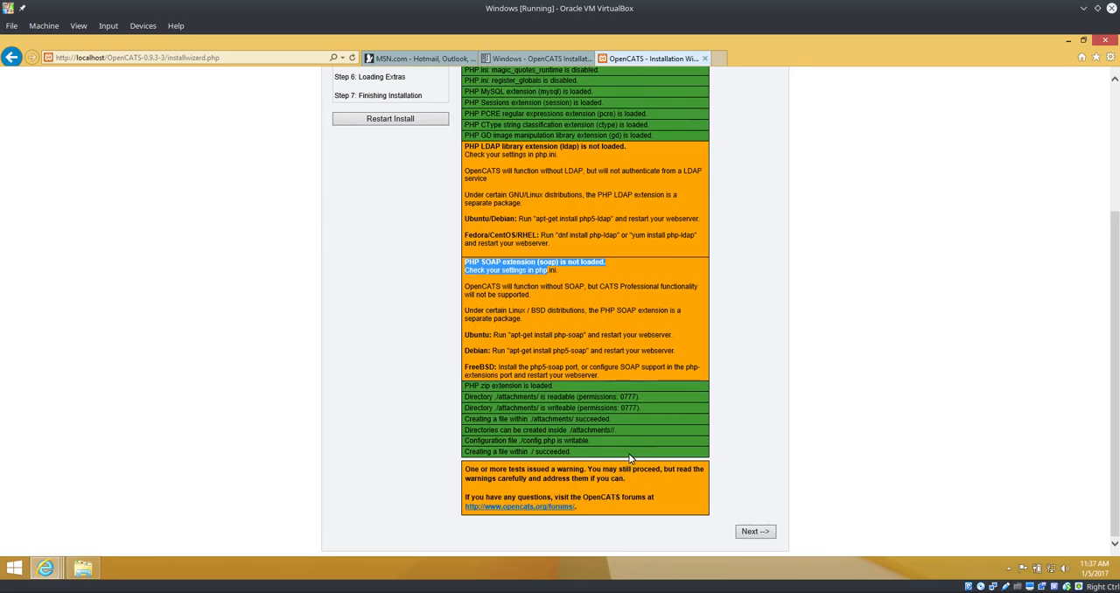
pyautogui.moveTo(634, 453)
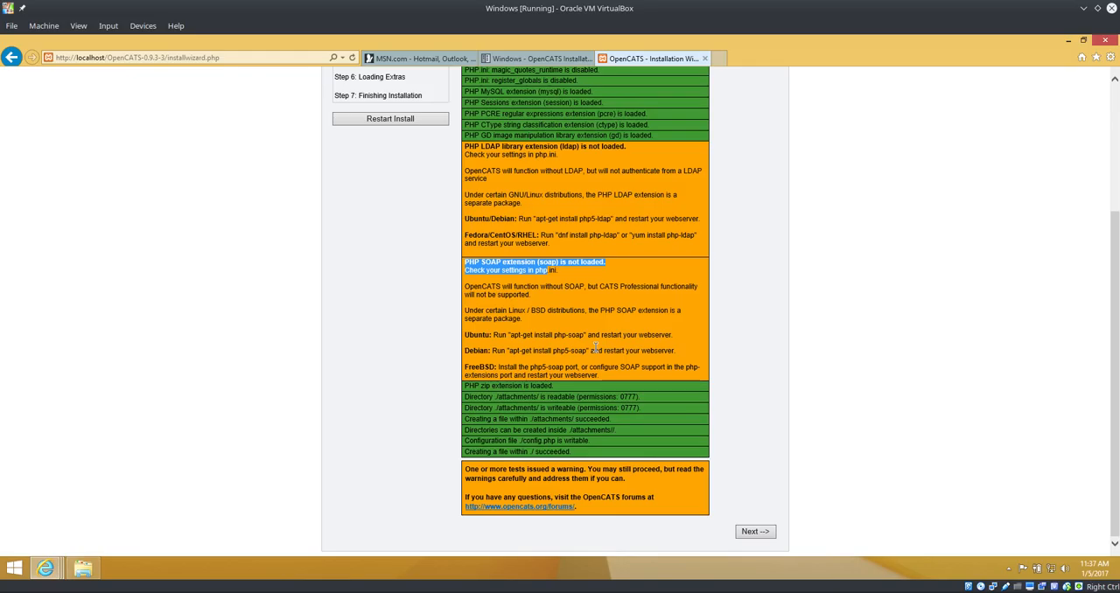
pyautogui.moveTo(711, 507)
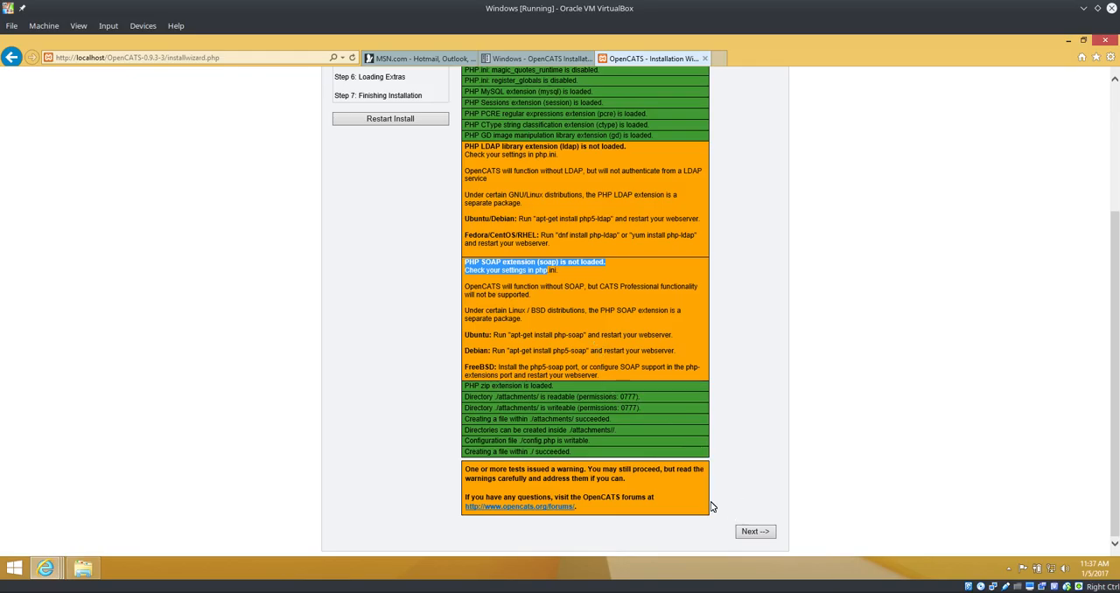
# Enter opencats as database name, user and password, then test database connectivity
pyautogui.click(754, 531)
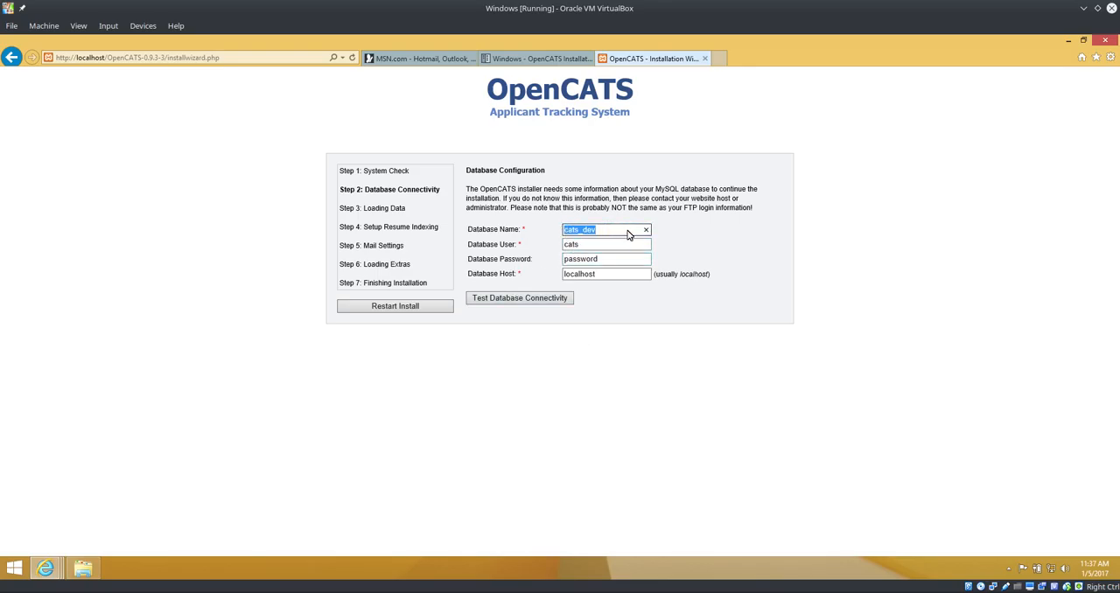
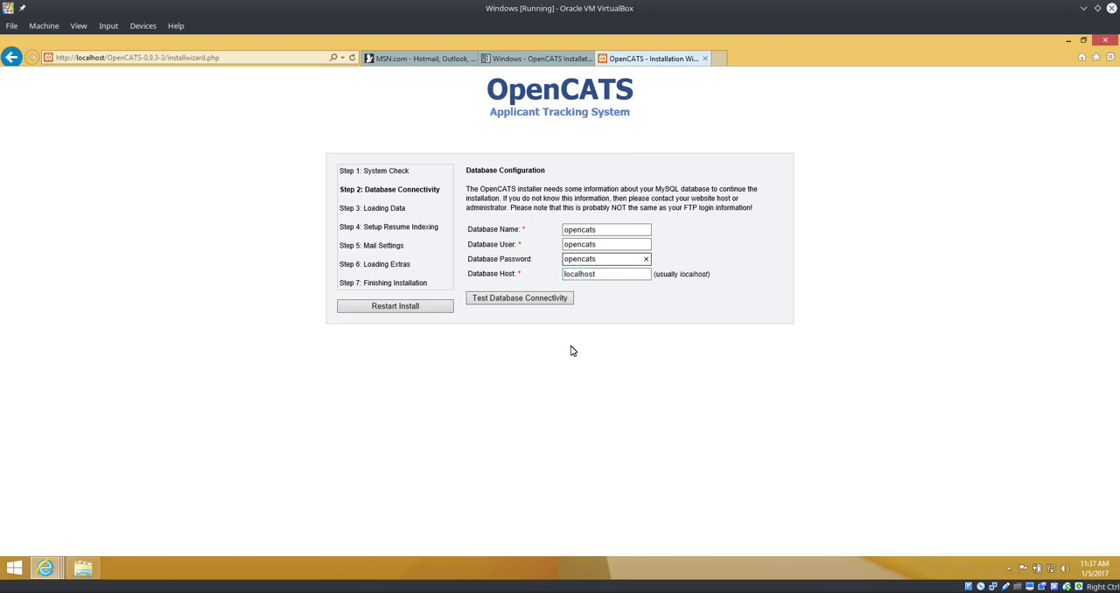
pyautogui.click(519, 297)
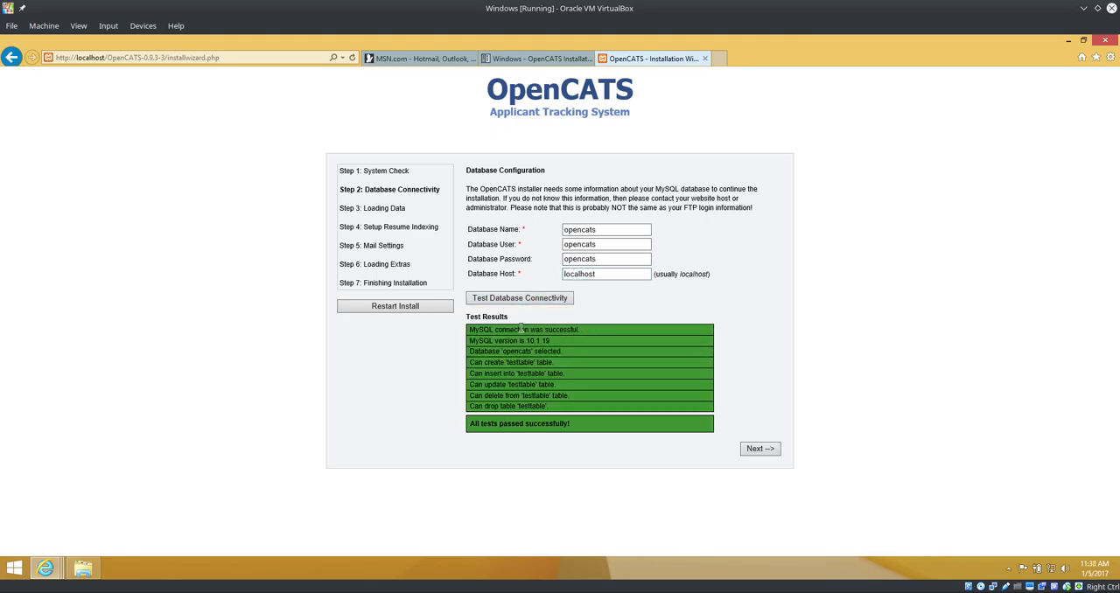
pyautogui.moveTo(760, 448)
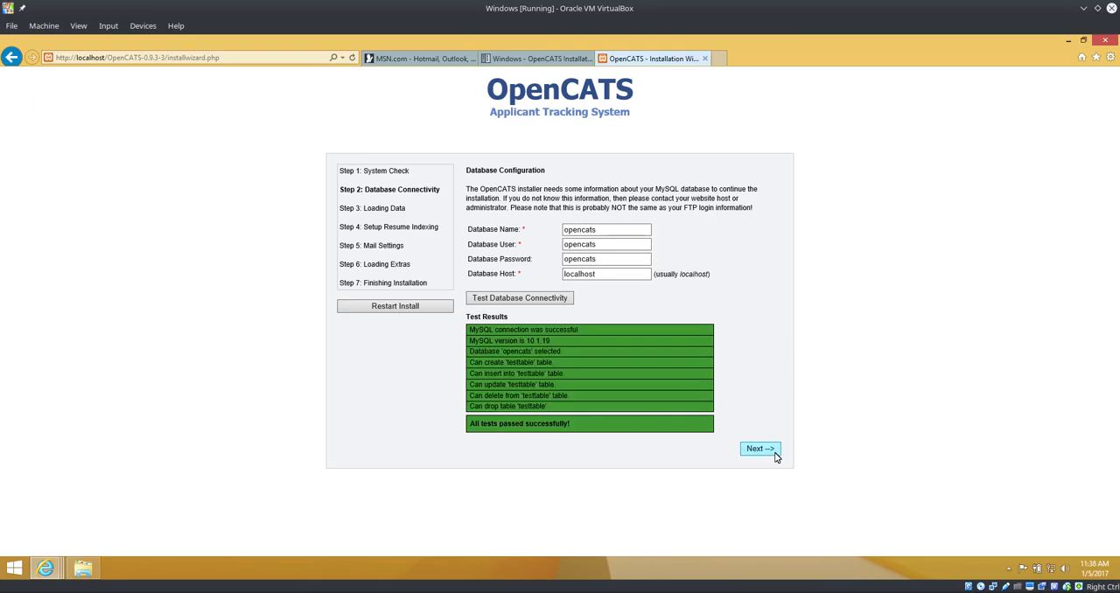
# Continue as a New Installation and skip the Resume Indexing step
pyautogui.click(759, 448)
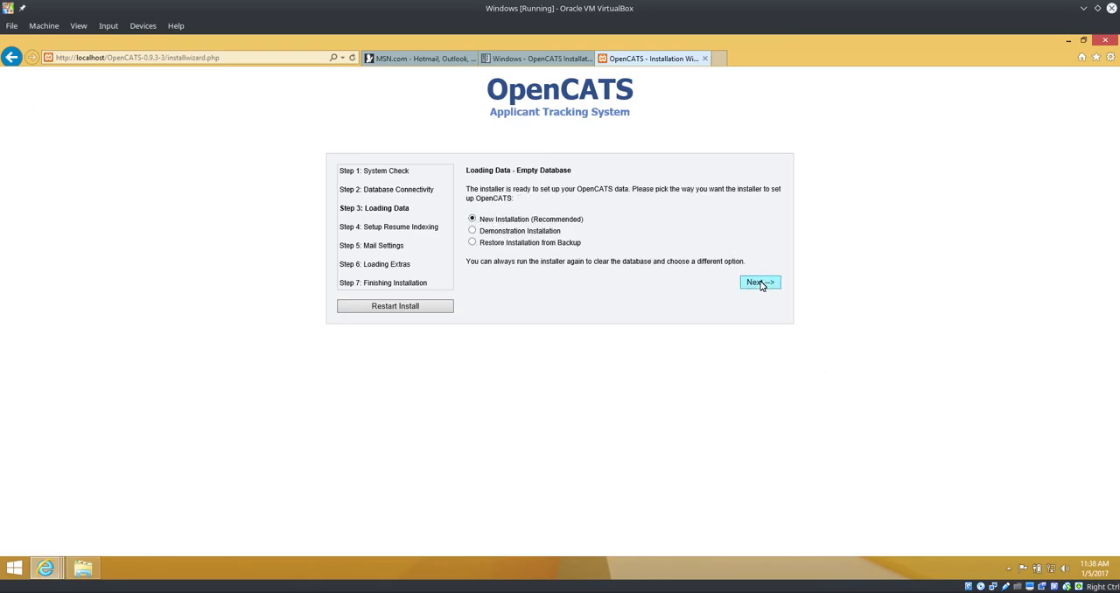
pyautogui.click(759, 281)
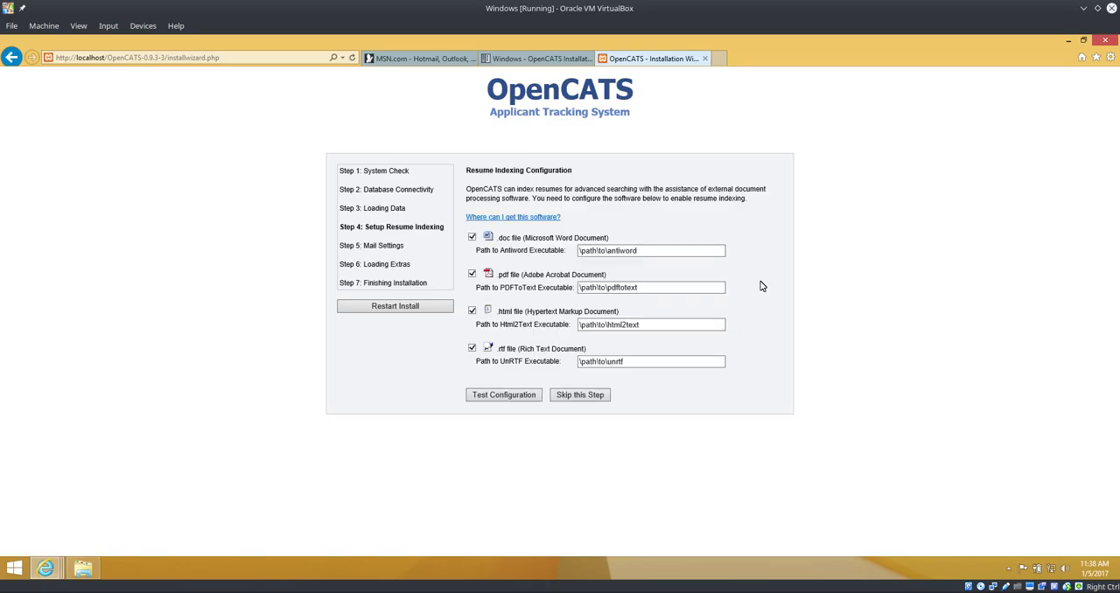
pyautogui.moveTo(735, 278)
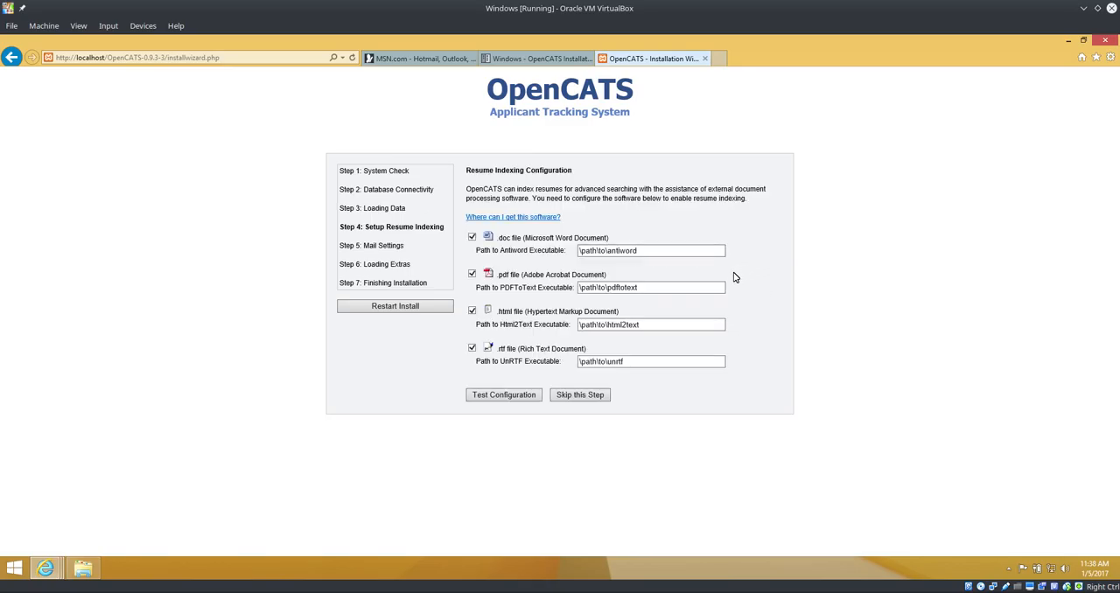
pyautogui.moveTo(571, 232)
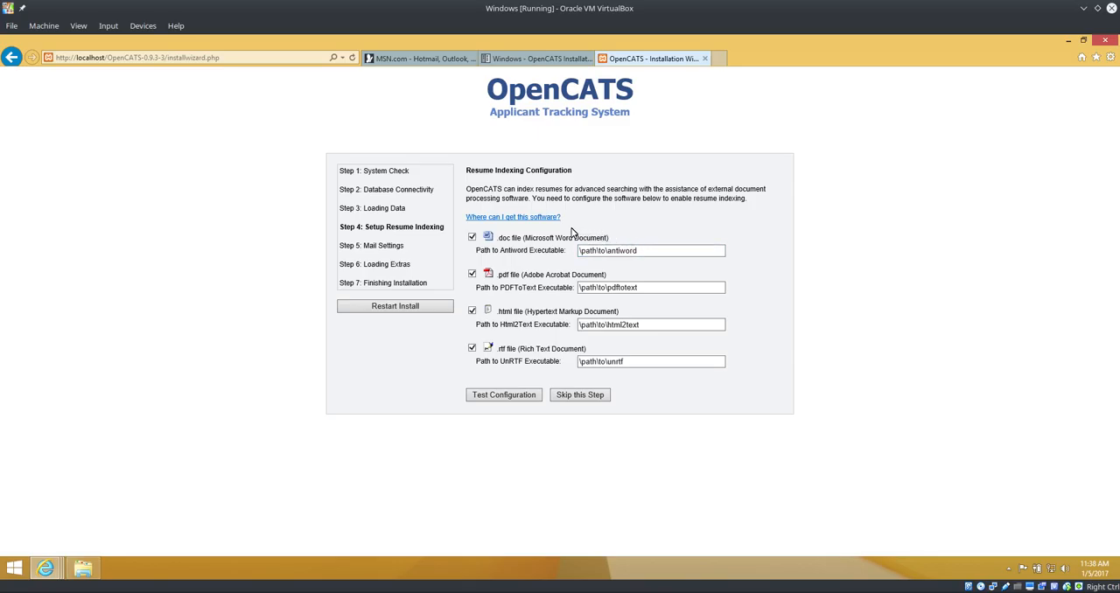
pyautogui.moveTo(369, 357)
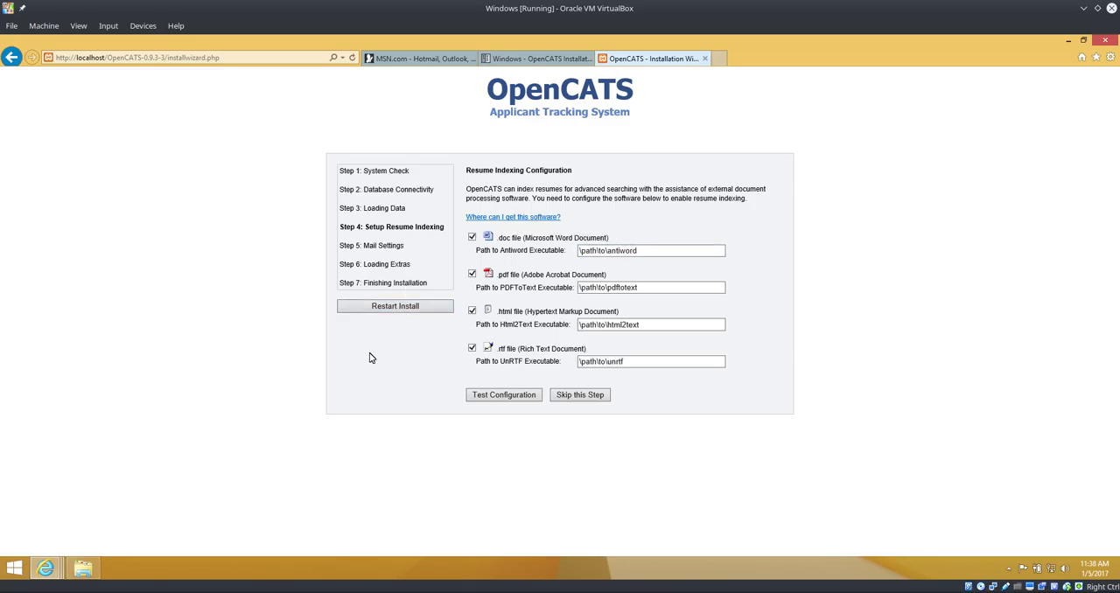
pyautogui.moveTo(391, 366)
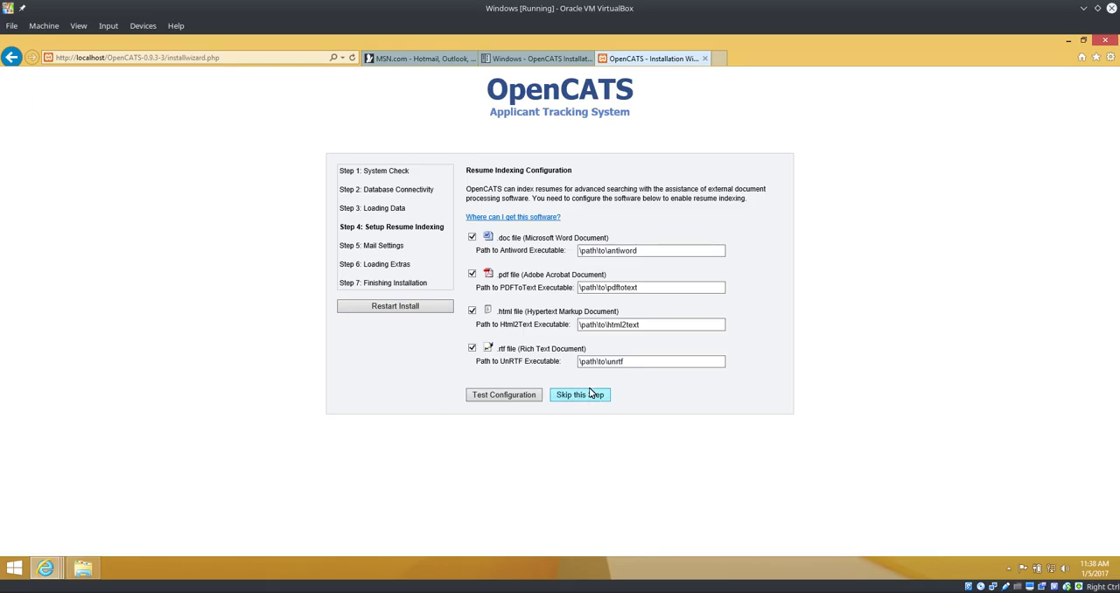
pyautogui.click(579, 394)
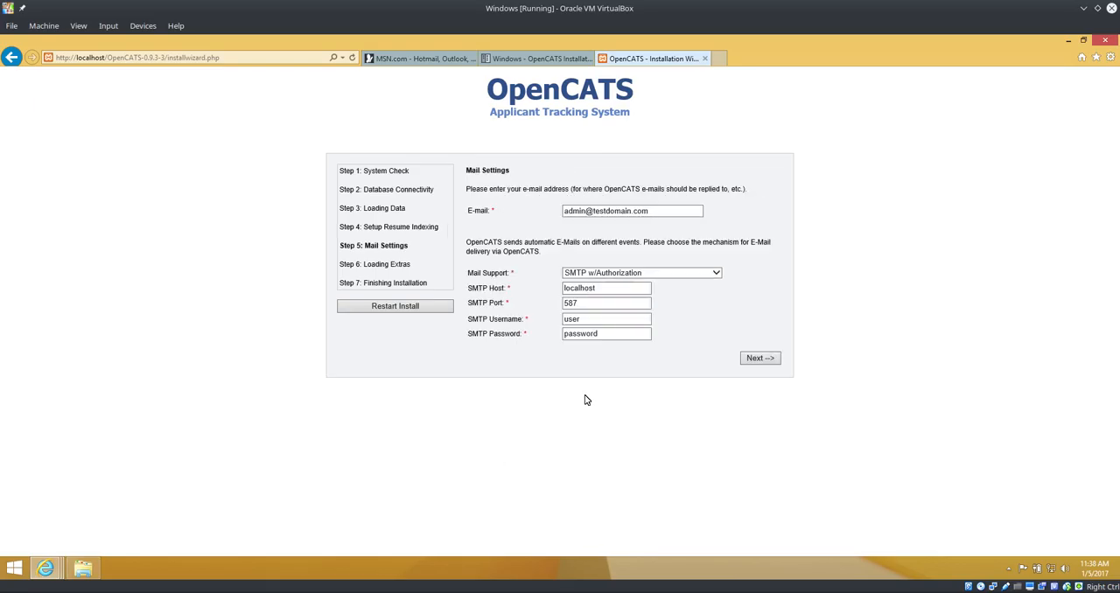
# Look over the mail fields, set Mail Support to None, and continue
pyautogui.click(640, 272)
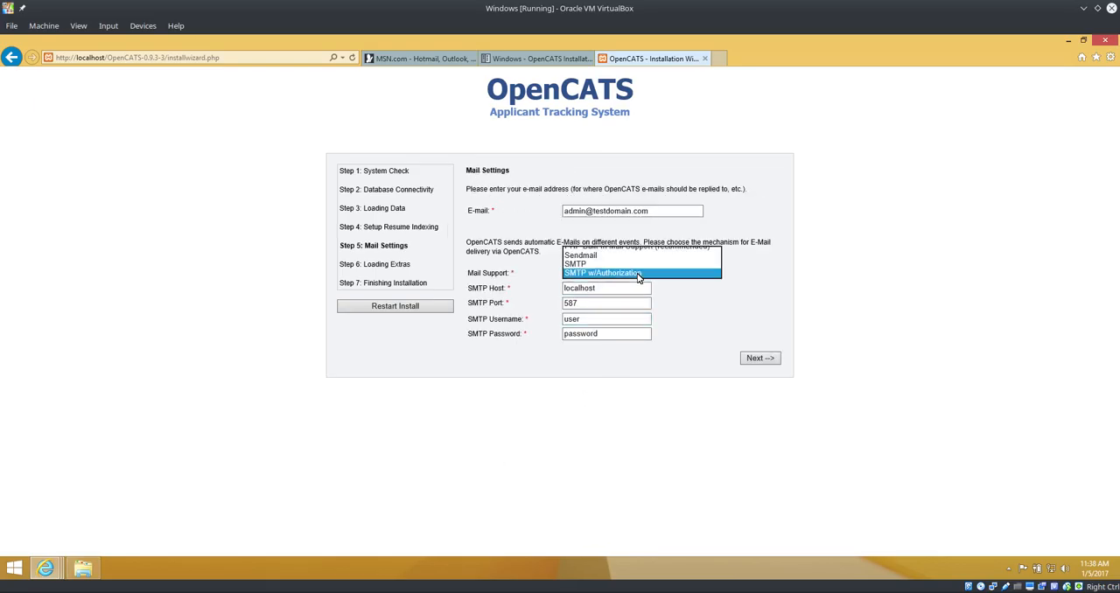
pyautogui.click(604, 272)
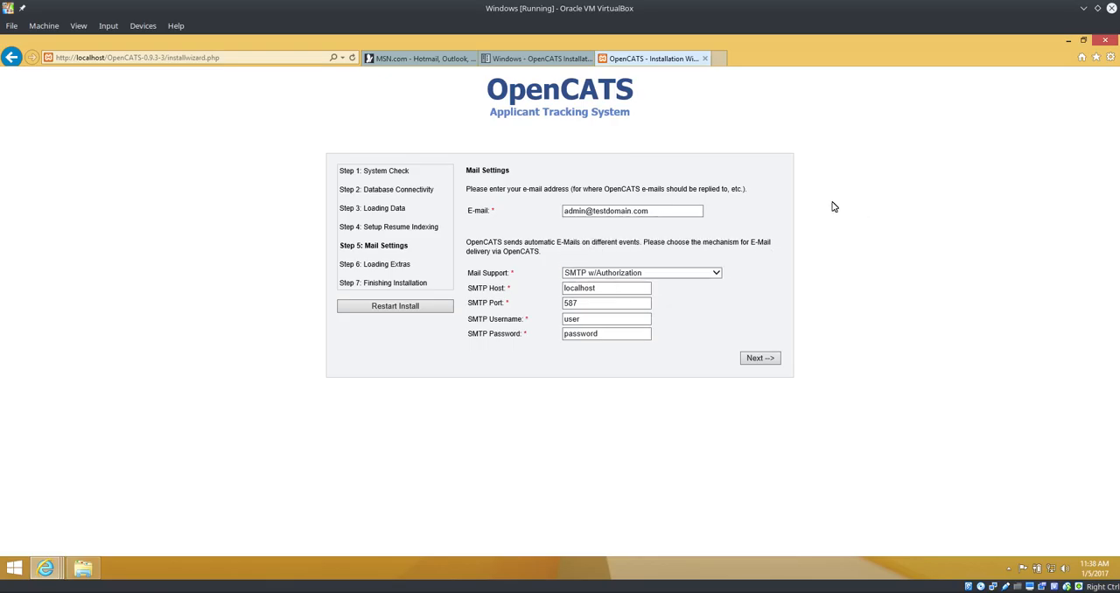
pyautogui.click(612, 210)
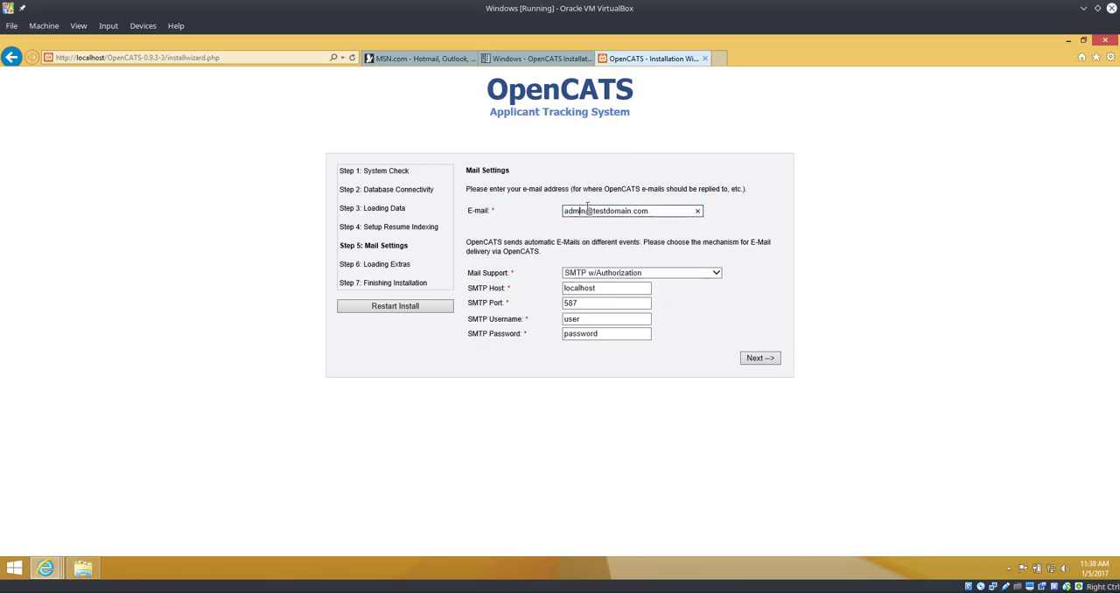
pyautogui.click(605, 287)
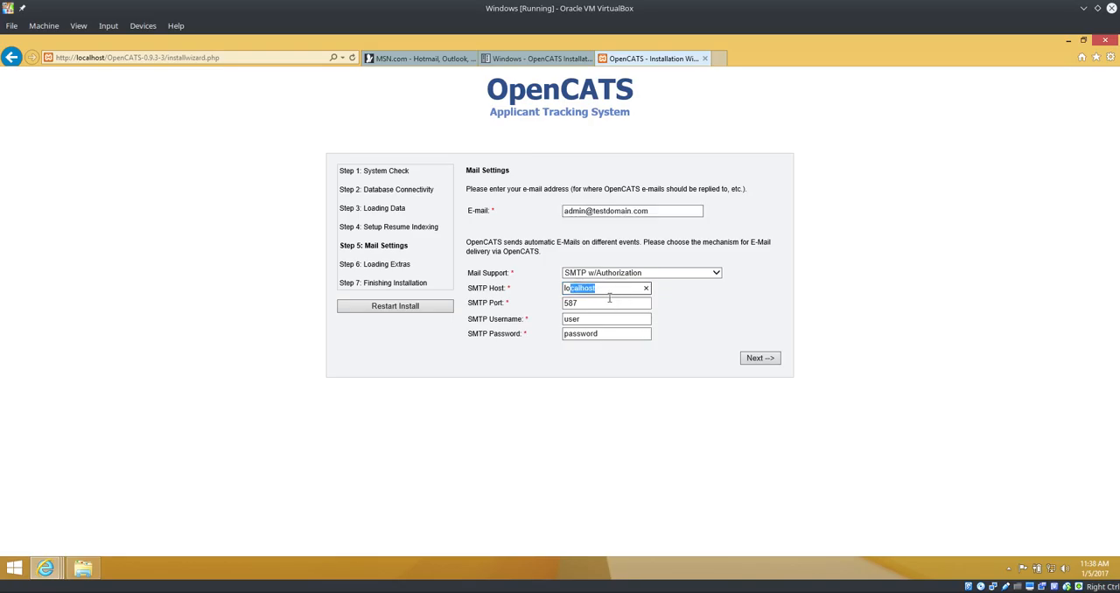
pyautogui.click(604, 318)
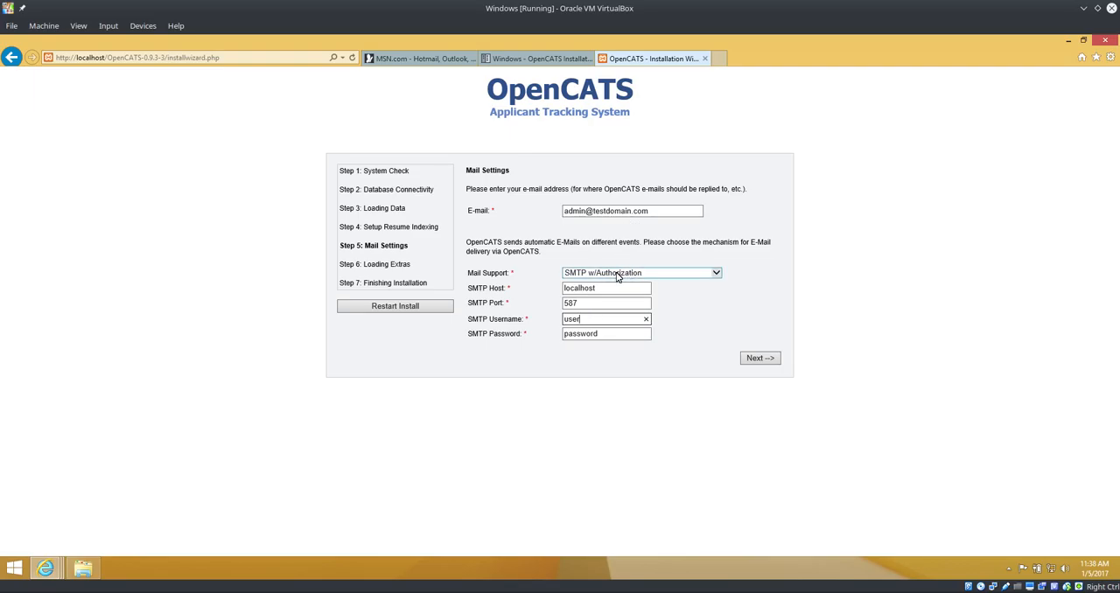
pyautogui.click(641, 272)
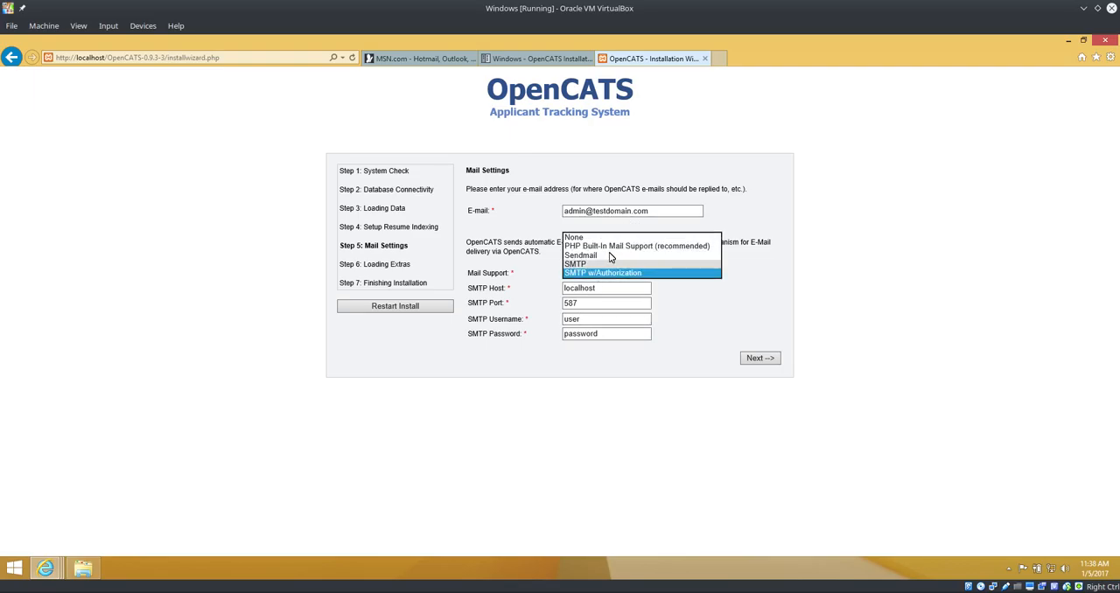
pyautogui.click(572, 237)
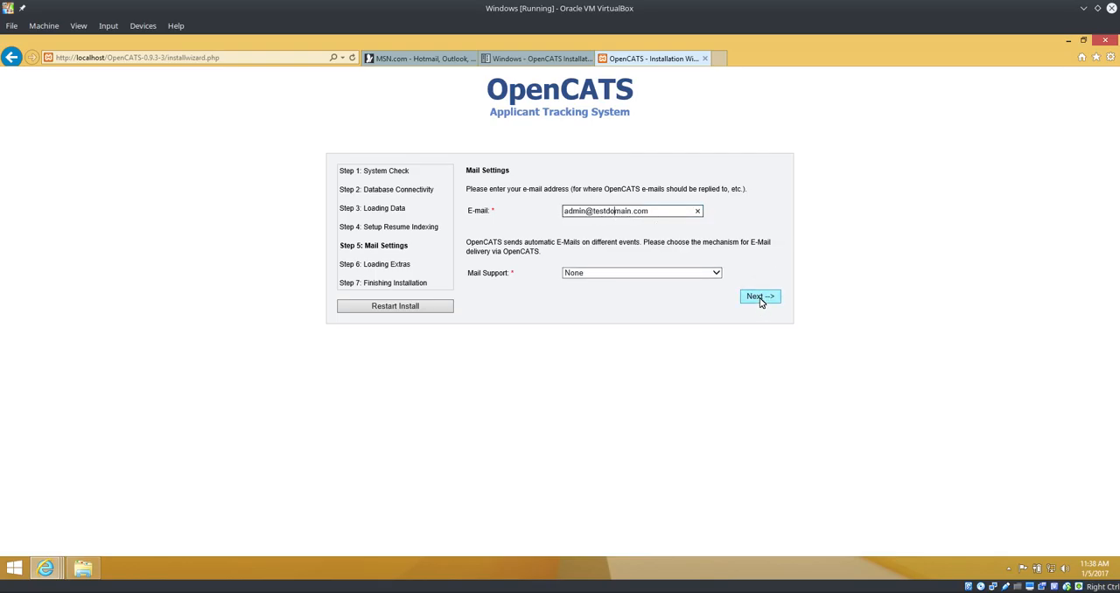
pyautogui.click(758, 296)
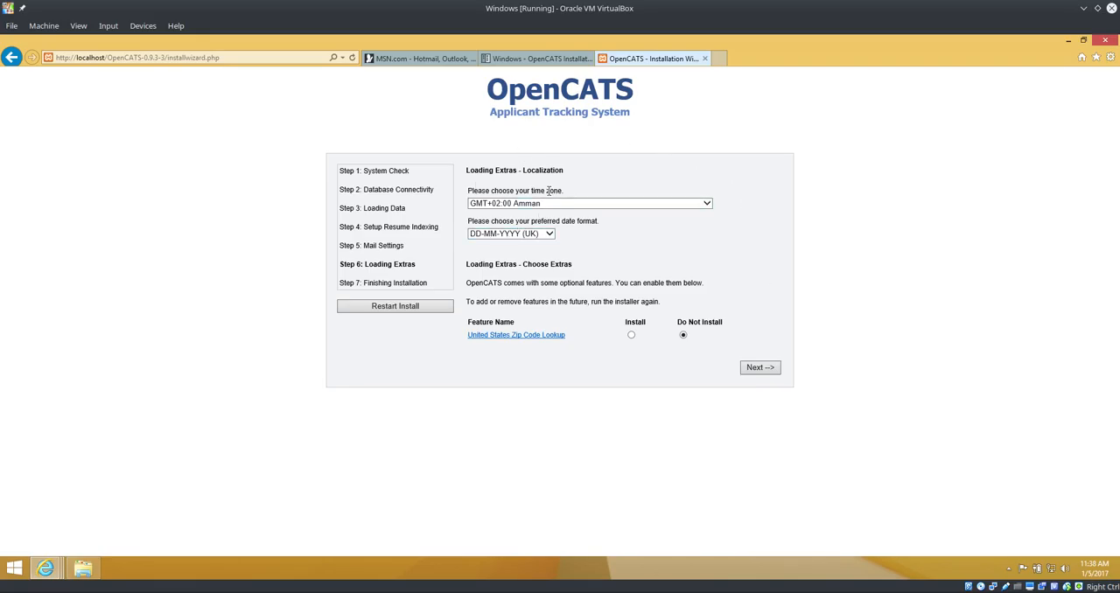
# Set Eastern Time, US date format, and install the US Zip Code Lookup extra
pyautogui.click(588, 203)
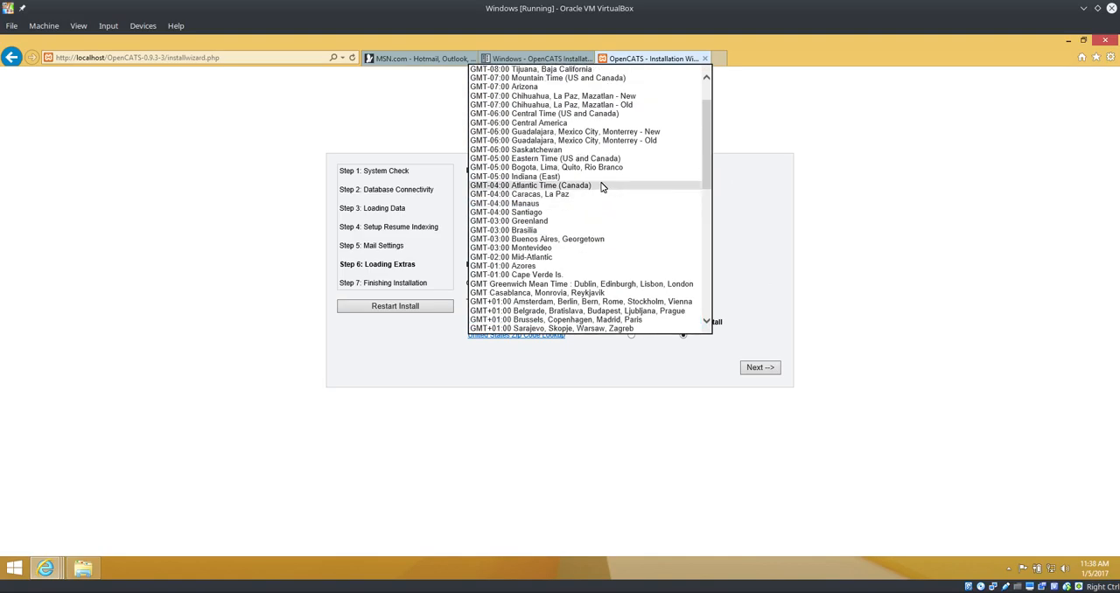
pyautogui.moveTo(603, 194)
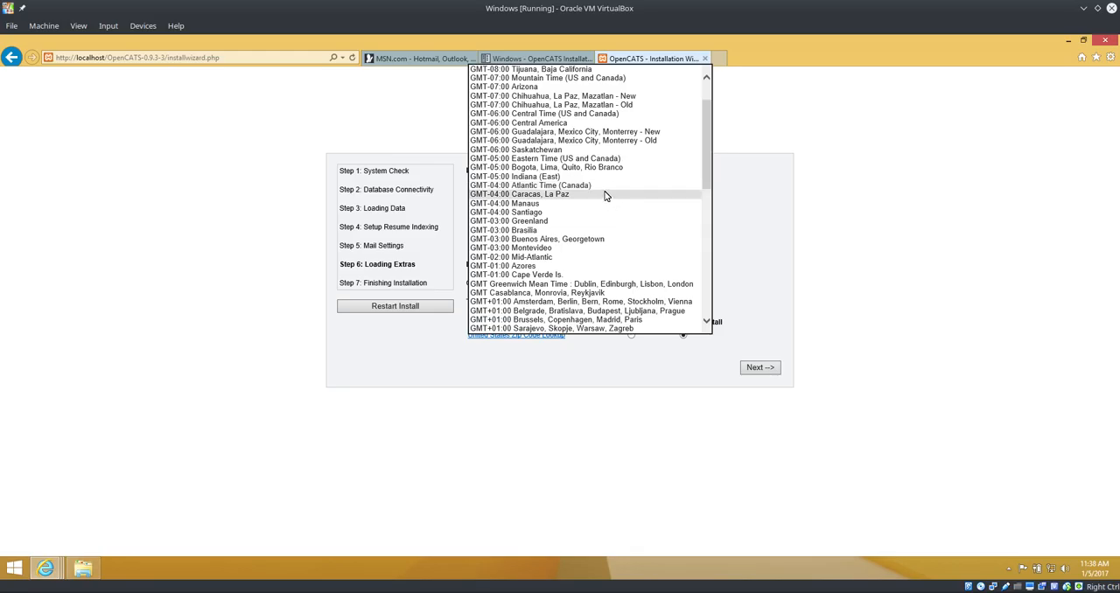
pyautogui.moveTo(555, 150)
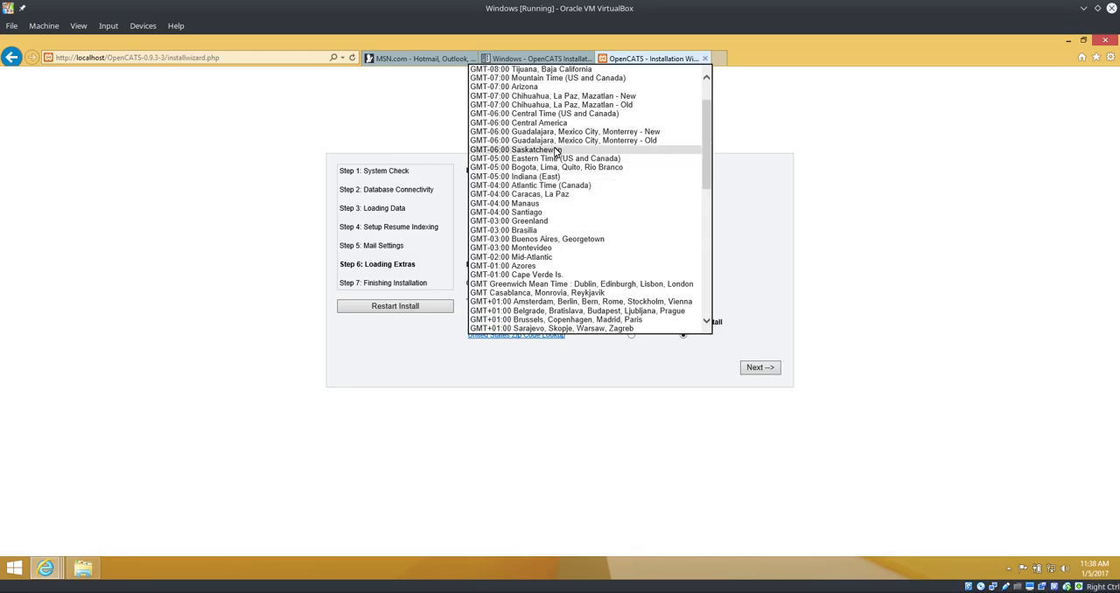
pyautogui.click(545, 158)
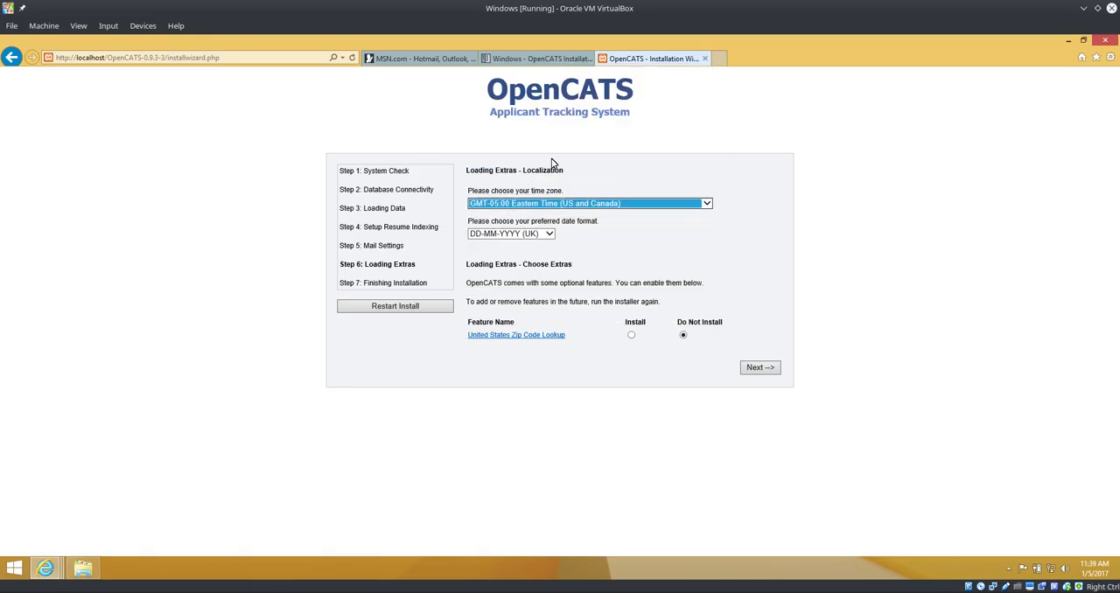
pyautogui.click(510, 234)
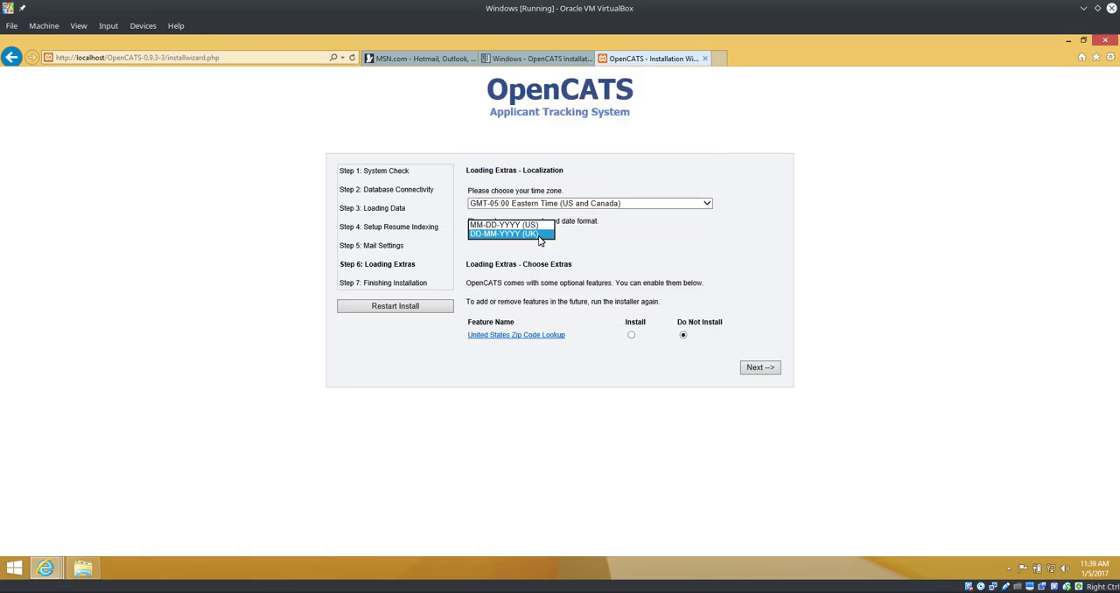
pyautogui.click(504, 234)
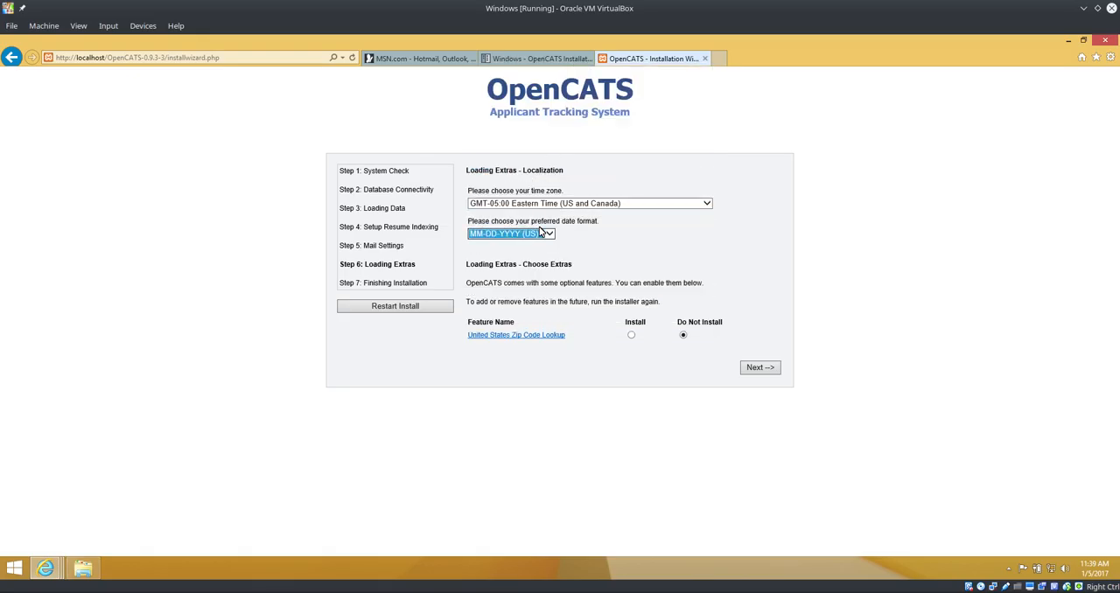
pyautogui.moveTo(713, 243)
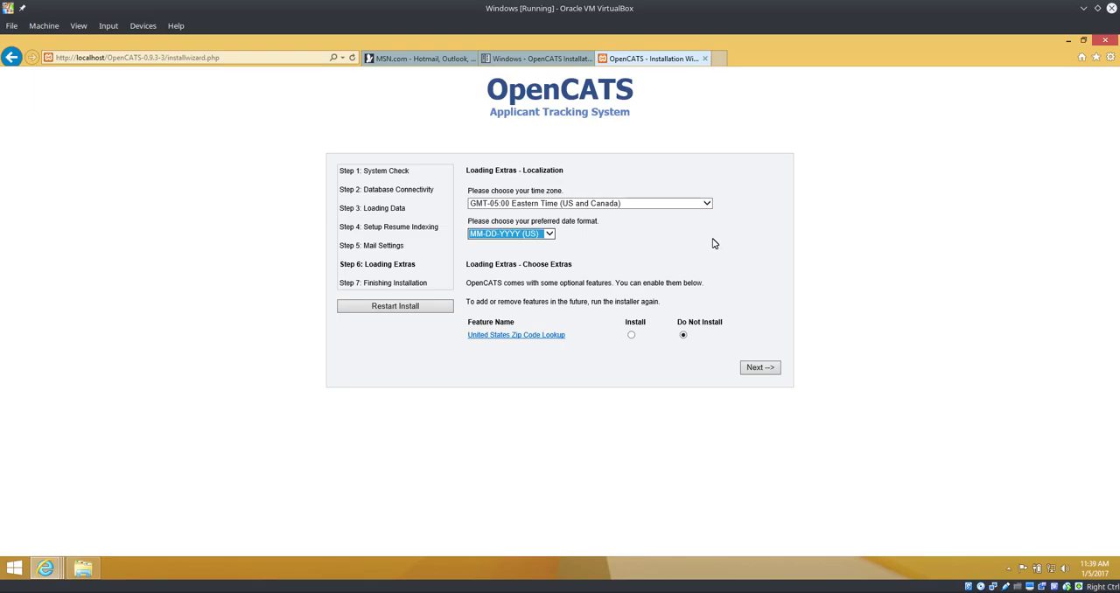
pyautogui.moveTo(512, 220)
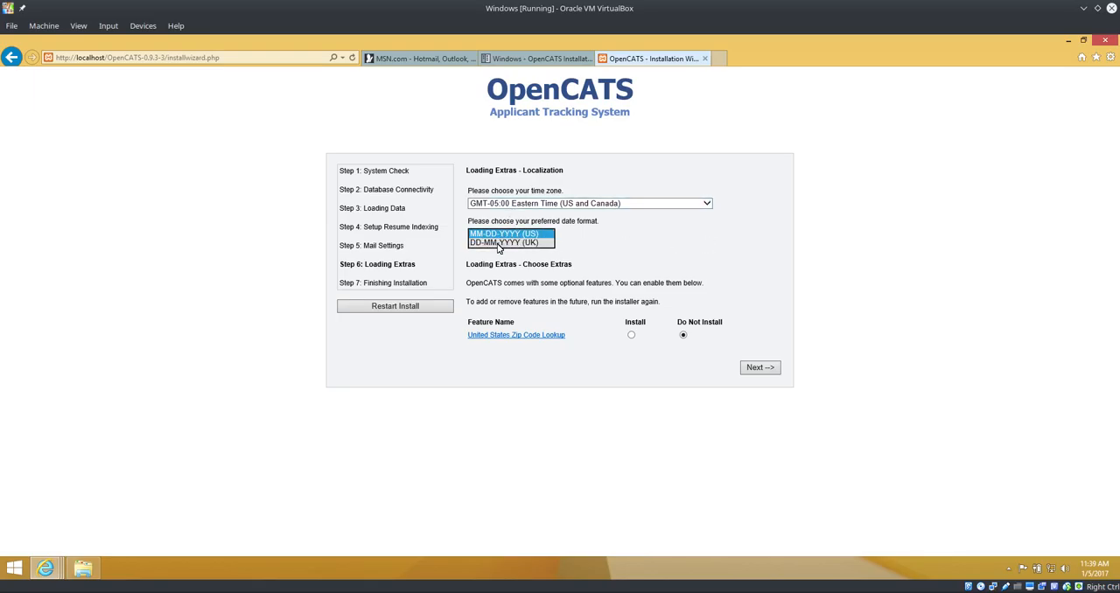
pyautogui.click(509, 233)
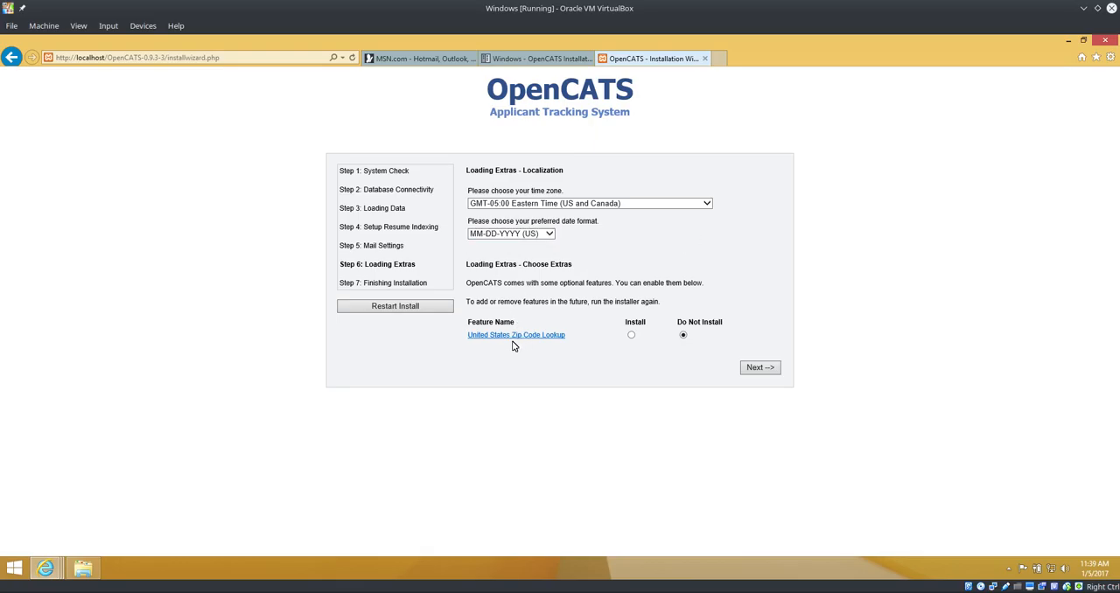
pyautogui.click(631, 335)
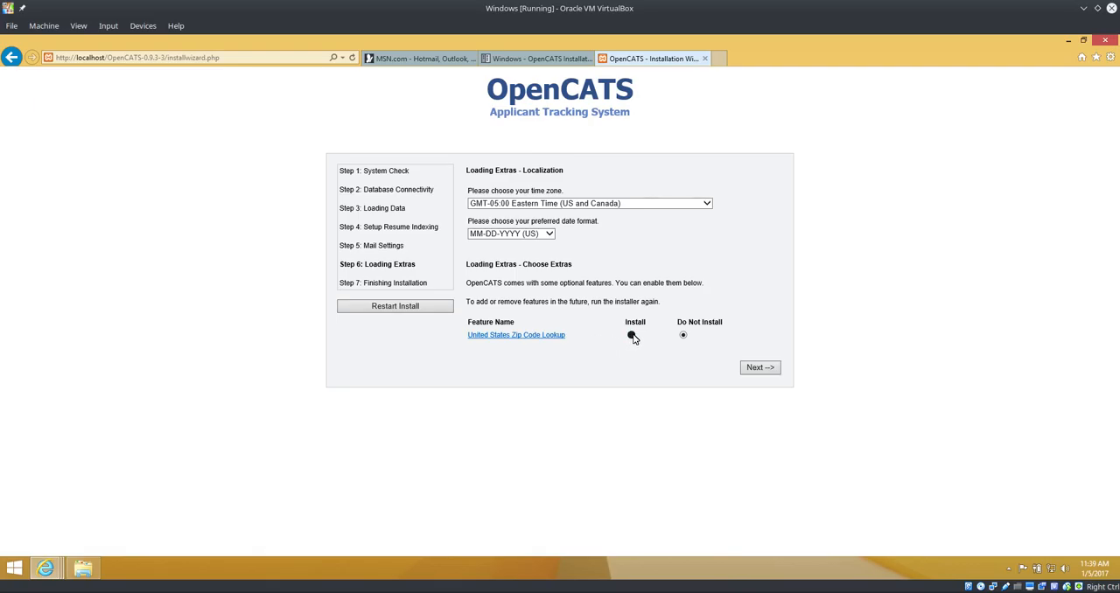
pyautogui.click(631, 334)
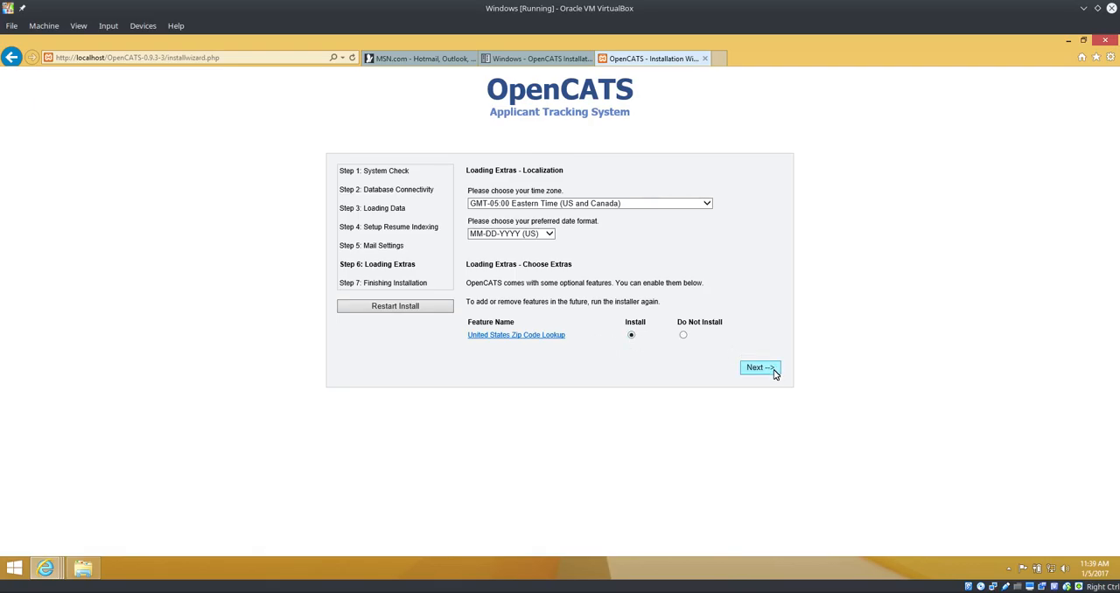
pyautogui.click(759, 367)
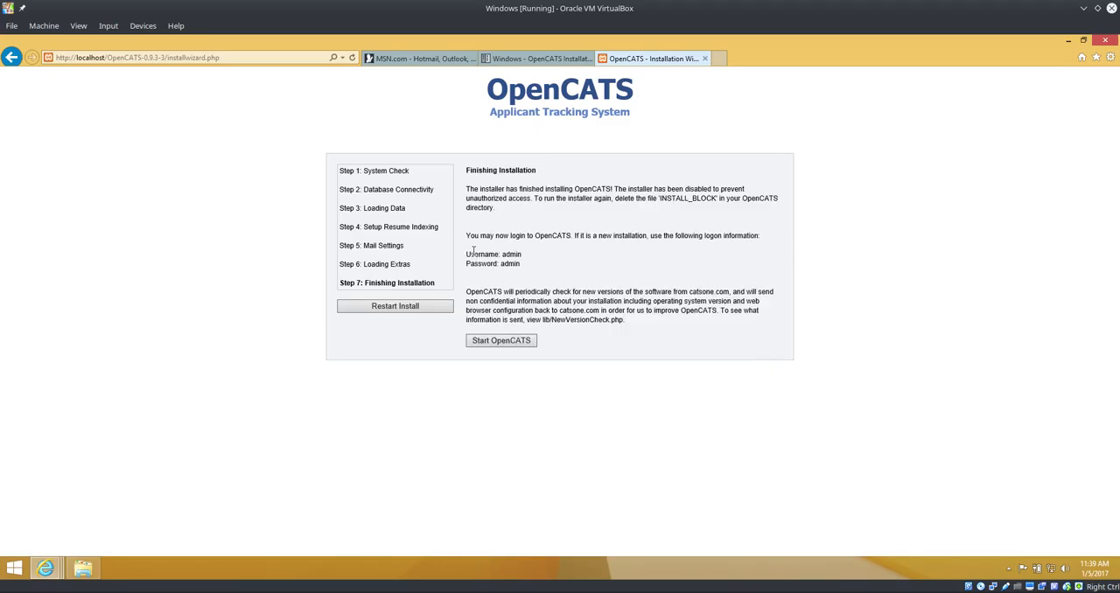
pyautogui.moveTo(467, 253); pyautogui.dragTo(523, 264)
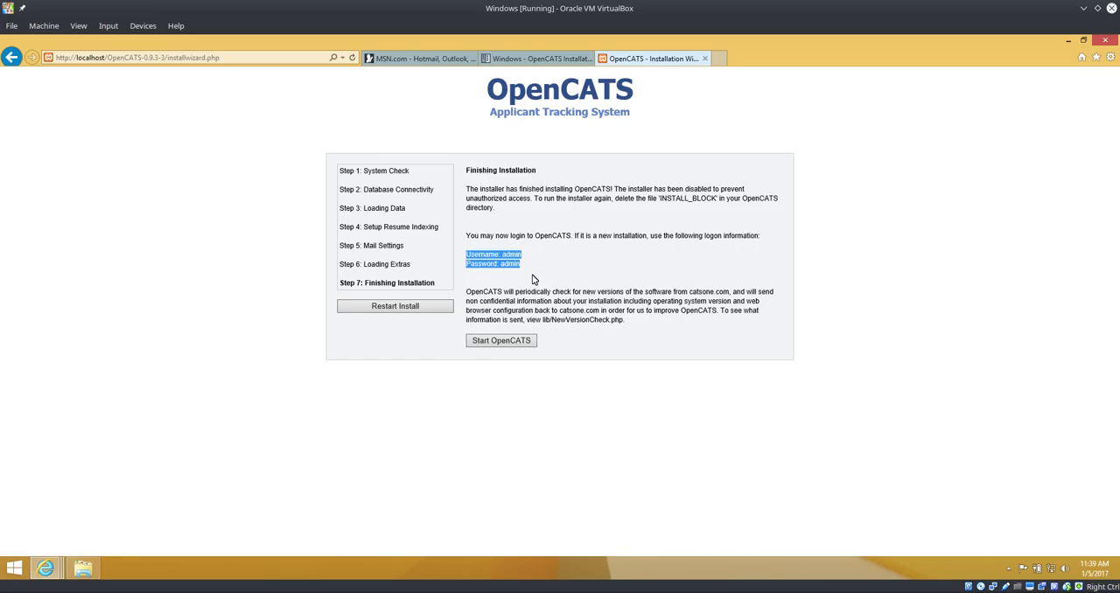
pyautogui.moveTo(516, 273)
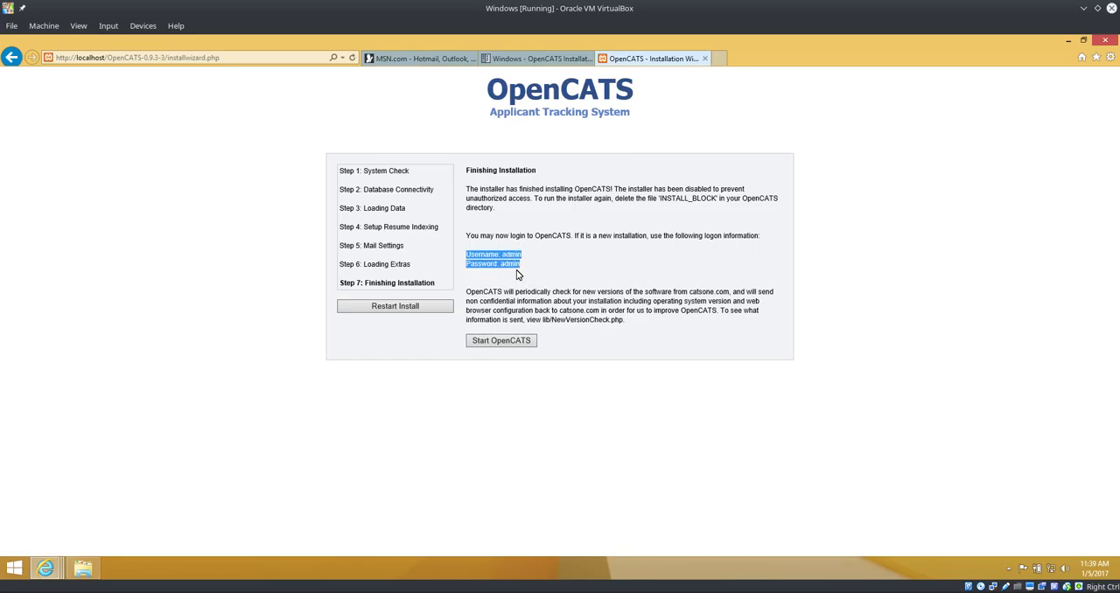
pyautogui.click(500, 340)
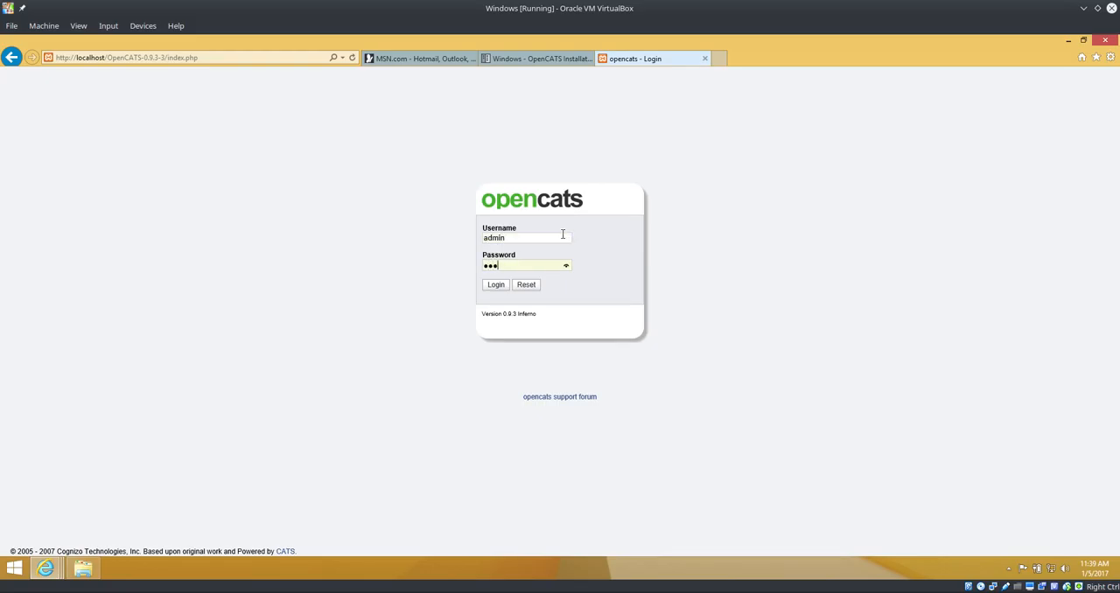
pyautogui.click(495, 285)
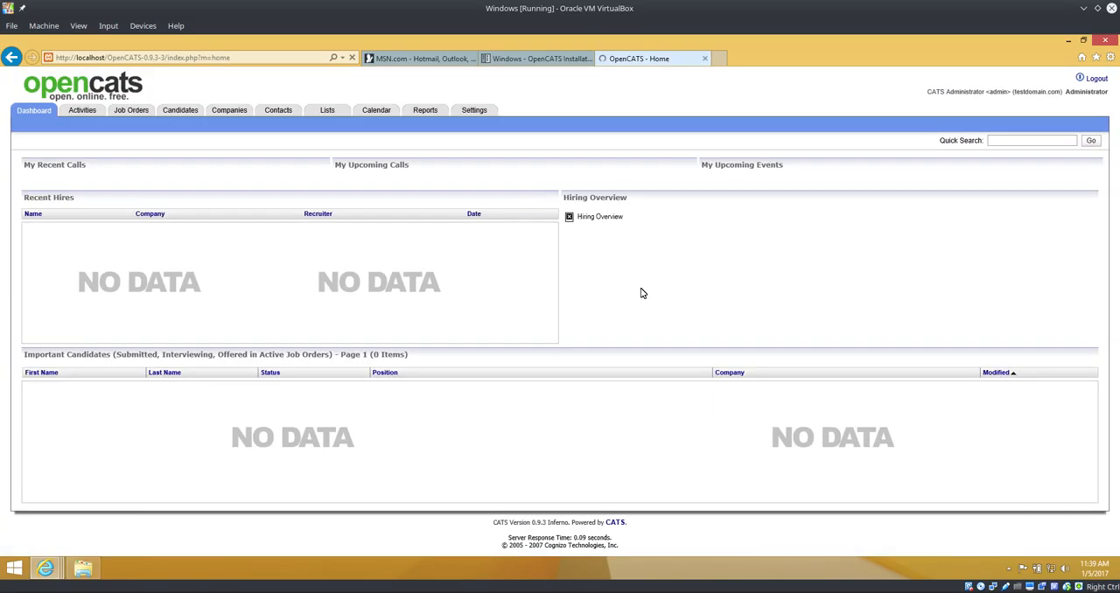
pyautogui.moveTo(655, 254)
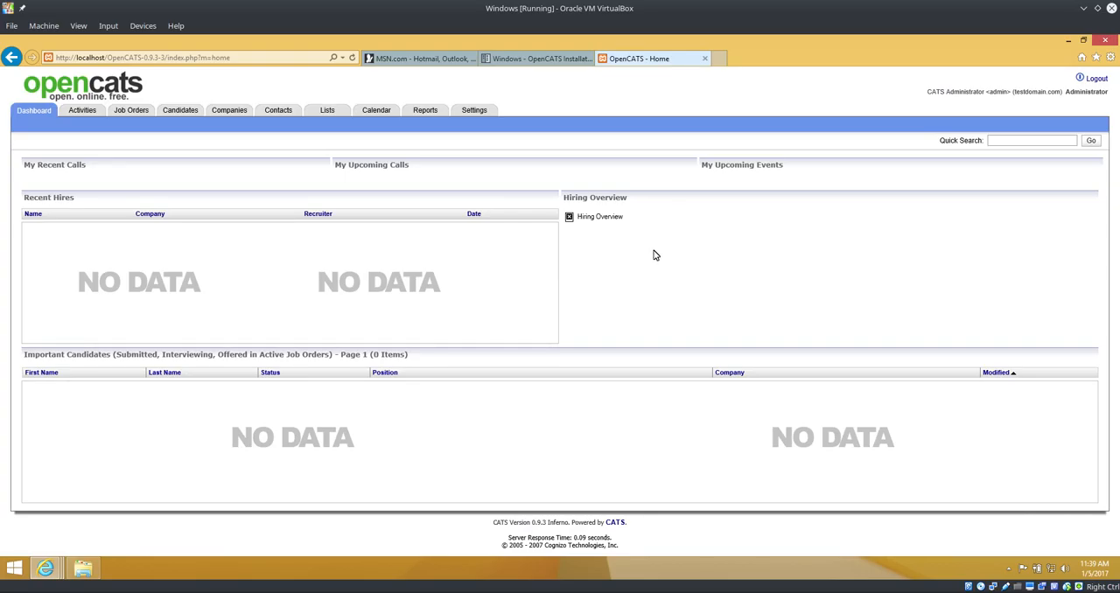
pyautogui.moveTo(673, 102)
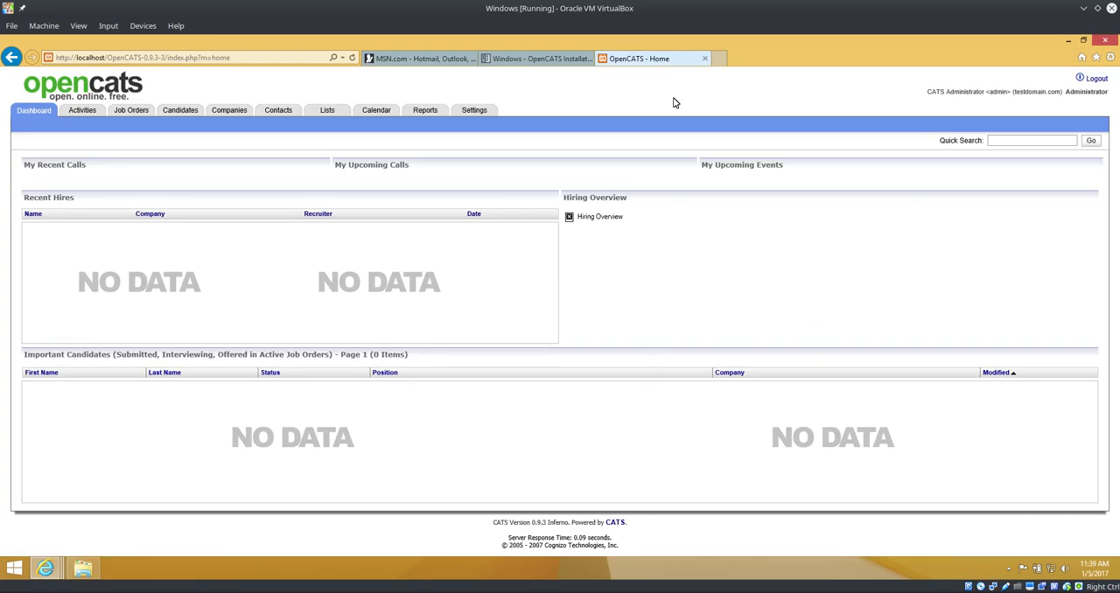
pyautogui.moveTo(533, 111)
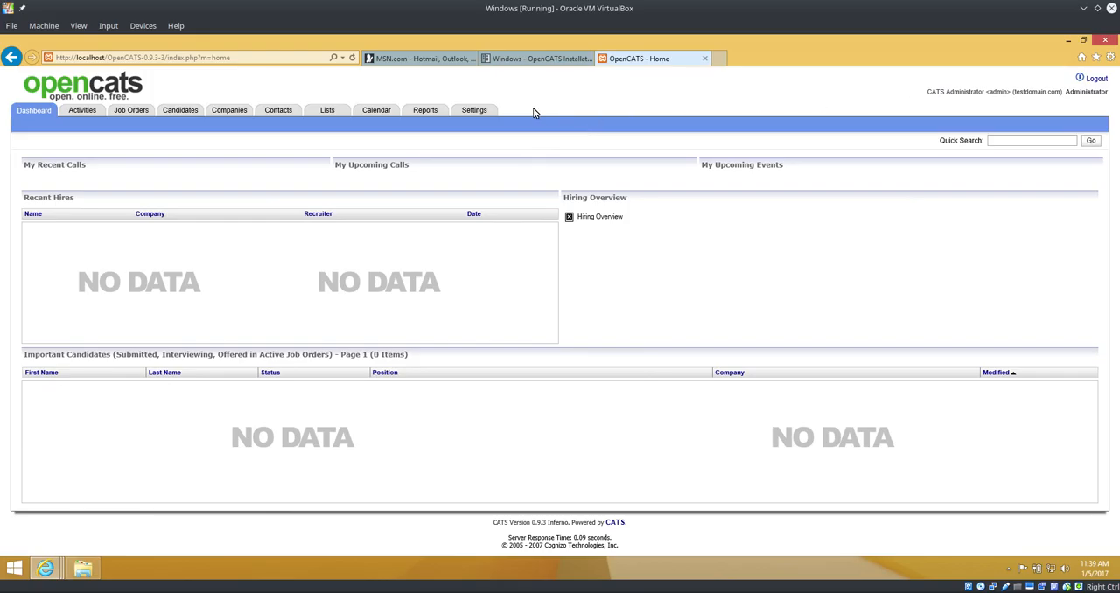
pyautogui.click(474, 109)
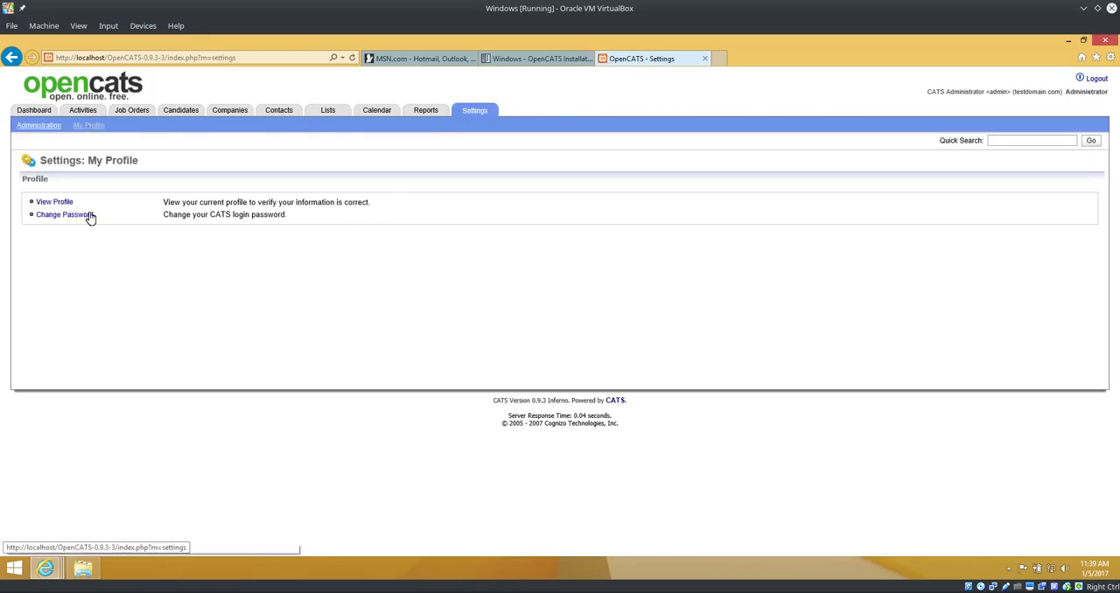
# Submit the Change Password form with the current and new admin passwords
pyautogui.click(63, 215)
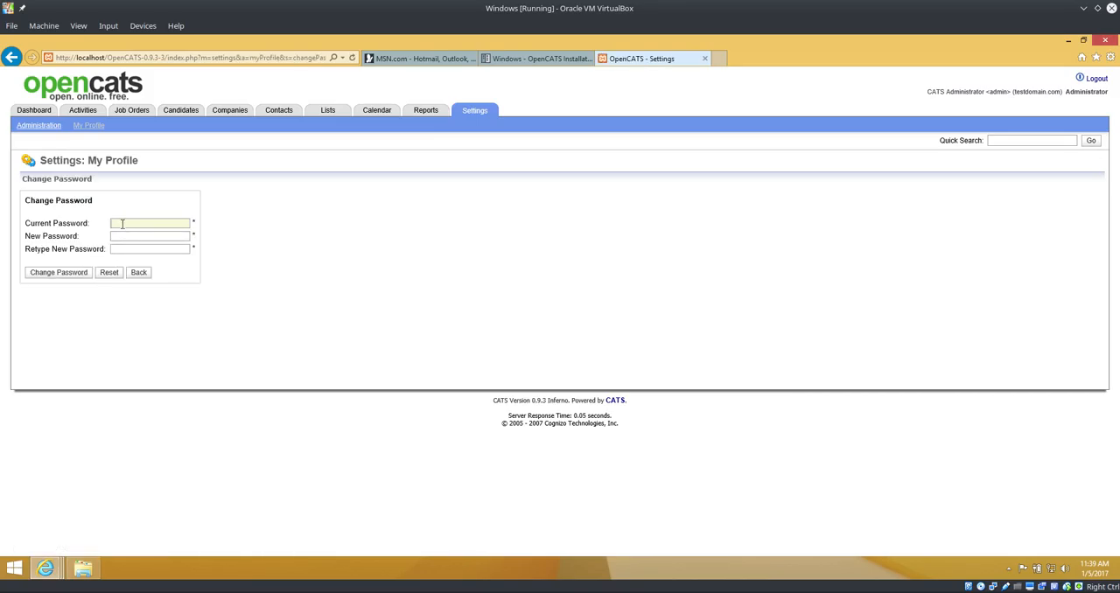
pyautogui.write('••')
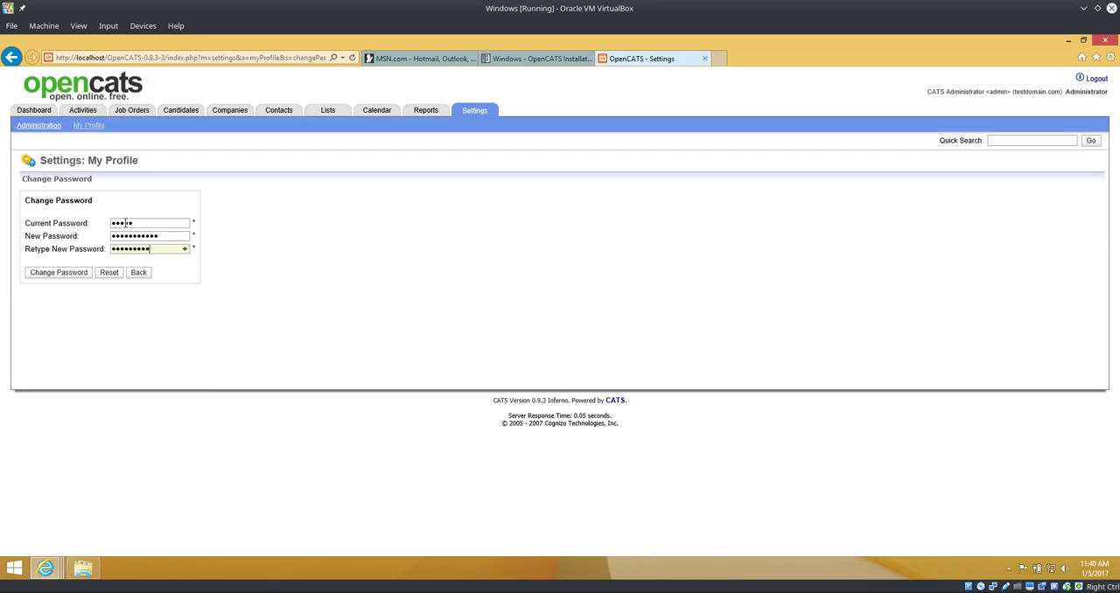
pyautogui.click(58, 272)
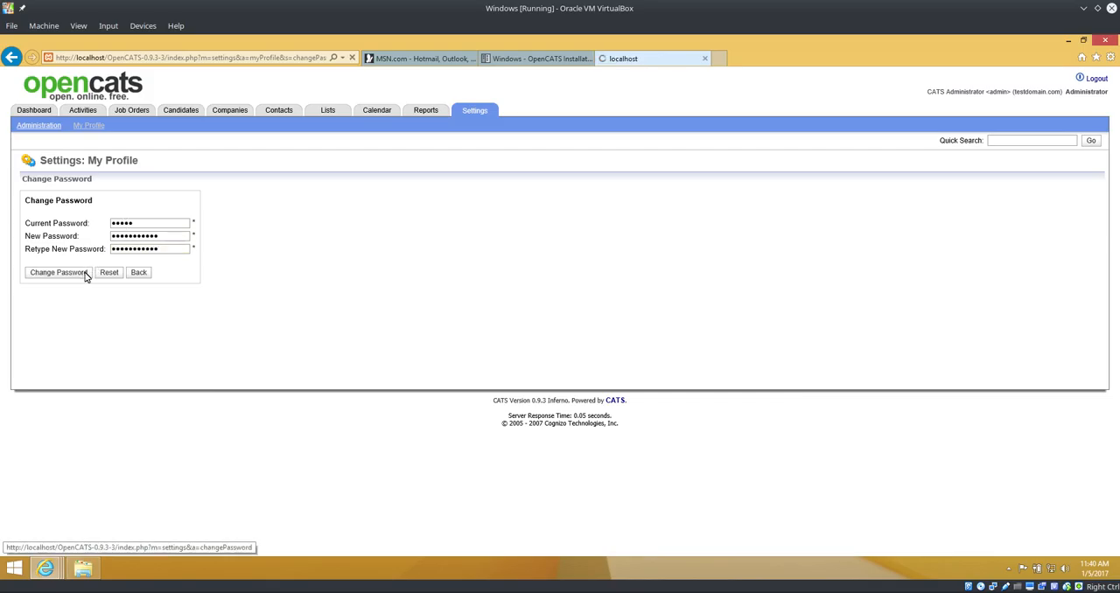
pyautogui.click(57, 272)
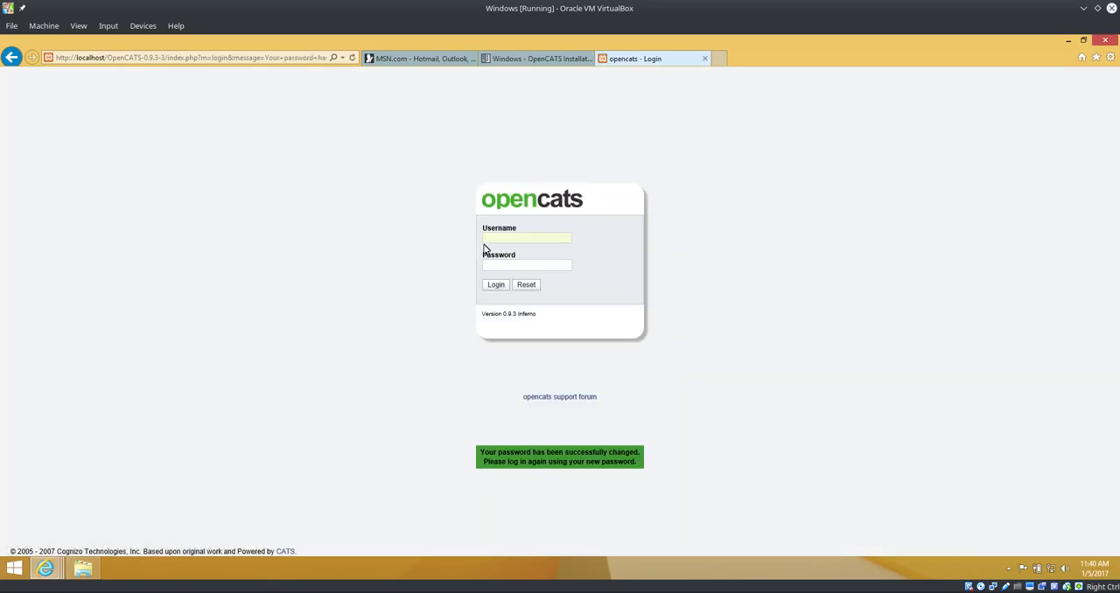
# Log in as admin with the new password
pyautogui.write('a')
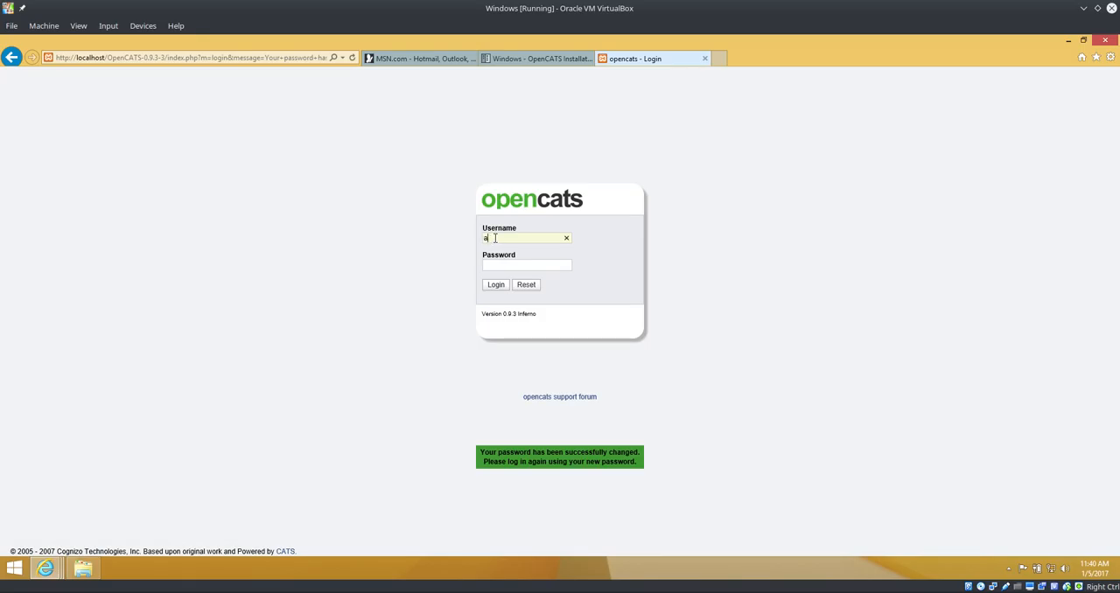
pyautogui.write('dmin')
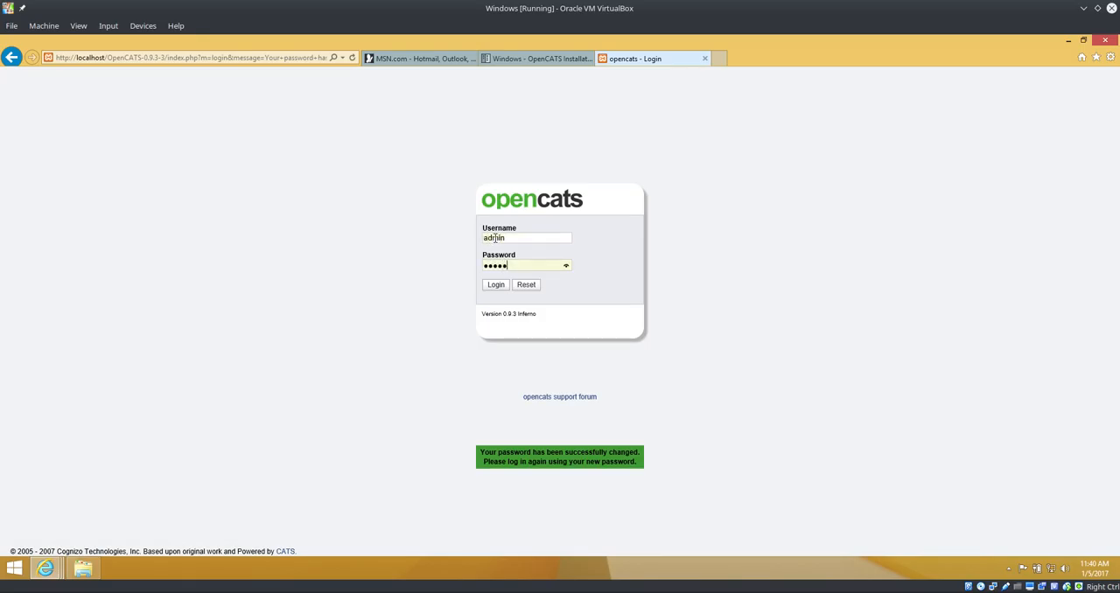
pyautogui.click(495, 285)
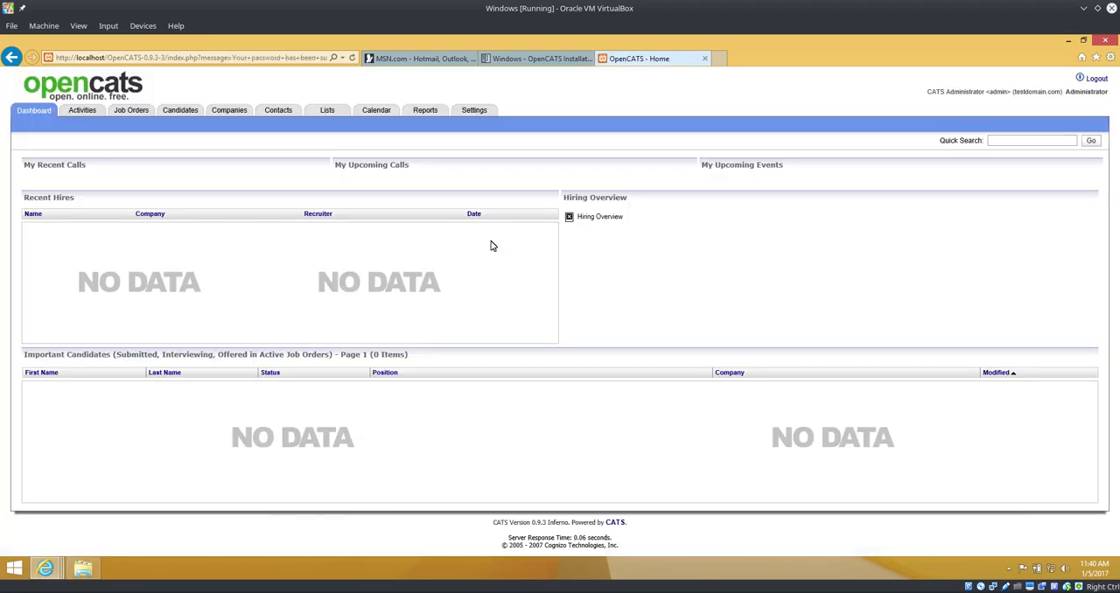
pyautogui.moveTo(497, 245)
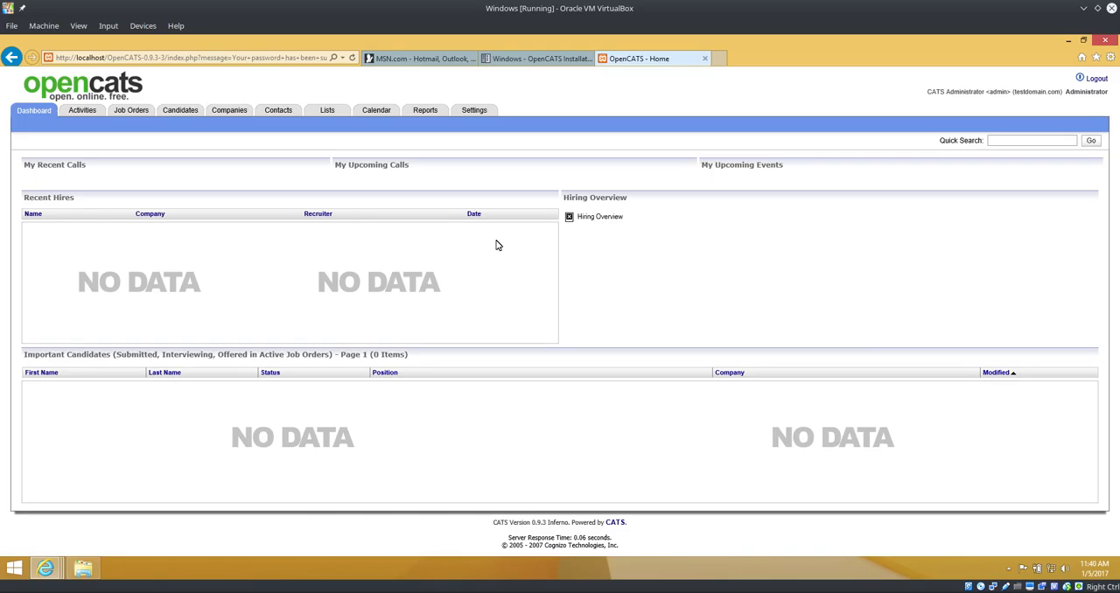
pyautogui.moveTo(588, 220)
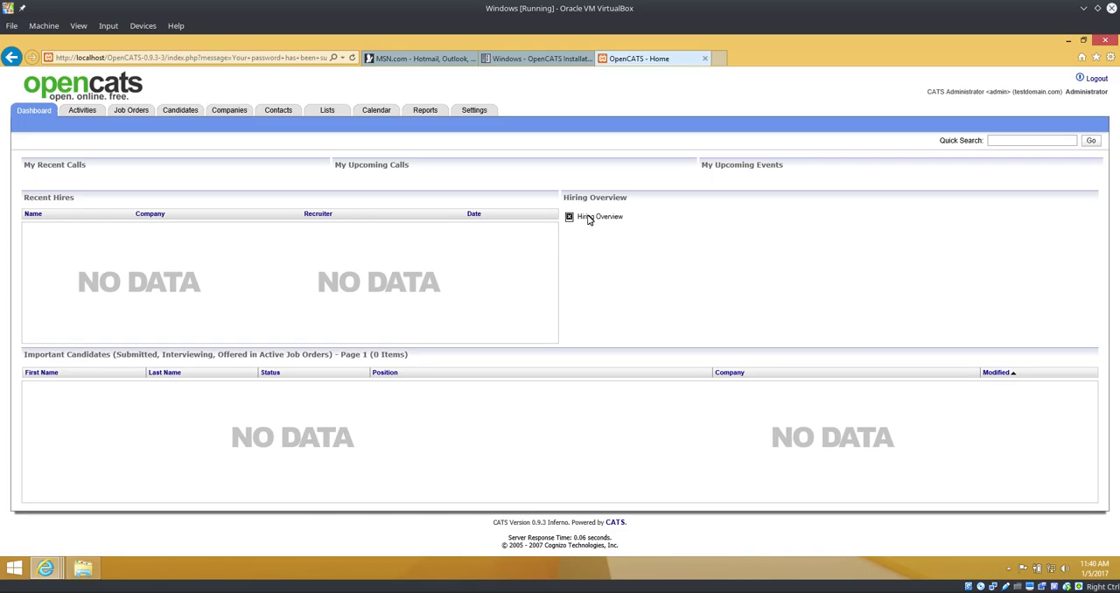
pyautogui.moveTo(365, 136)
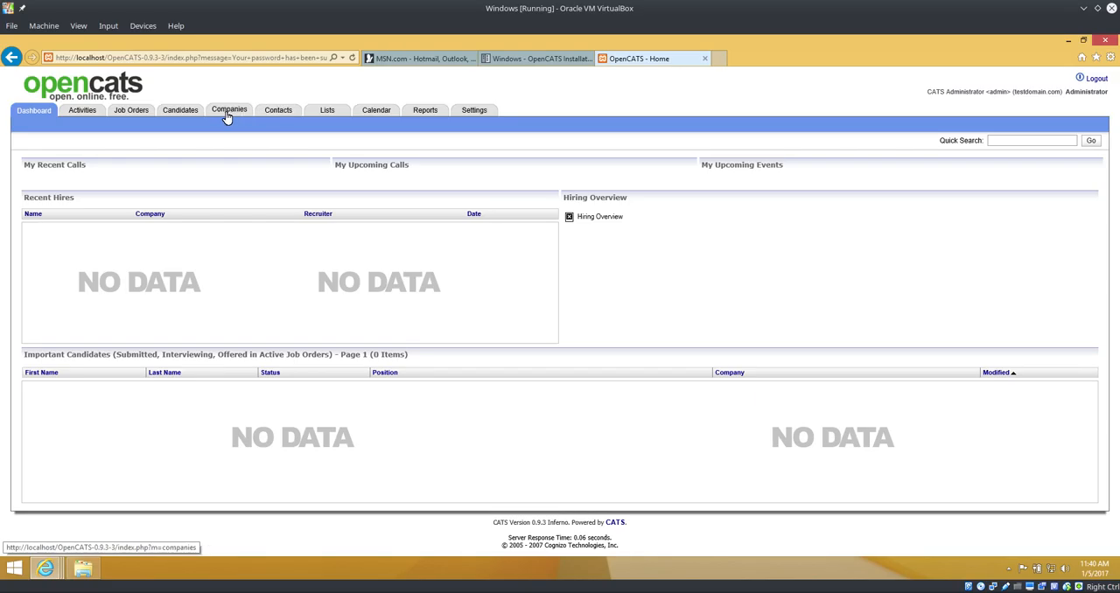
pyautogui.moveTo(229, 121)
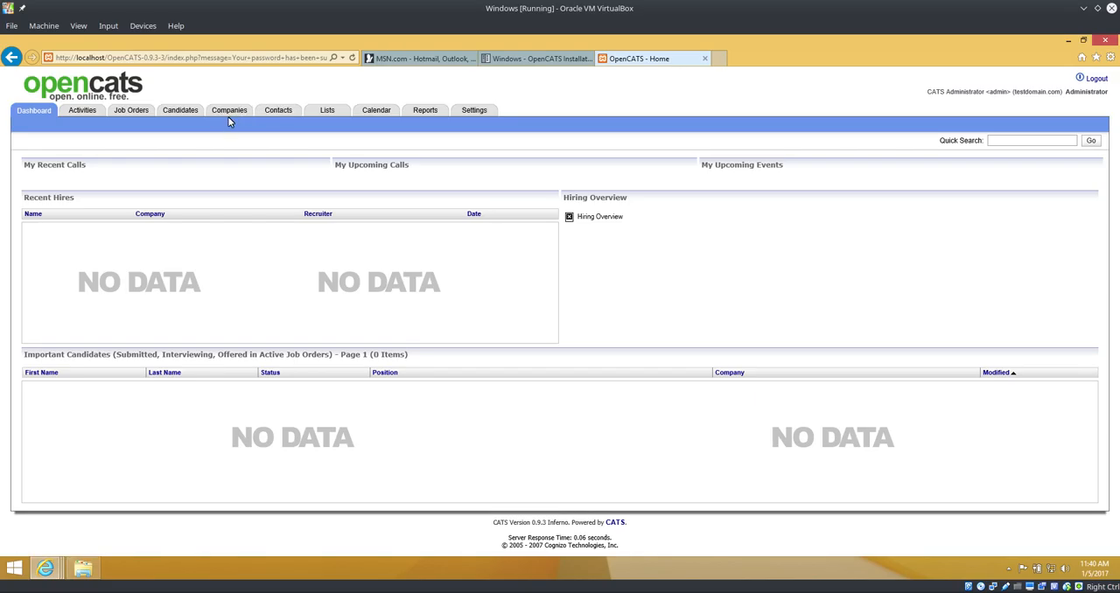